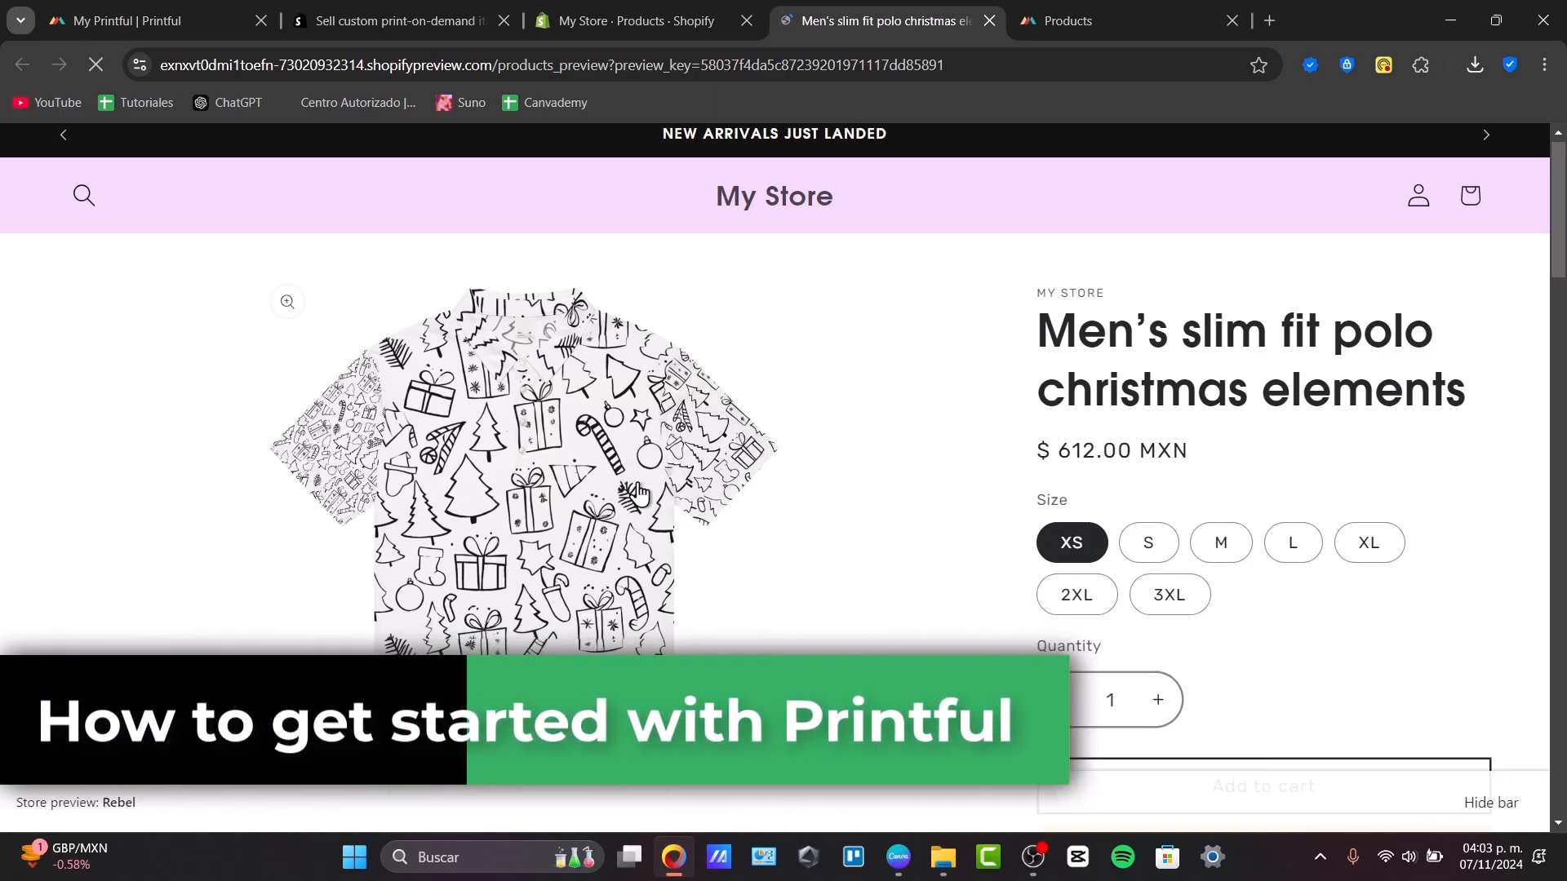
- Enlarge a doodle print photo on the polo's product preview page
{"action": "scroll", "scroll_direction": "down", "scroll_amount": 3}
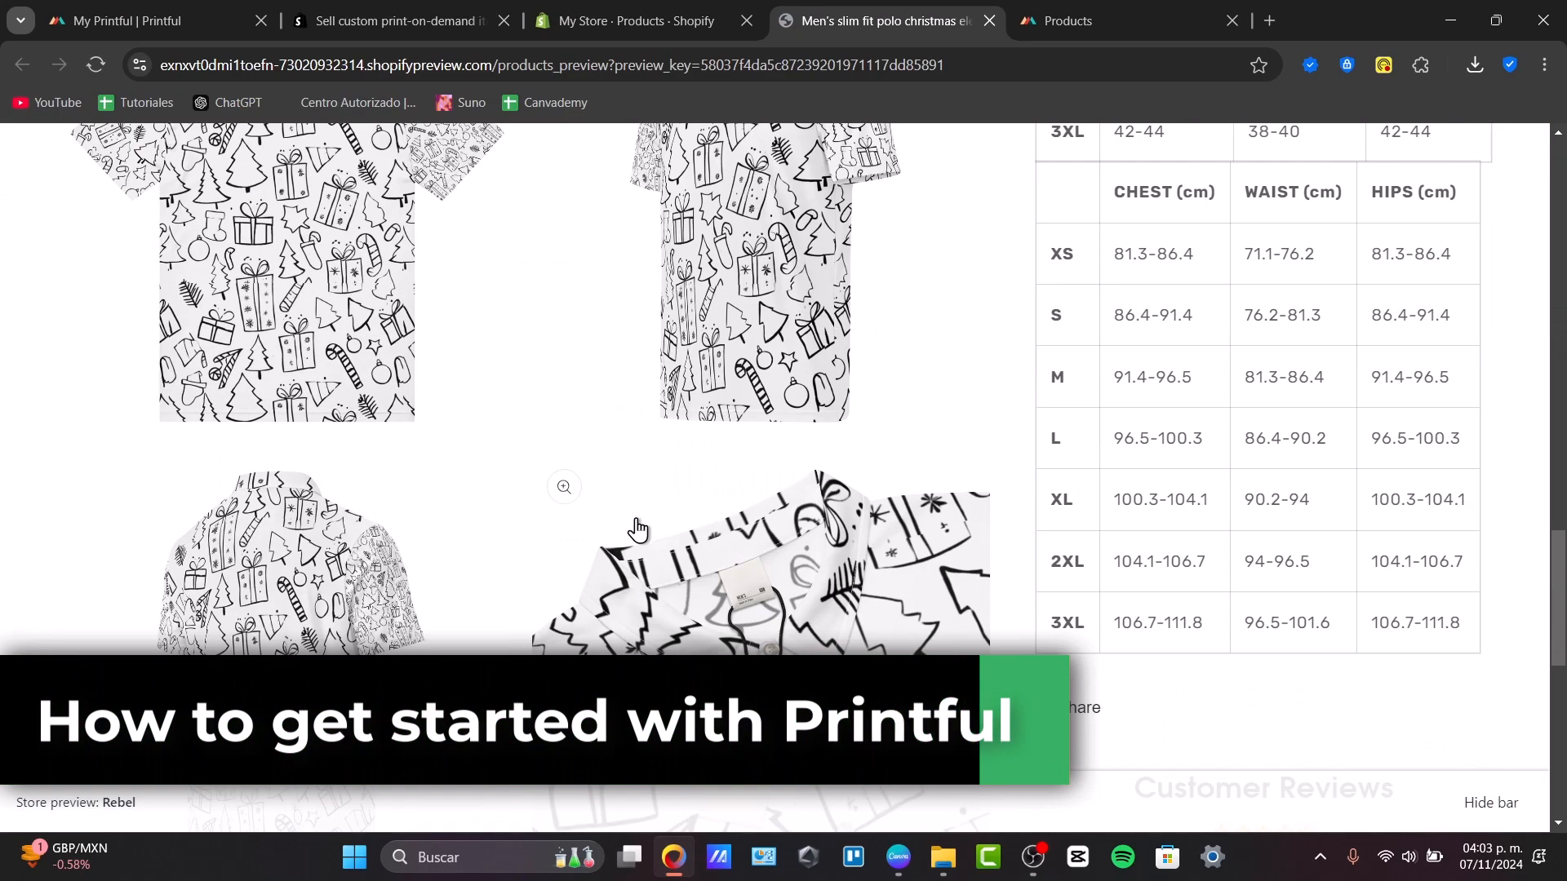
{"action": "left_click", "coordinate": [563, 488]}
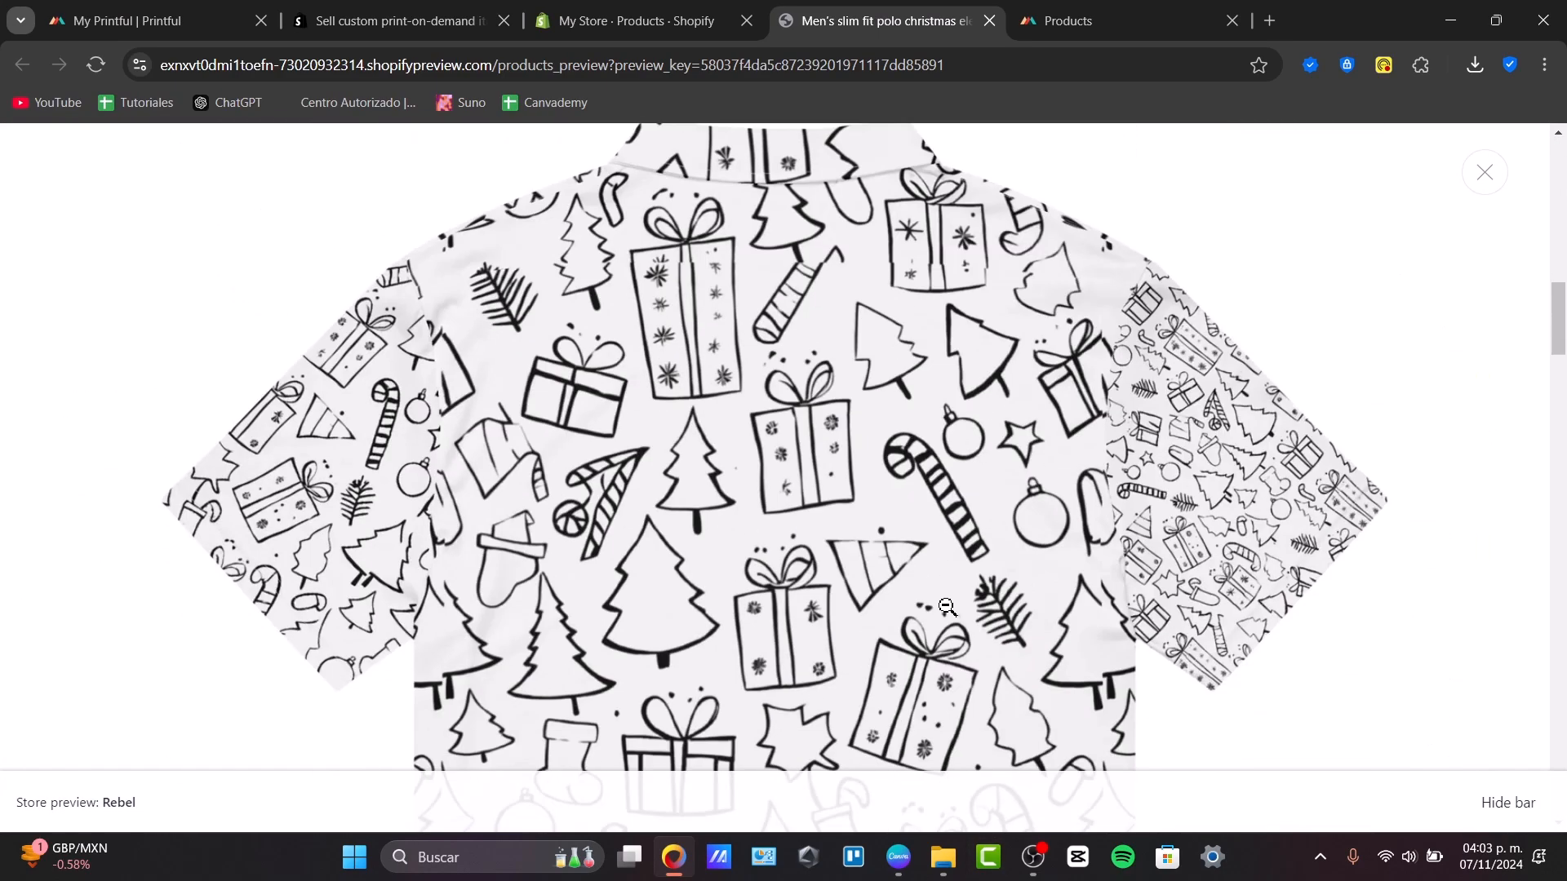
{"action": "scroll", "scroll_direction": "down", "scroll_amount": 3}
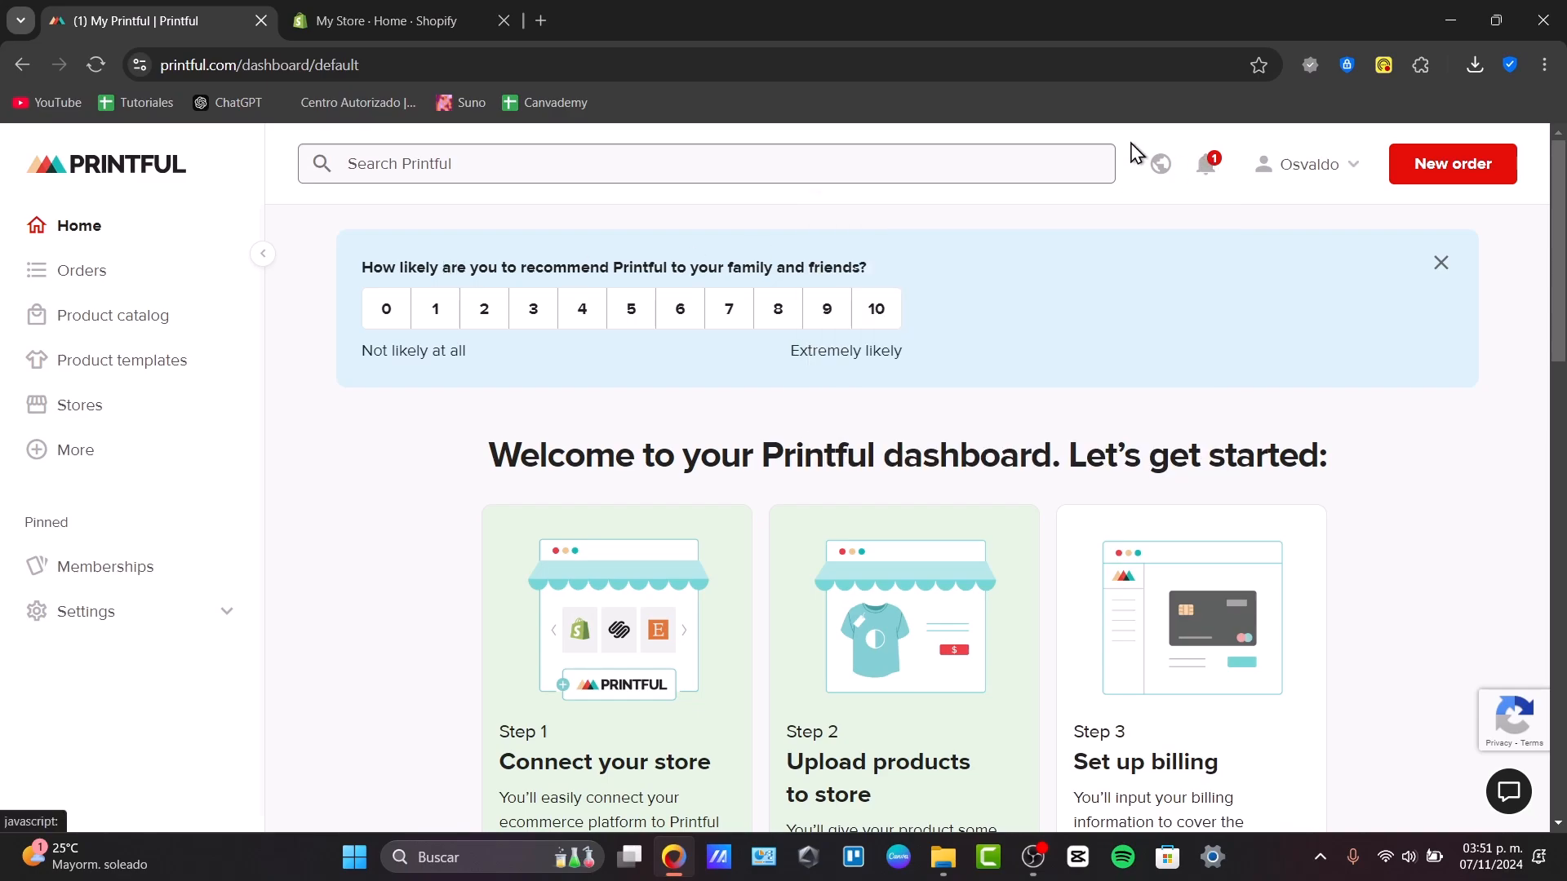
{"action": "left_click", "coordinate": [380, 20]}
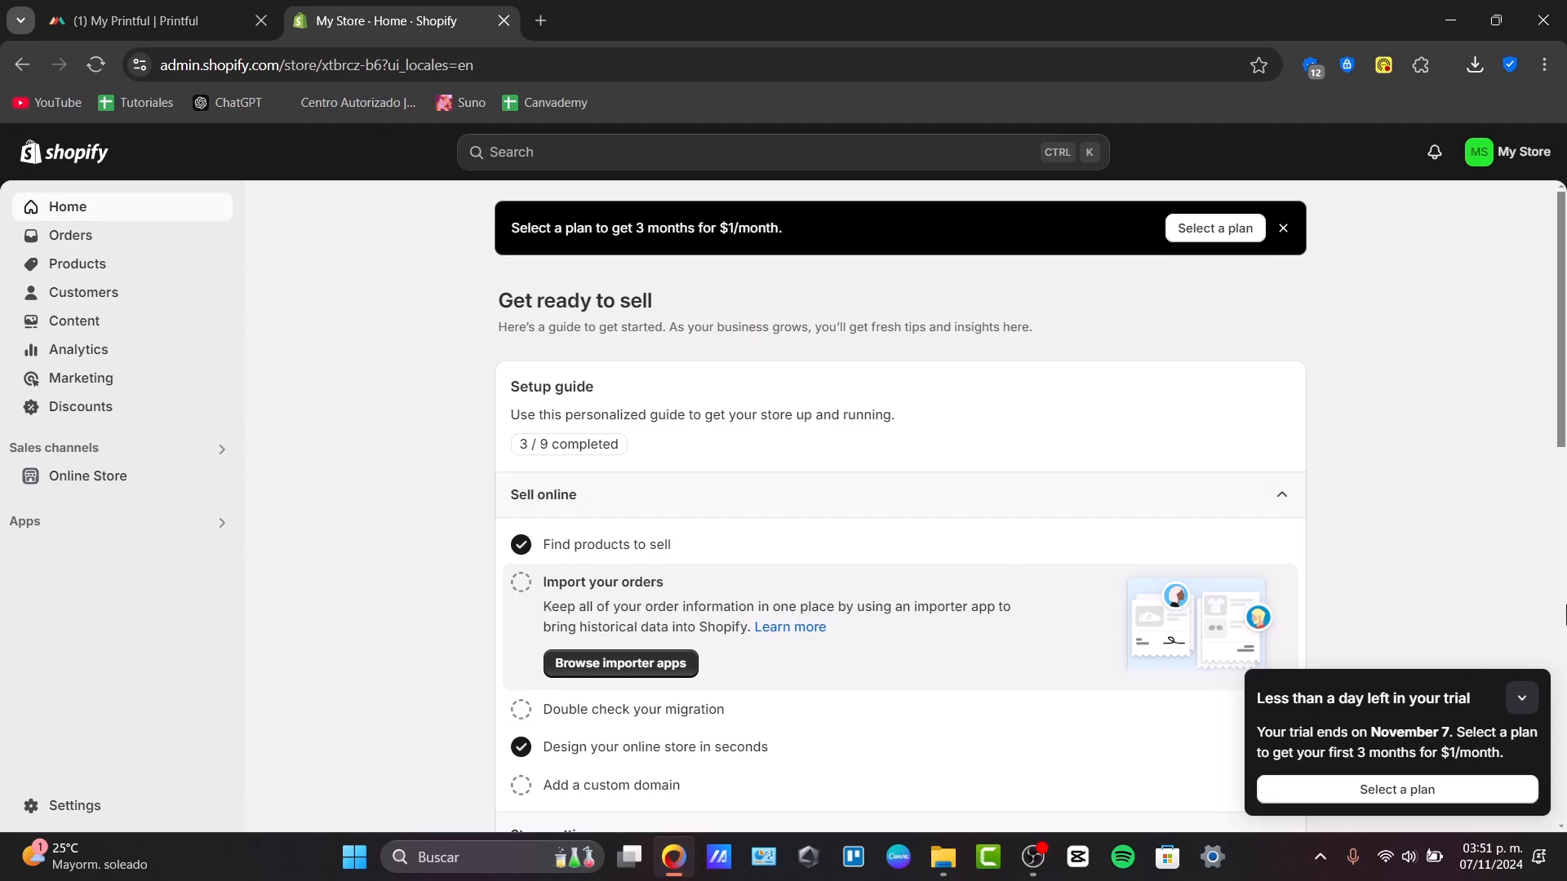
{"action": "left_click", "coordinate": [1523, 697]}
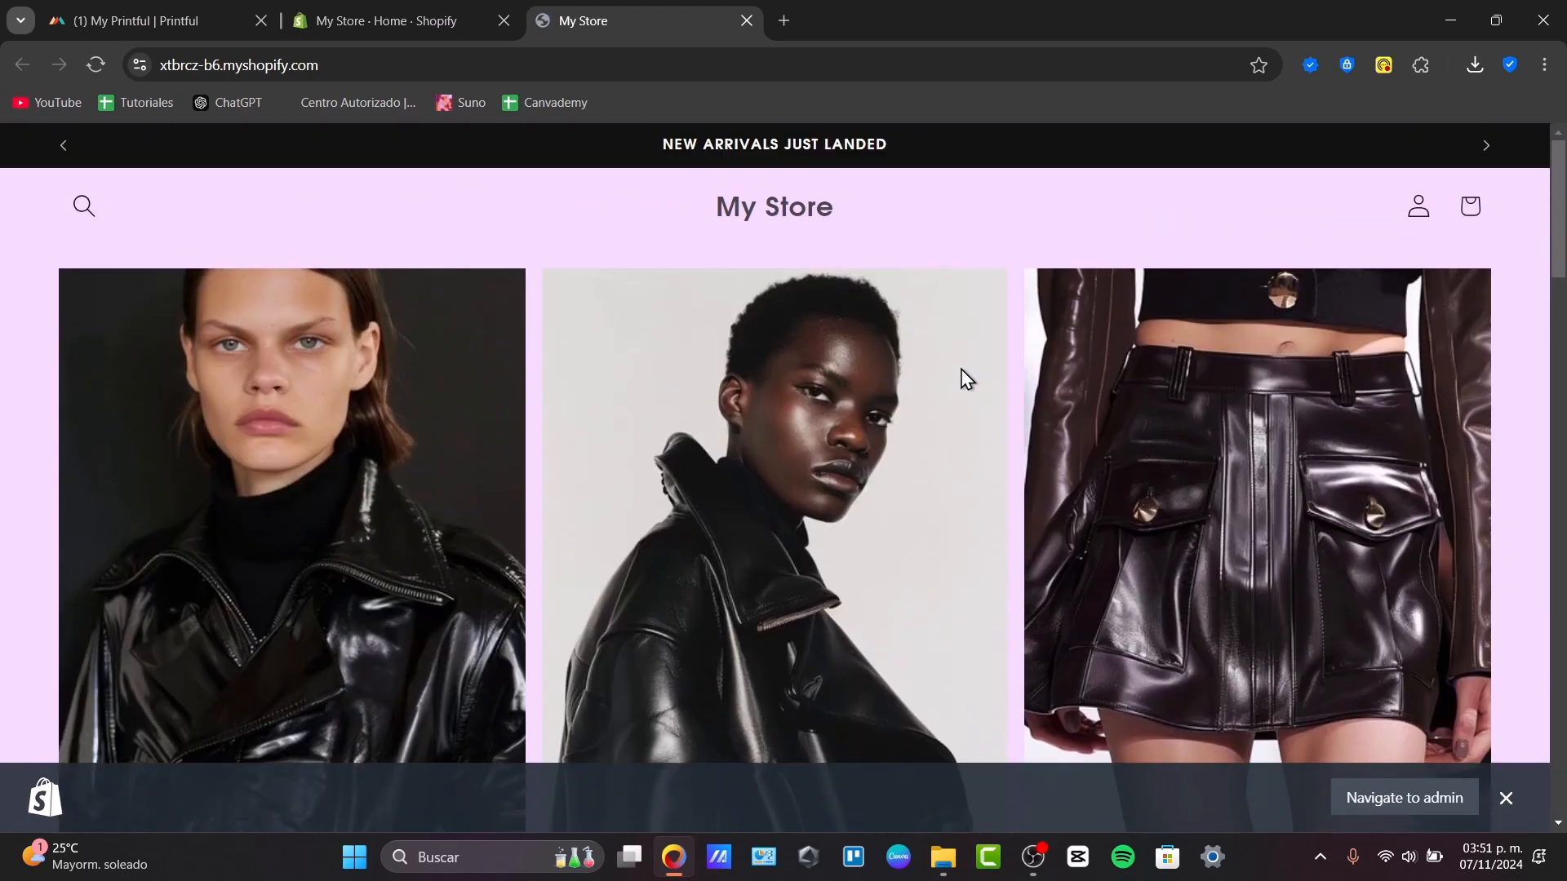
{"action": "left_click", "coordinate": [140, 20]}
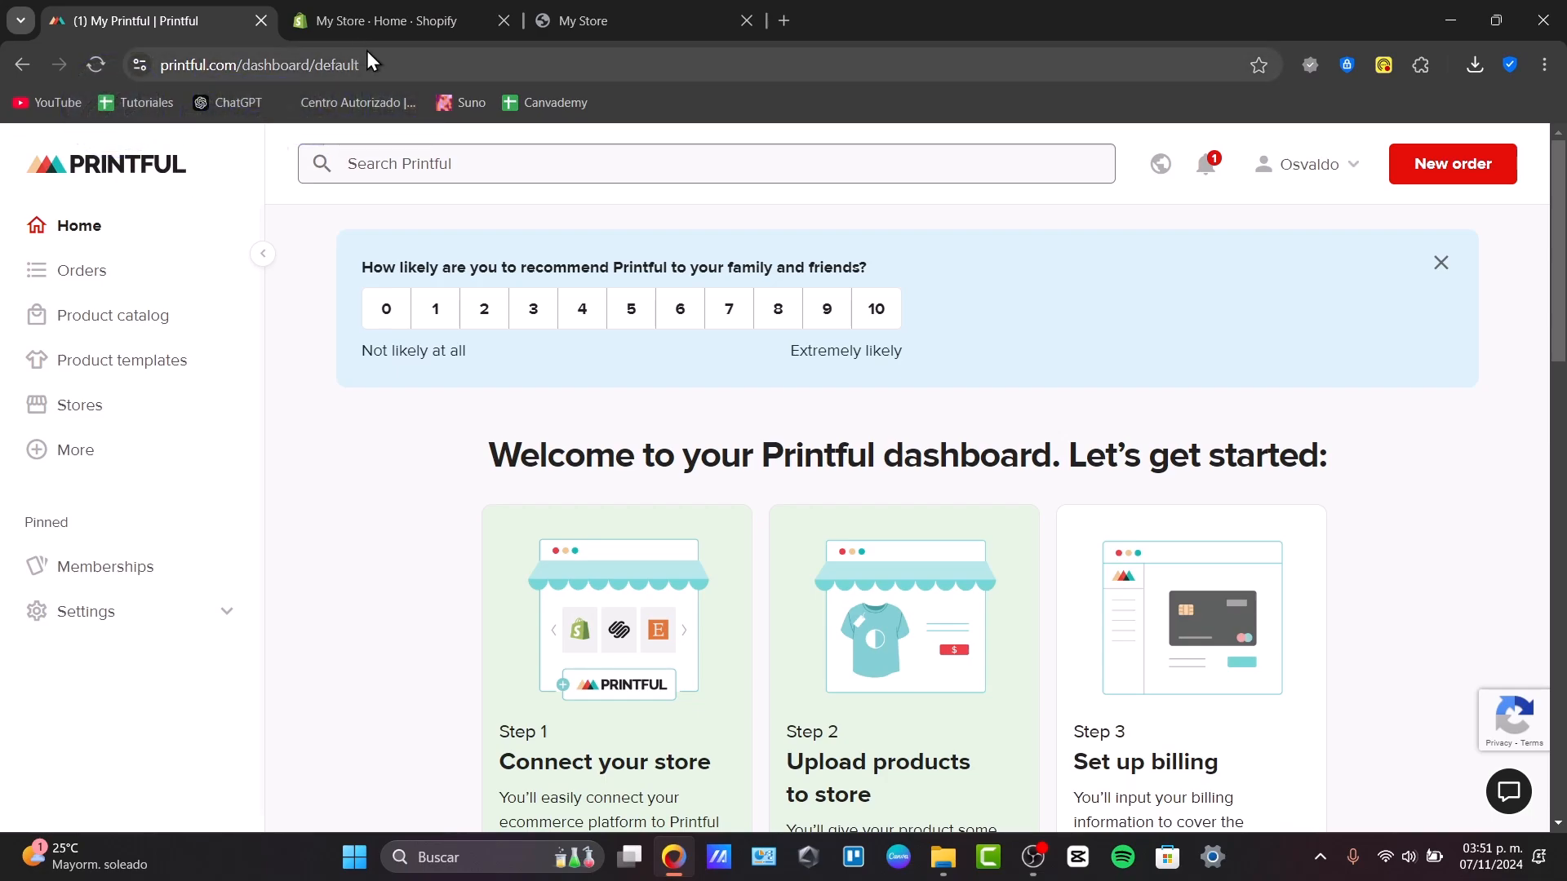
{"action": "left_click", "coordinate": [395, 20]}
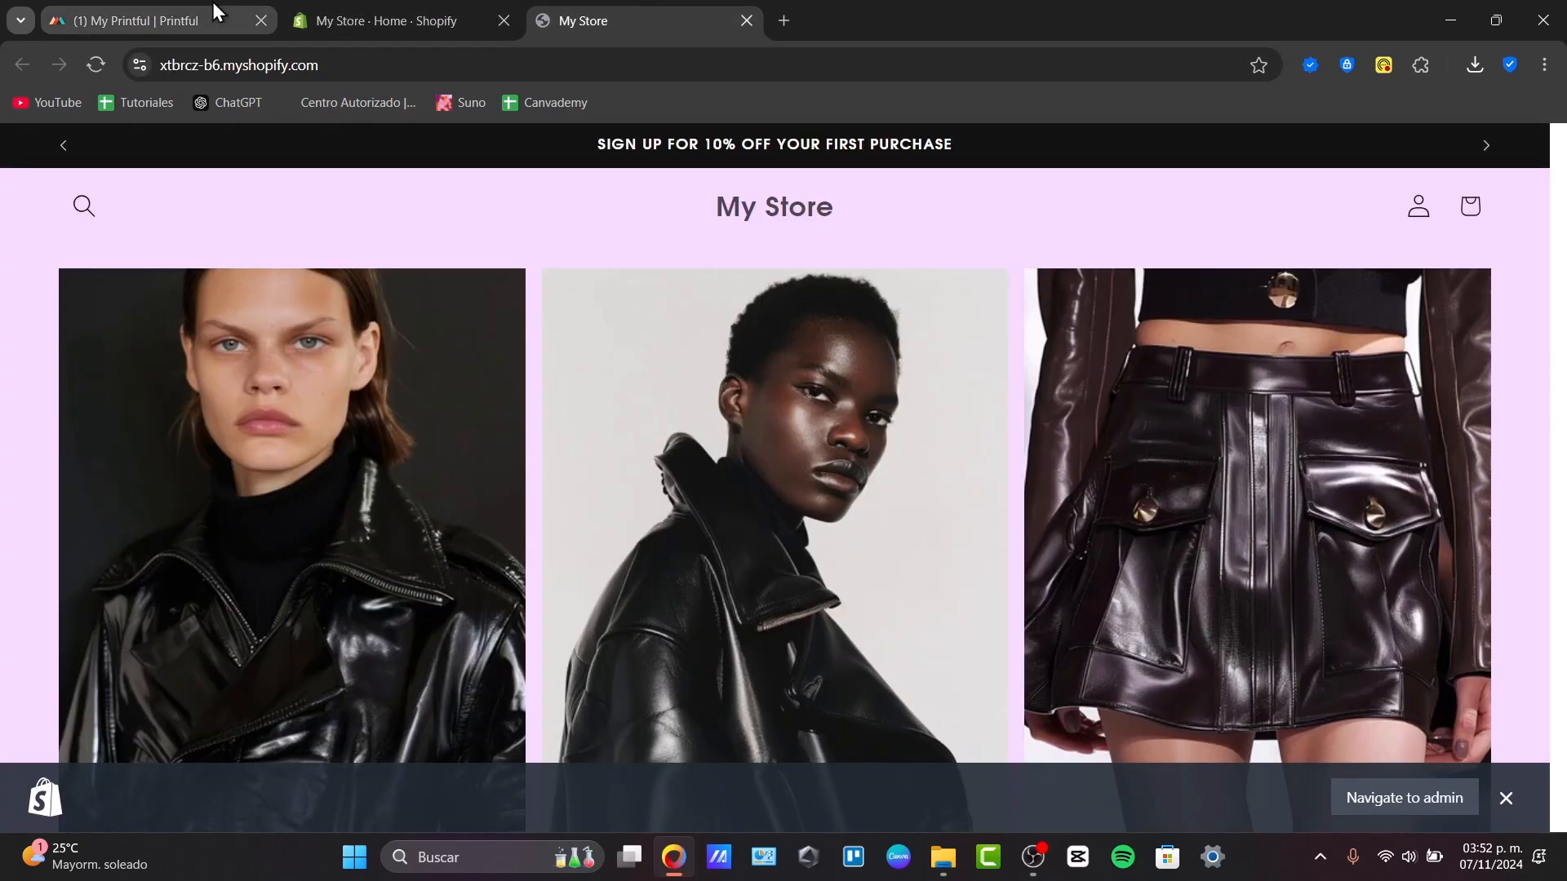
{"action": "mouse_move", "coordinate": [130, 20]}
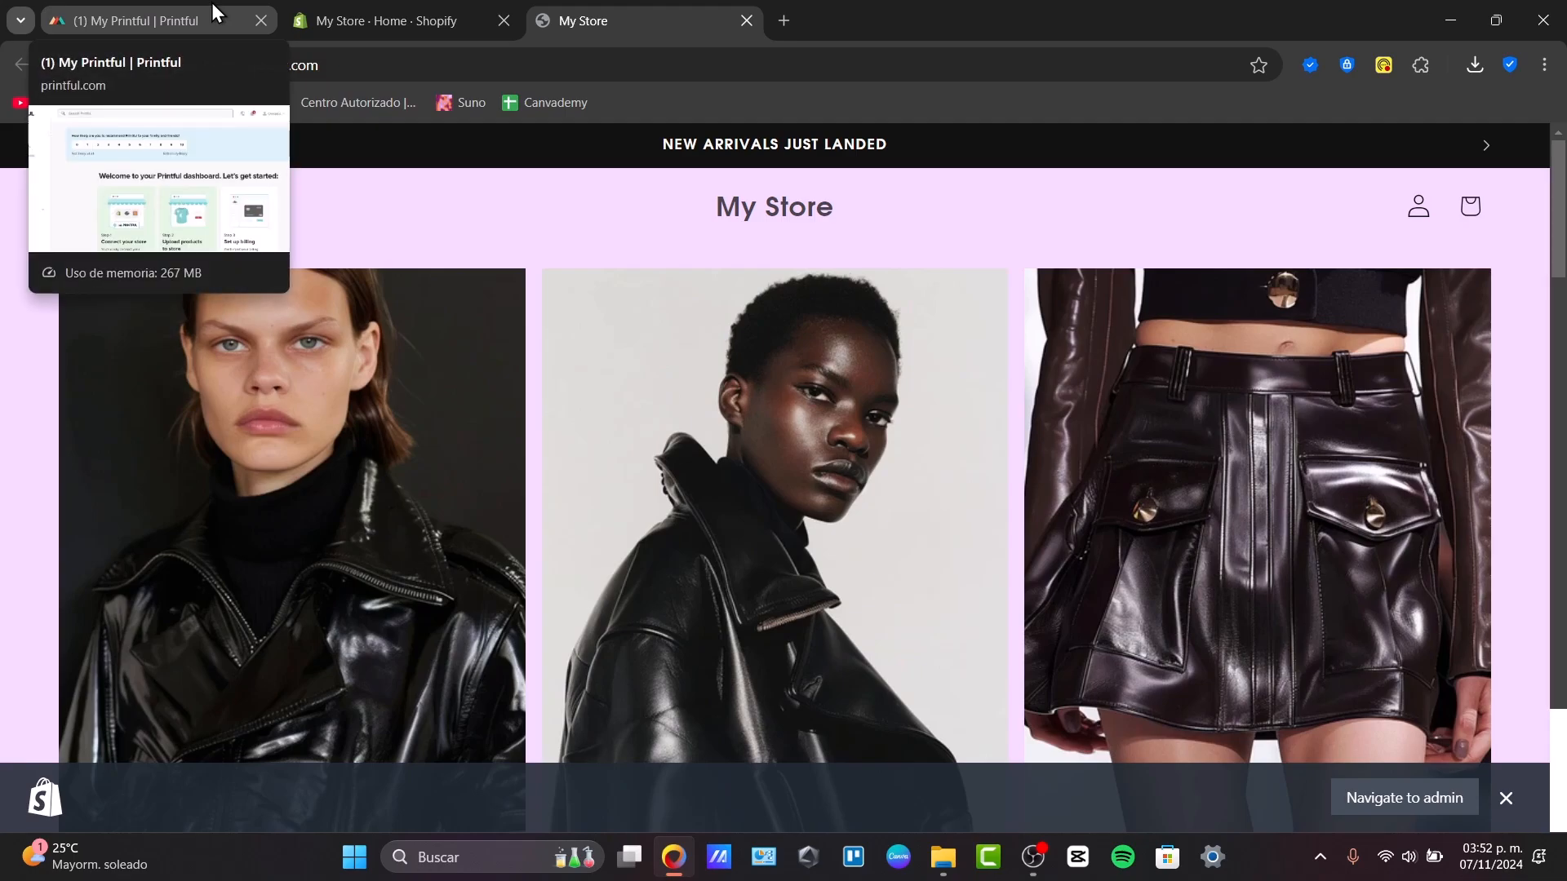
{"action": "left_click", "coordinate": [130, 20]}
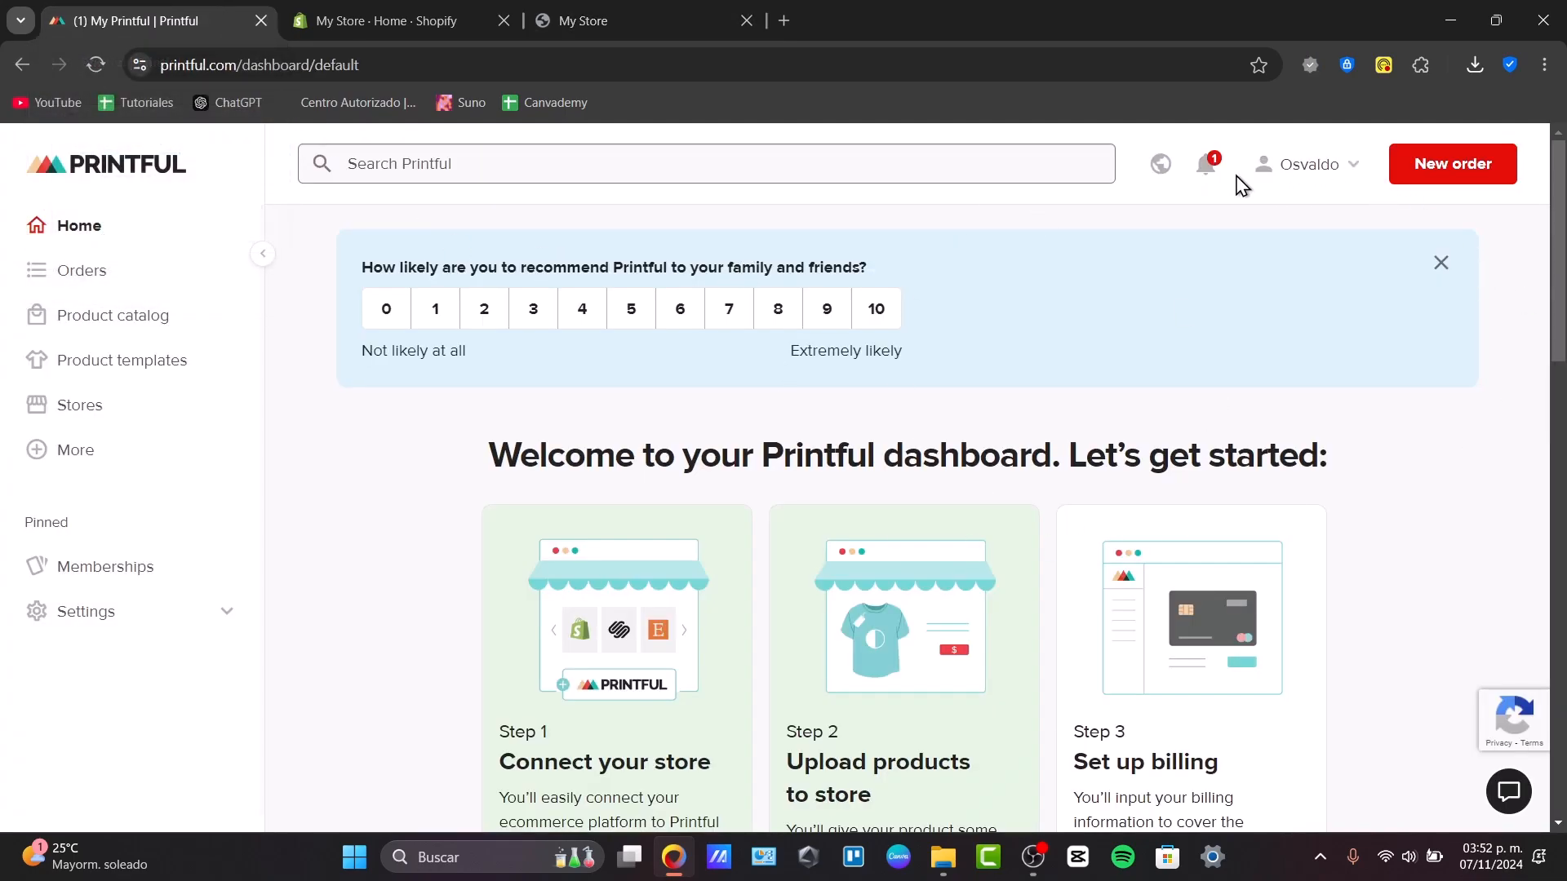
{"action": "mouse_move", "coordinate": [171, 210]}
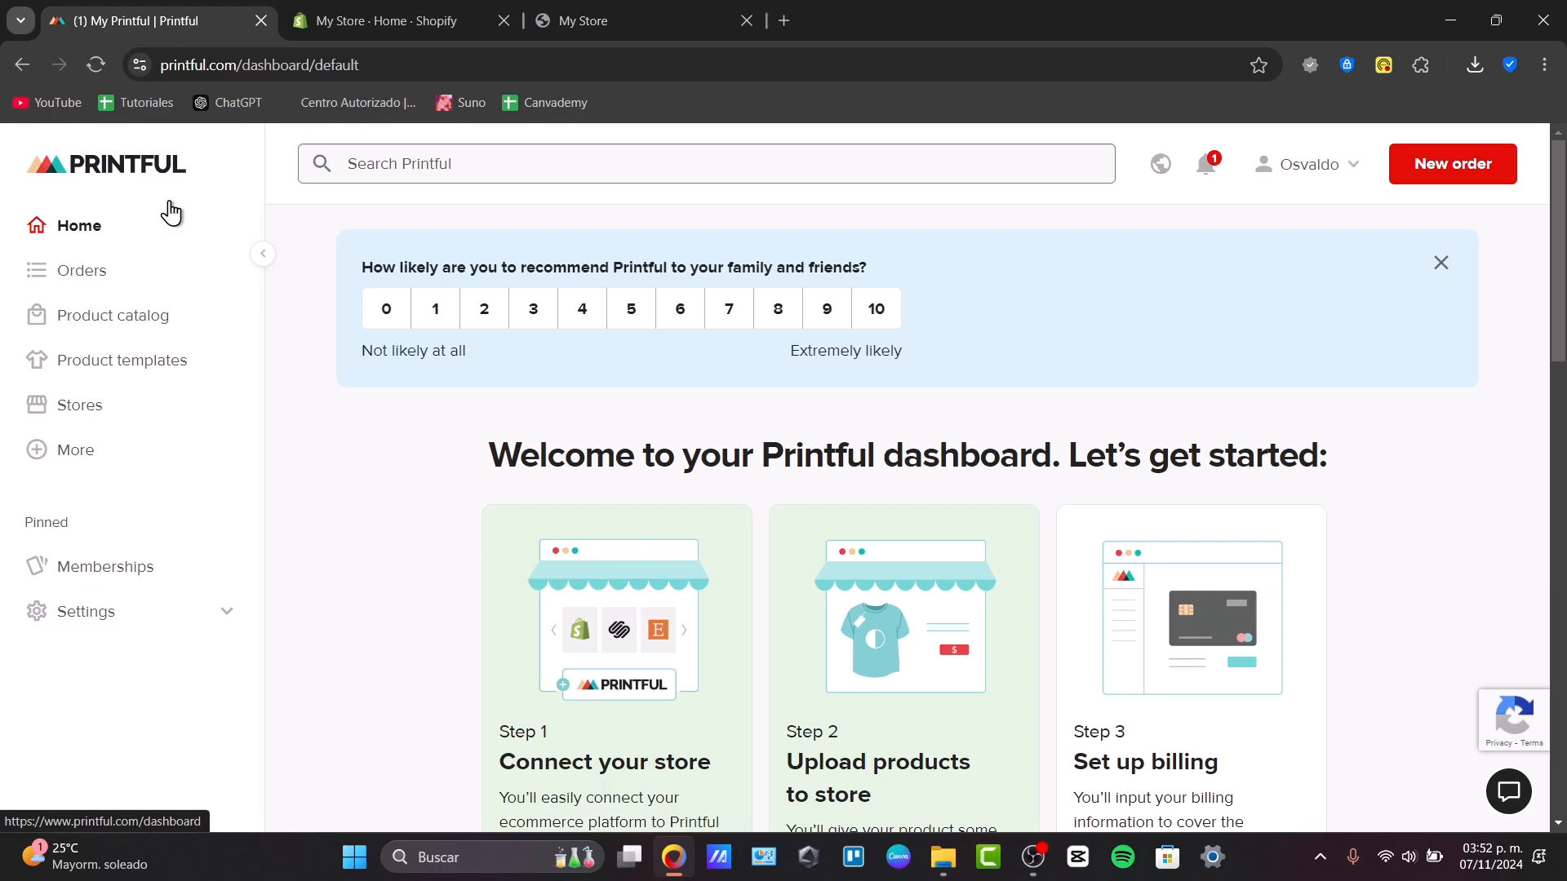
{"action": "mouse_move", "coordinate": [1453, 163]}
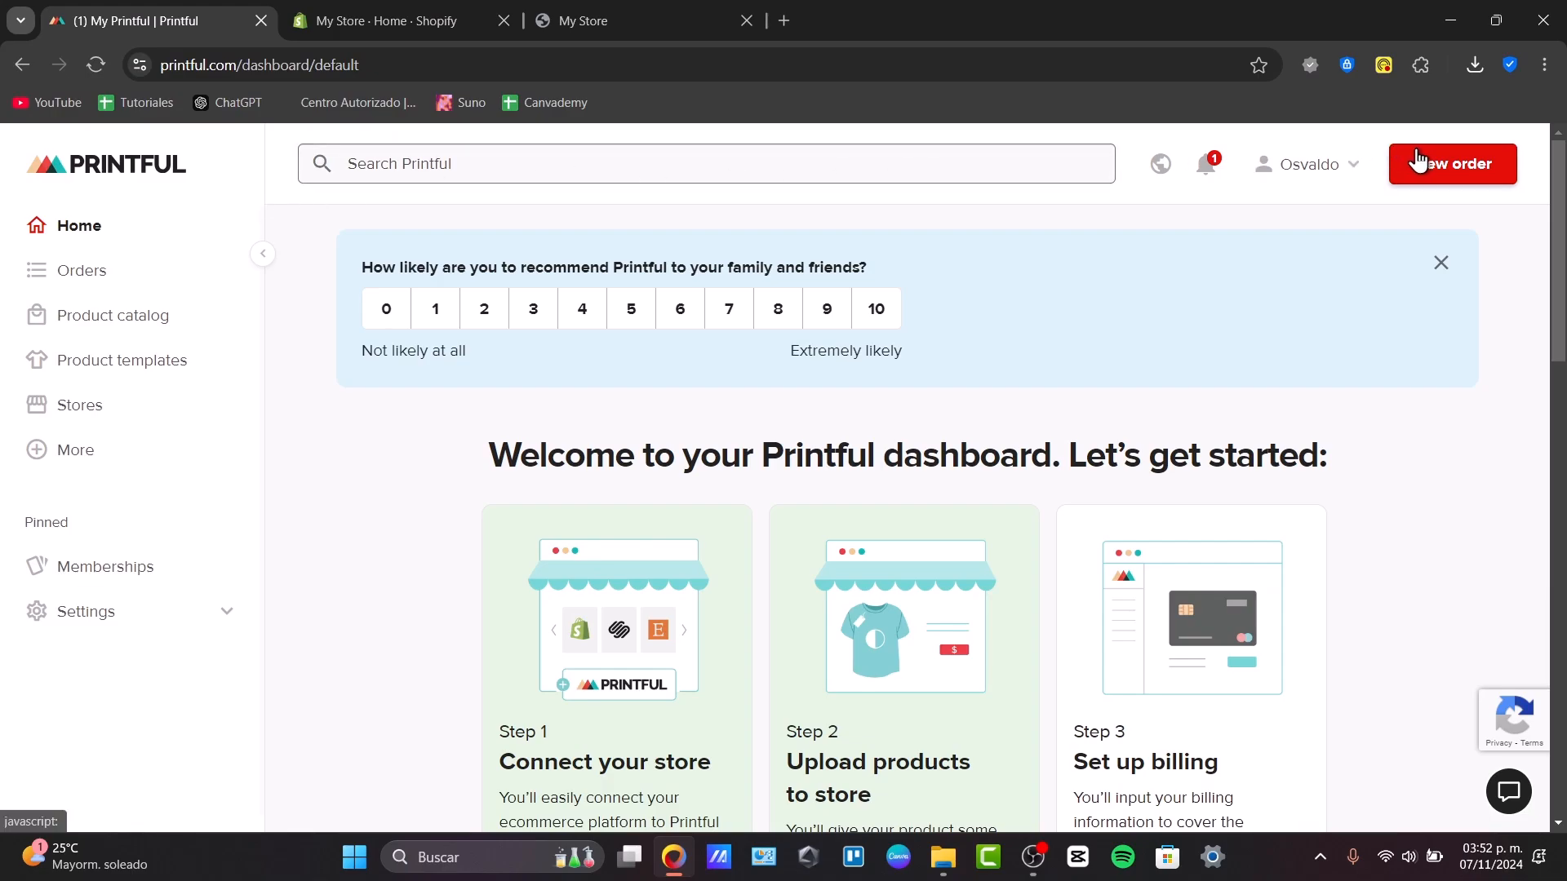
{"action": "mouse_move", "coordinate": [1206, 164]}
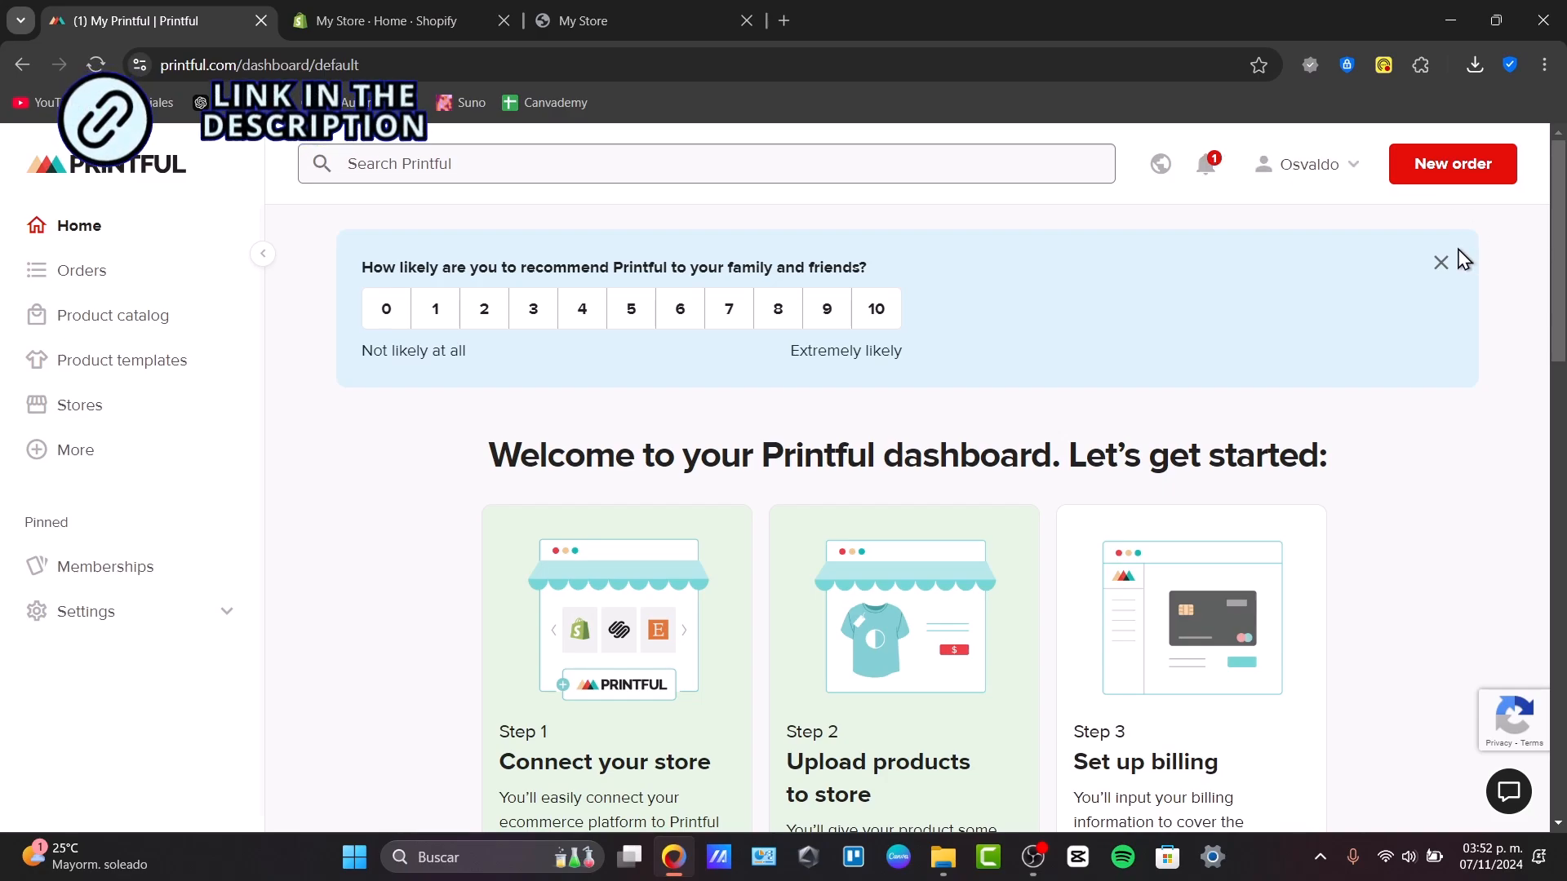
{"action": "left_click", "coordinate": [1439, 263]}
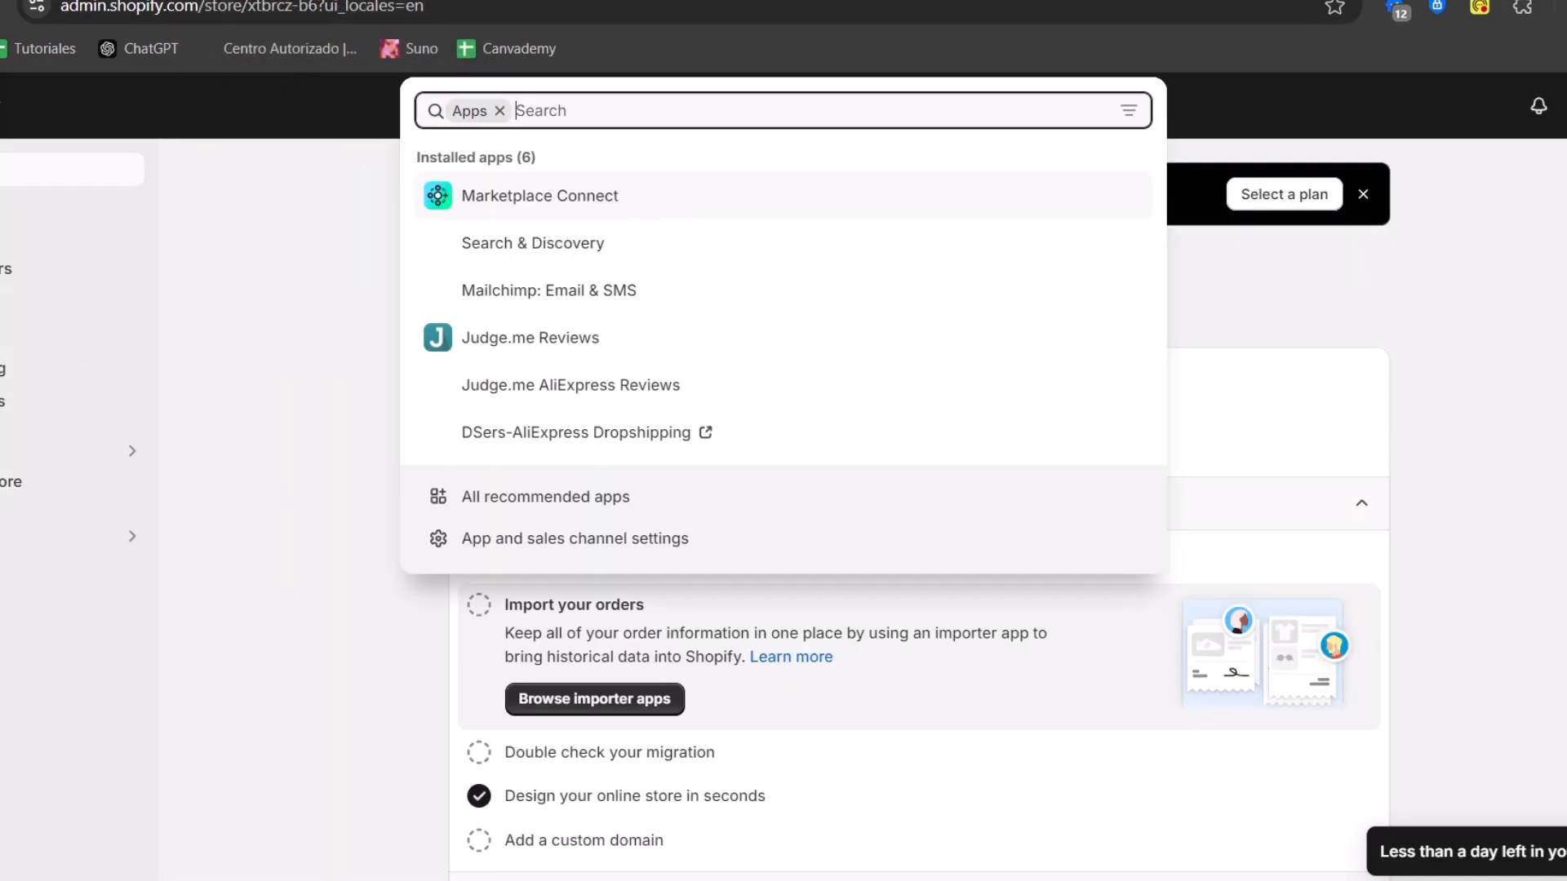
- Search 'print' in Shopify and install the Printful app on the store
{"action": "type", "text": "print"}
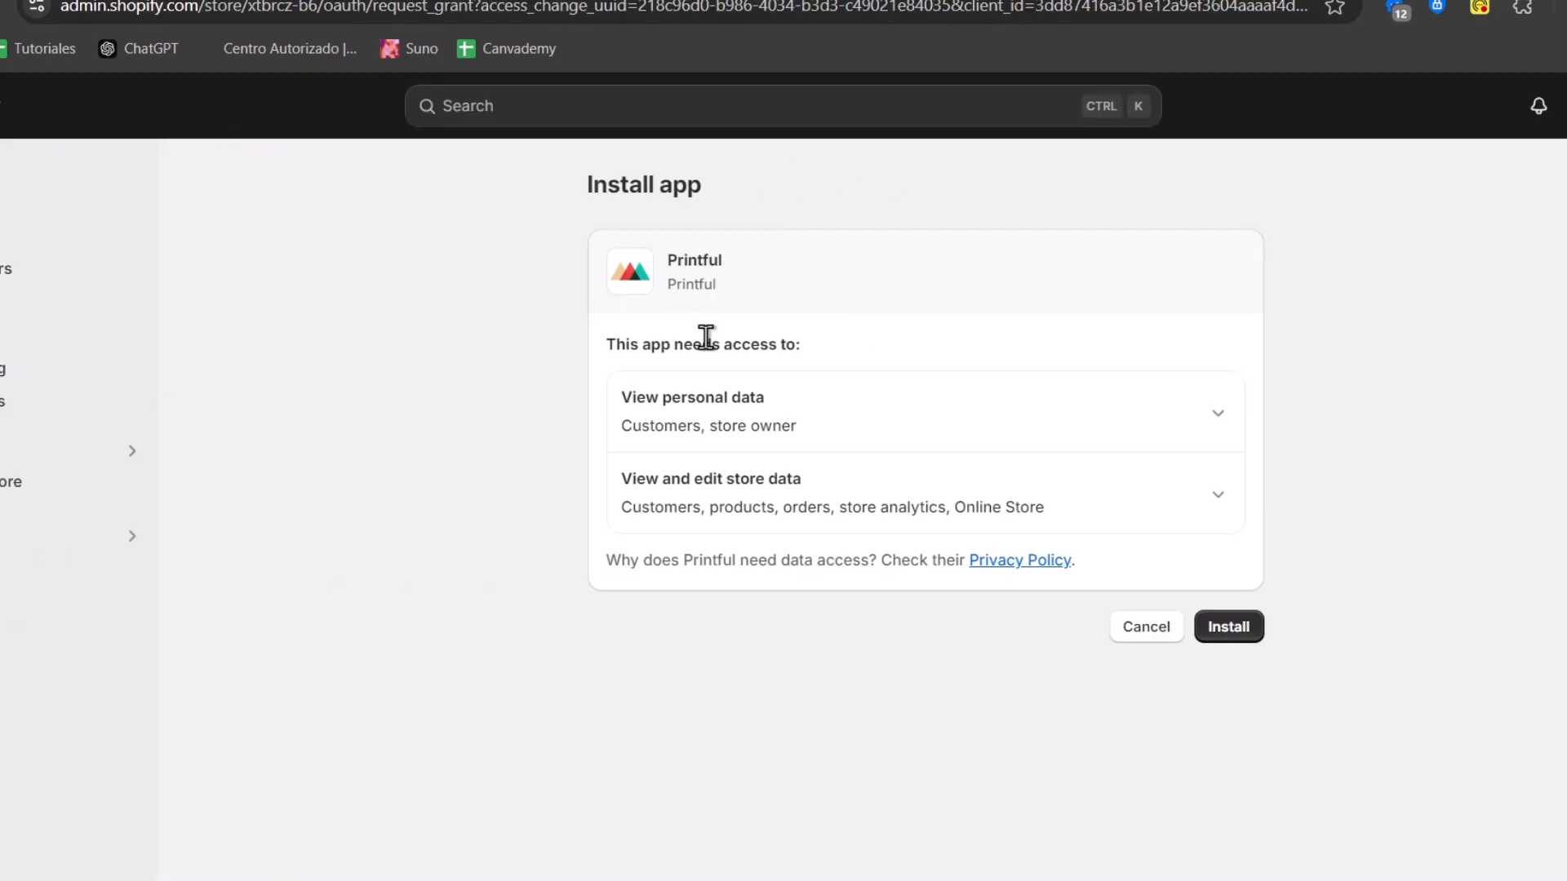
{"action": "left_click", "coordinate": [1227, 627]}
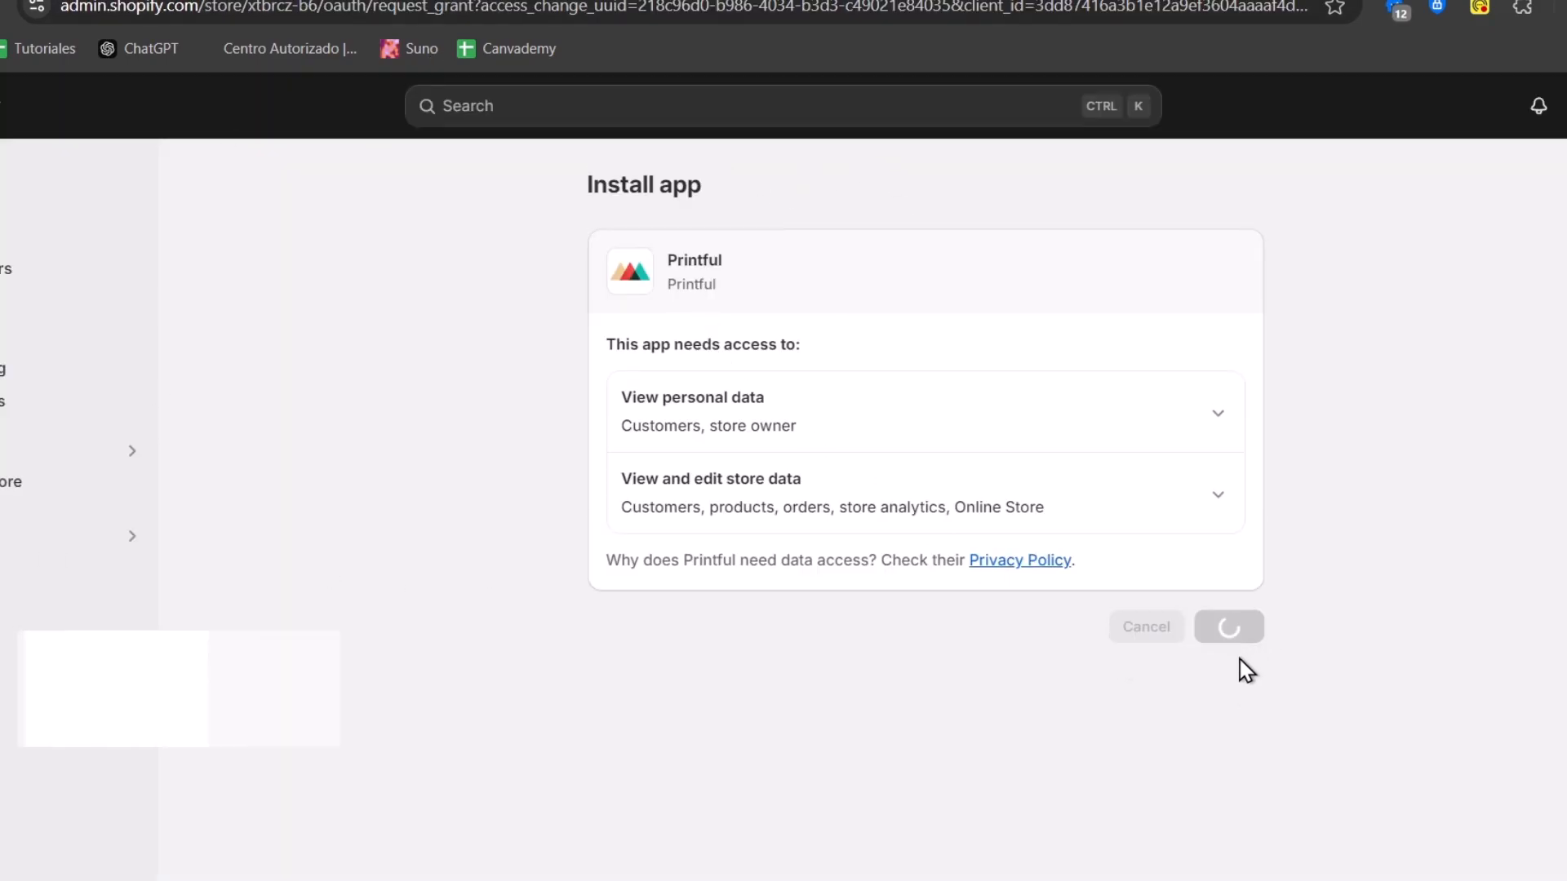
{"action": "left_click", "coordinate": [1227, 626]}
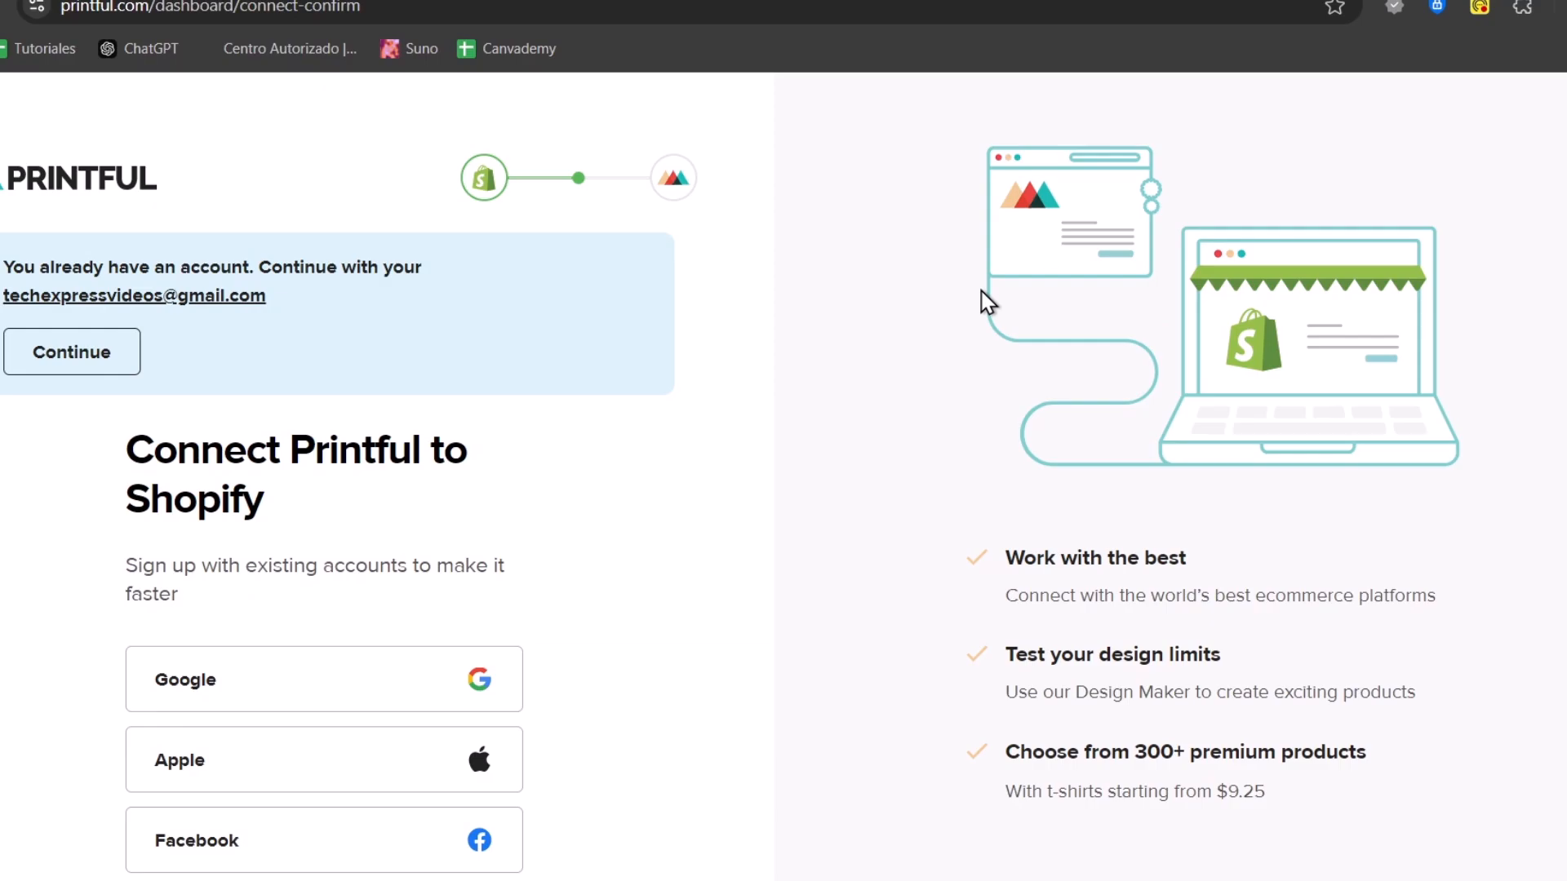
- Continue the Shopify connection using the existing Printful account
{"action": "left_click", "coordinate": [71, 352]}
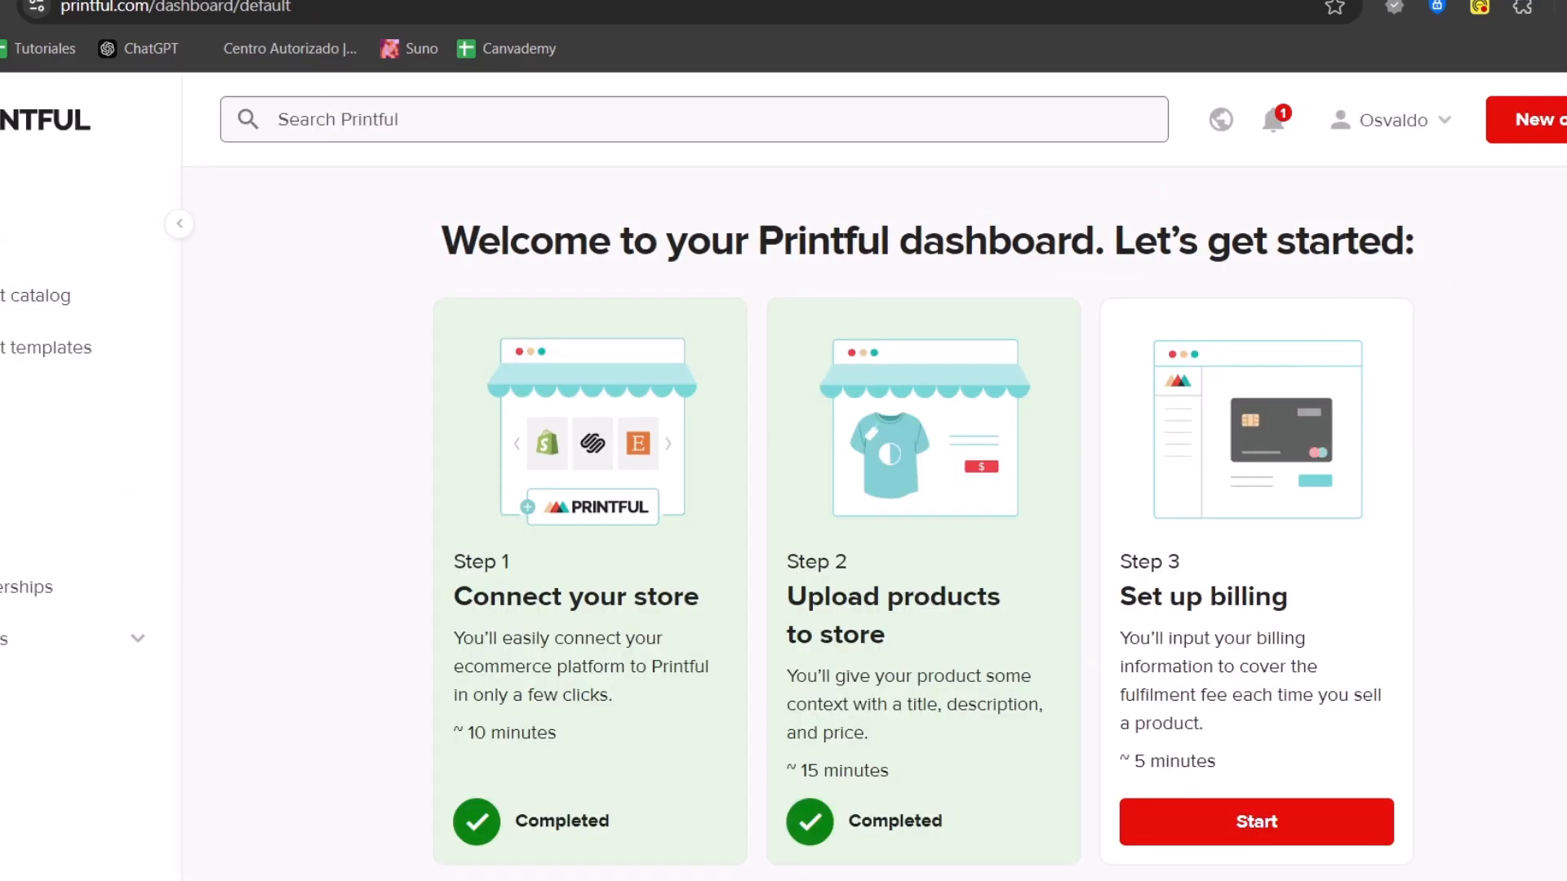
{"action": "scroll", "scroll_direction": "down", "scroll_amount": 3}
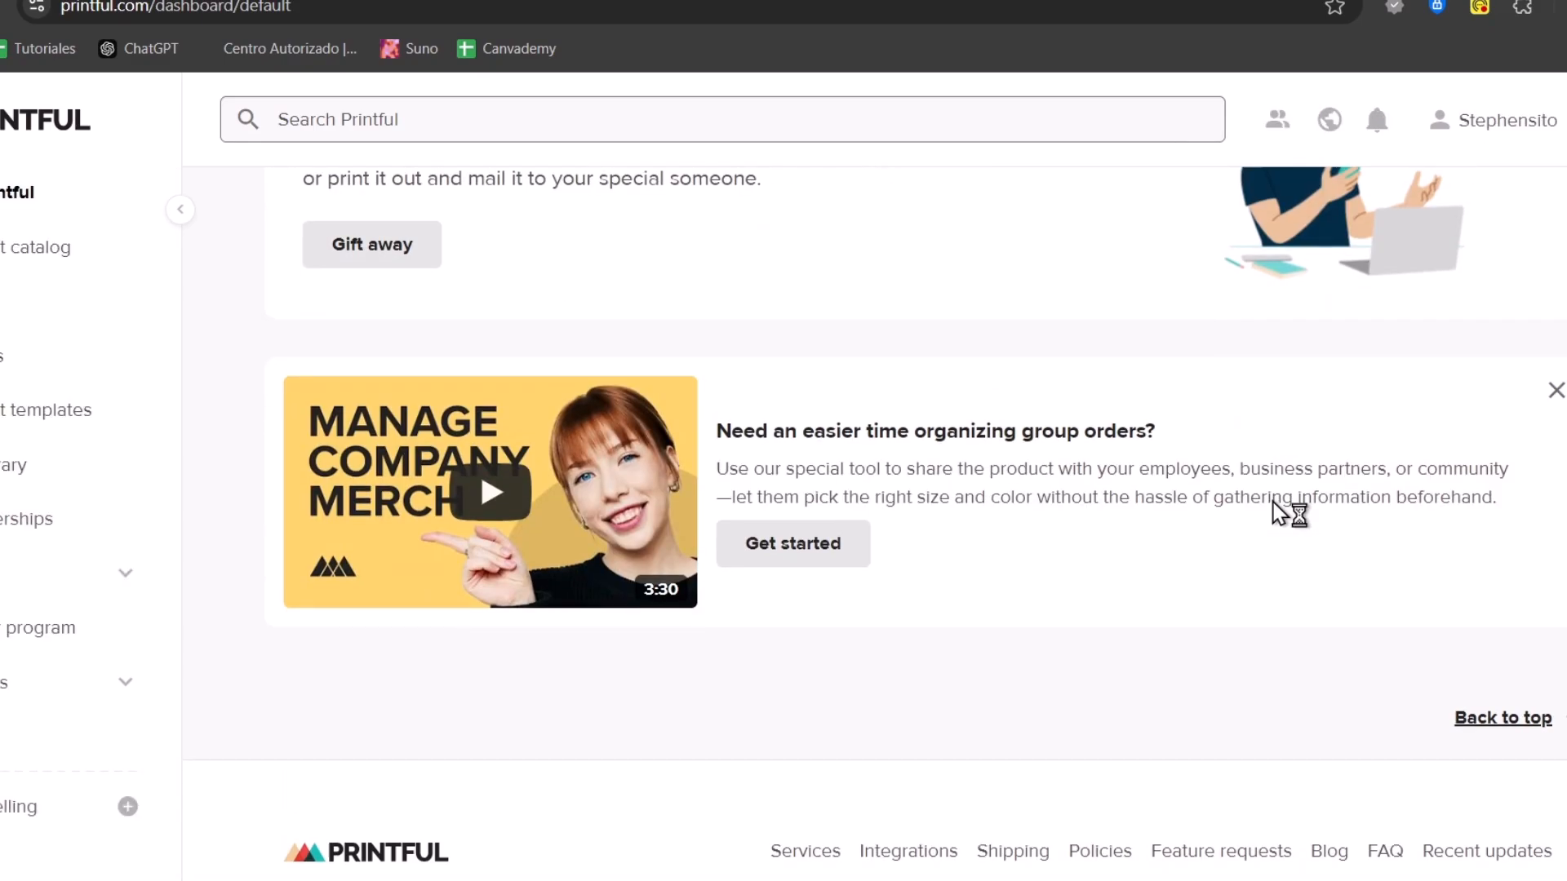
{"action": "left_click", "coordinate": [793, 543]}
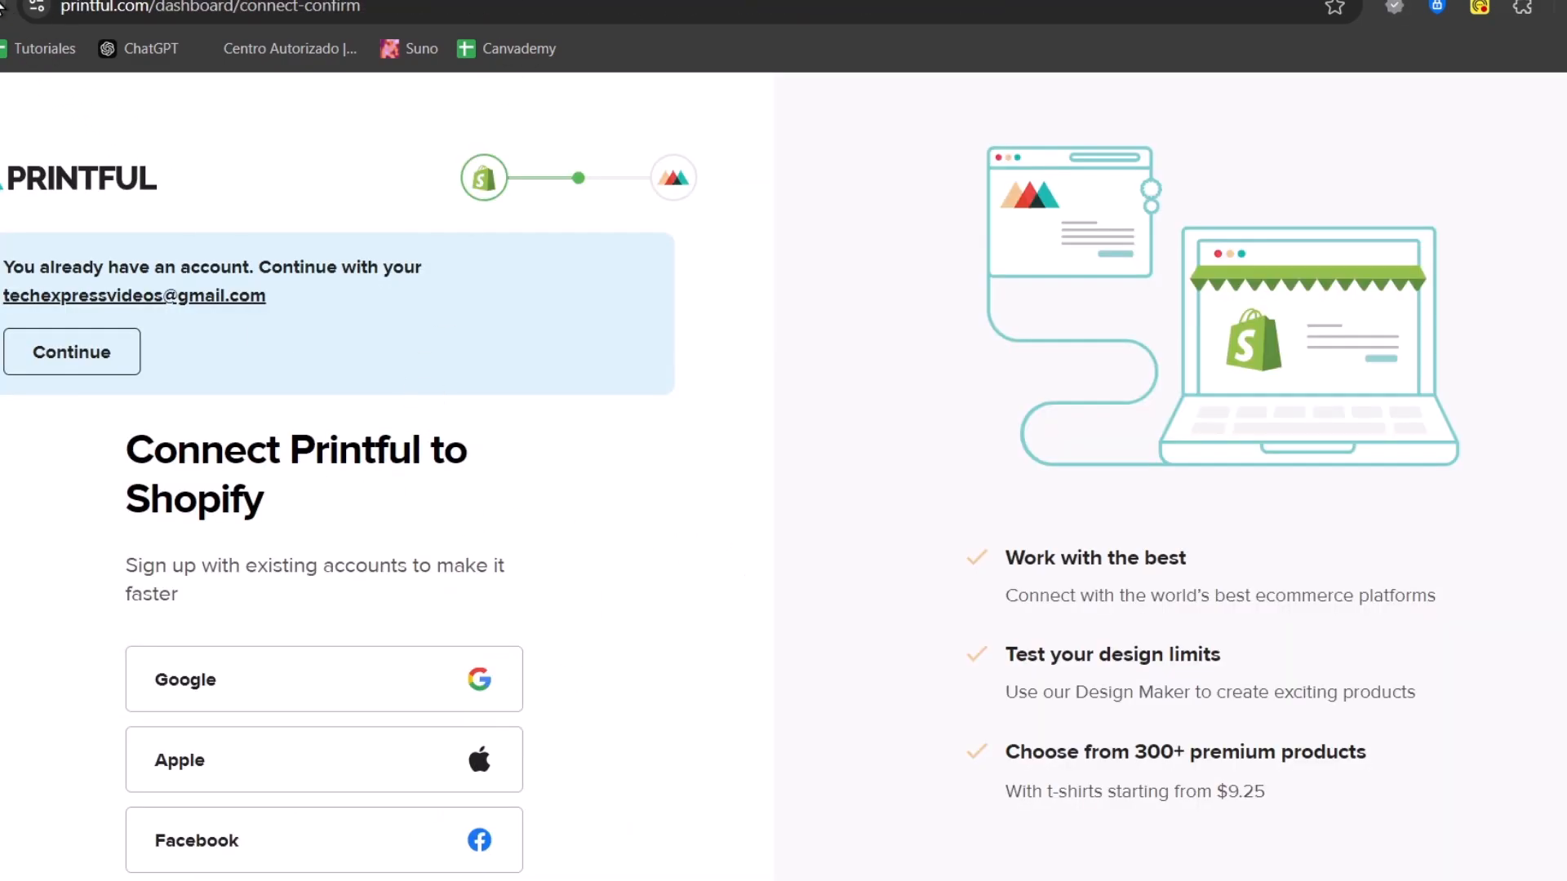
{"action": "left_click", "coordinate": [71, 353]}
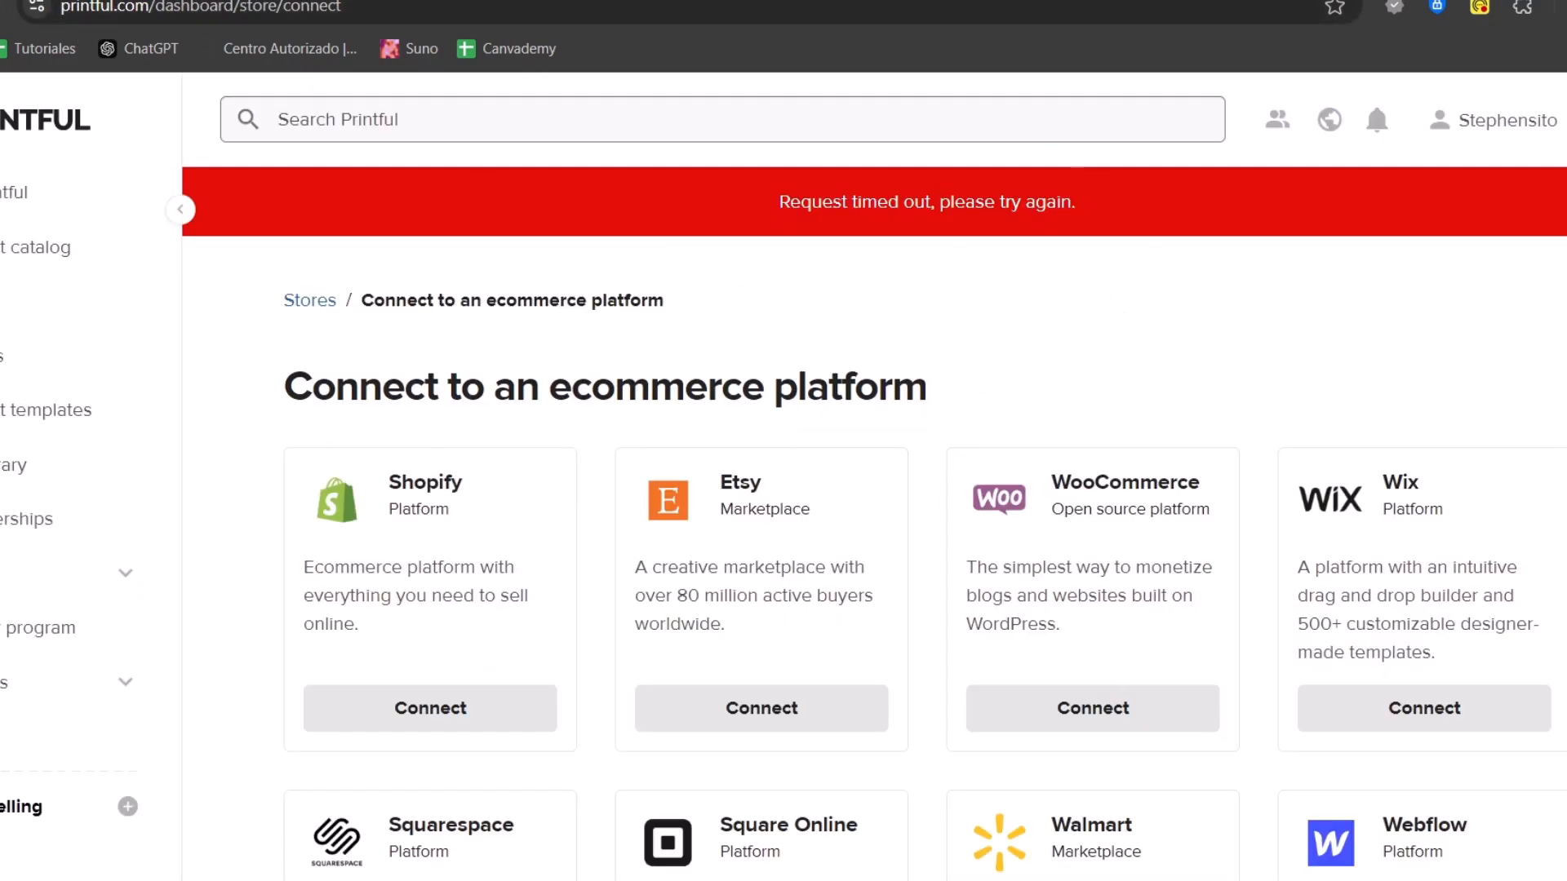
- Confirm connecting the Shopify store to the Printful account
{"action": "left_click", "coordinate": [429, 707]}
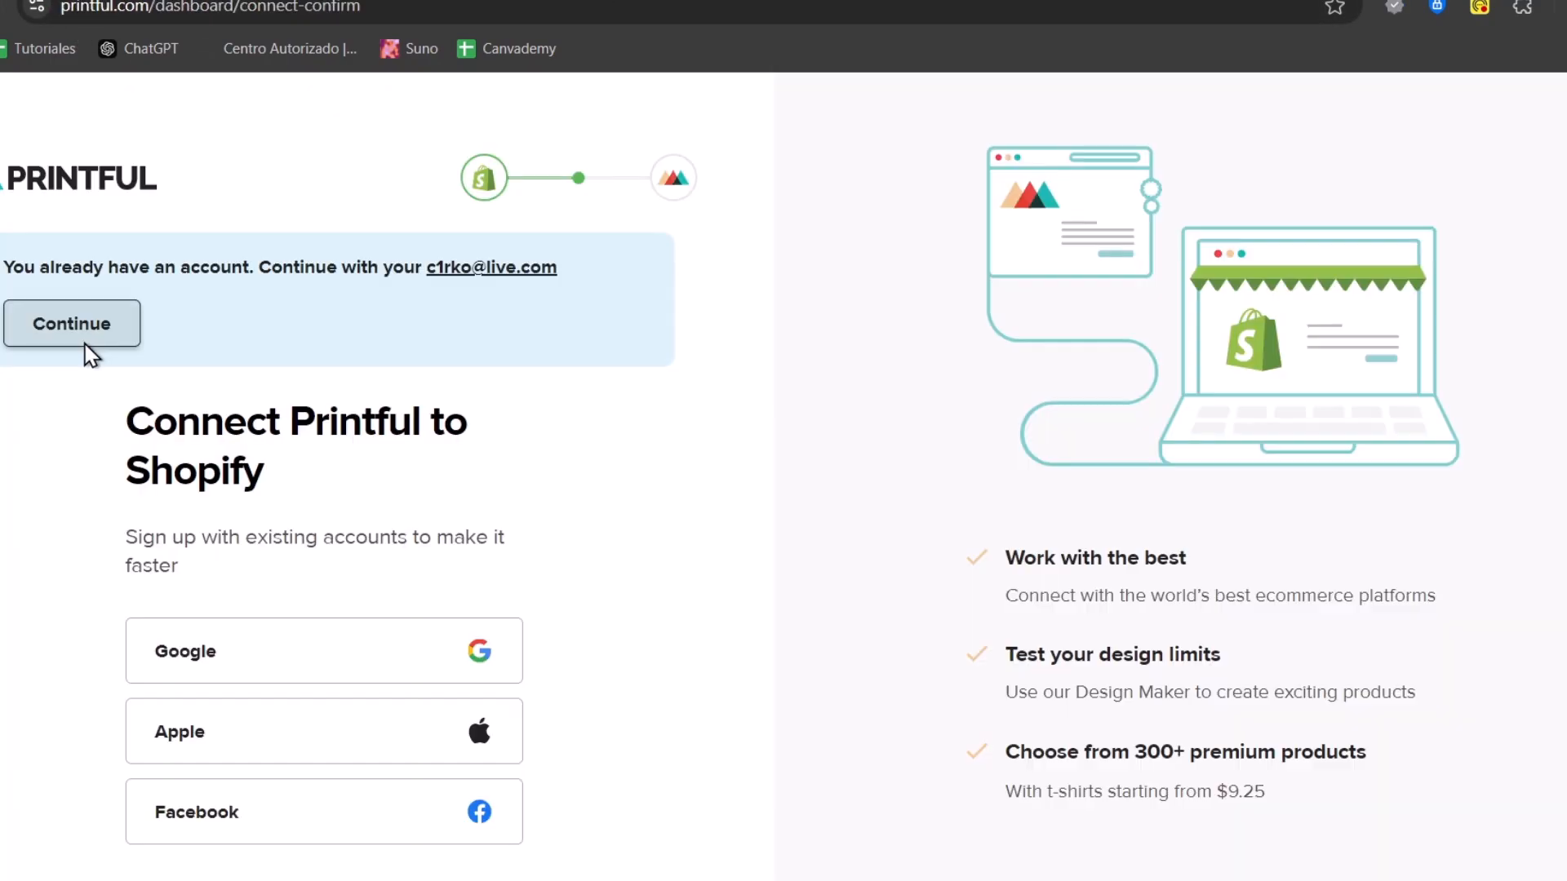
{"action": "left_click", "coordinate": [70, 323]}
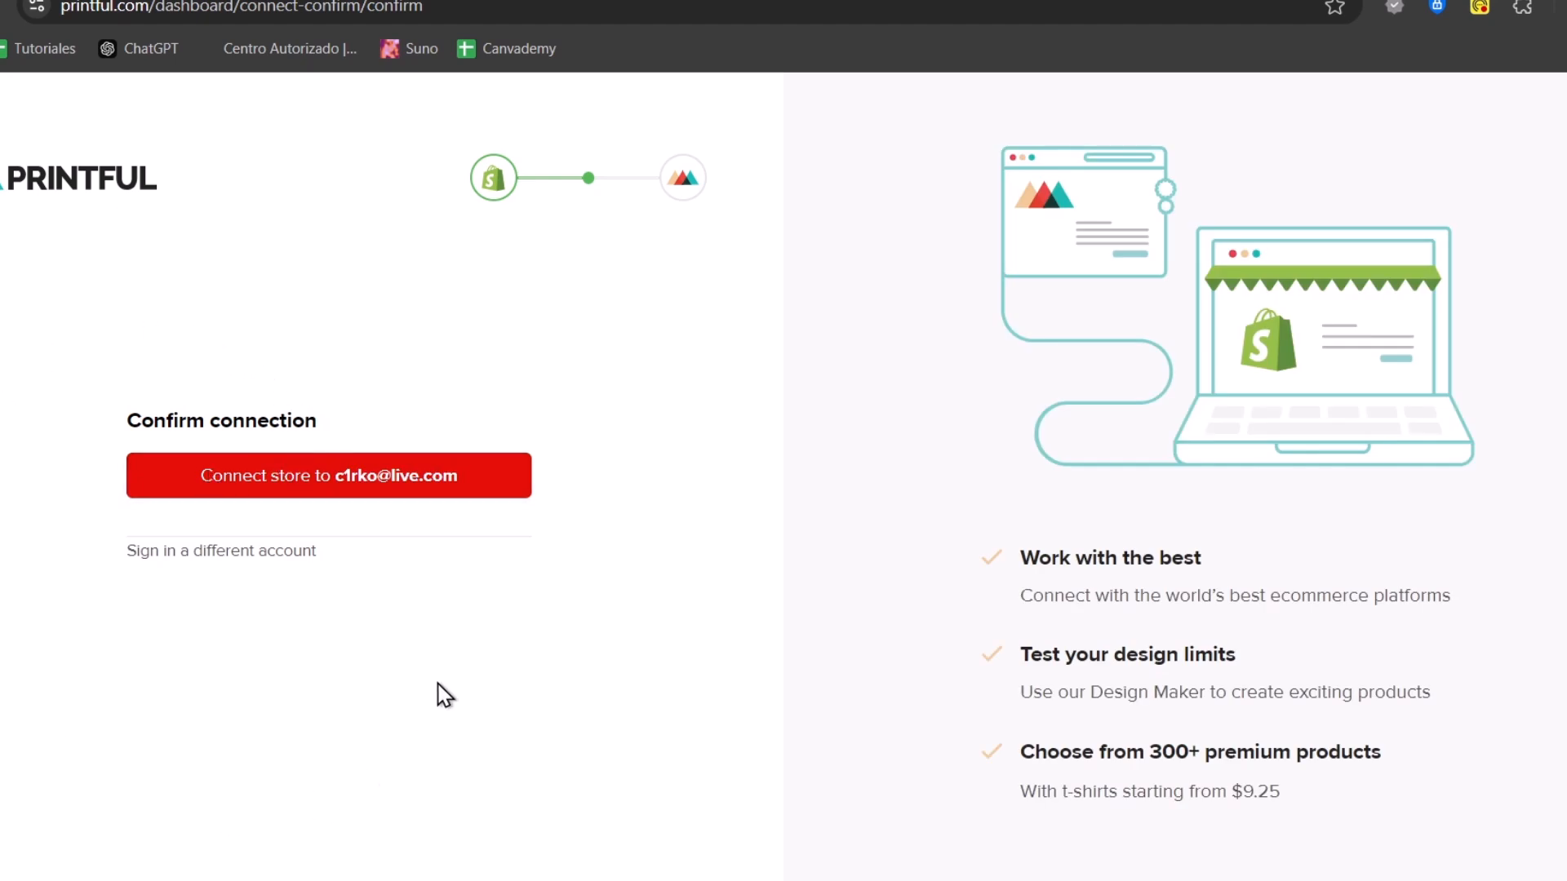
{"action": "mouse_move", "coordinate": [296, 494]}
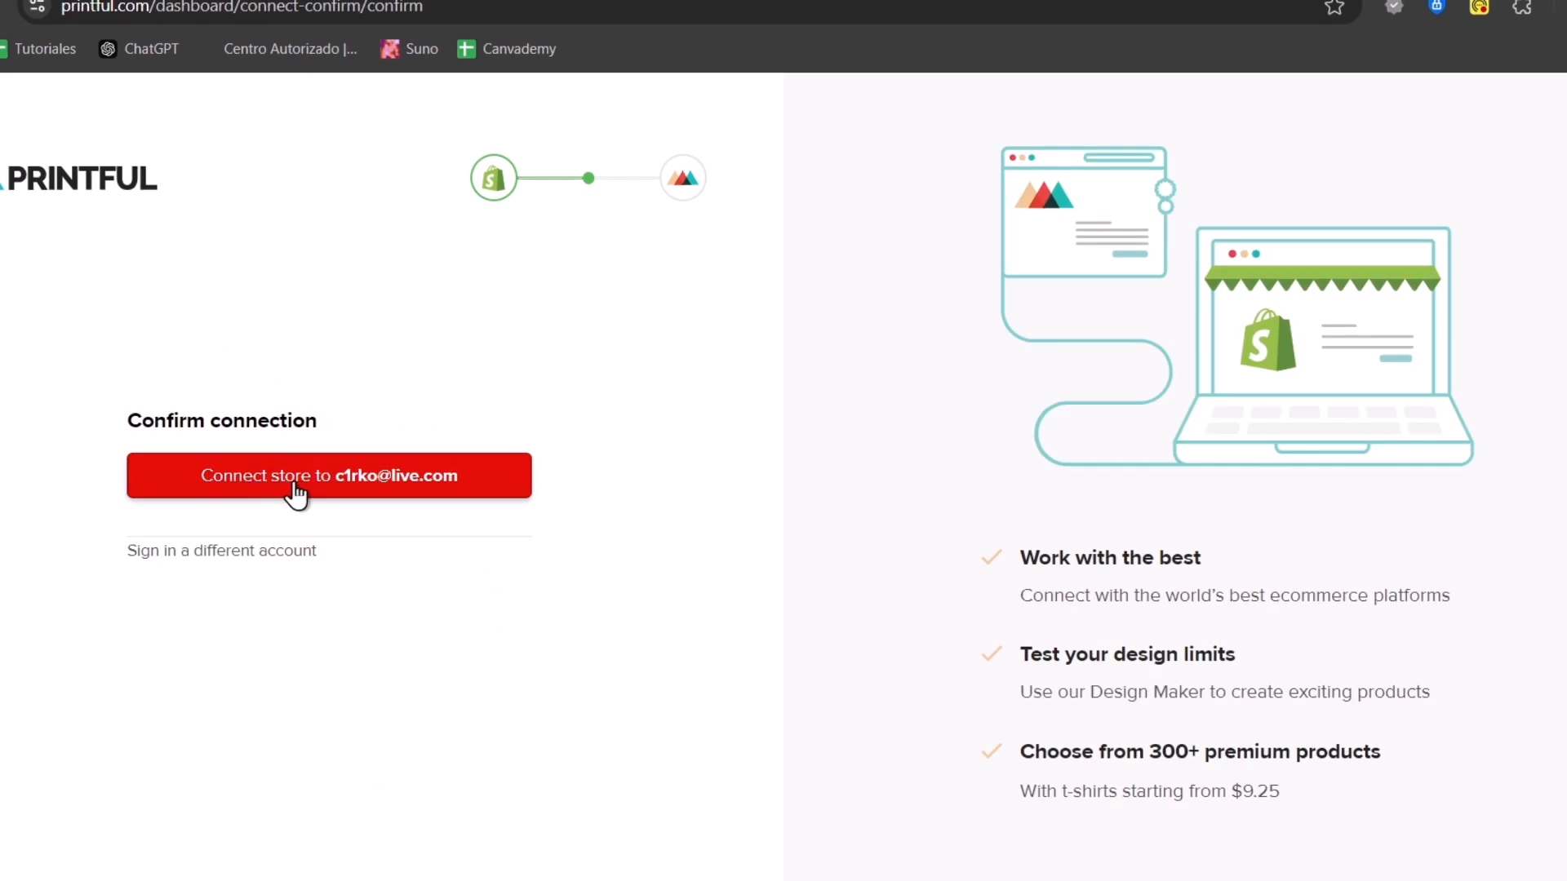
{"action": "left_click", "coordinate": [328, 475]}
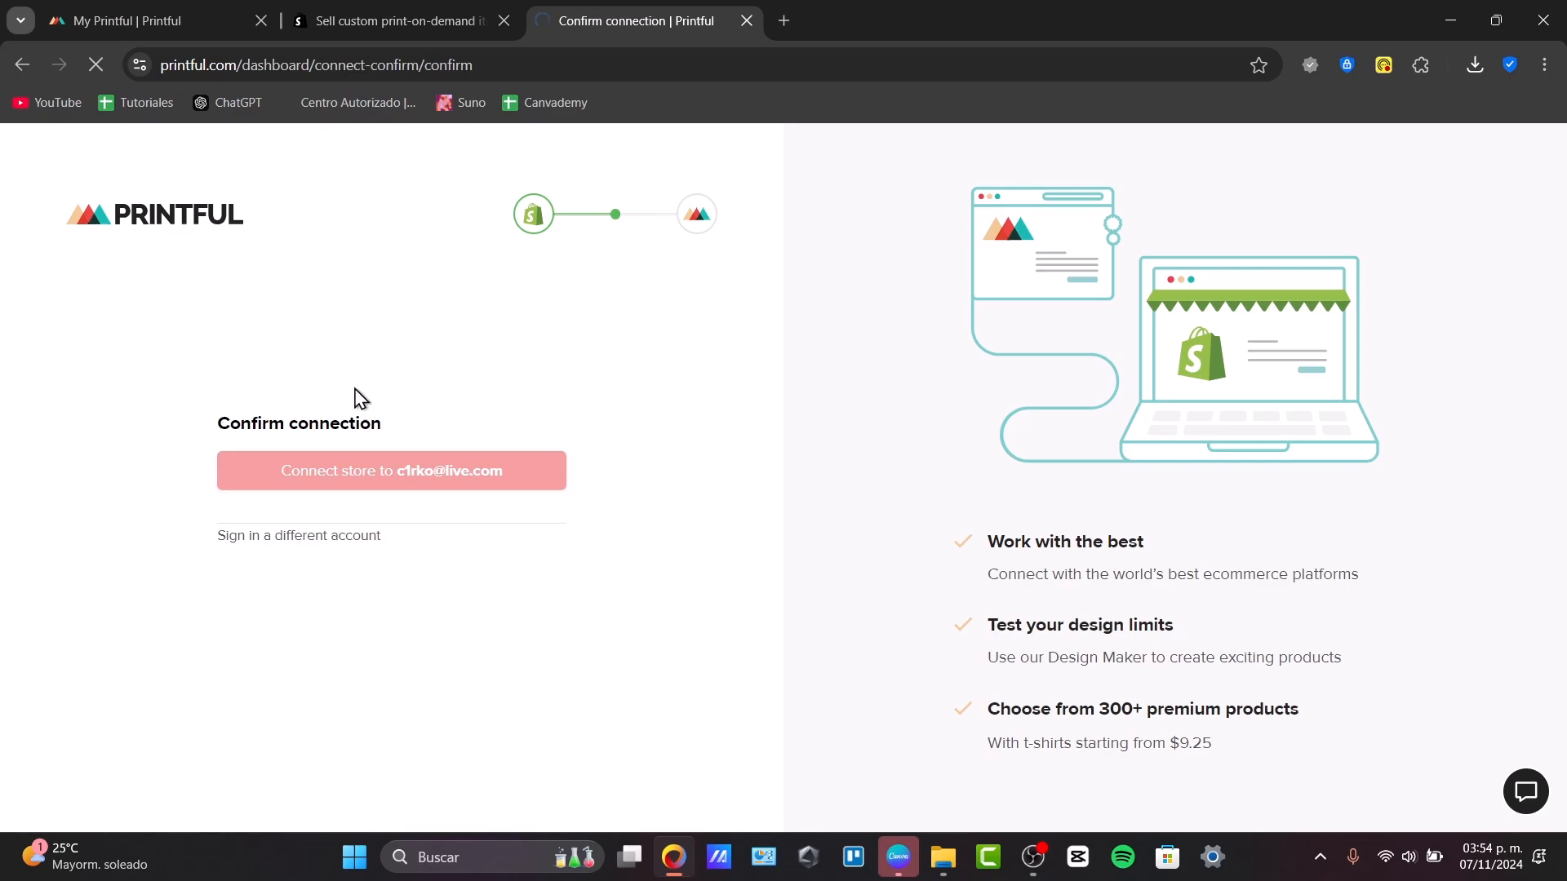
{"action": "left_click", "coordinate": [390, 470]}
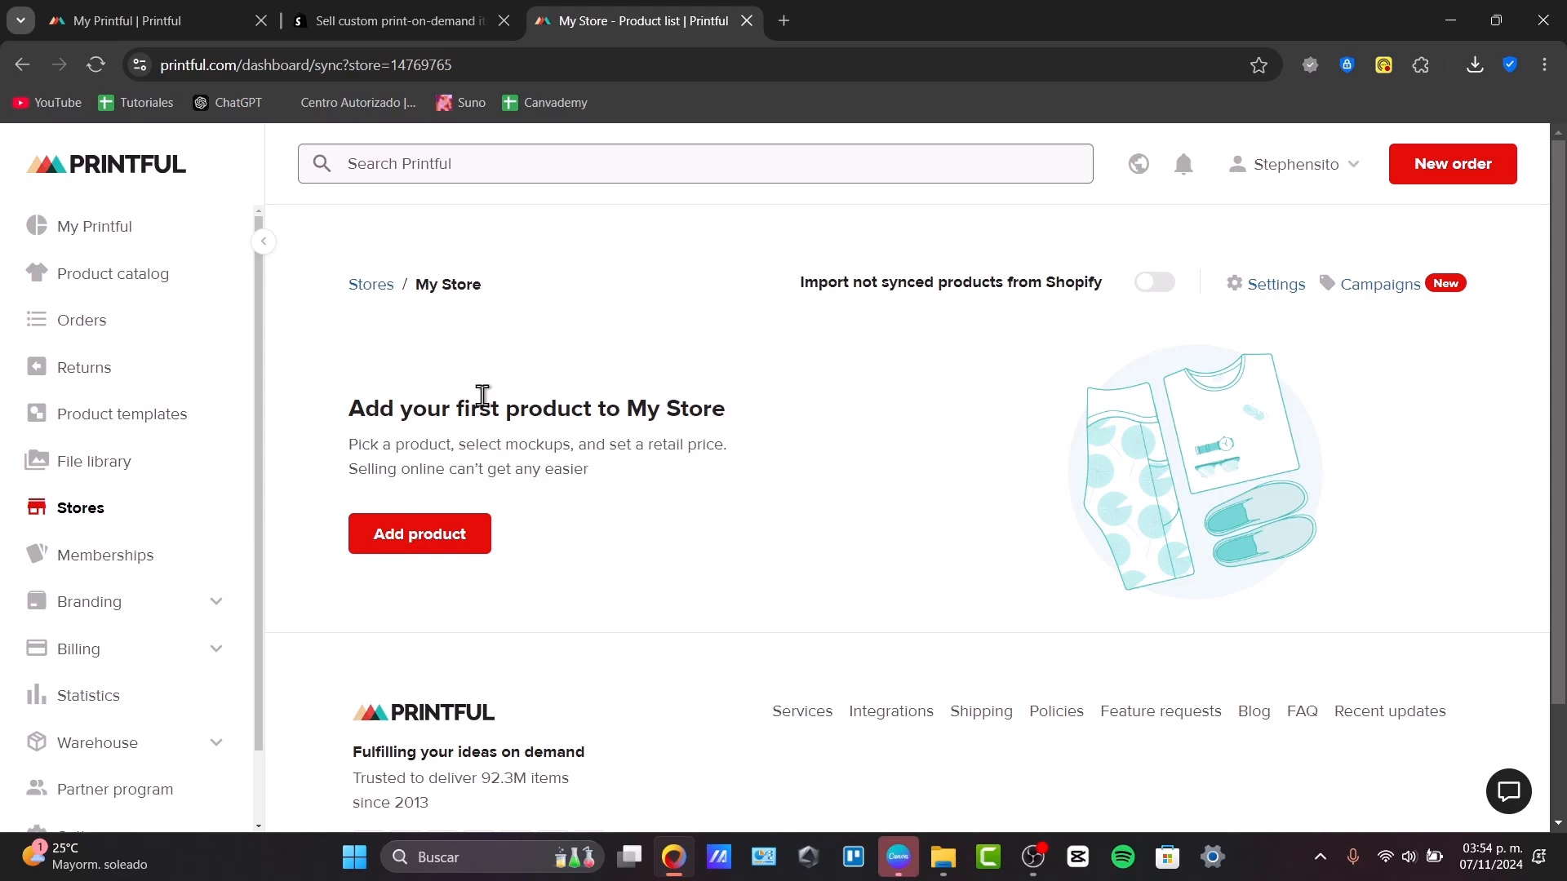
{"action": "mouse_move", "coordinate": [457, 395]}
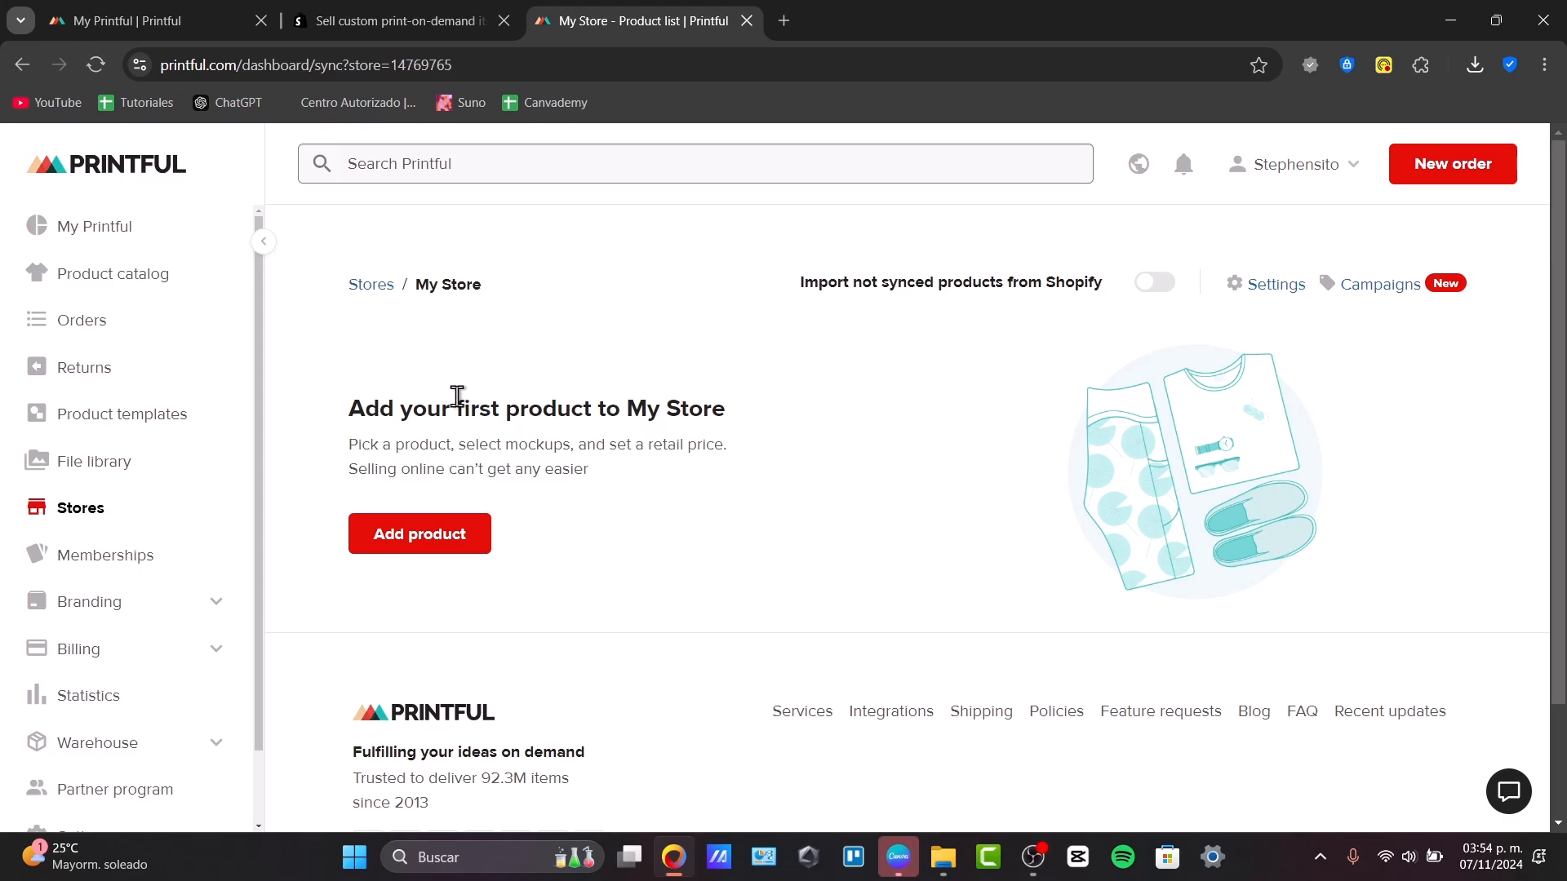
- Start adding the first product to My Store from the Printful catalogue
{"action": "left_click", "coordinate": [419, 532]}
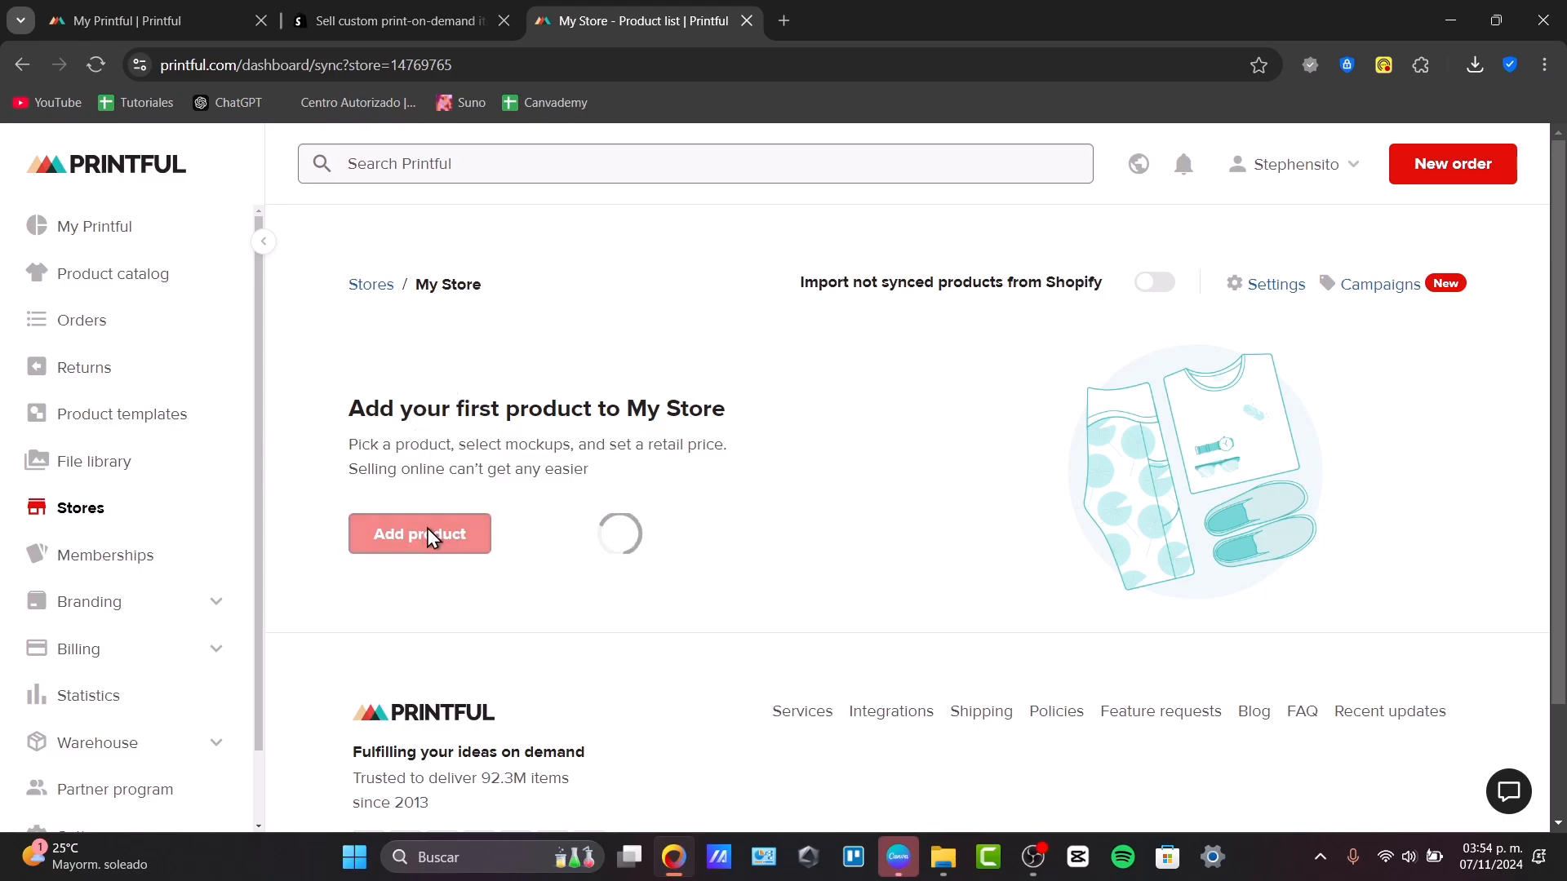
{"action": "left_click", "coordinate": [420, 533]}
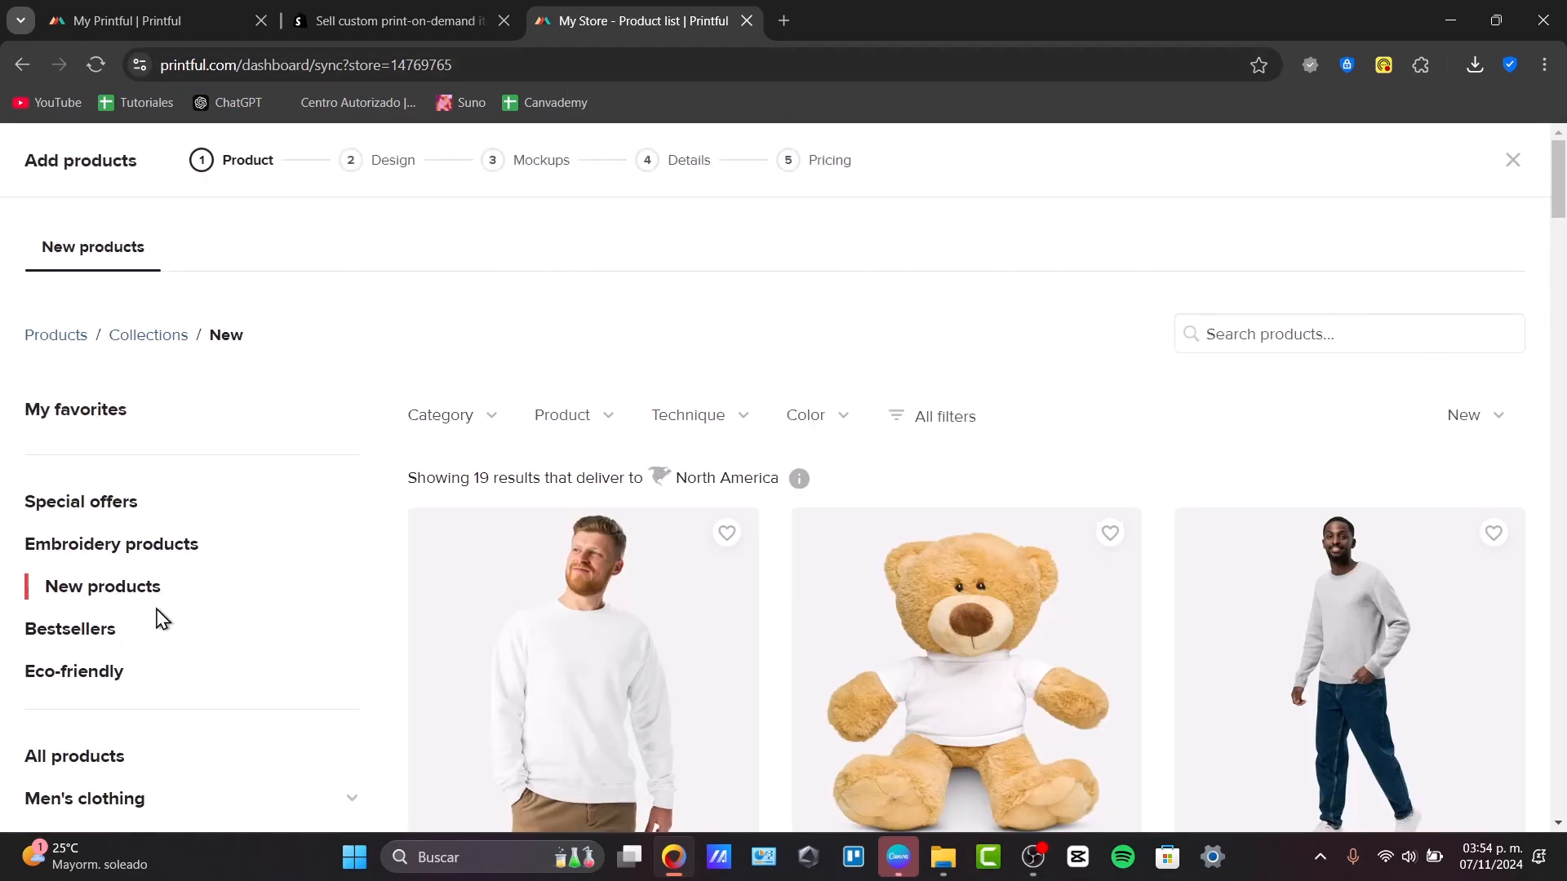
{"action": "mouse_move", "coordinate": [71, 629]}
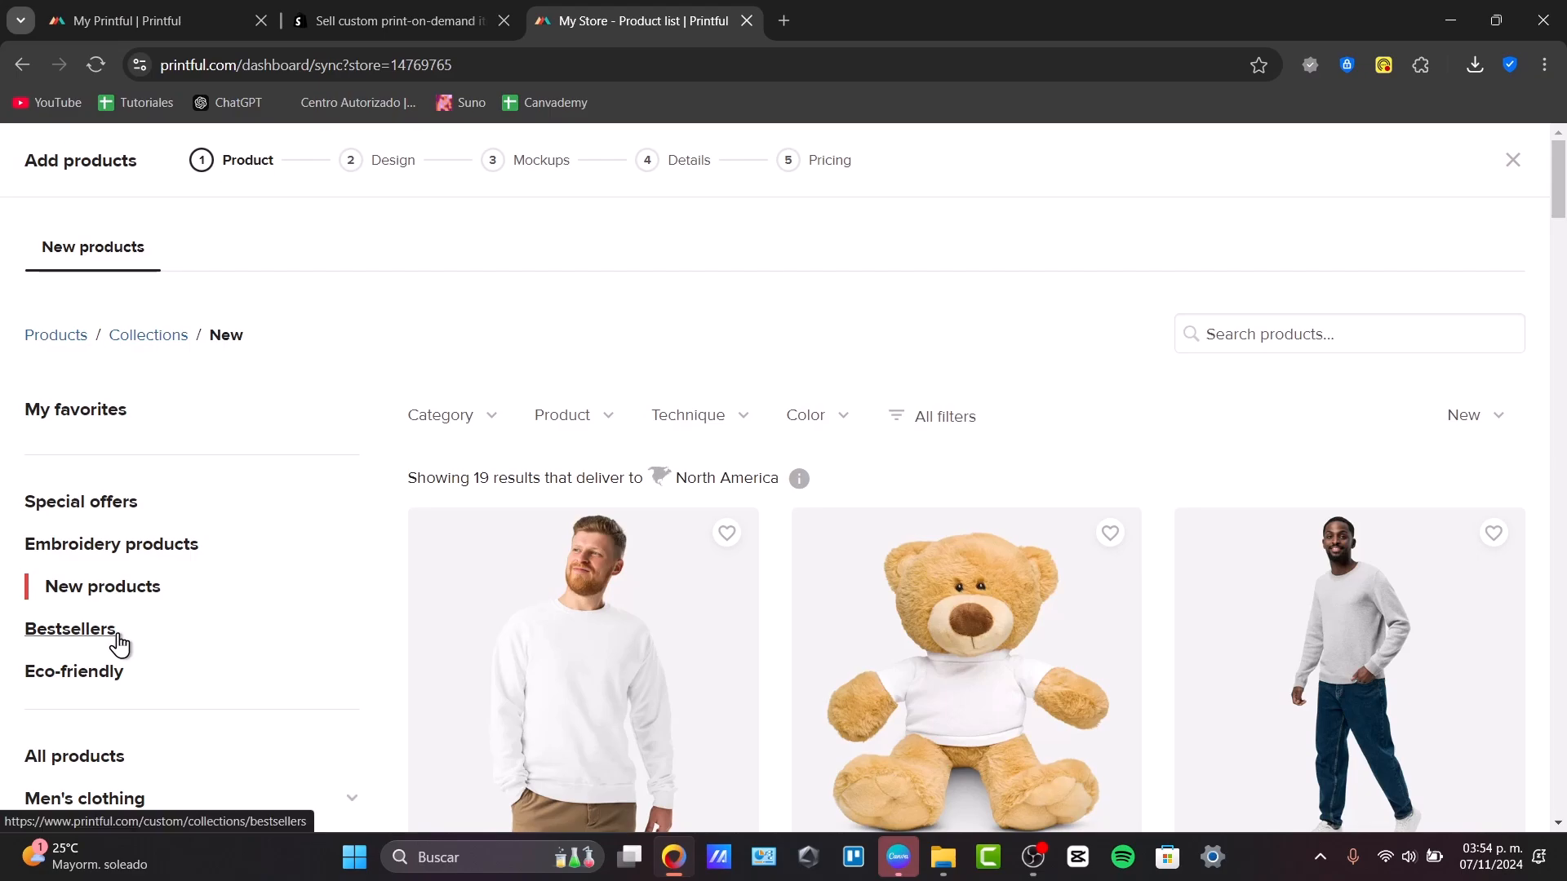
{"action": "scroll", "scroll_direction": "down", "scroll_amount": 3}
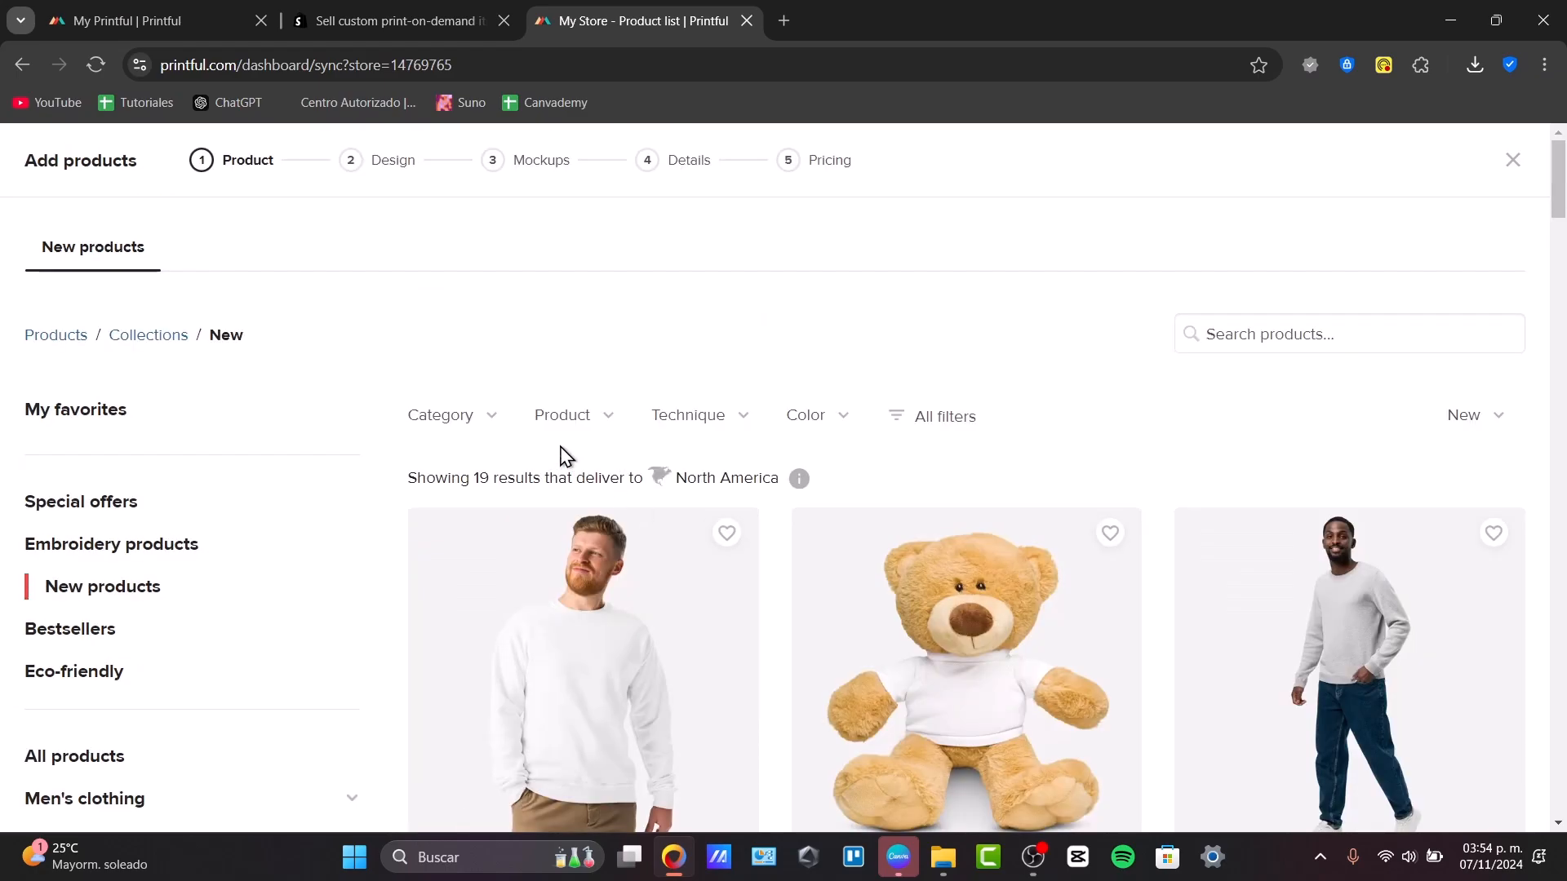
- Filter the catalogue to men's clothing and the Tank tops product type
{"action": "left_click", "coordinate": [441, 416]}
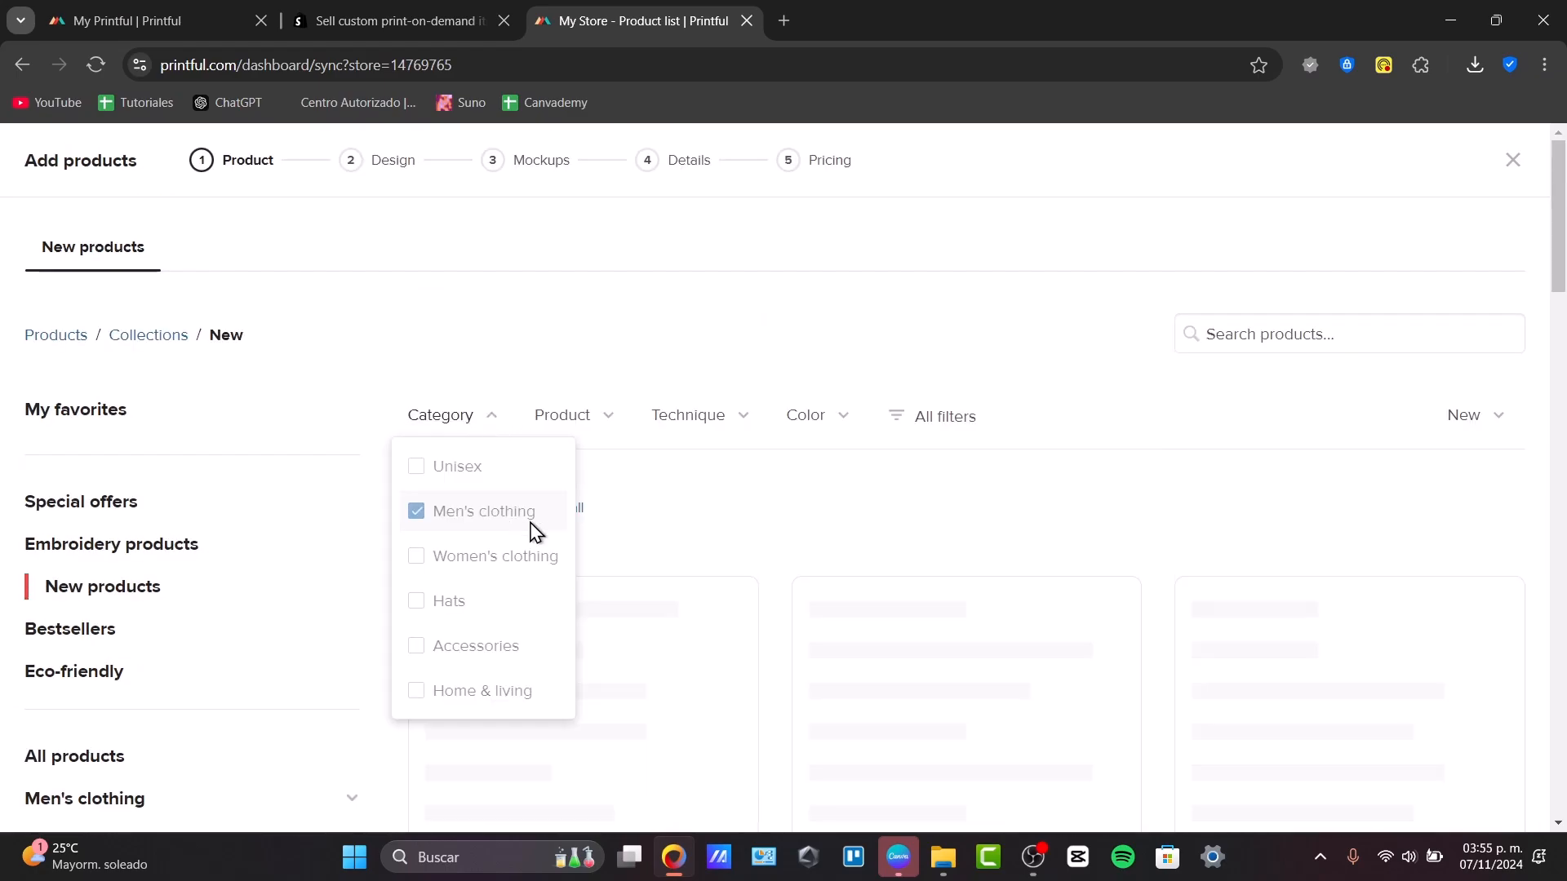
{"action": "left_click", "coordinate": [561, 414]}
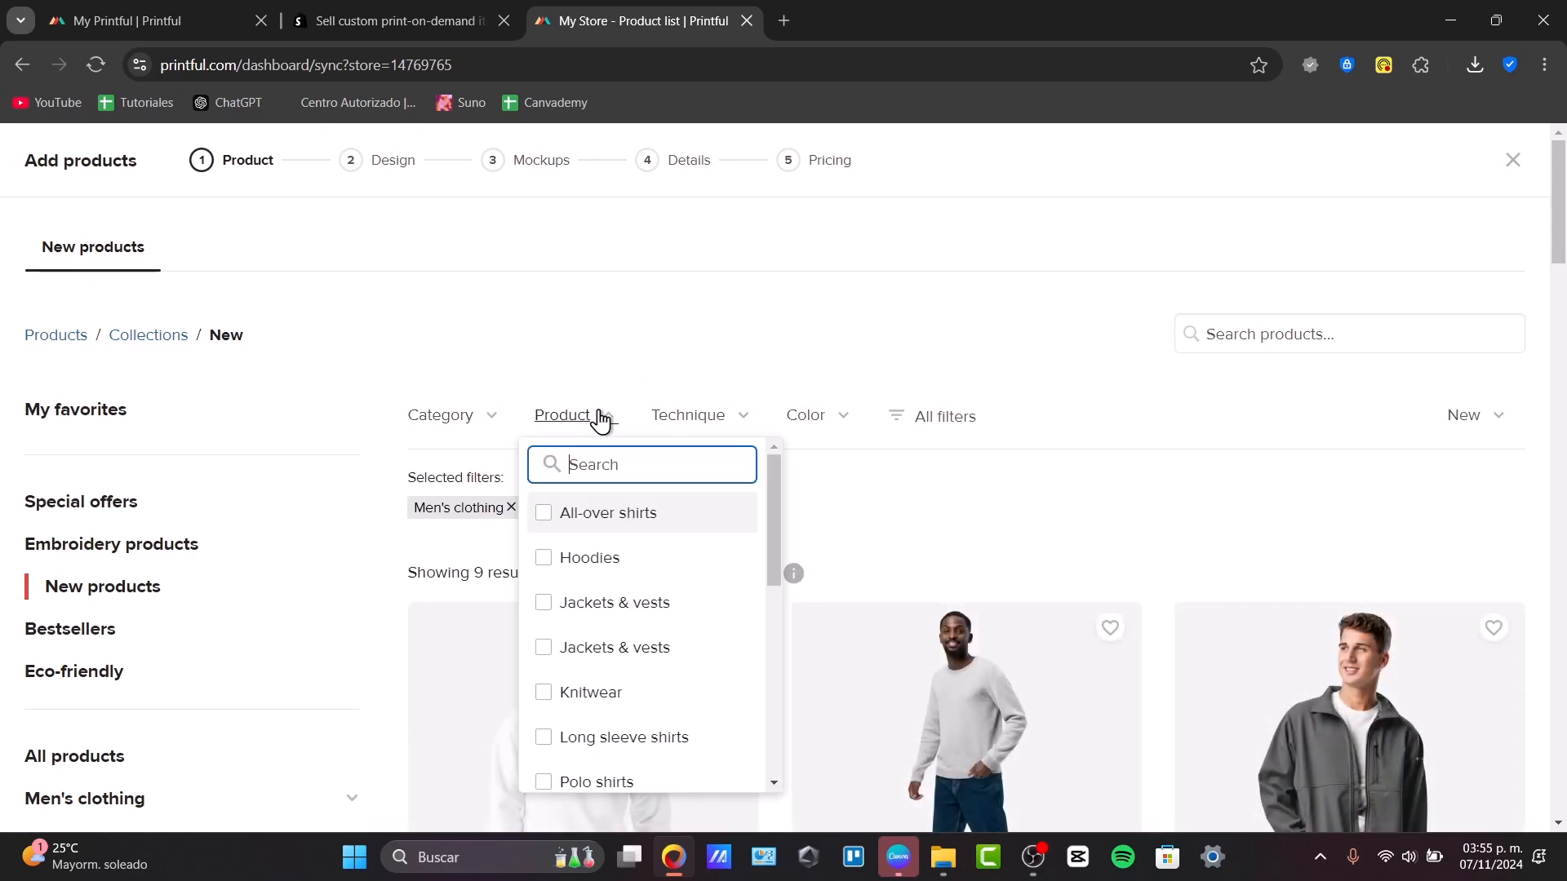
{"action": "scroll", "scroll_direction": "down", "scroll_amount": 3}
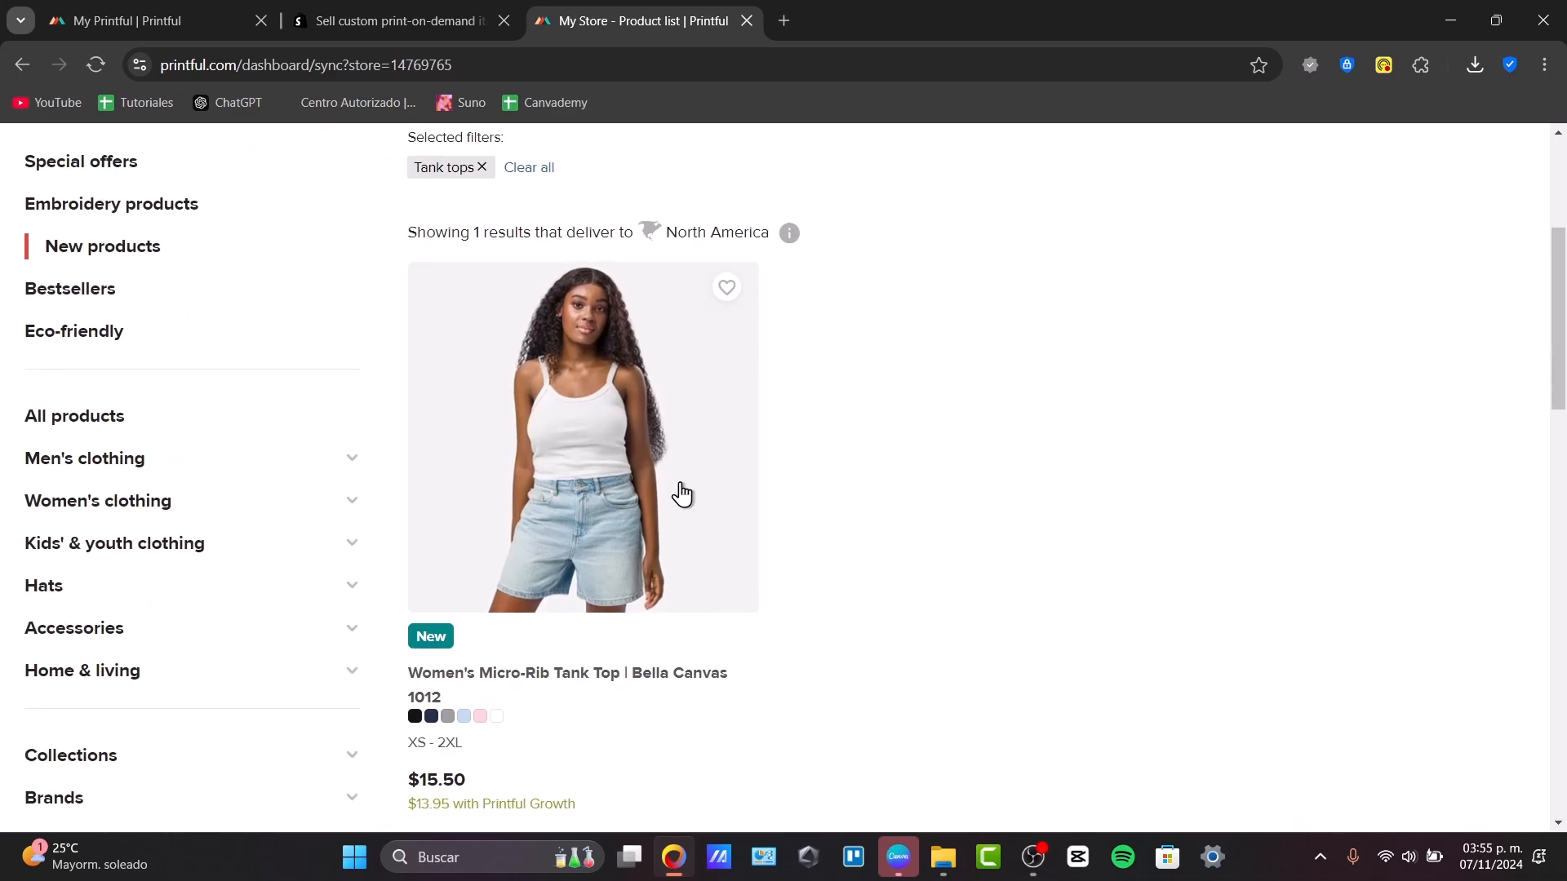
{"action": "scroll", "scroll_direction": "up", "scroll_amount": 3}
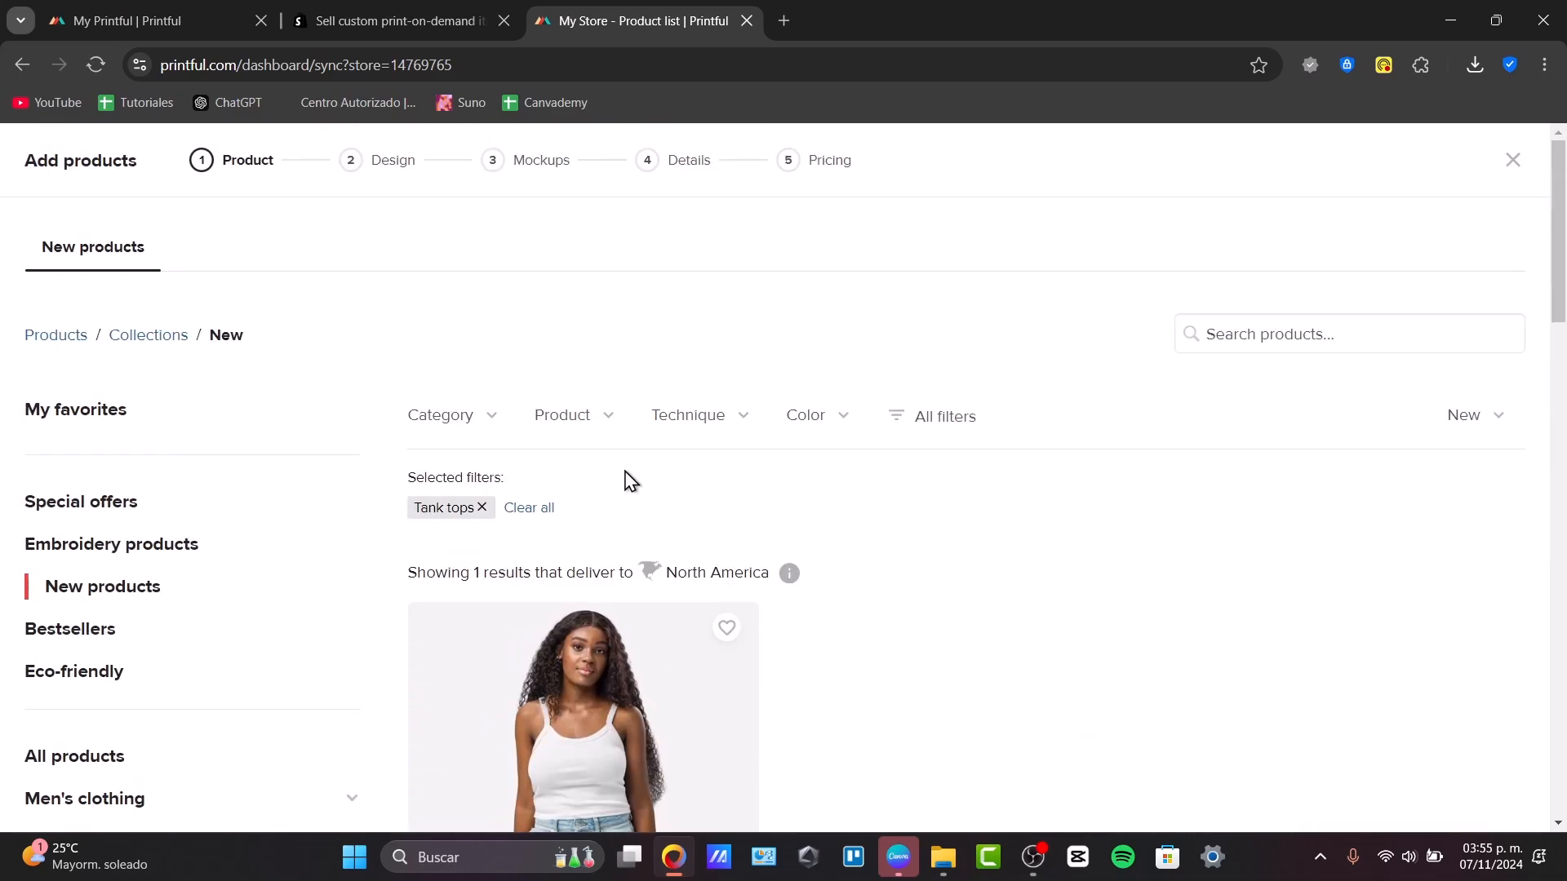
- Choose the Men's All-Over Print Slim Fit Polo Shirt and review its left sleeve and front placements
{"action": "left_click", "coordinate": [581, 720]}
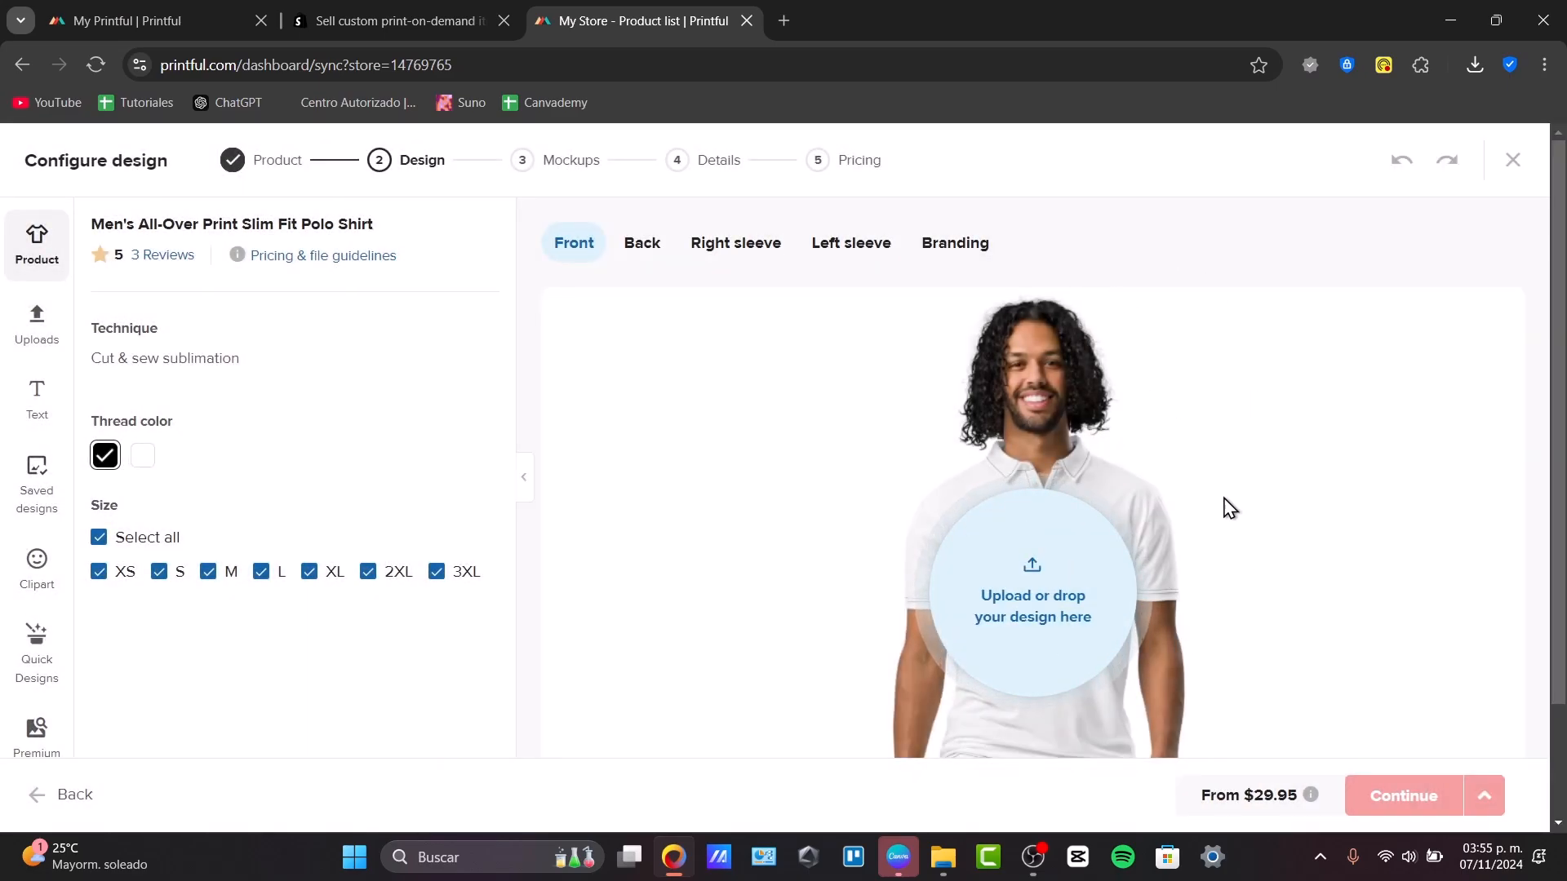
{"action": "mouse_move", "coordinate": [1129, 465]}
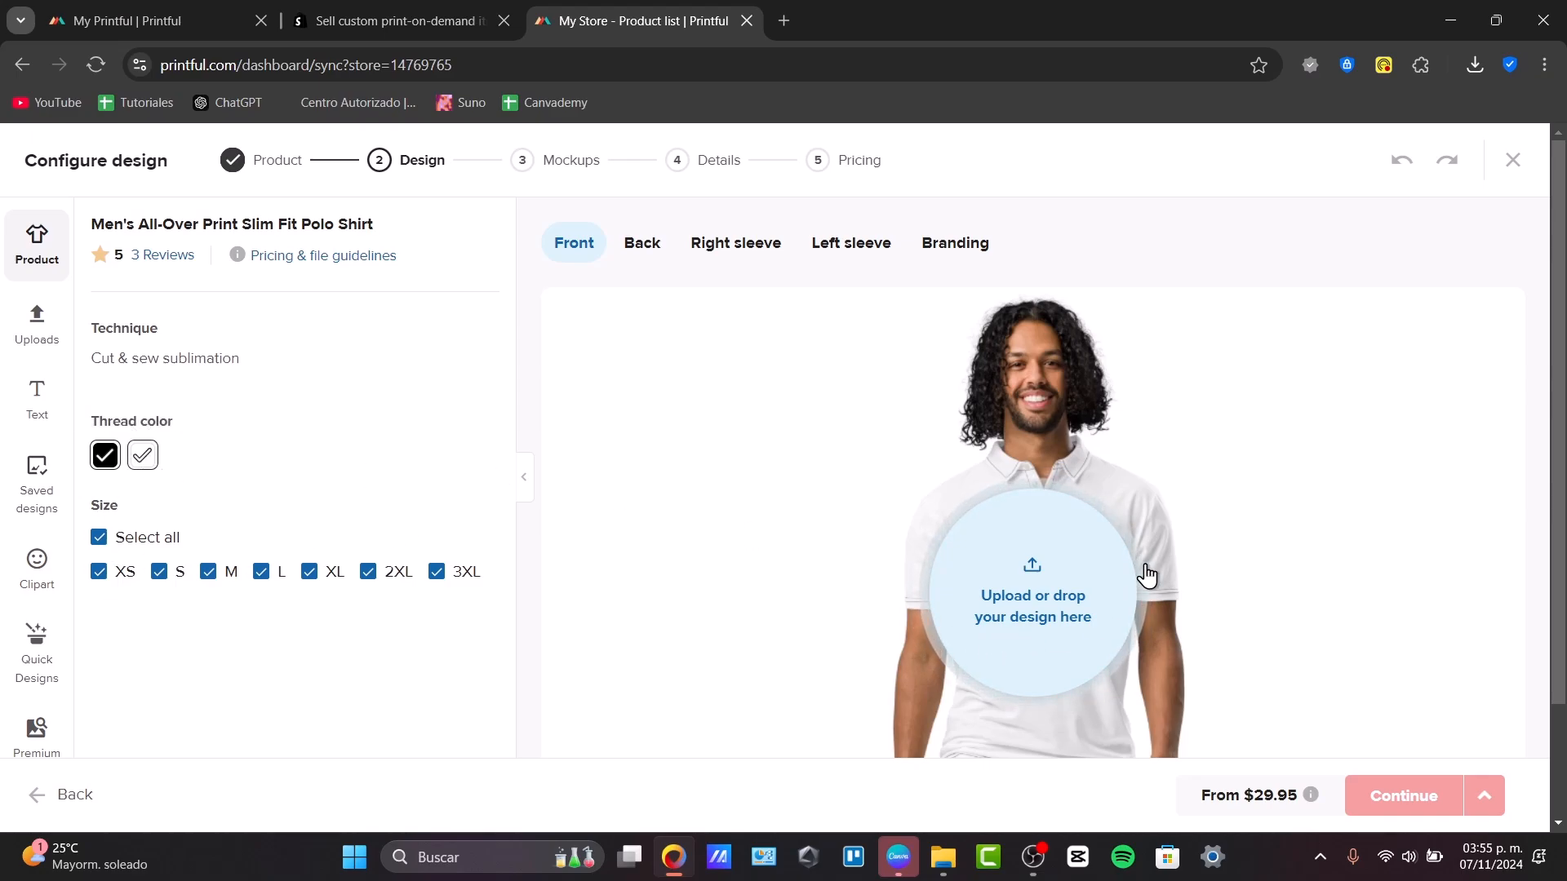
{"action": "left_click", "coordinate": [641, 243]}
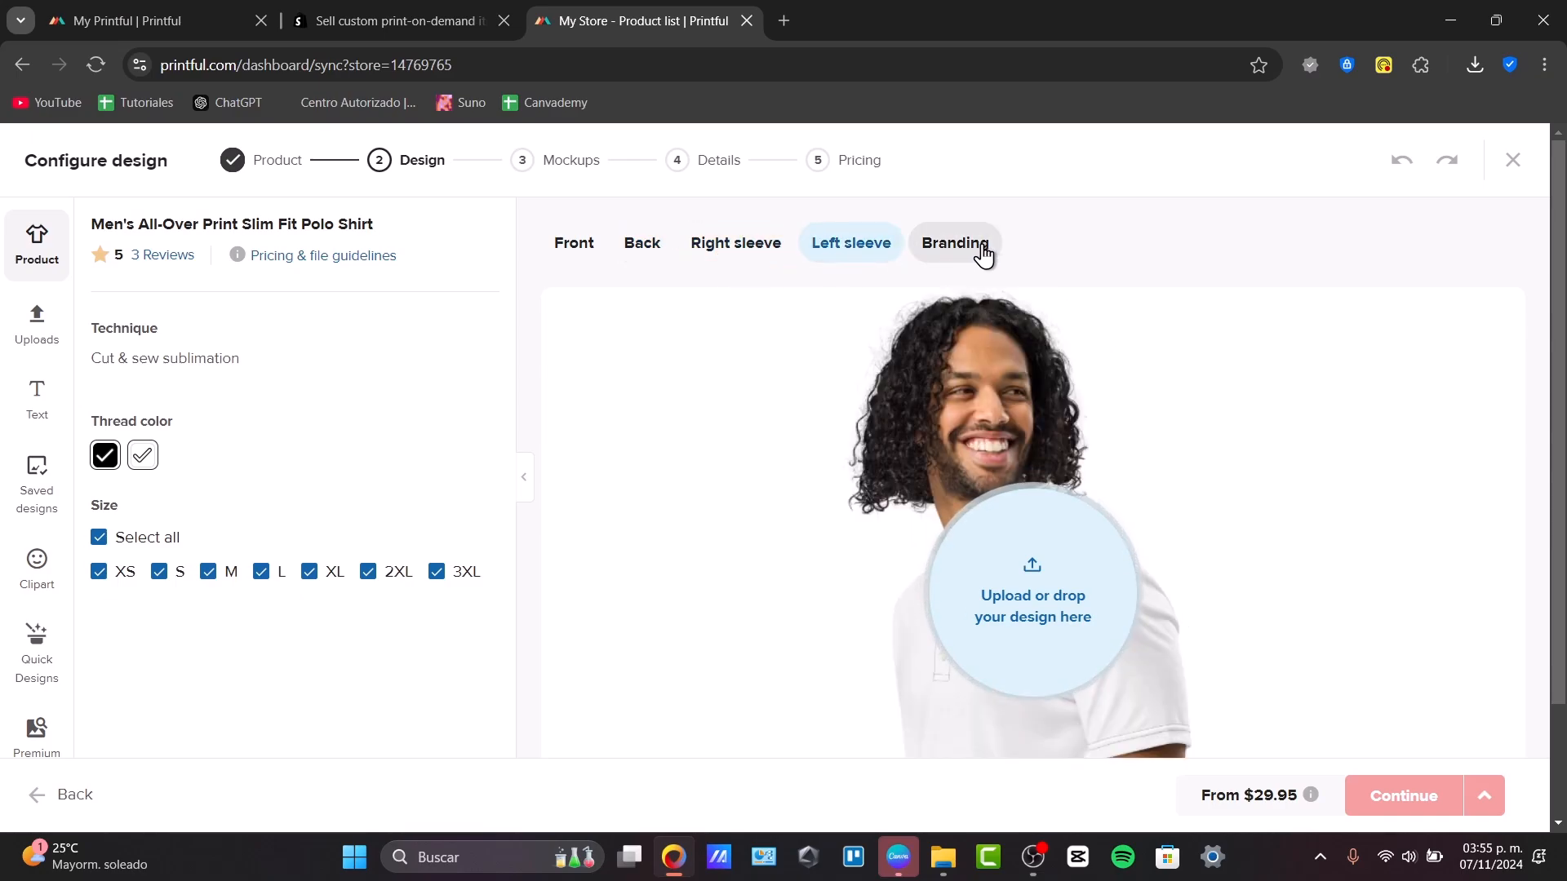
{"action": "left_click", "coordinate": [573, 243]}
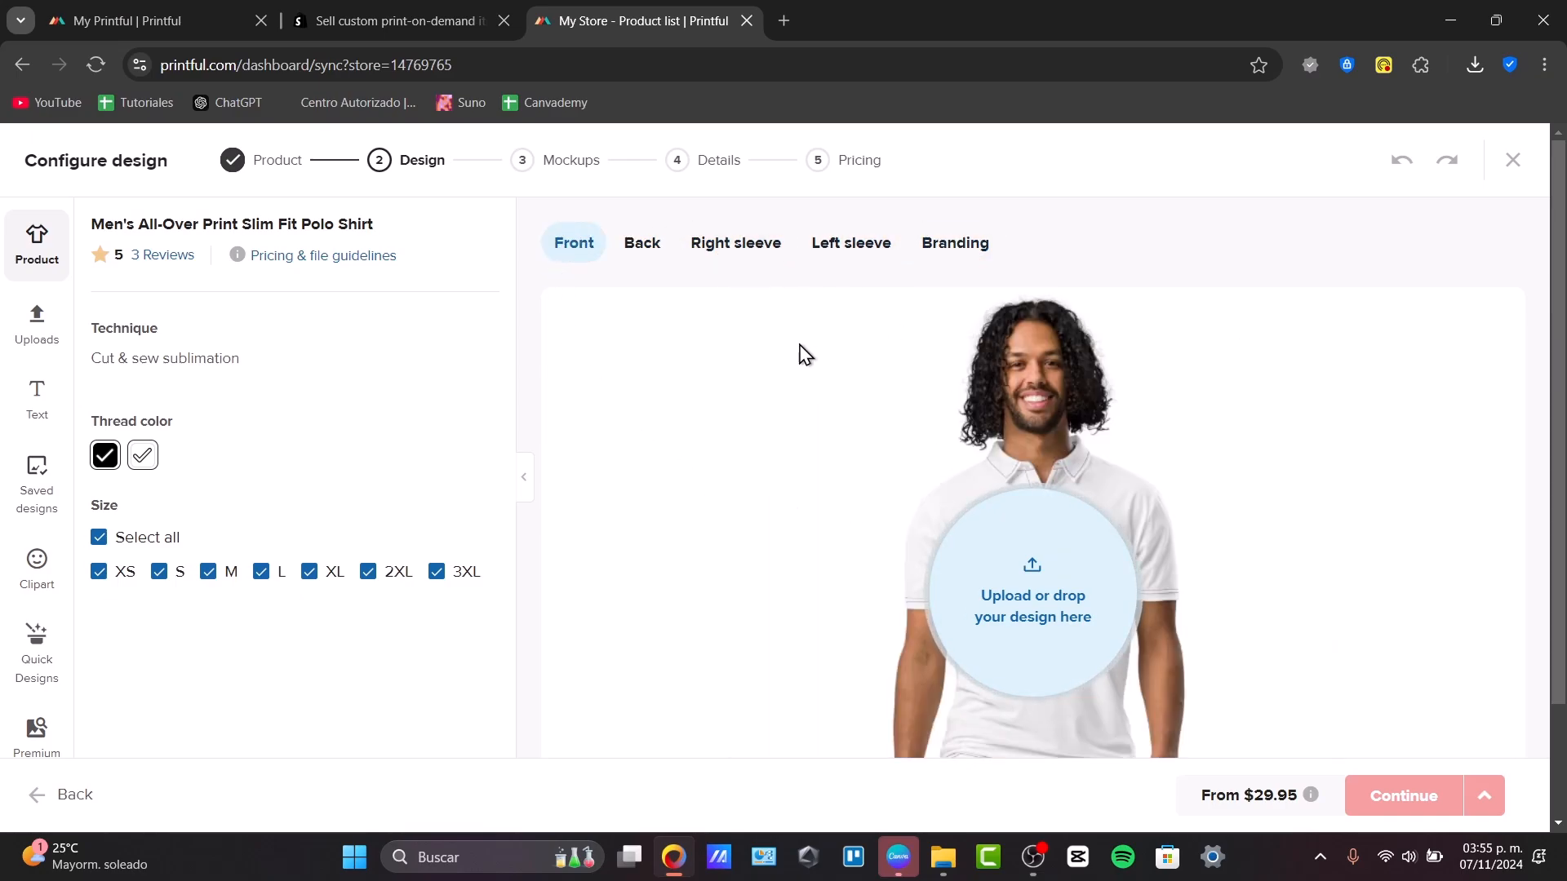
{"action": "mouse_move", "coordinate": [196, 280]}
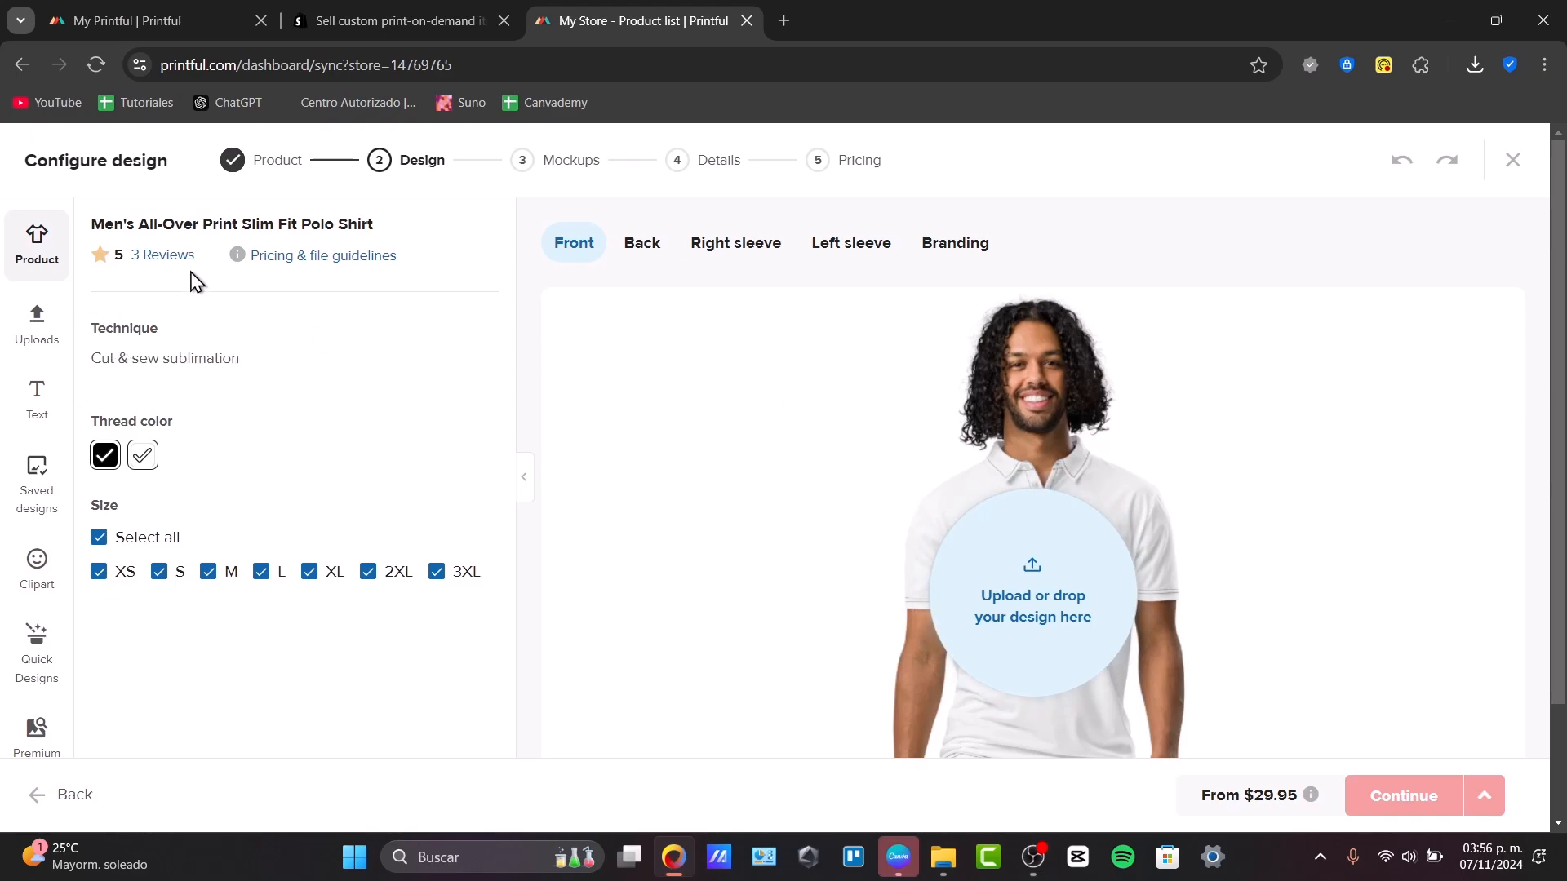
{"action": "mouse_move", "coordinate": [288, 259]}
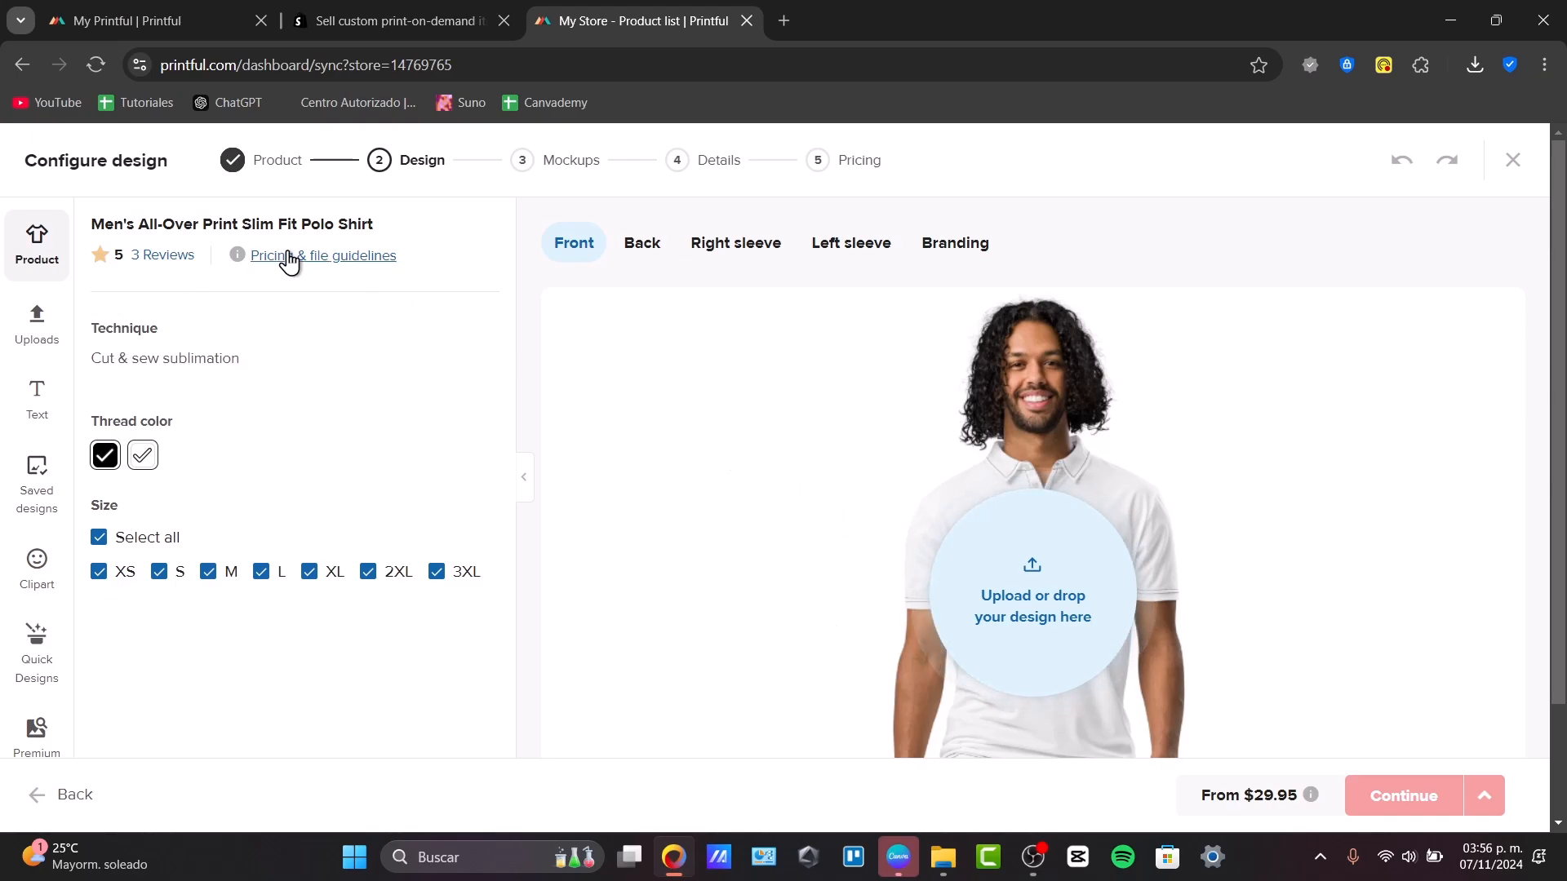
{"action": "left_click", "coordinate": [269, 256]}
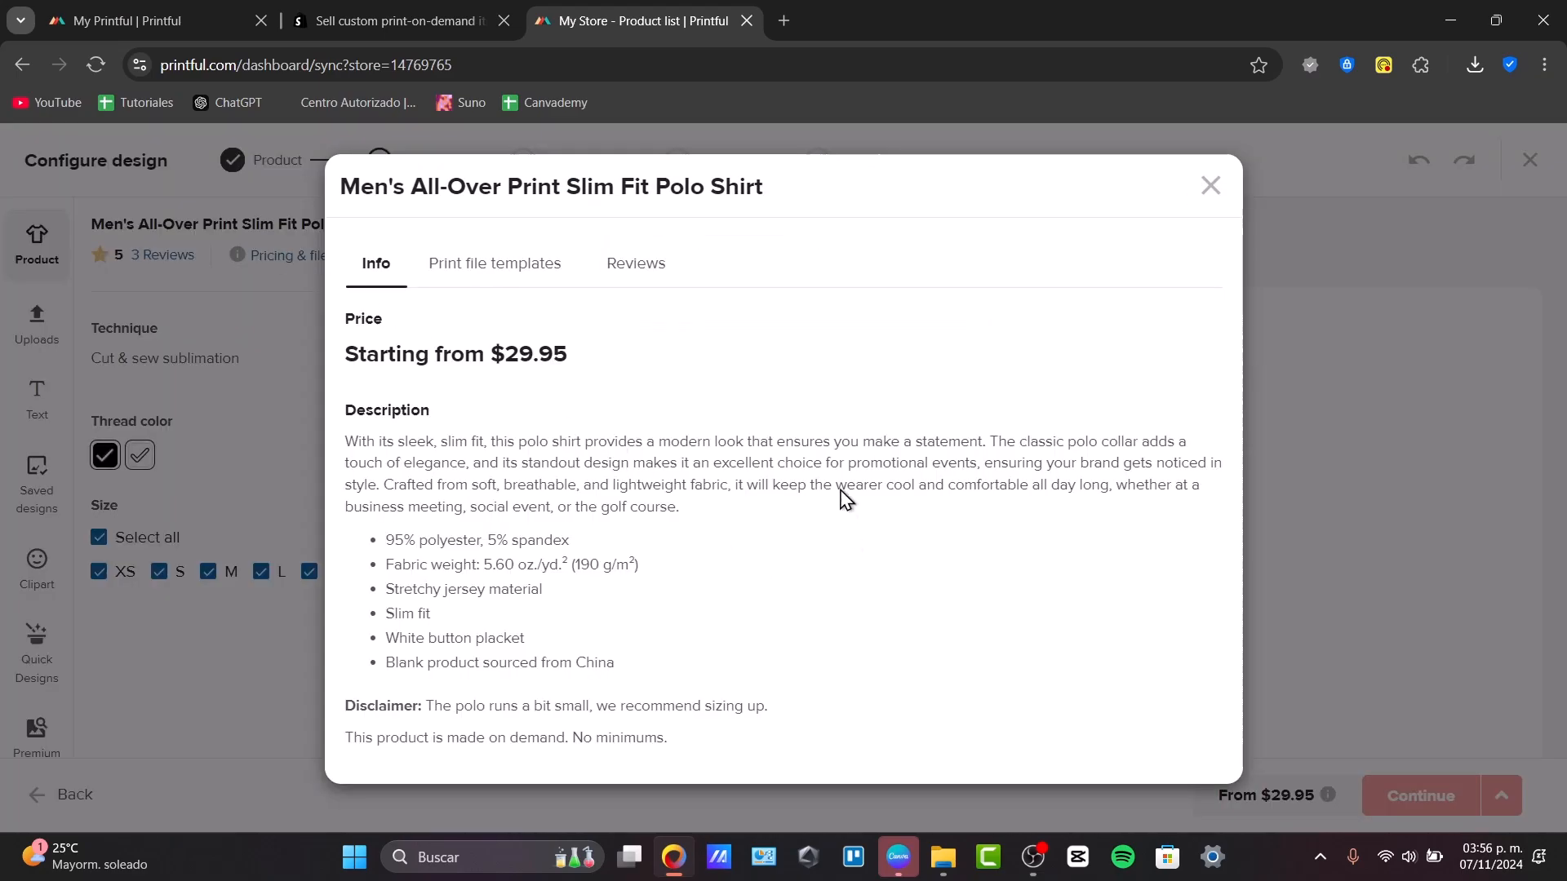
{"action": "left_click", "coordinate": [494, 263]}
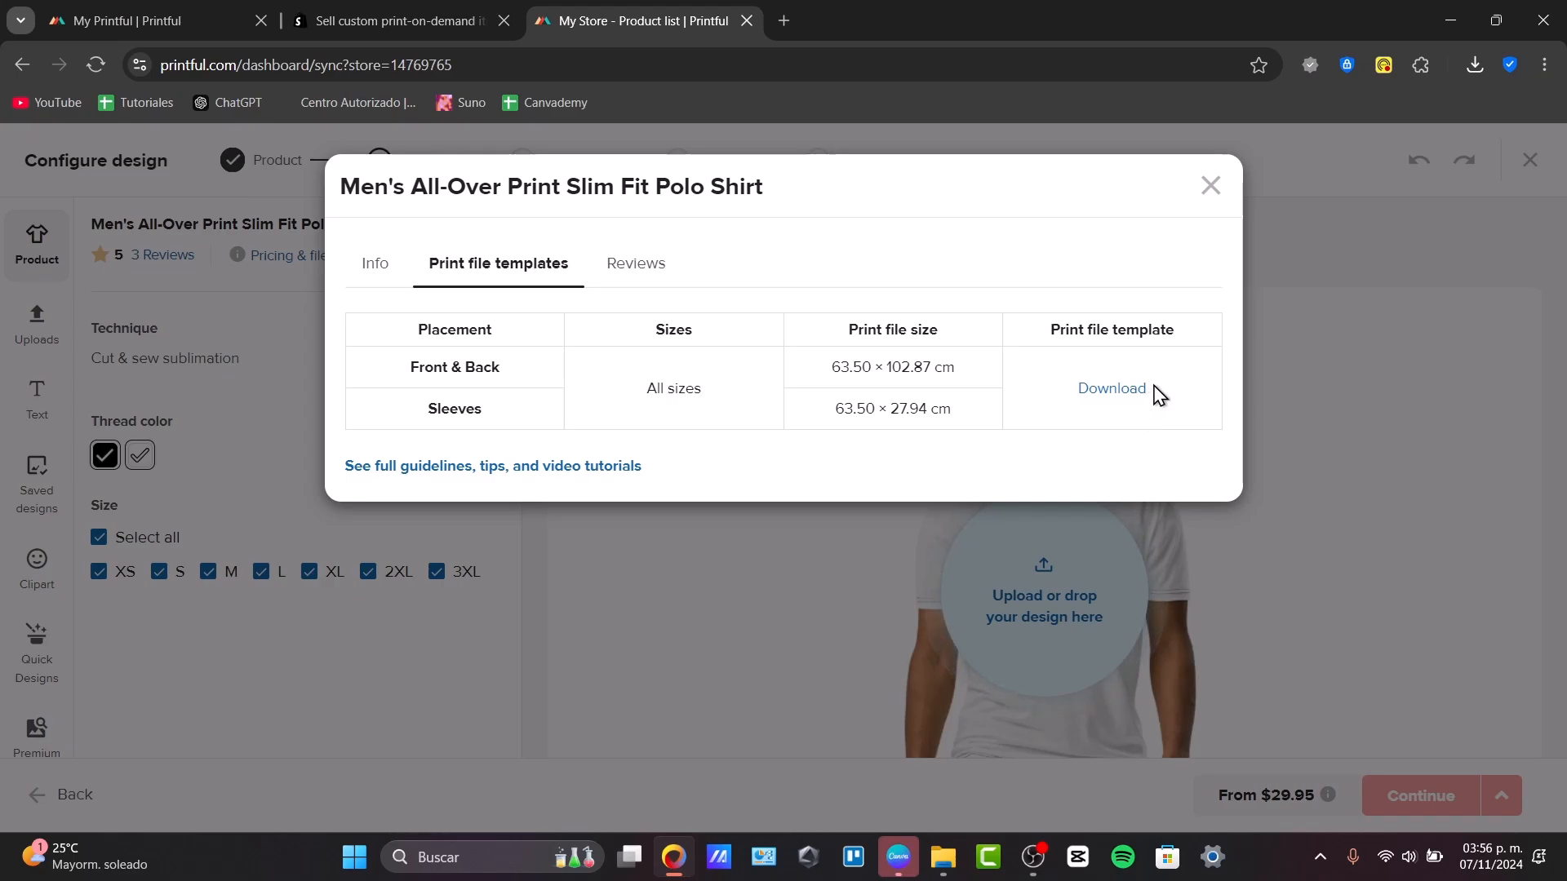
{"action": "mouse_move", "coordinate": [1208, 235]}
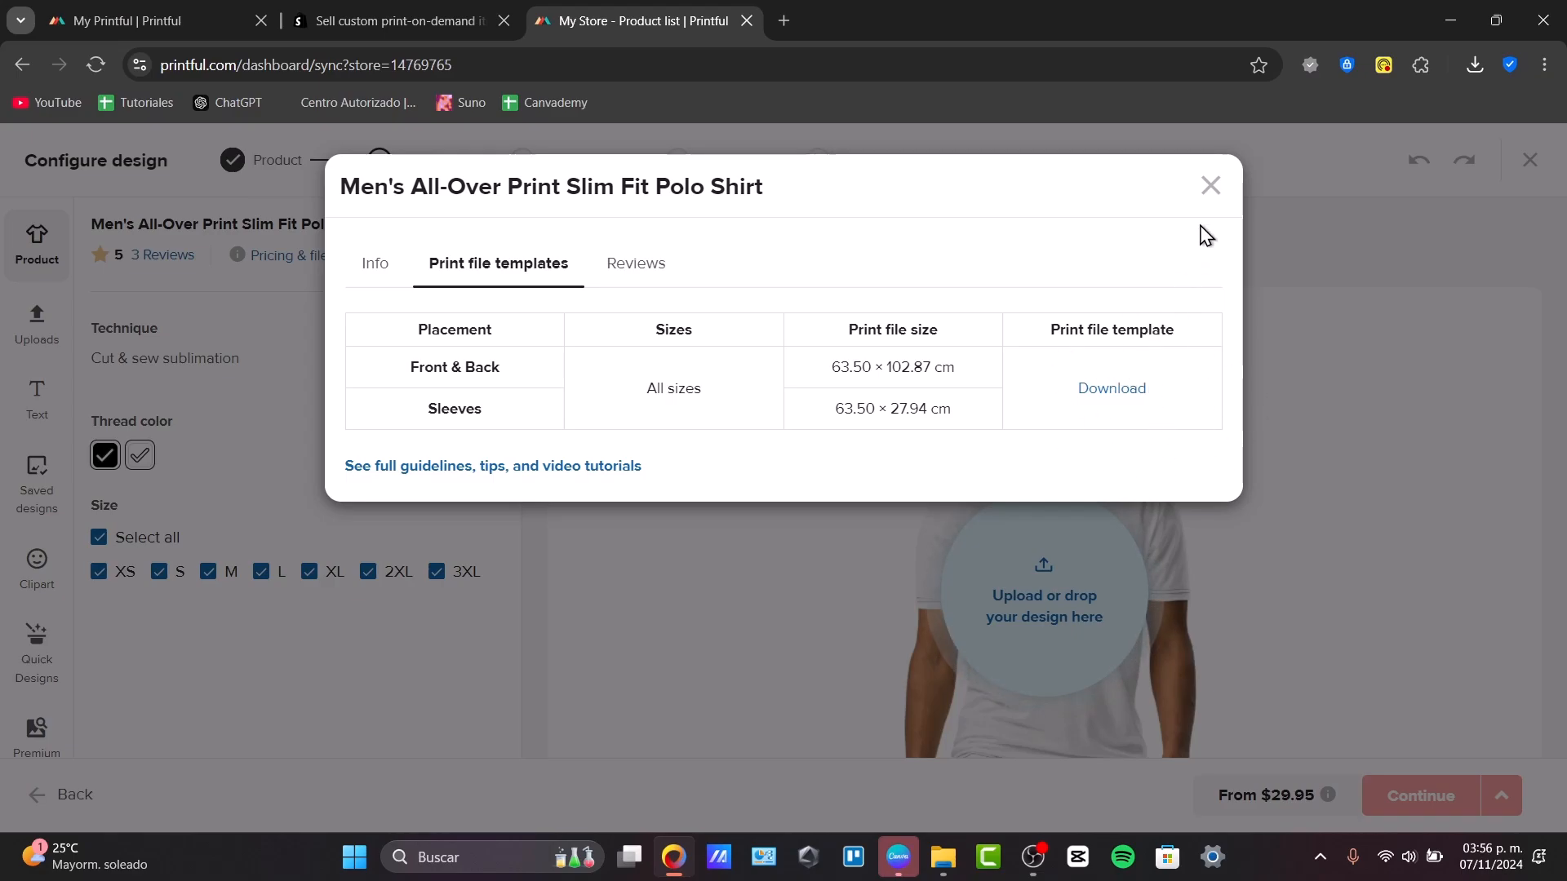
{"action": "left_click", "coordinate": [1207, 184]}
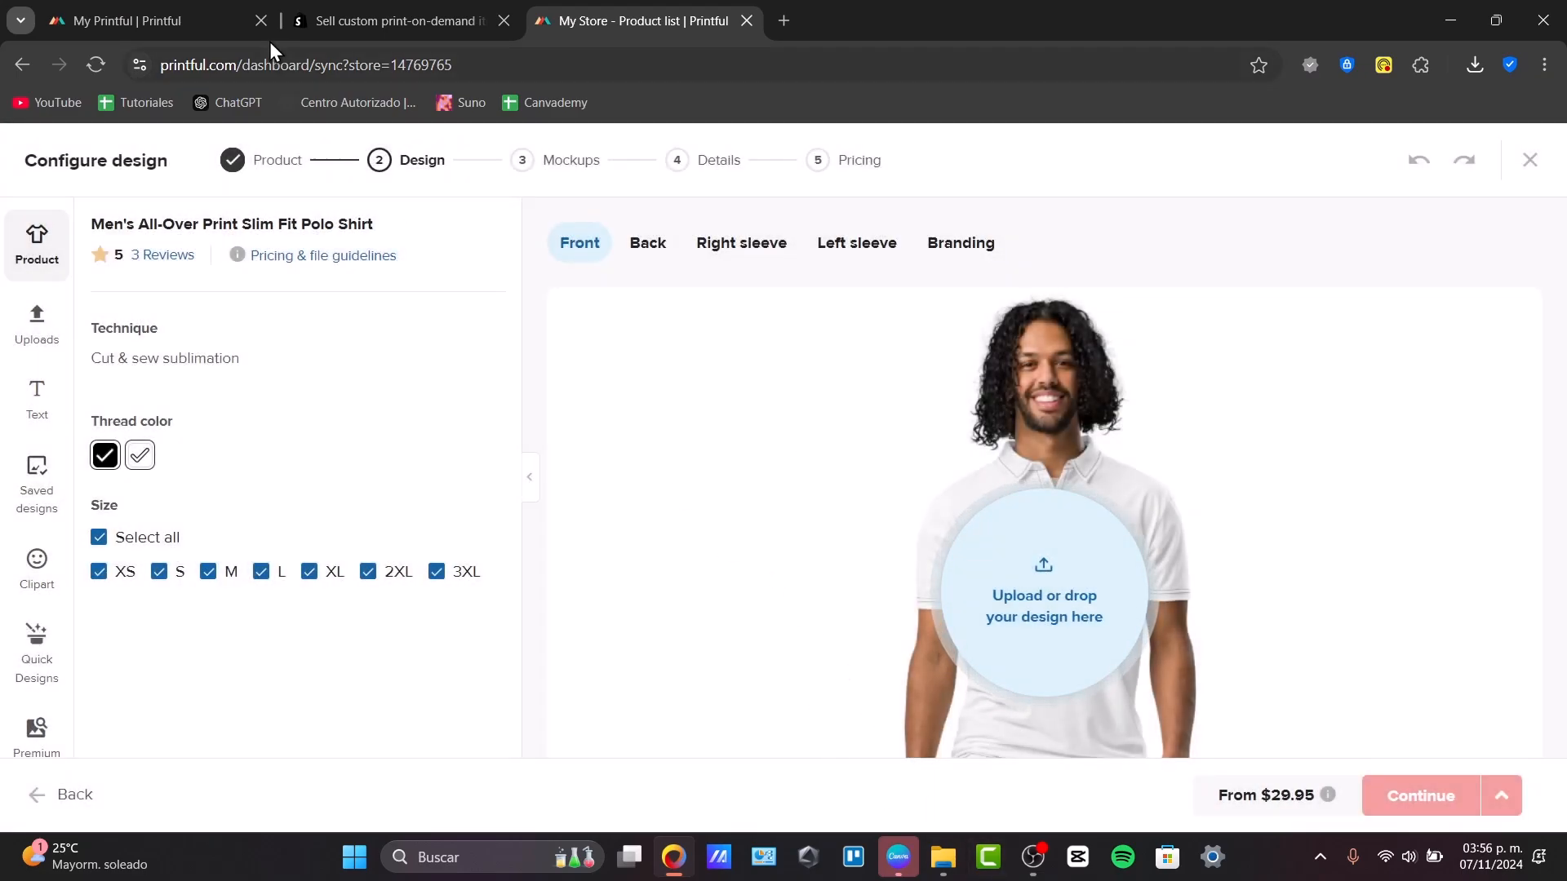
{"action": "mouse_move", "coordinate": [929, 117]}
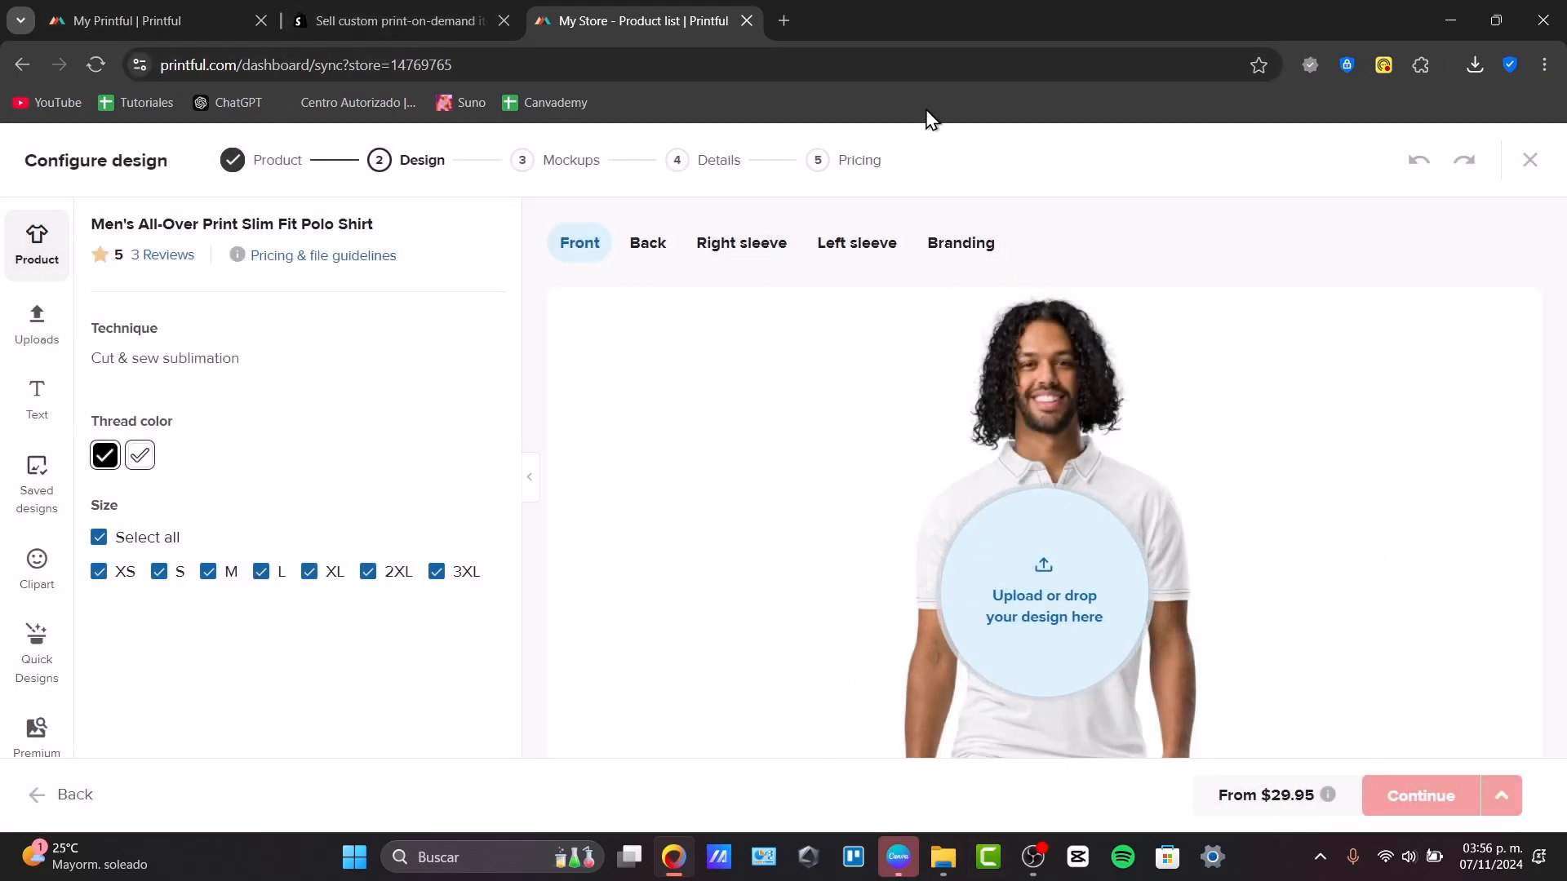
{"action": "mouse_move", "coordinate": [1143, 668]}
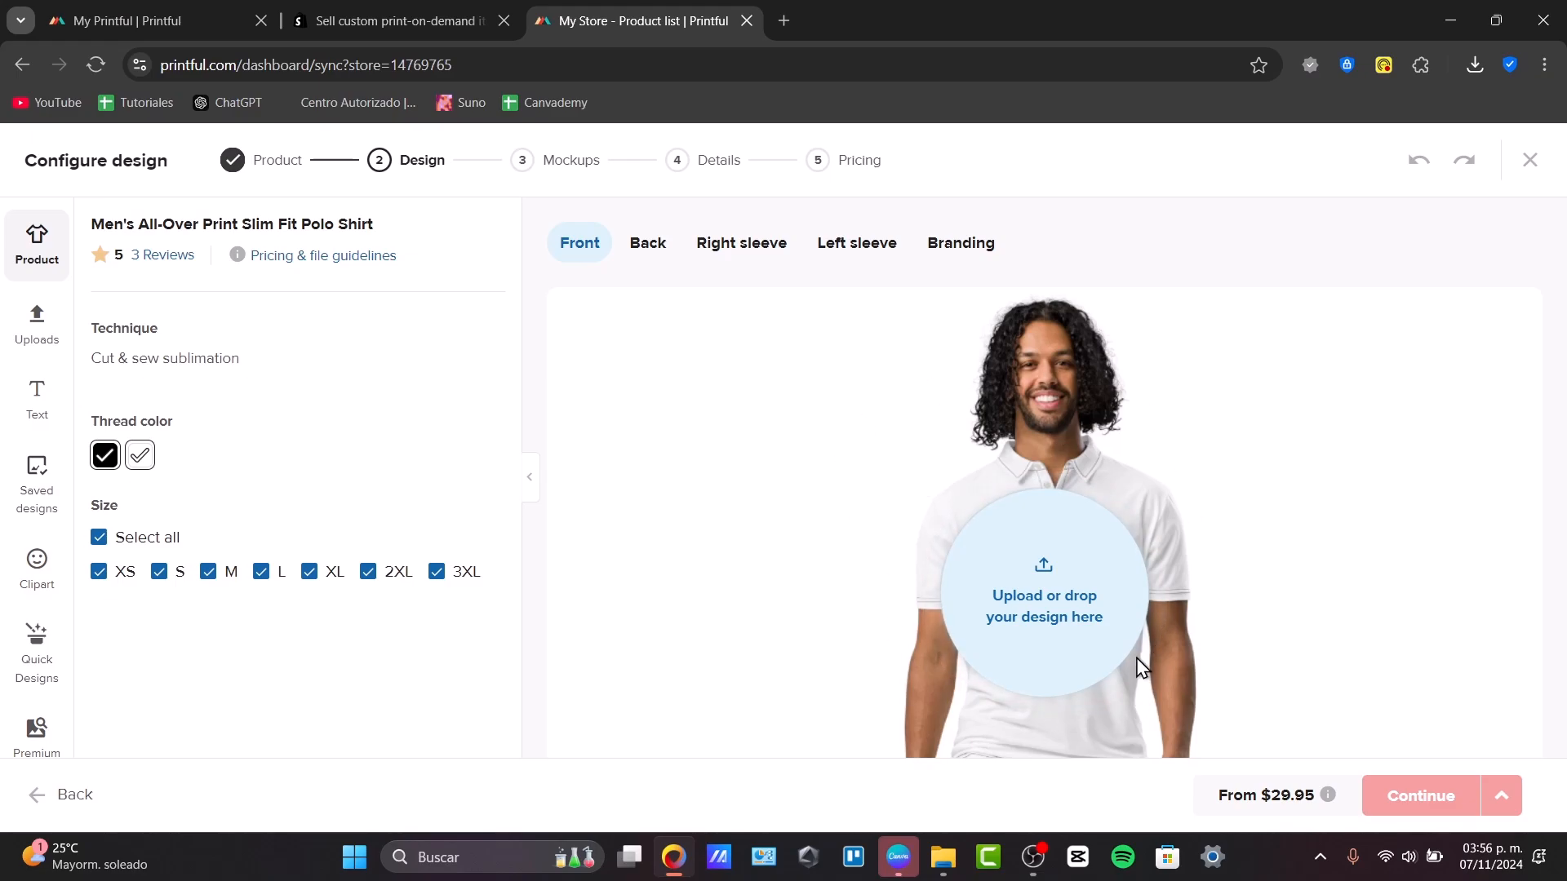
- Switch to Canva and create a custom 3000 × 3000 px design
{"action": "left_click", "coordinate": [896, 857]}
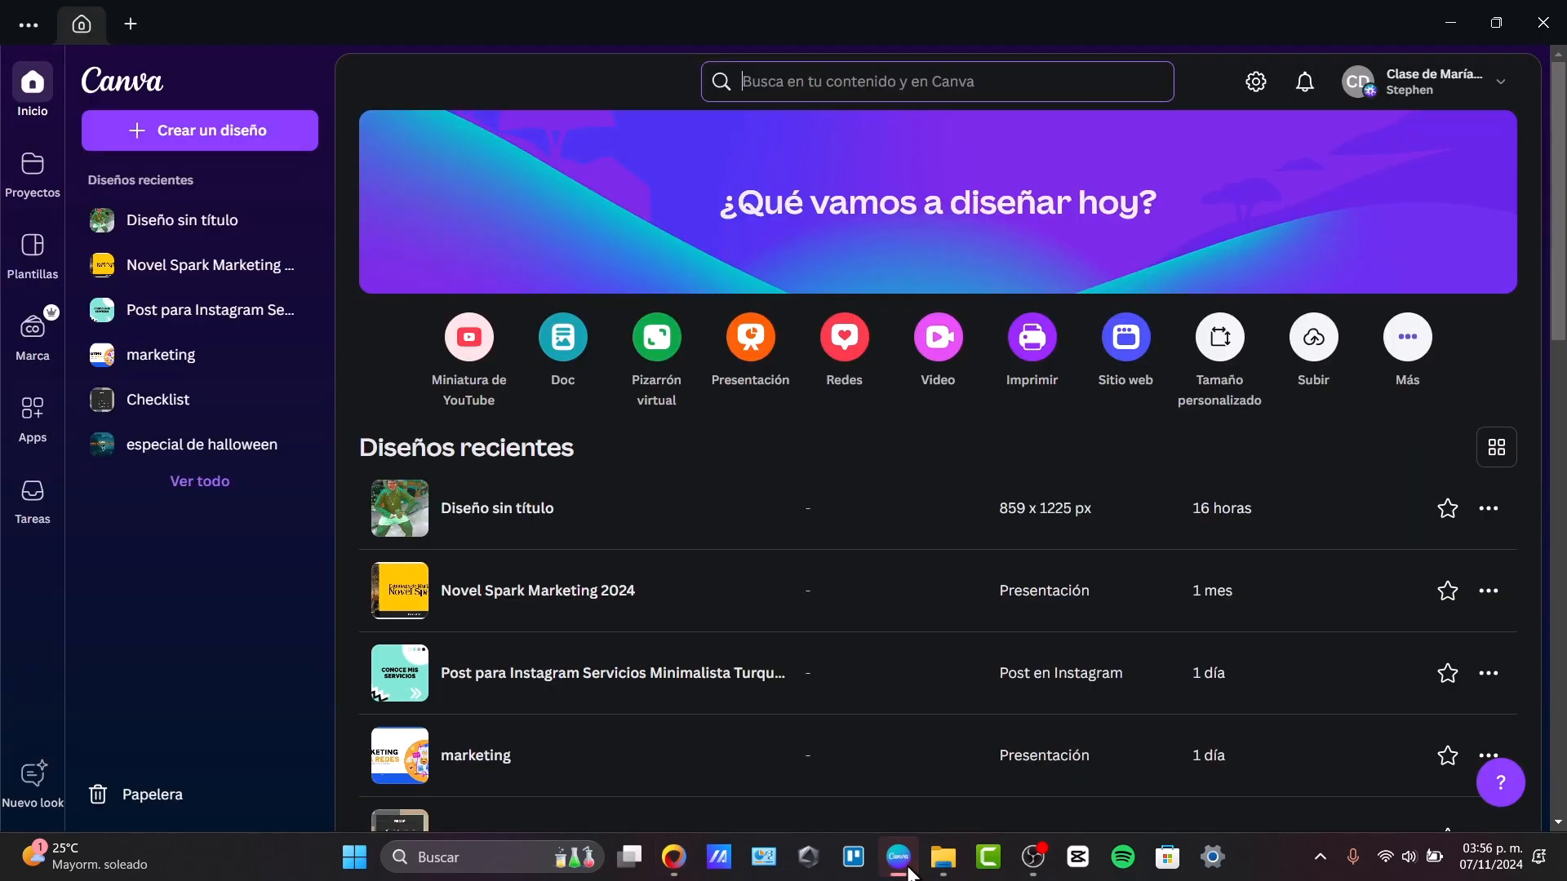
{"action": "mouse_move", "coordinate": [519, 523]}
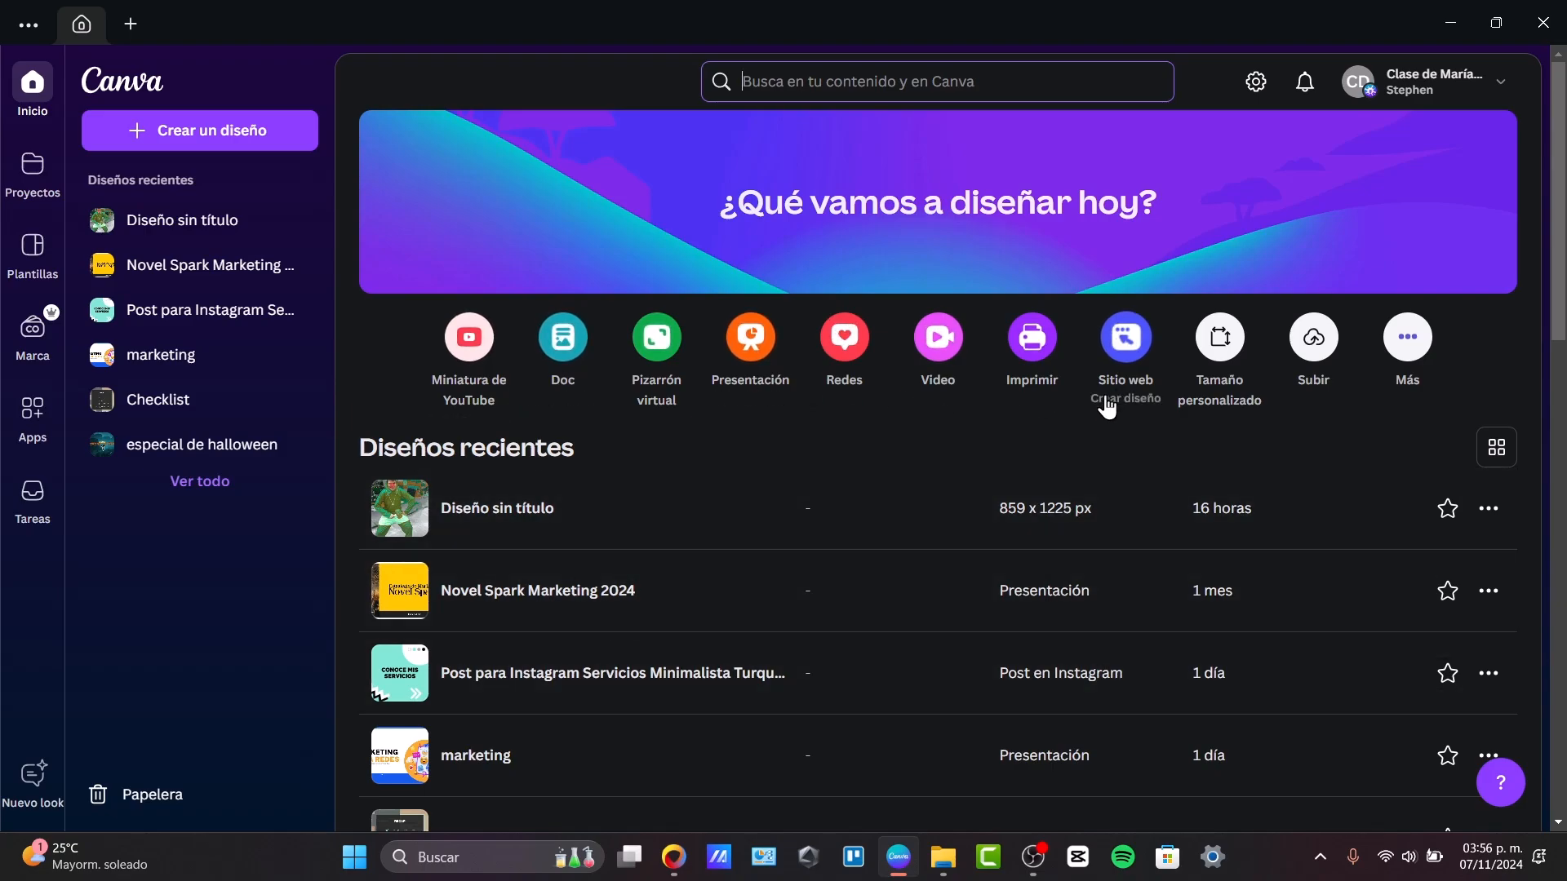
{"action": "mouse_move", "coordinate": [1227, 344]}
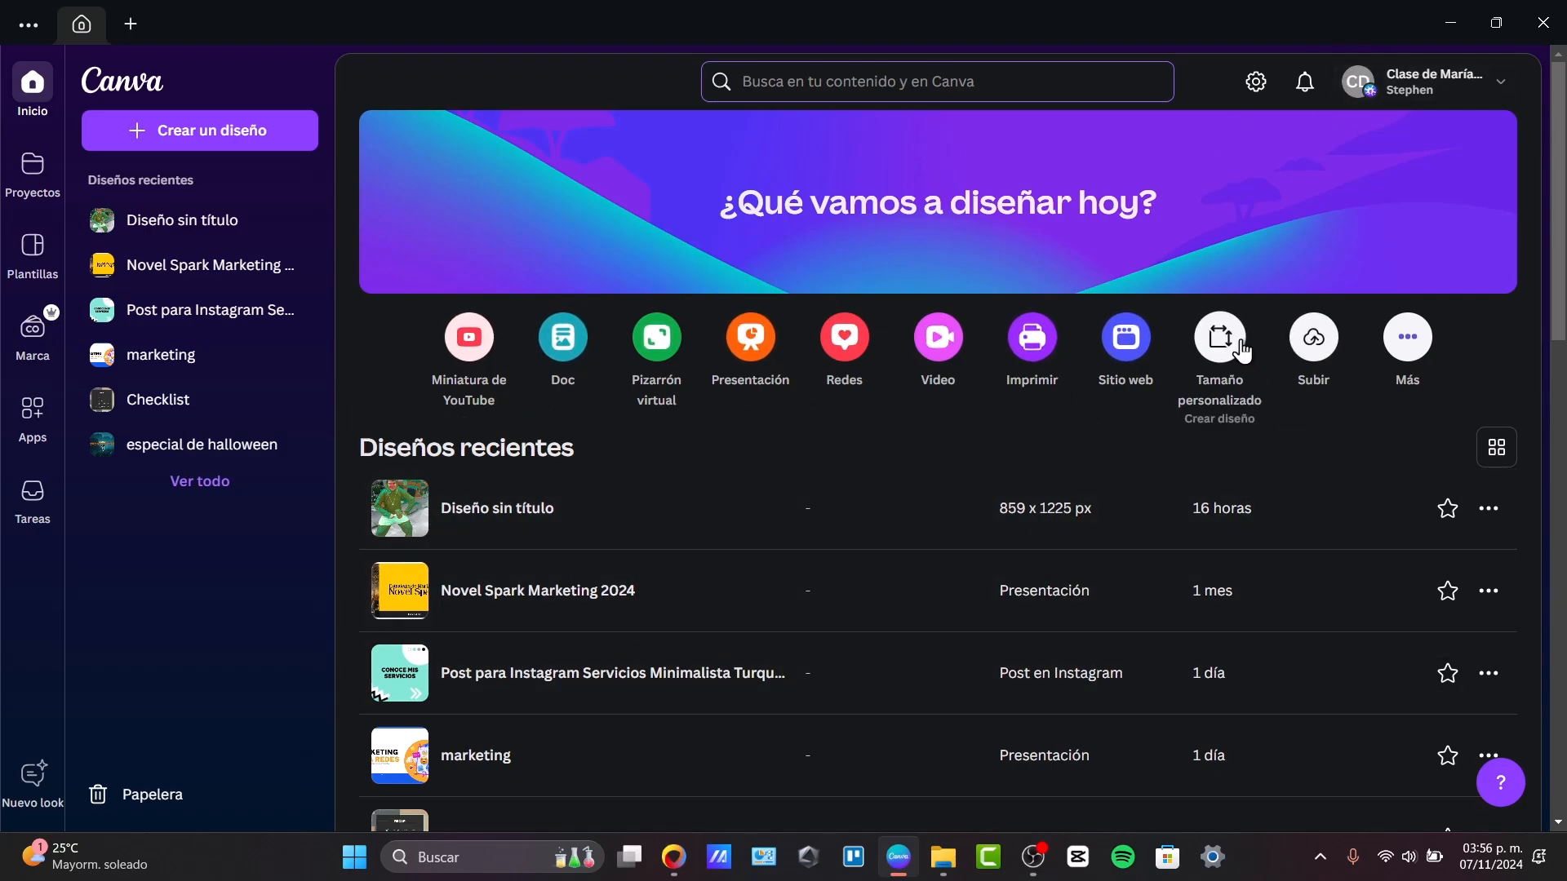
{"action": "left_click", "coordinate": [1218, 344]}
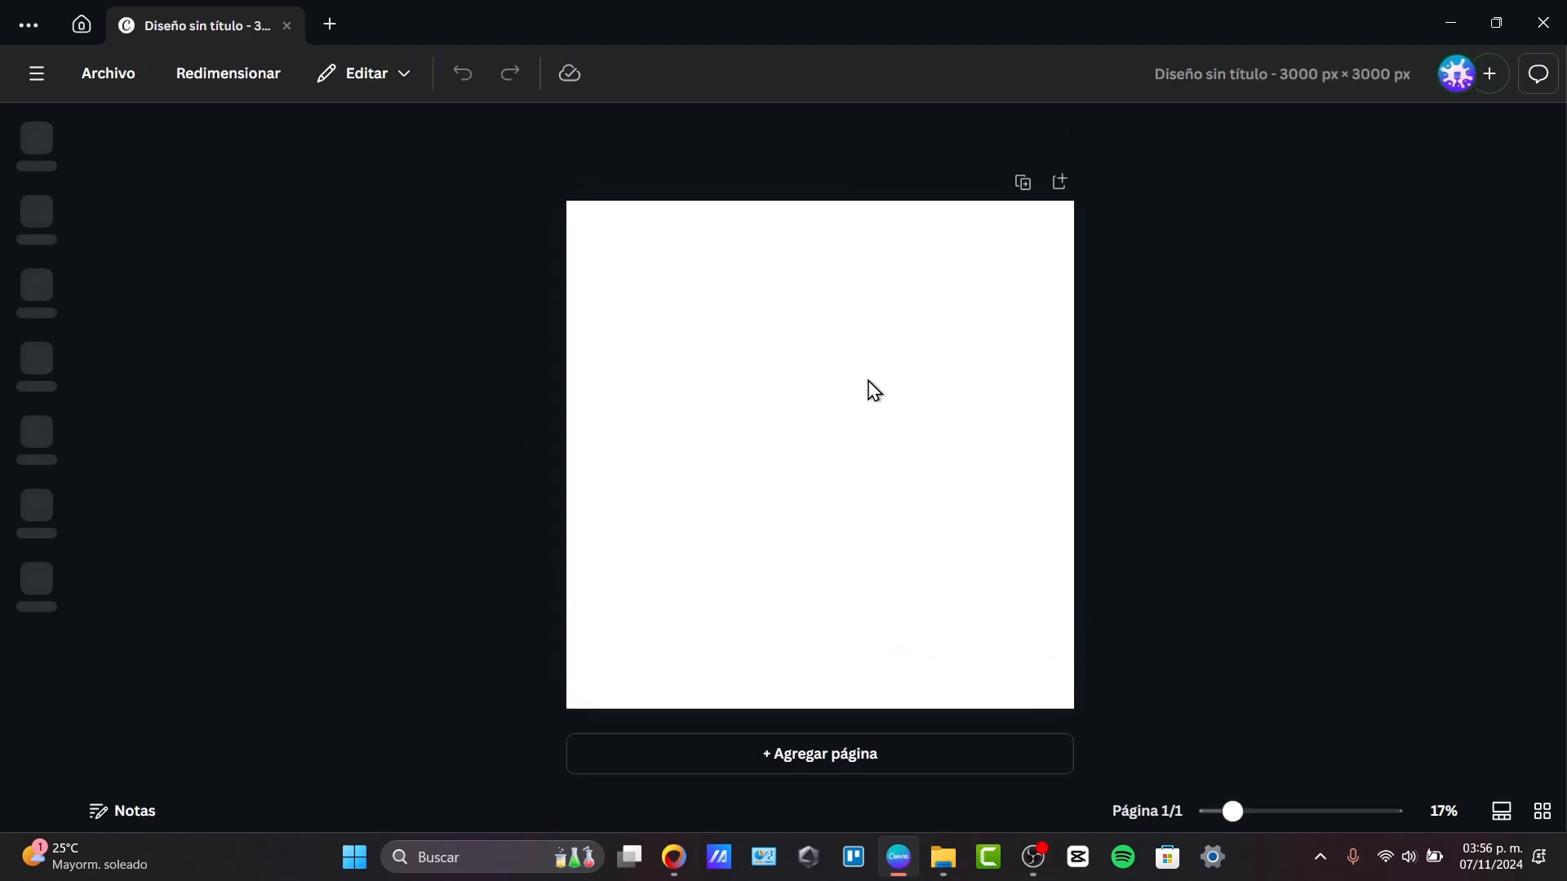
- Generate a Christmas doodle pattern with Magic Media, place it on the page and recolour it sage green
{"action": "left_click", "coordinate": [36, 145]}
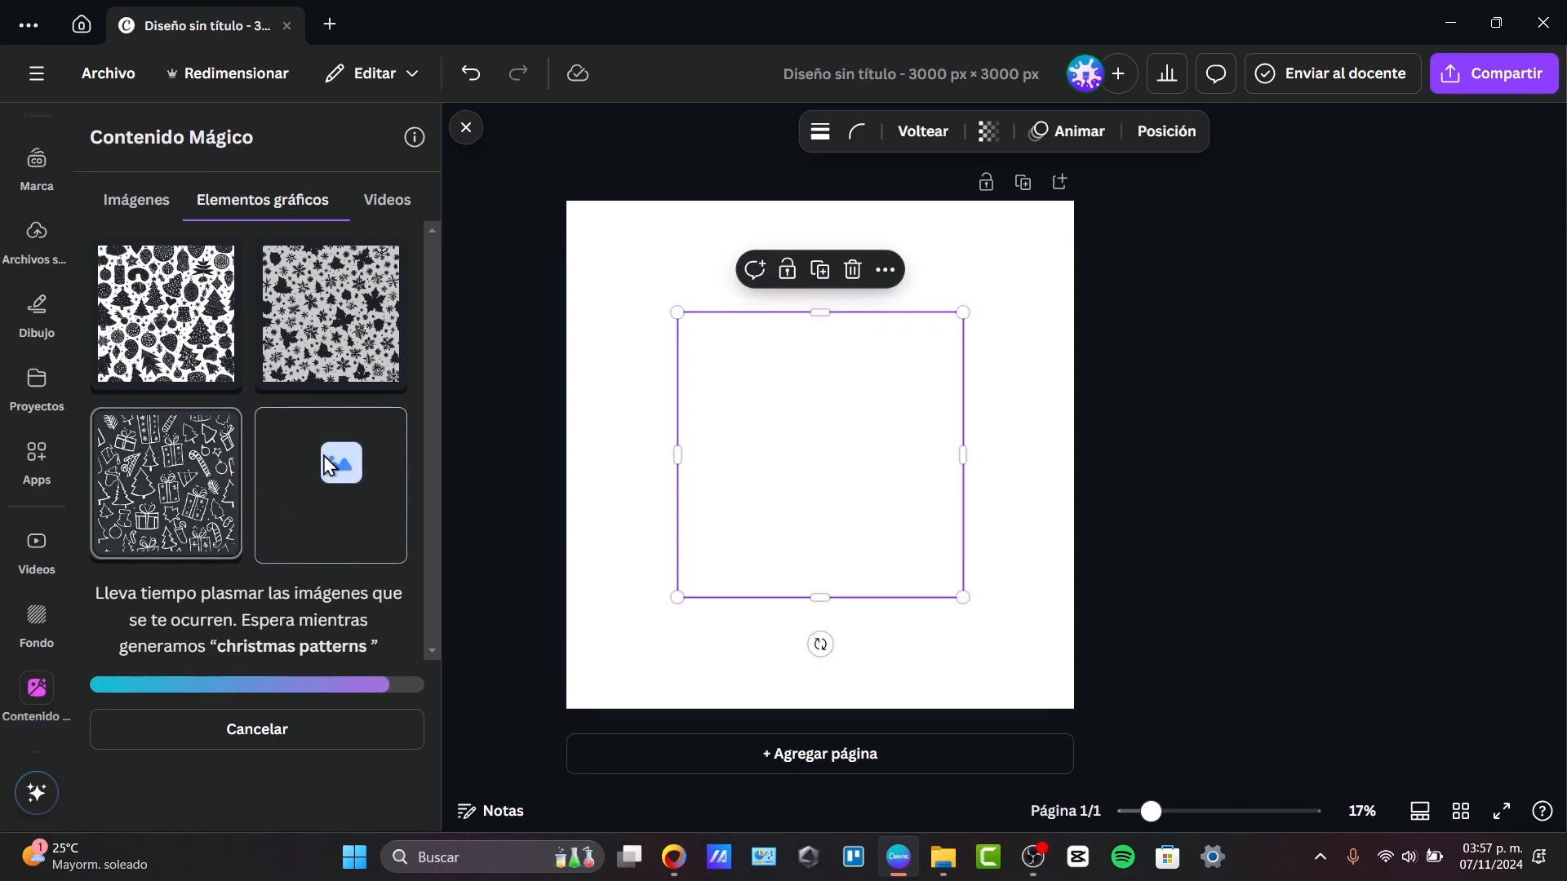
{"action": "left_click", "coordinate": [163, 485]}
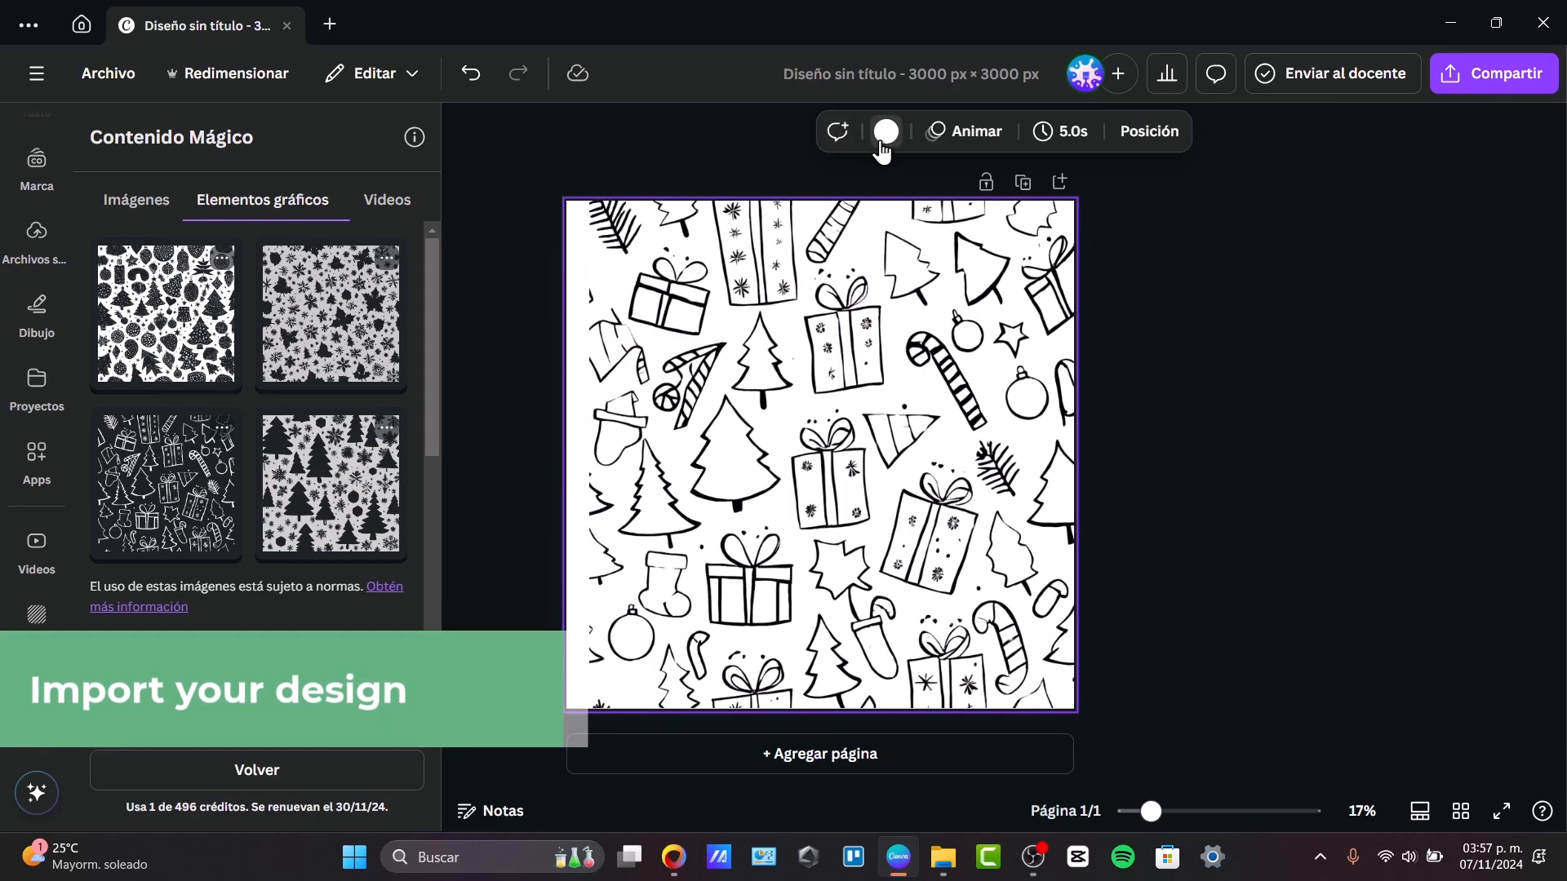
{"action": "left_click", "coordinate": [884, 131]}
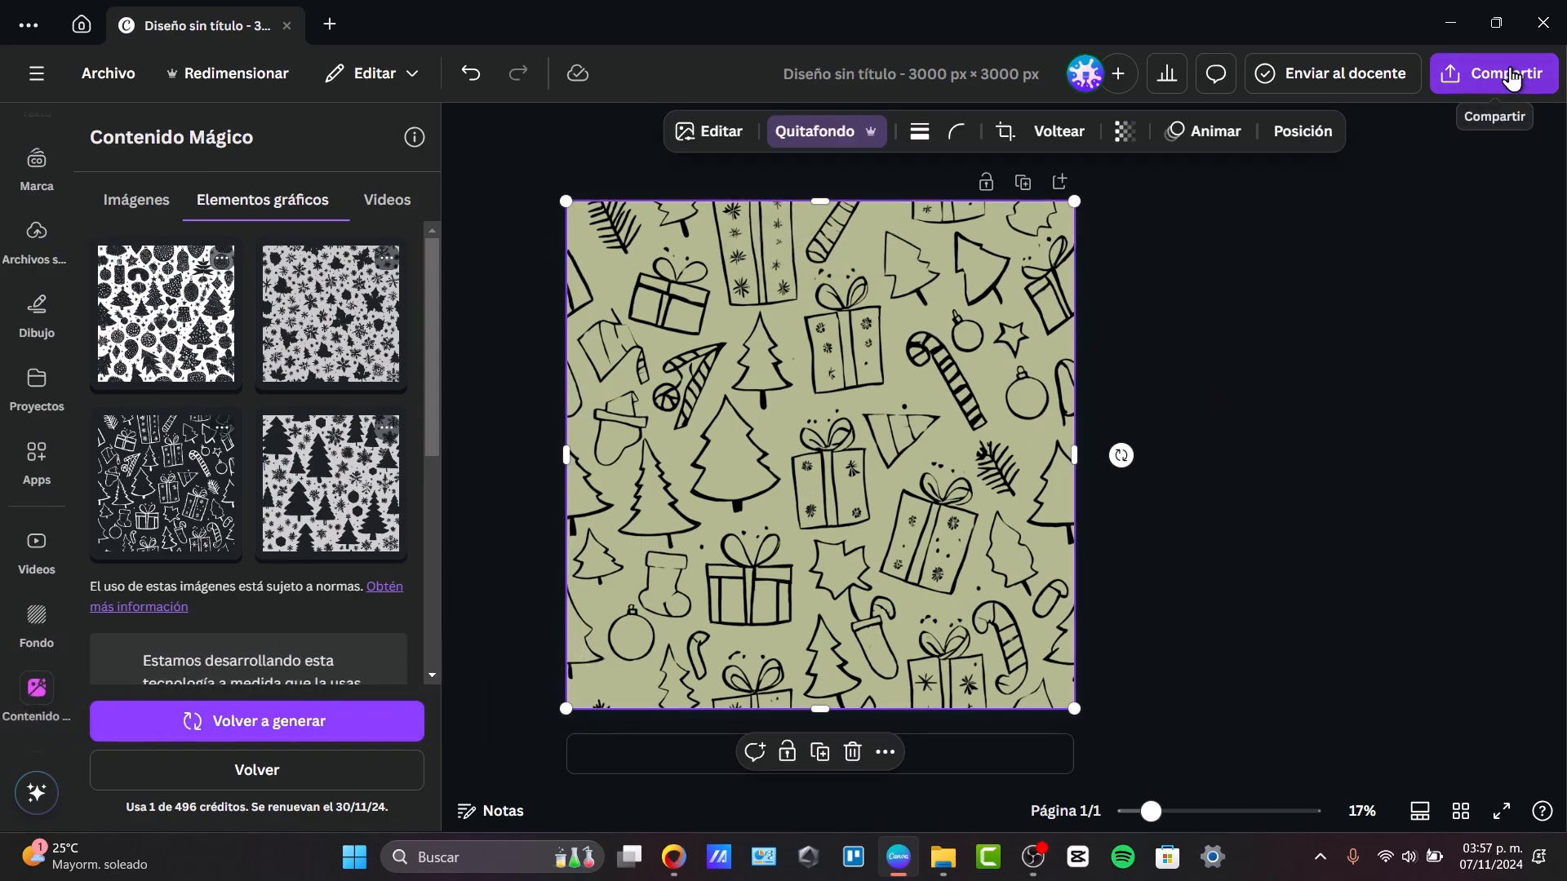
- Download the doodle pattern as a PNG with a transparent background
{"action": "left_click", "coordinate": [1493, 73]}
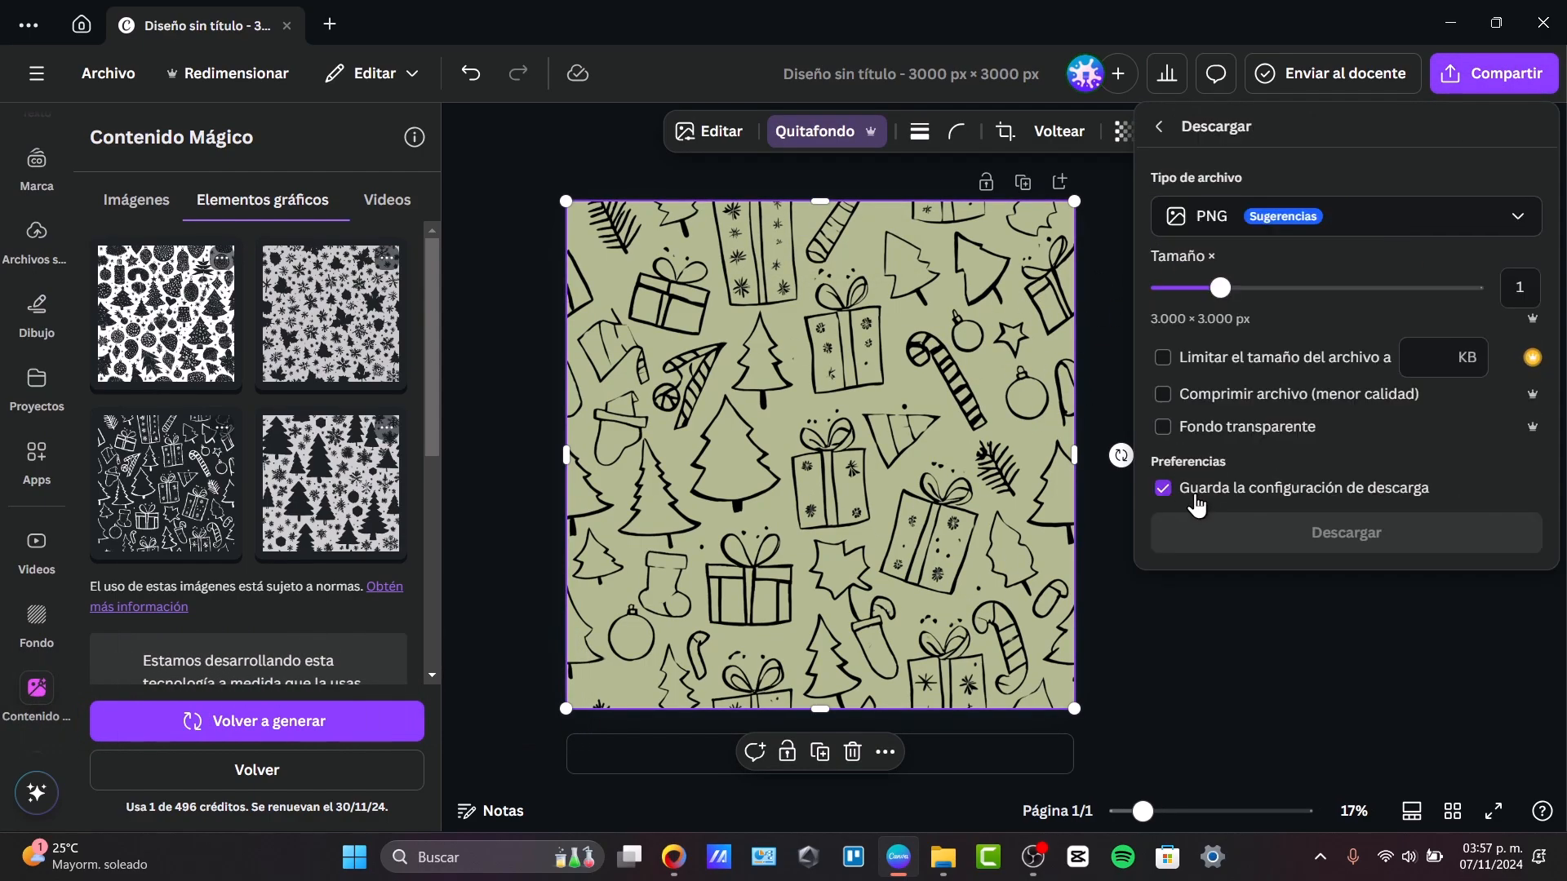
{"action": "left_click", "coordinate": [1162, 428]}
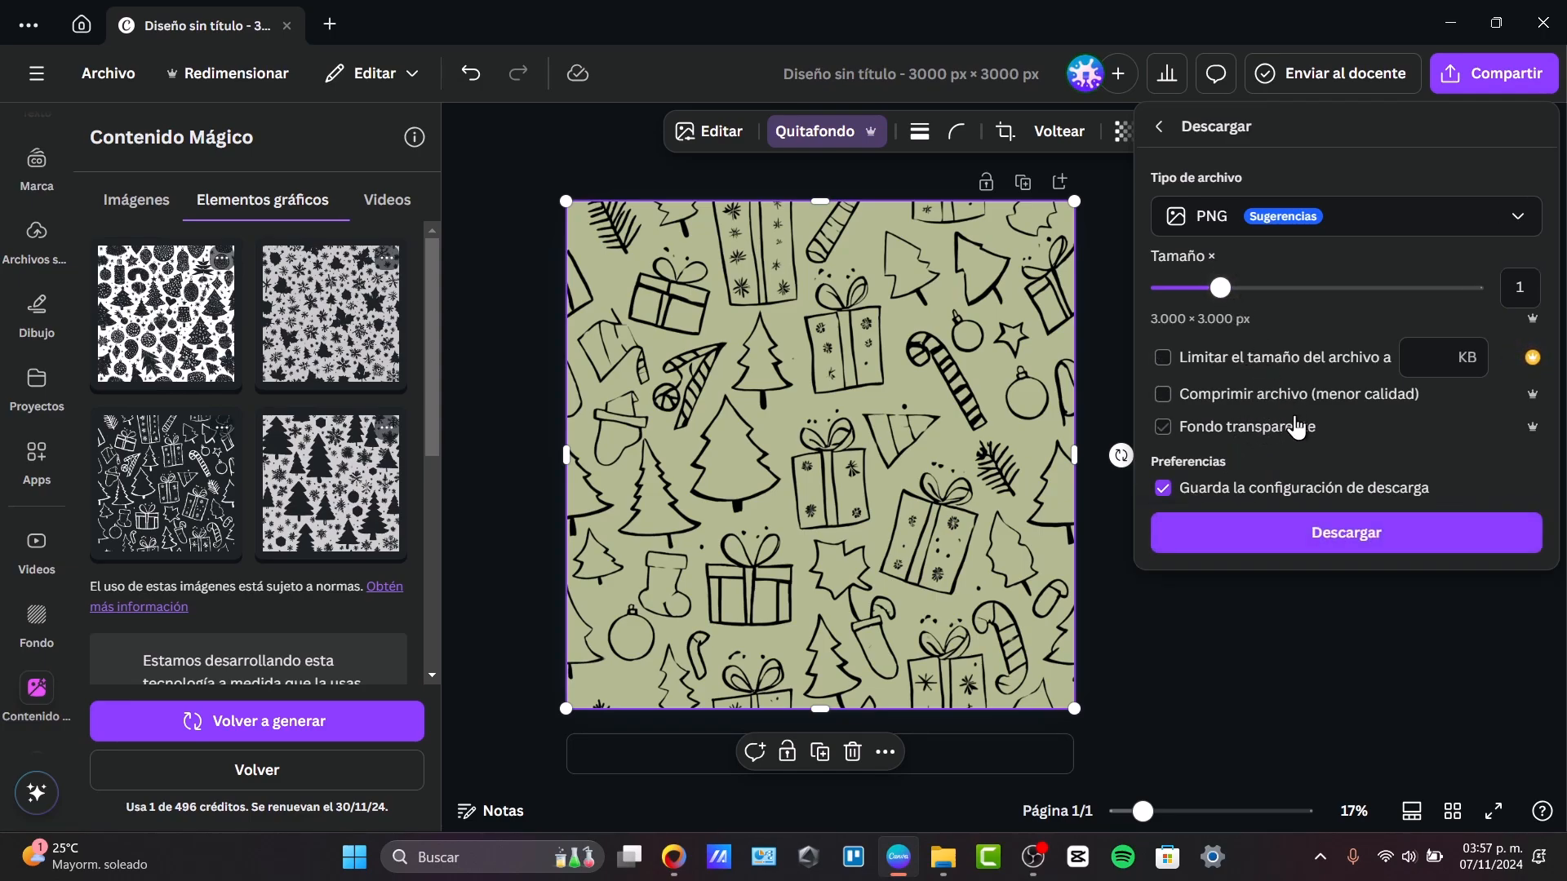
{"action": "left_click", "coordinate": [1345, 532]}
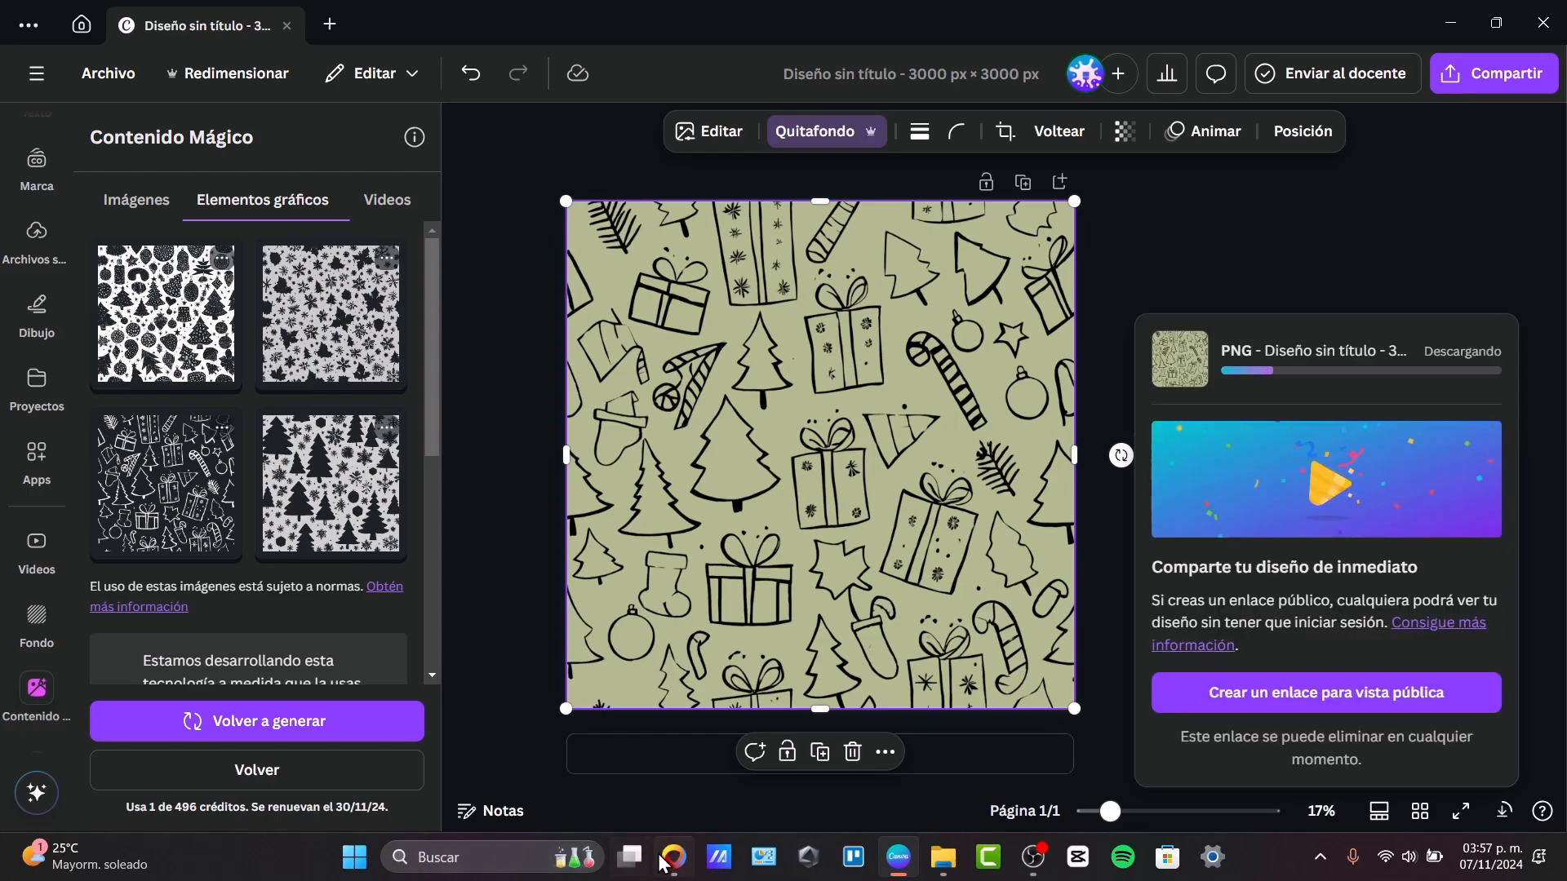
- Back in Printful, upload chirstasmdec.png as the polo's front design
{"action": "left_click", "coordinate": [643, 20]}
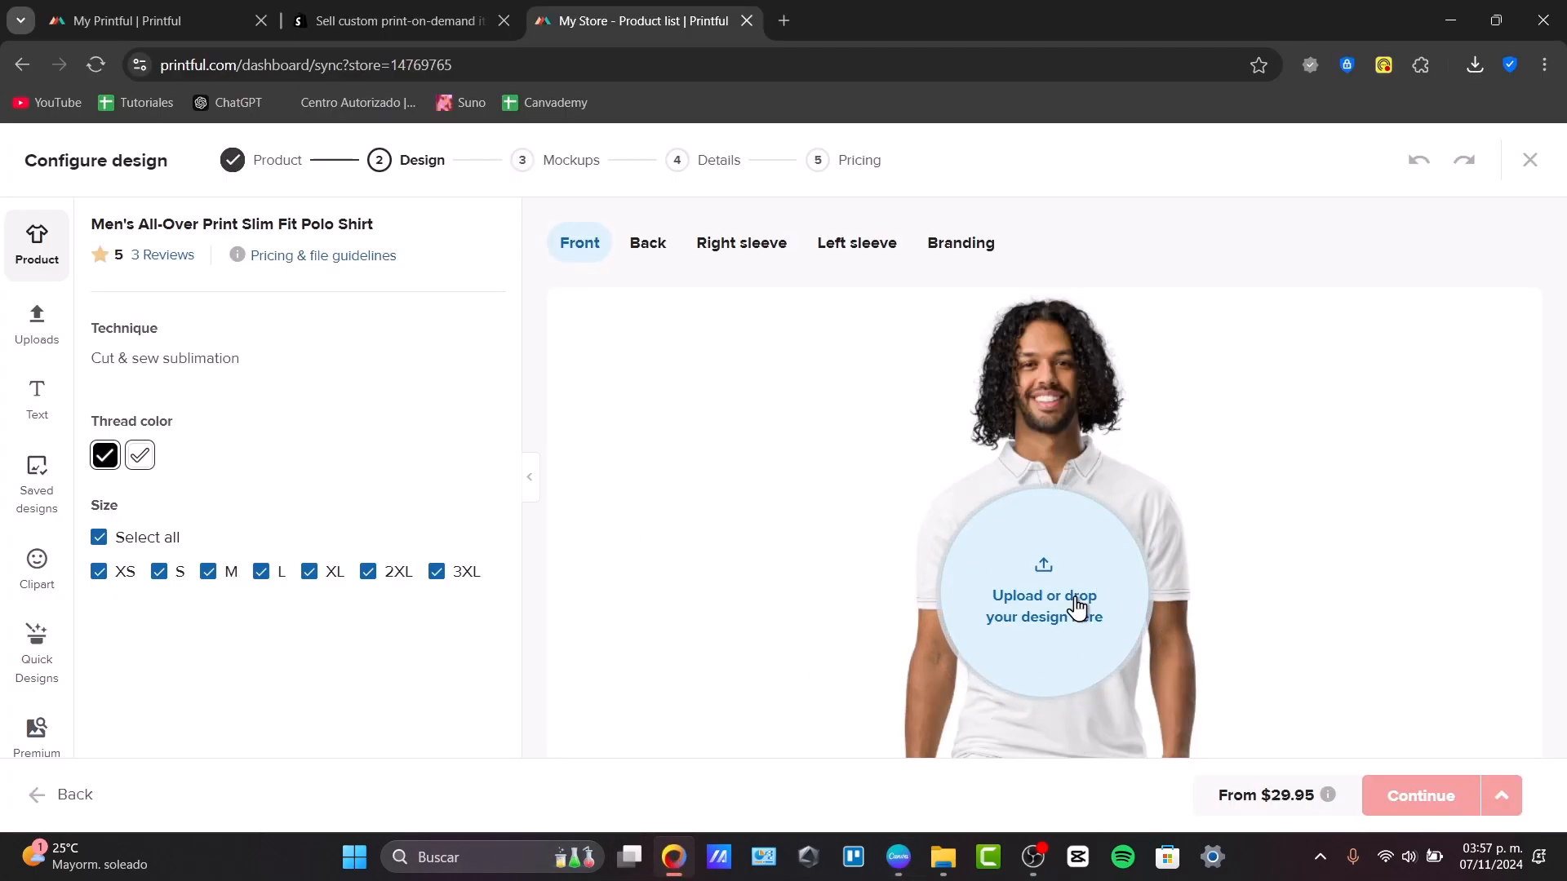
{"action": "mouse_move", "coordinate": [1315, 639]}
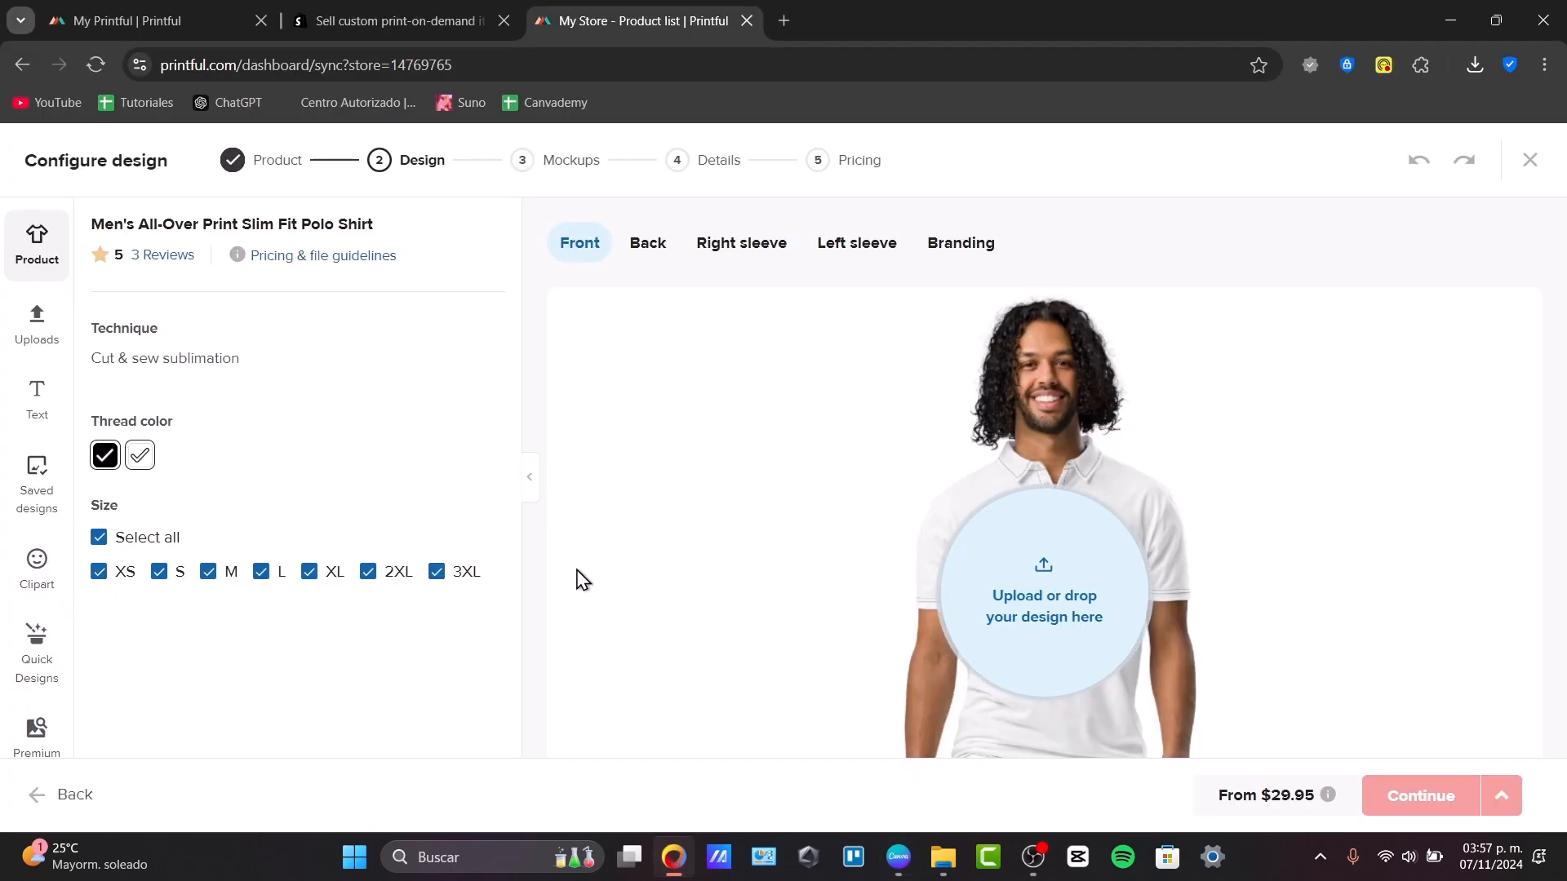
{"action": "mouse_move", "coordinate": [139, 455]}
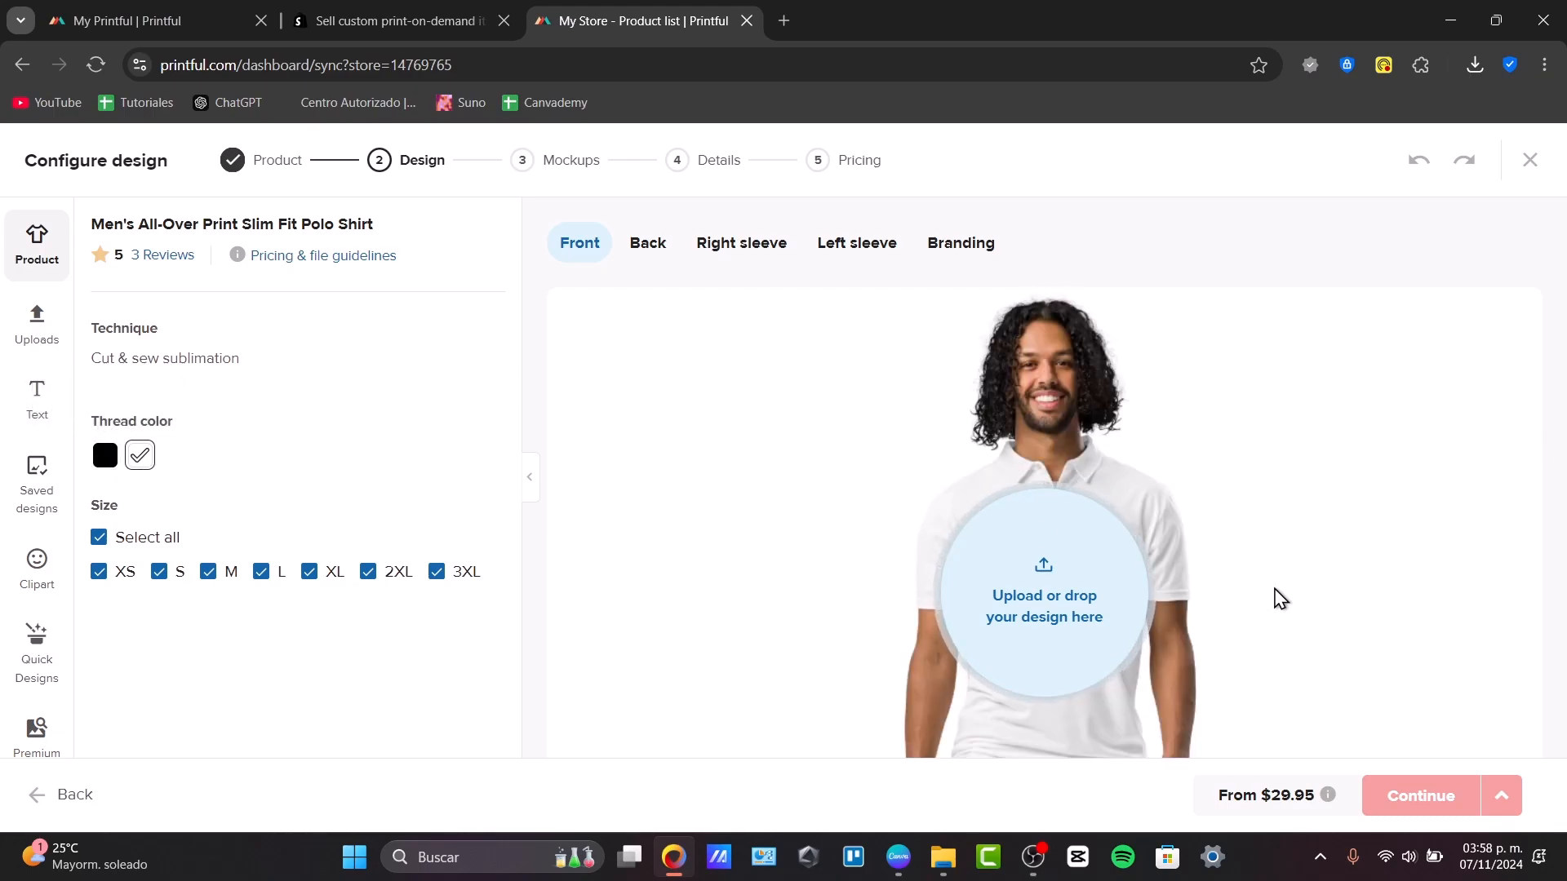
{"action": "mouse_move", "coordinate": [1043, 580]}
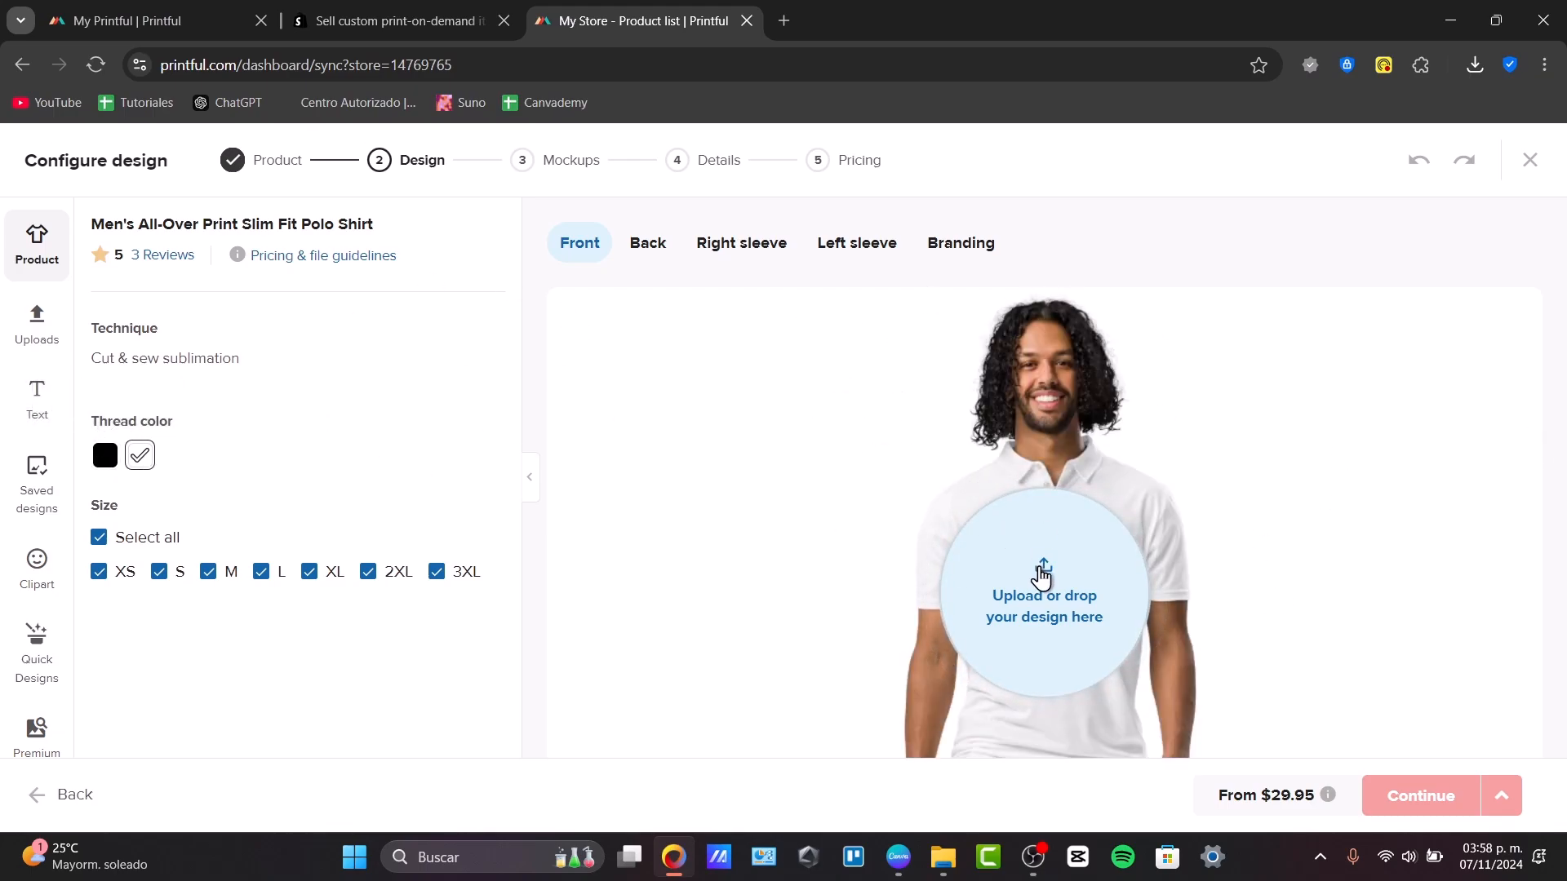
{"action": "left_click", "coordinate": [1043, 606]}
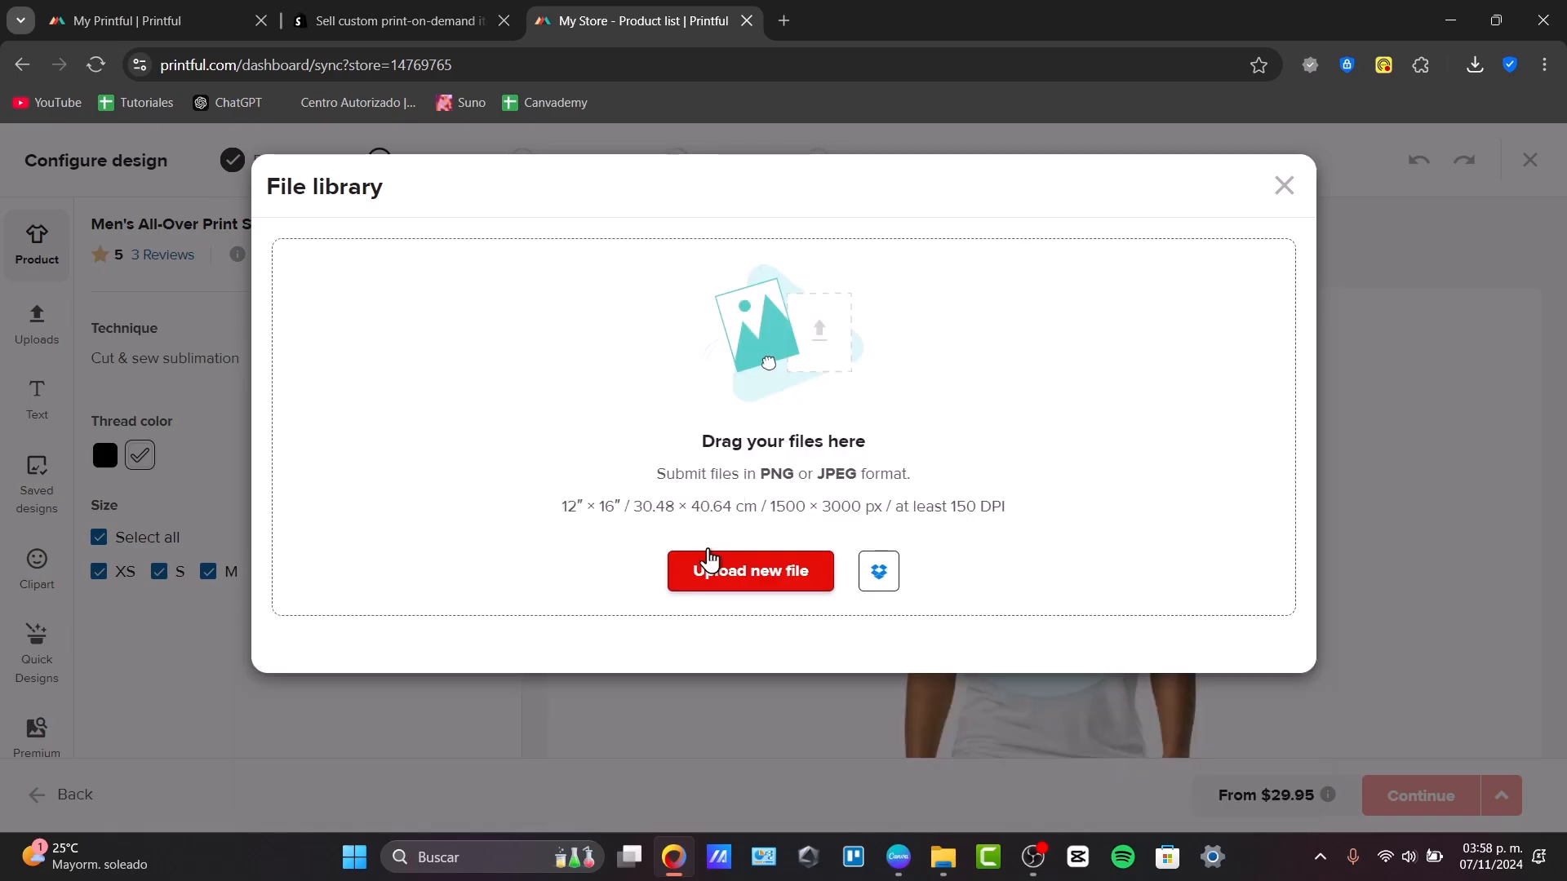
{"action": "left_click", "coordinate": [749, 571]}
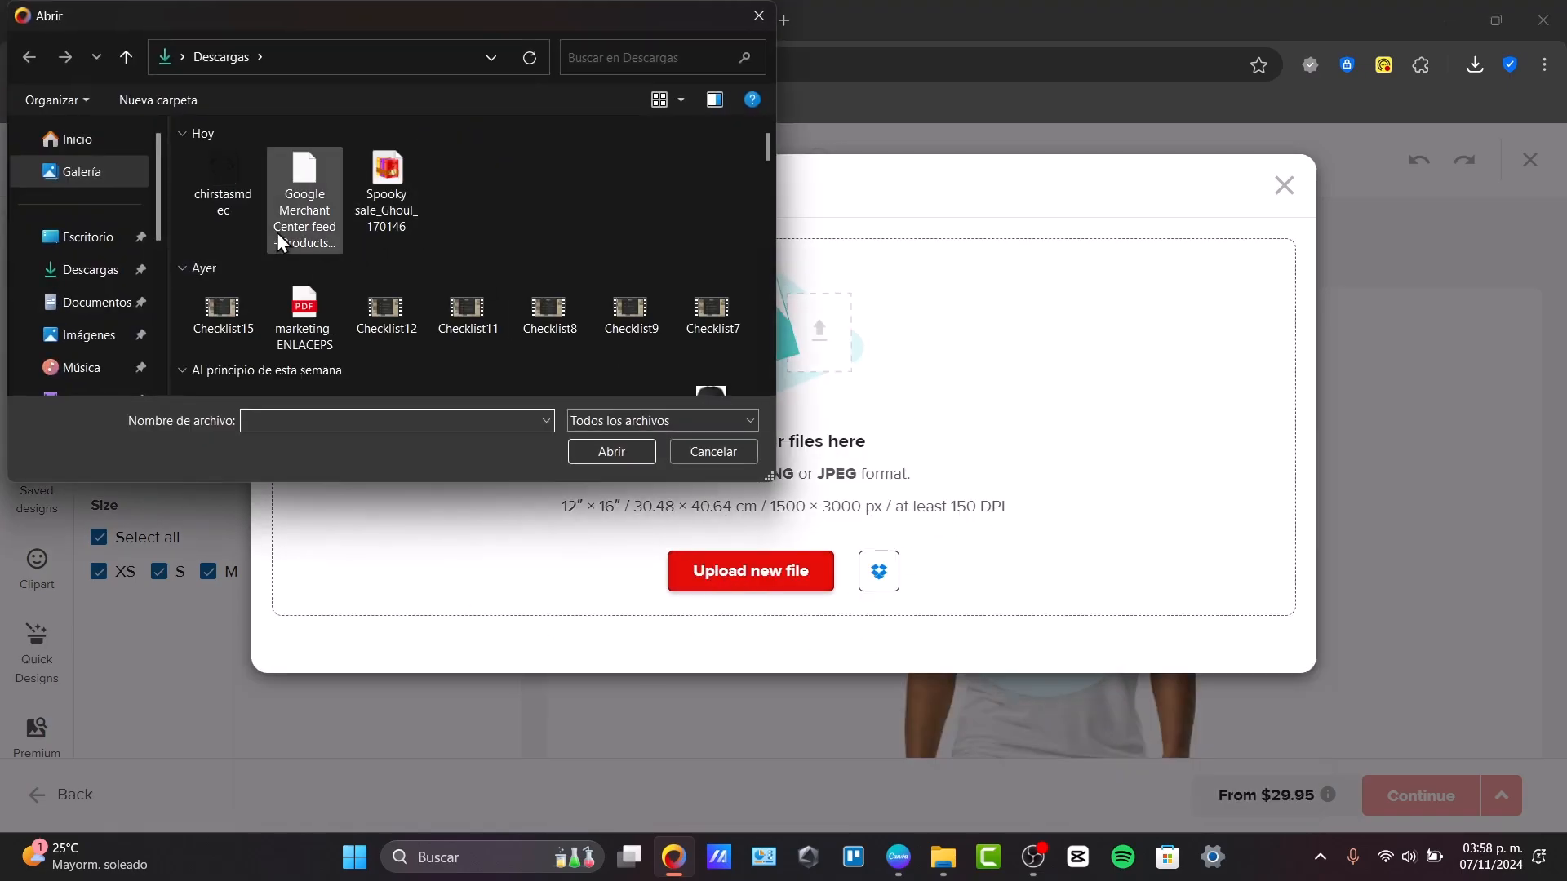
{"action": "left_click", "coordinate": [712, 452]}
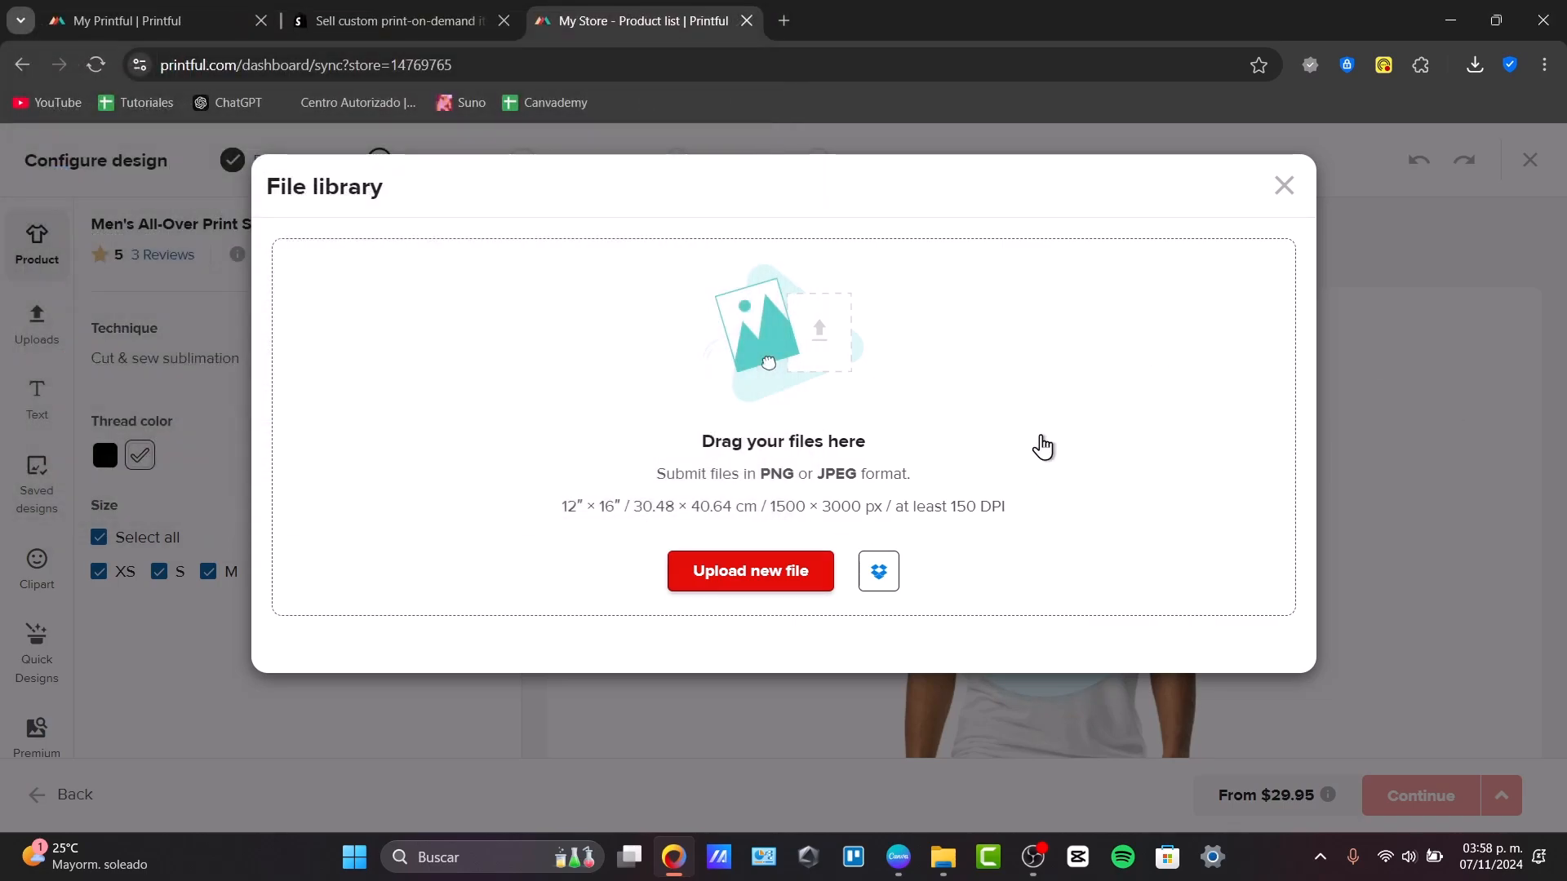
{"action": "mouse_move", "coordinate": [922, 477]}
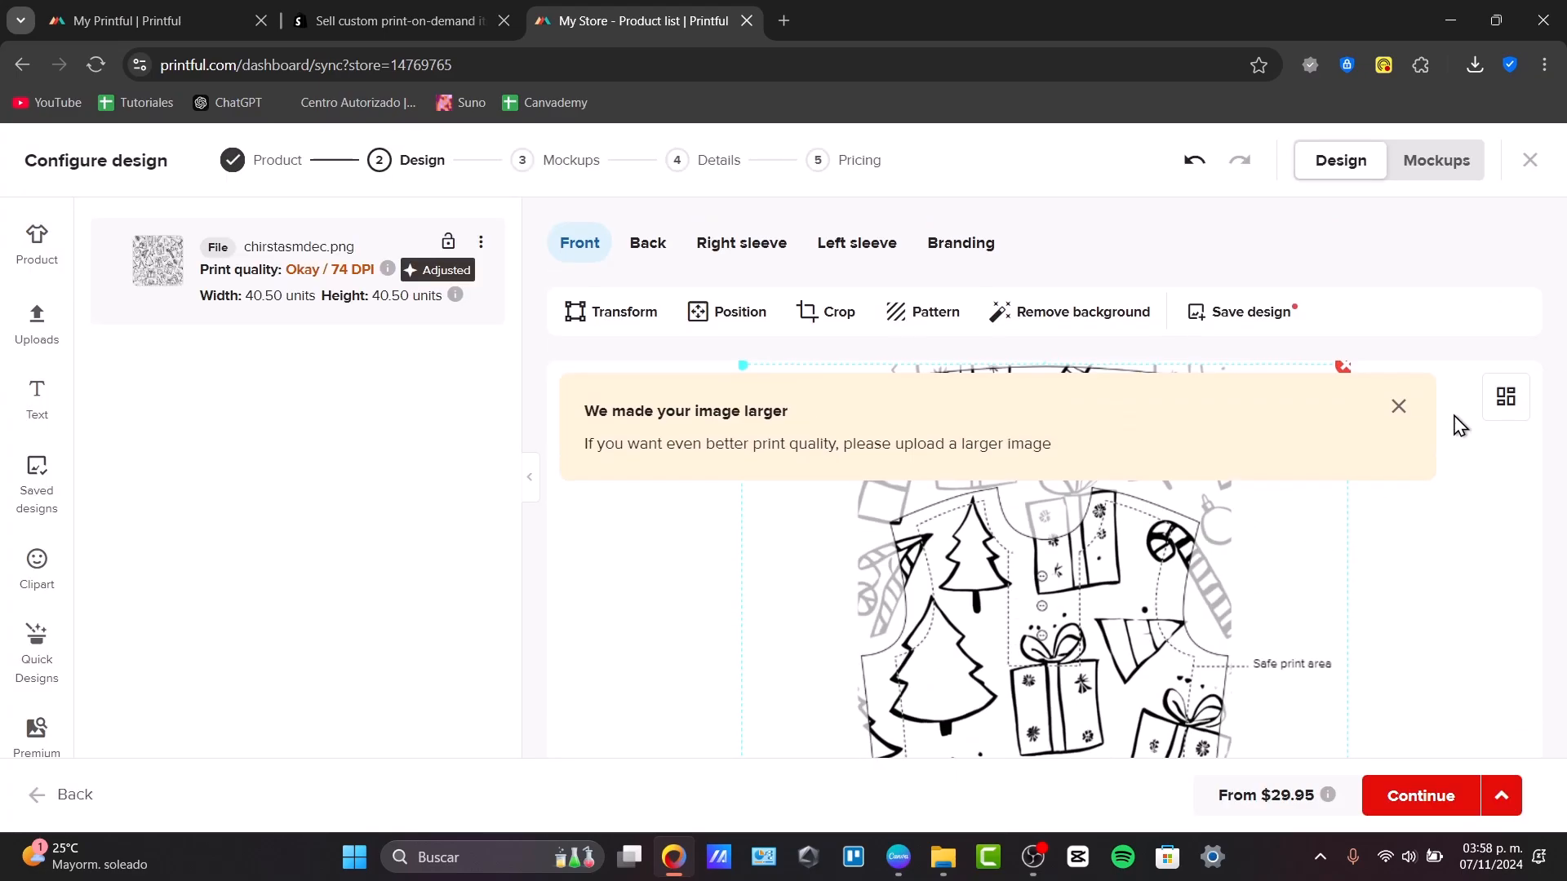
- Dismiss the enlargement notice and tile the front doodle design as a block pattern
{"action": "left_click", "coordinate": [1397, 406]}
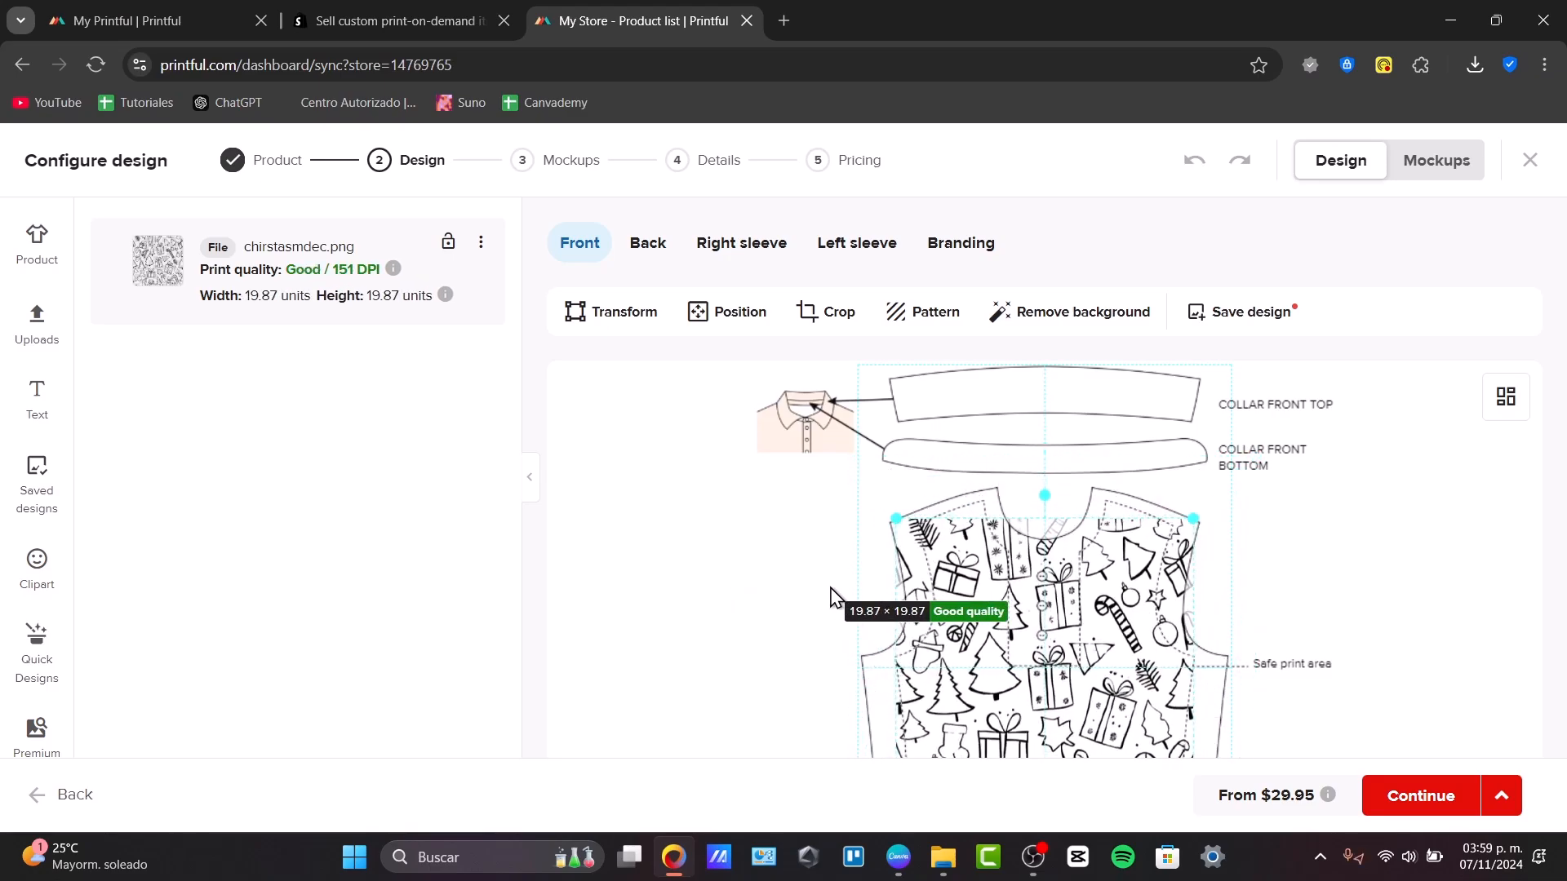
{"action": "left_click", "coordinate": [920, 310]}
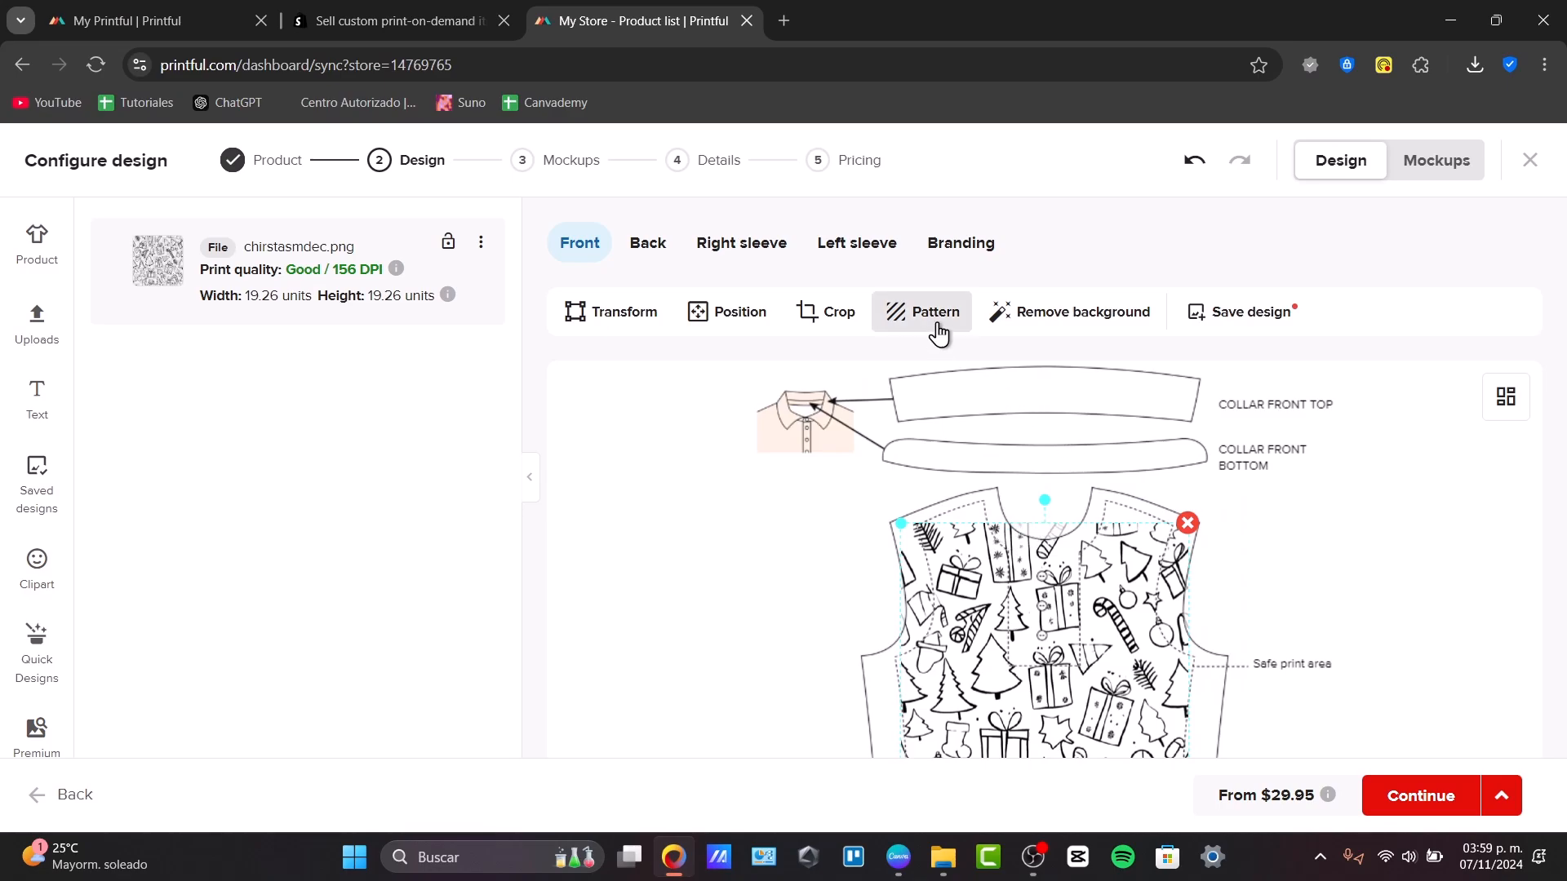
{"action": "left_click", "coordinate": [921, 311]}
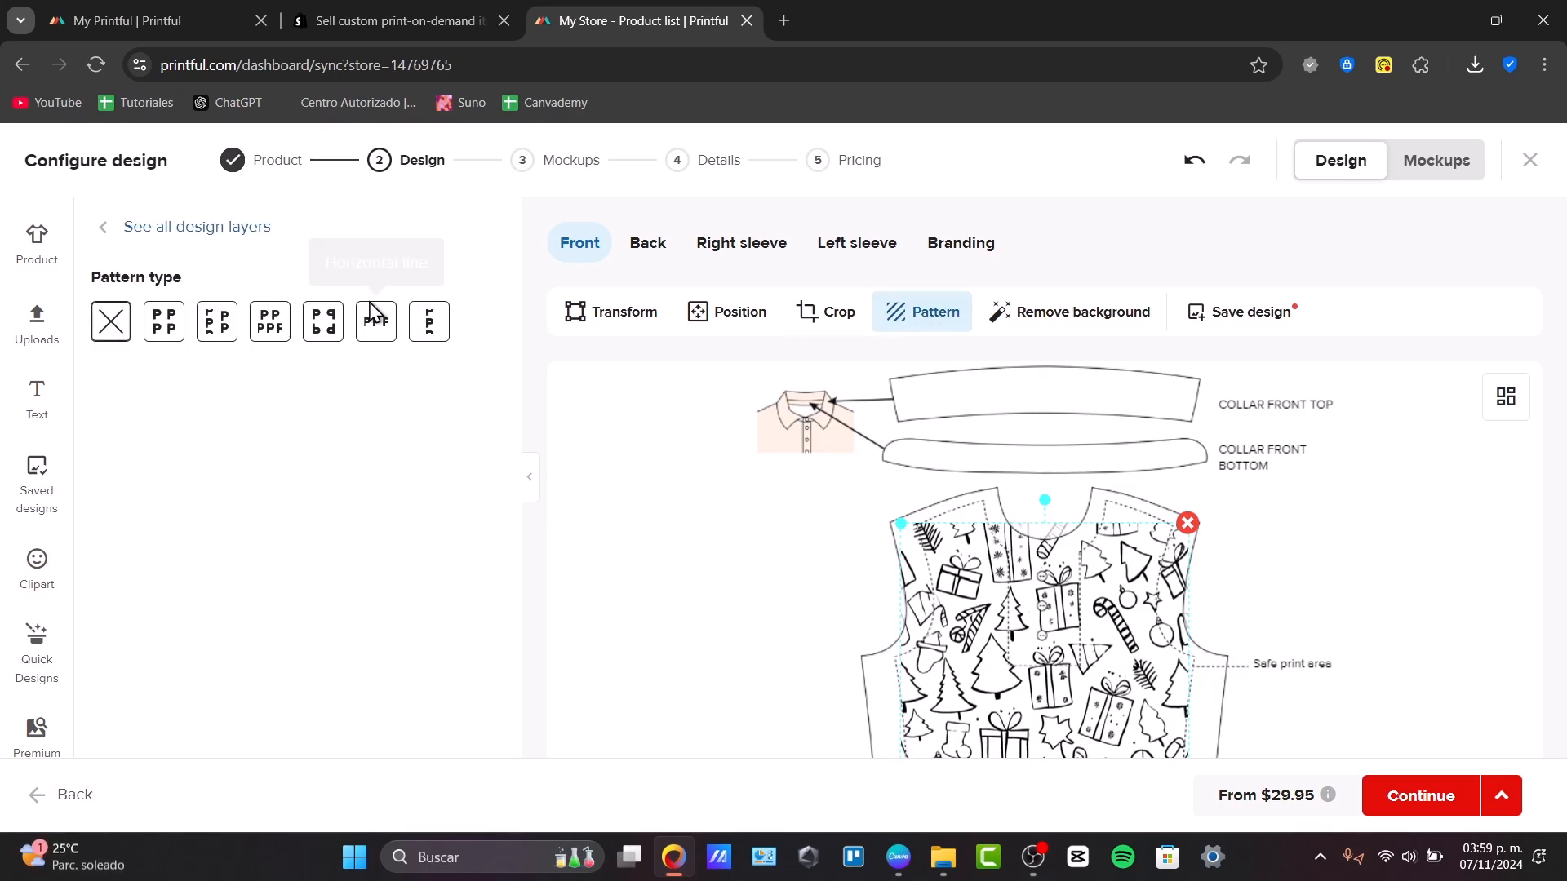
{"action": "left_click", "coordinate": [163, 321]}
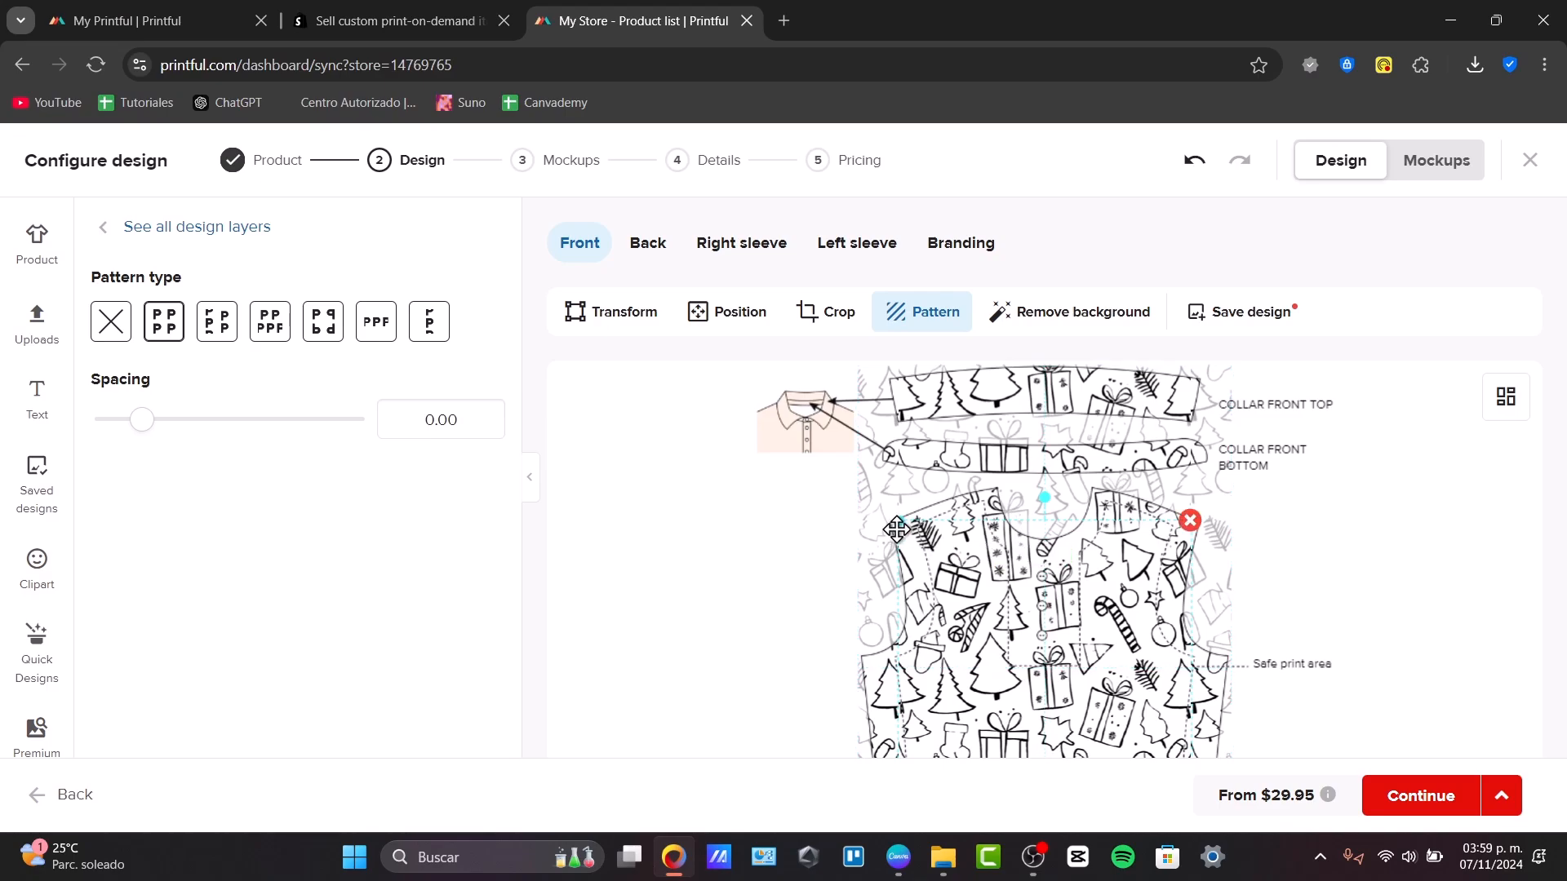
{"action": "mouse_move", "coordinate": [1252, 501]}
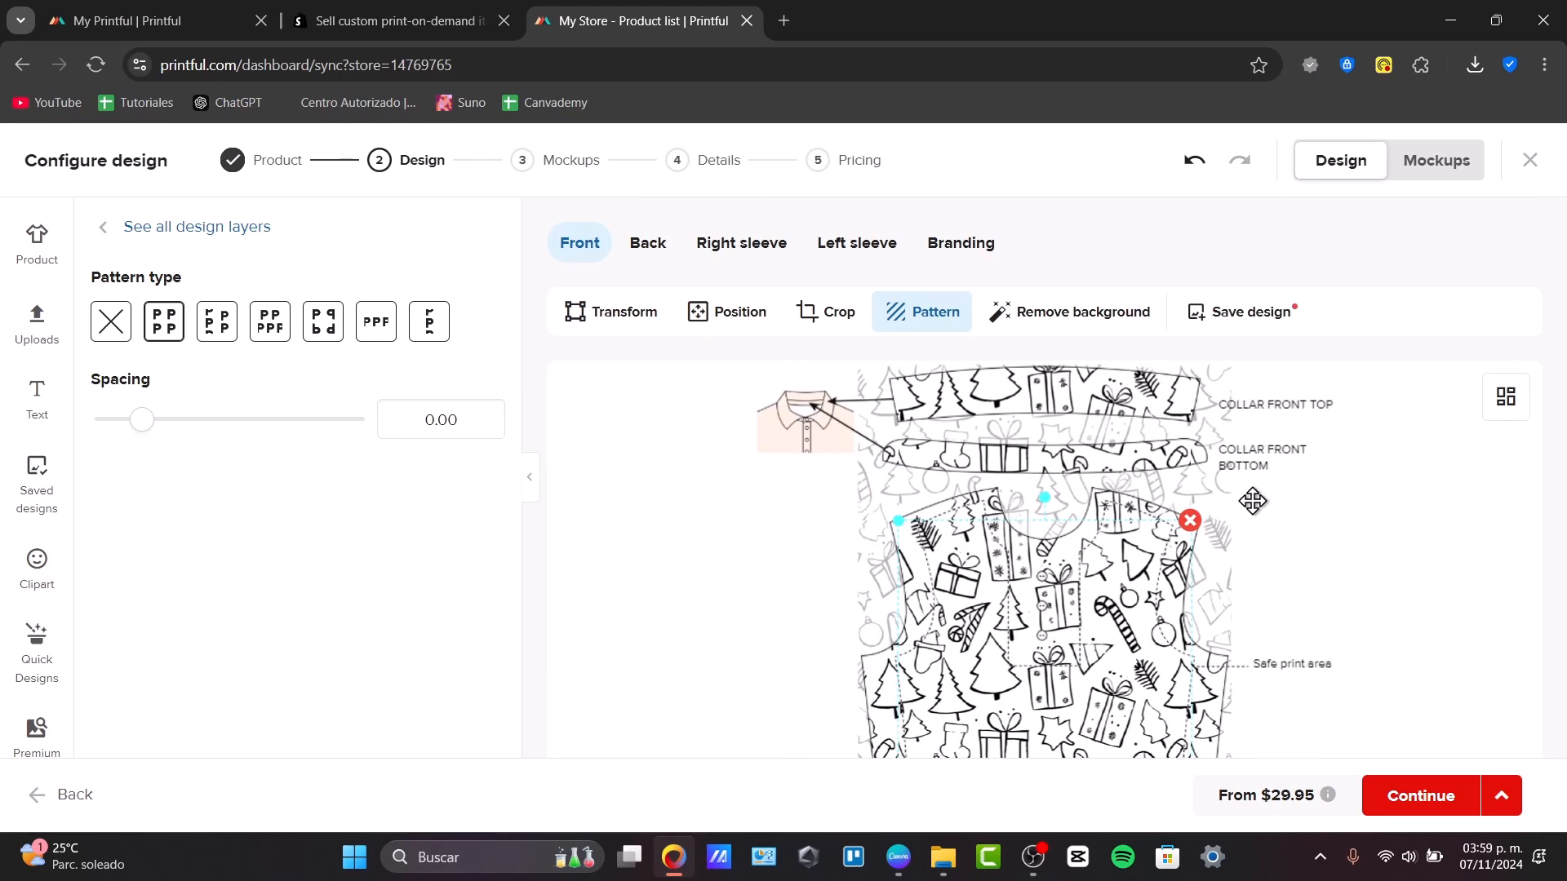
{"action": "mouse_move", "coordinate": [669, 279]}
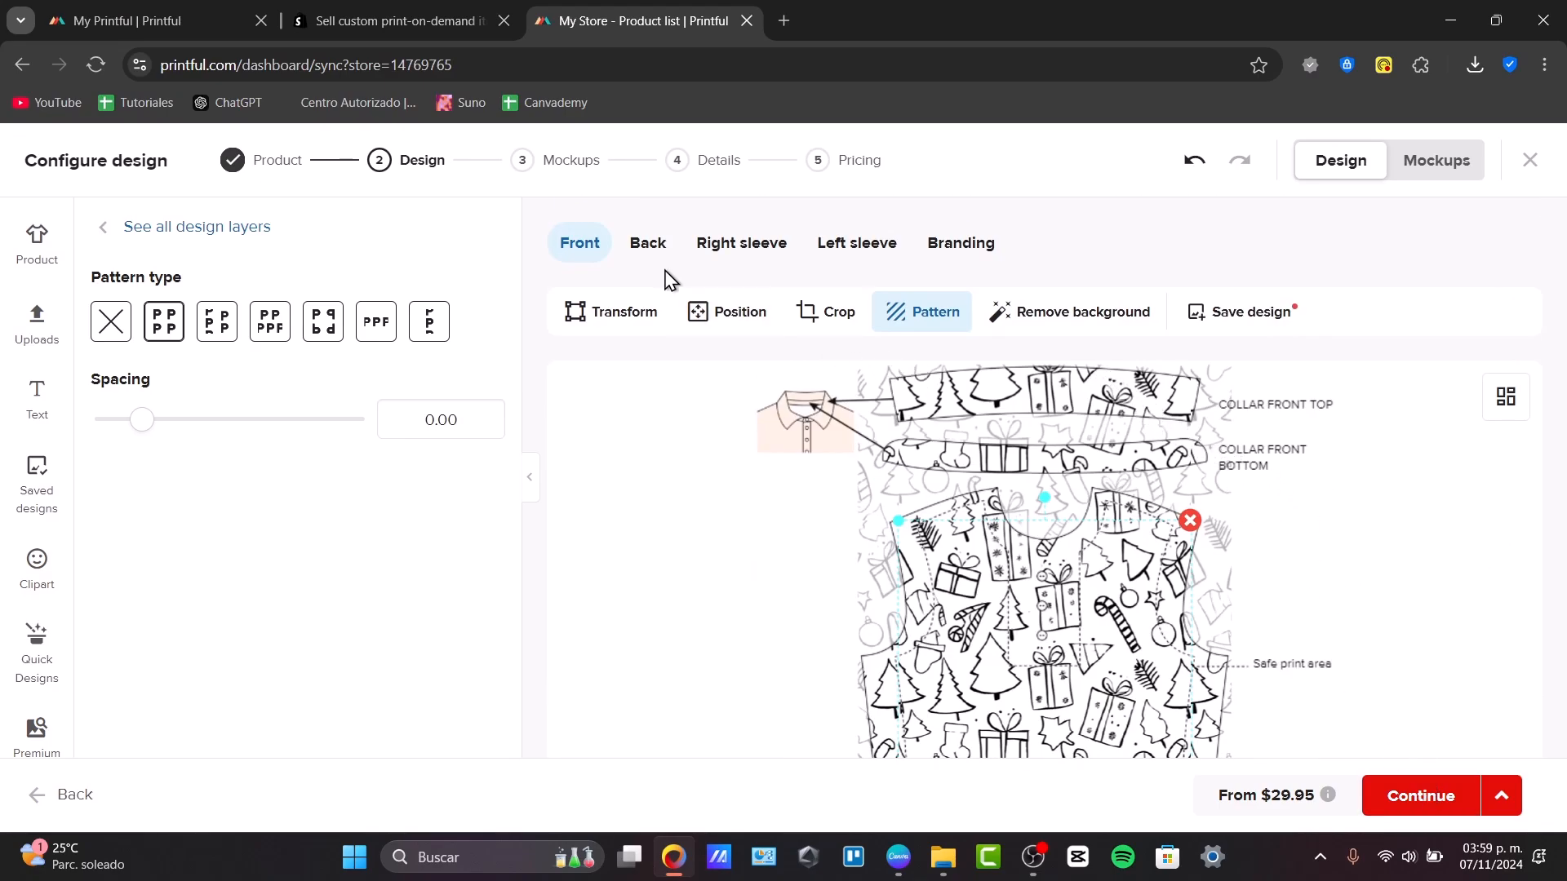
- Apply the Christmas doodle PNG to the polo's back and tile it as a Block pattern
{"action": "left_click", "coordinate": [646, 243]}
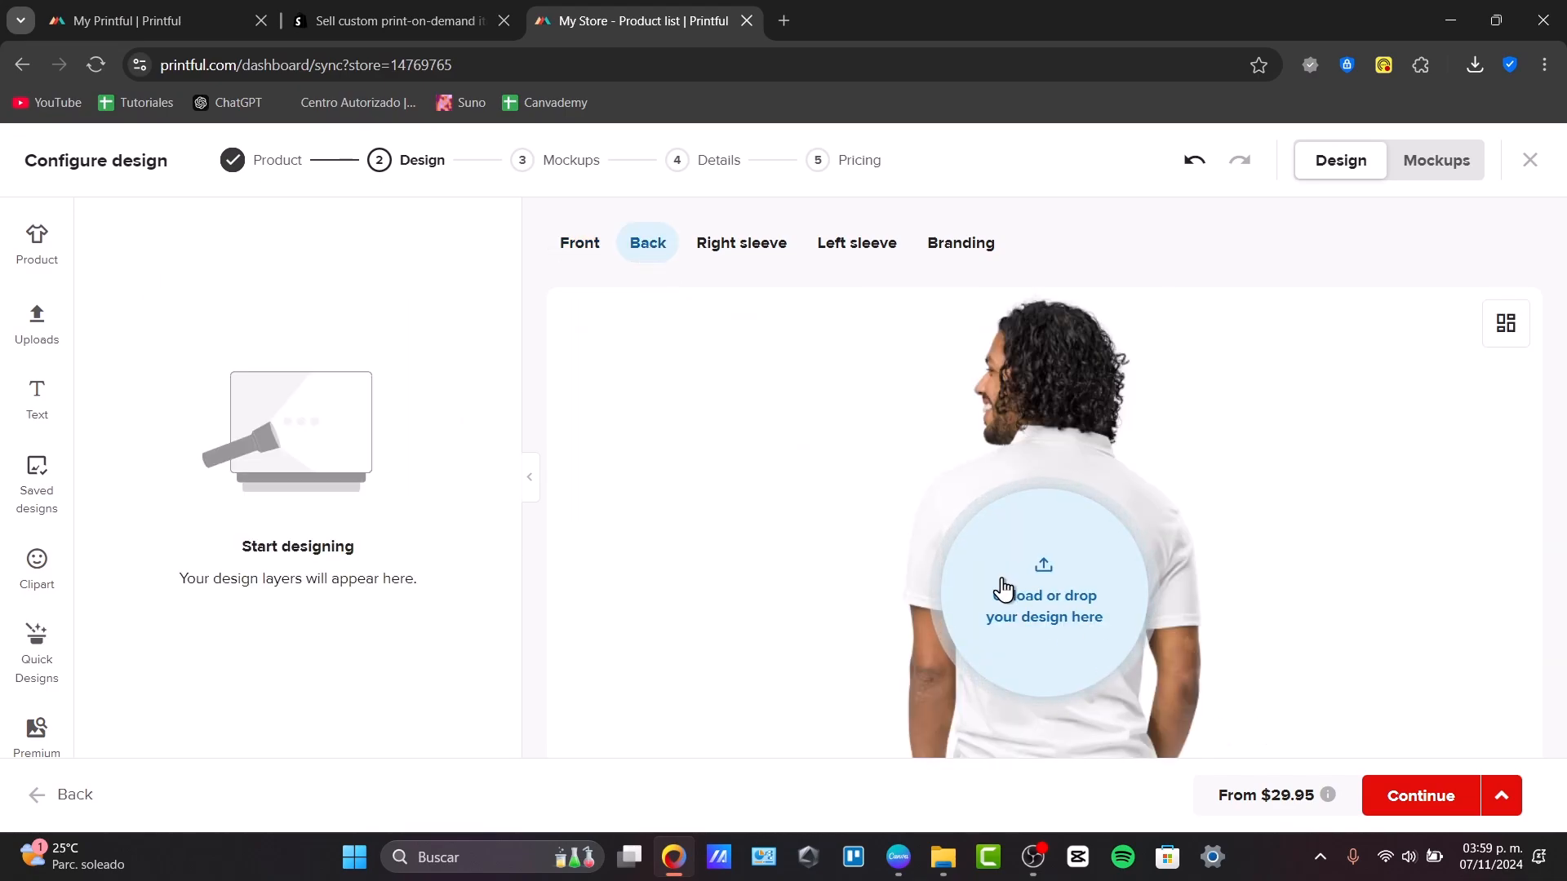
{"action": "left_click", "coordinate": [1042, 596]}
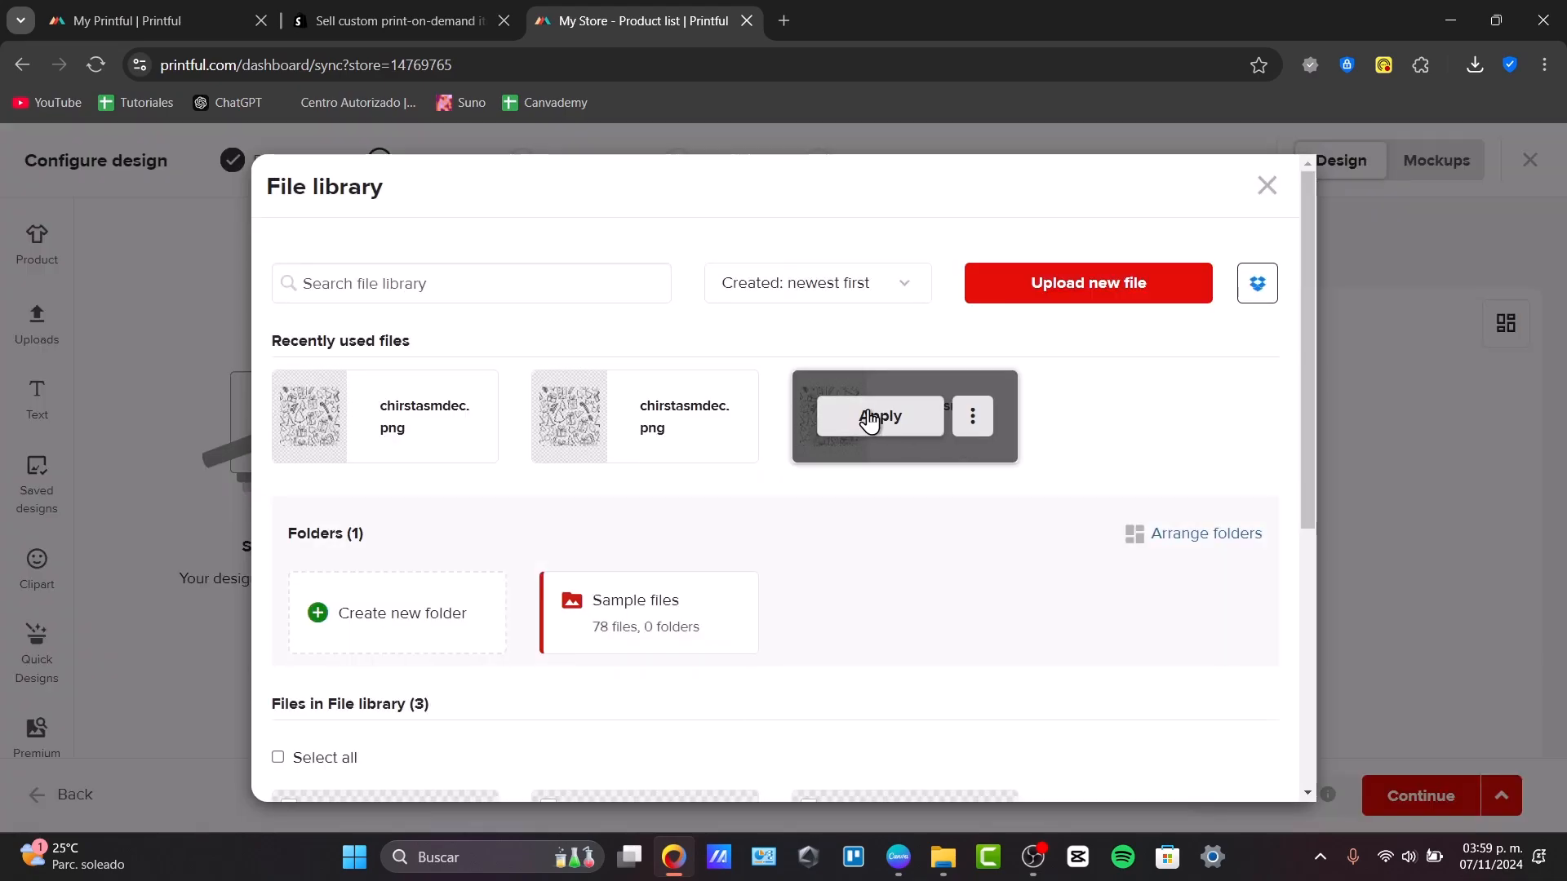
{"action": "left_click", "coordinate": [880, 416]}
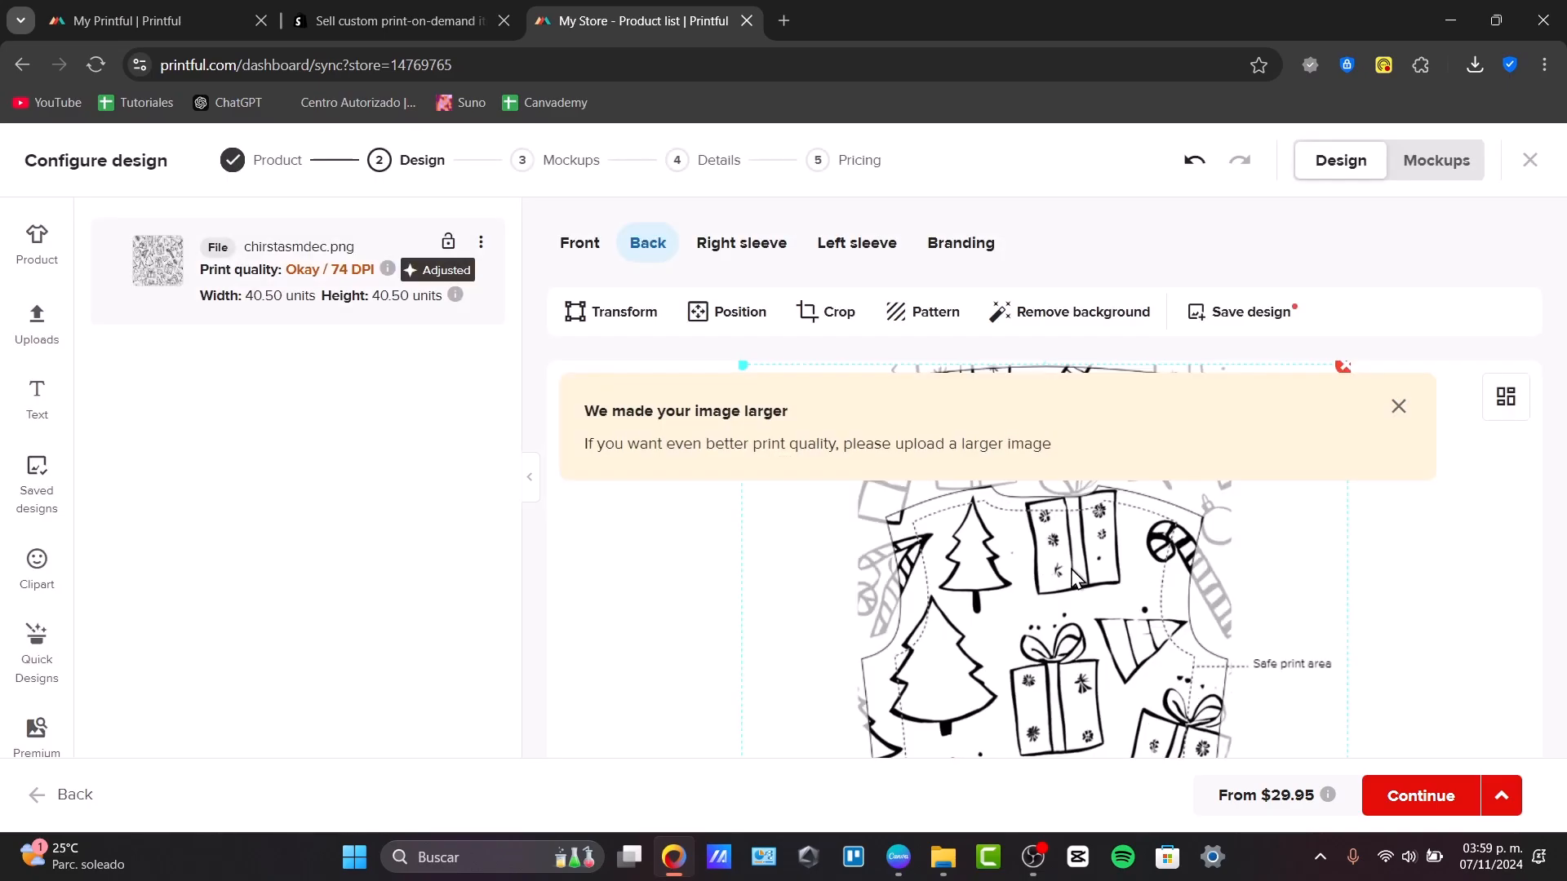
{"action": "left_click", "coordinate": [1397, 407]}
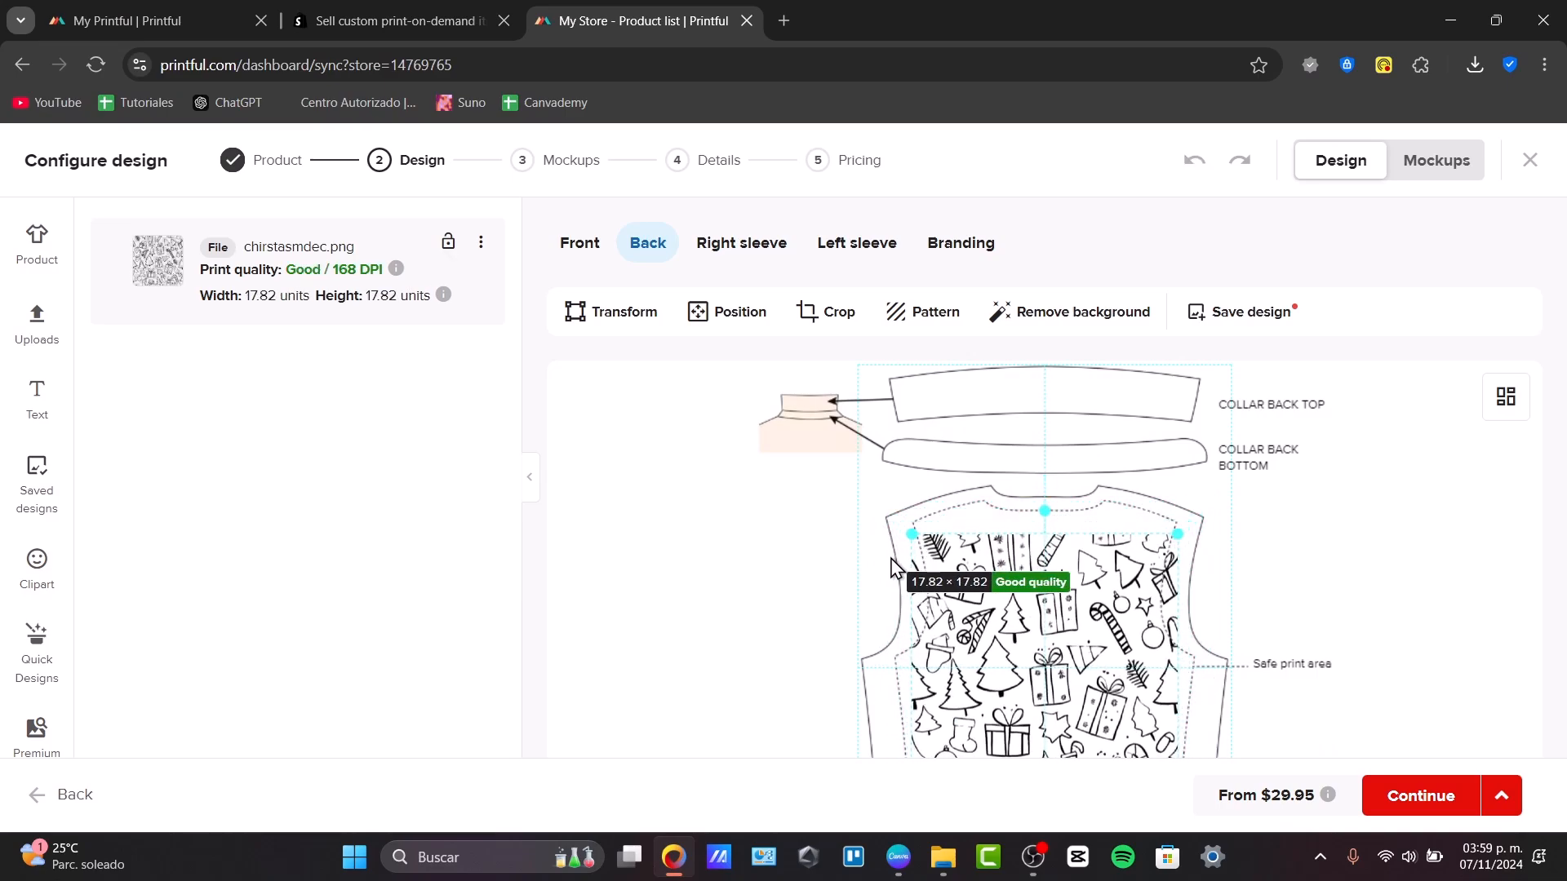
{"action": "left_click", "coordinate": [920, 311]}
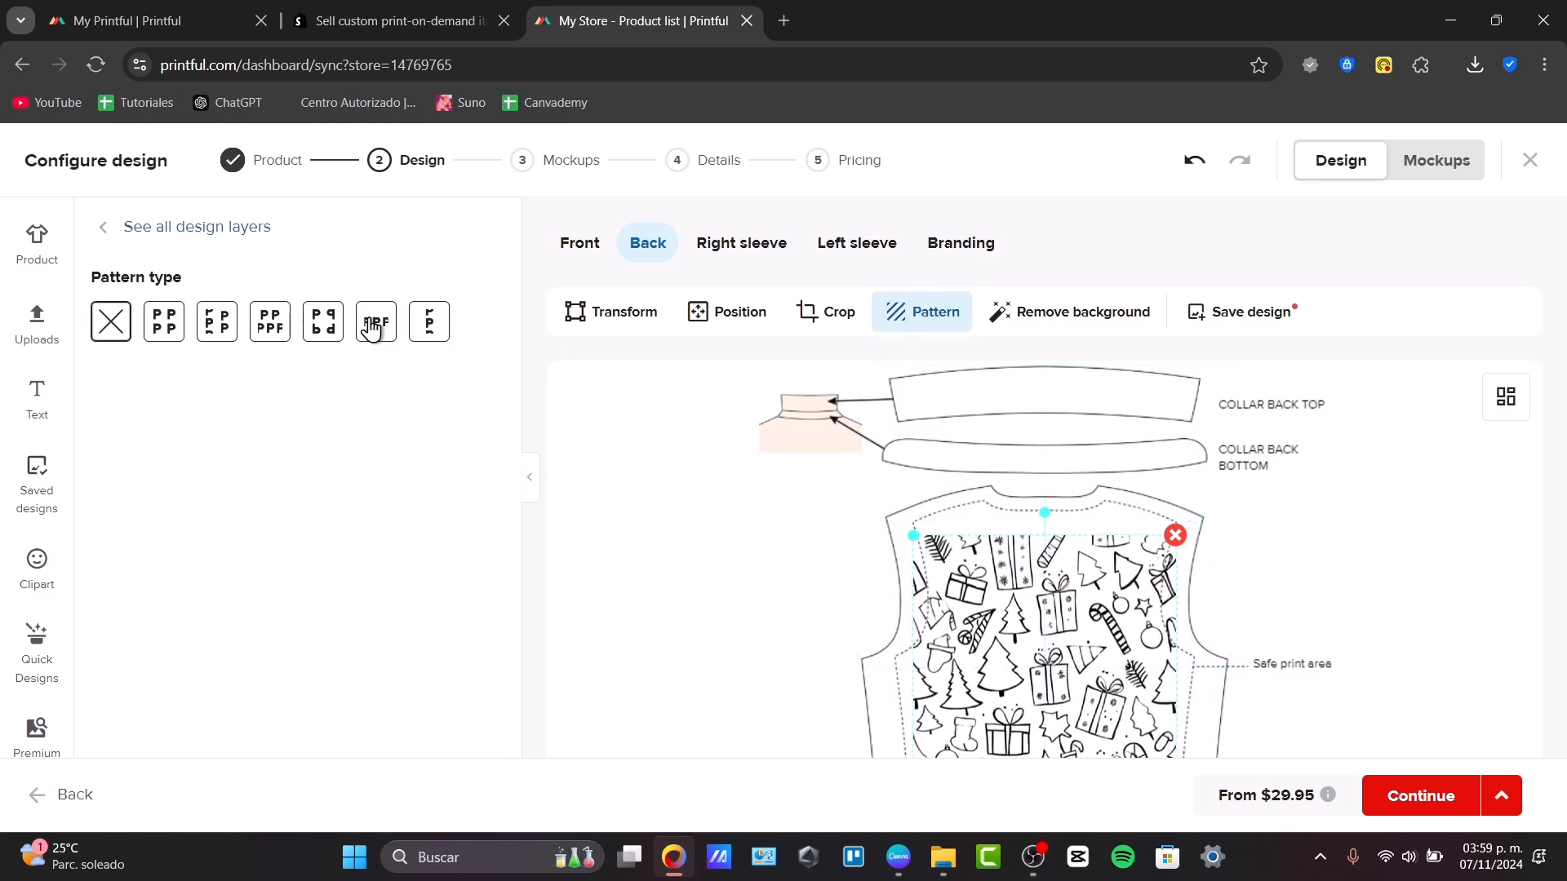
{"action": "left_click", "coordinate": [163, 321]}
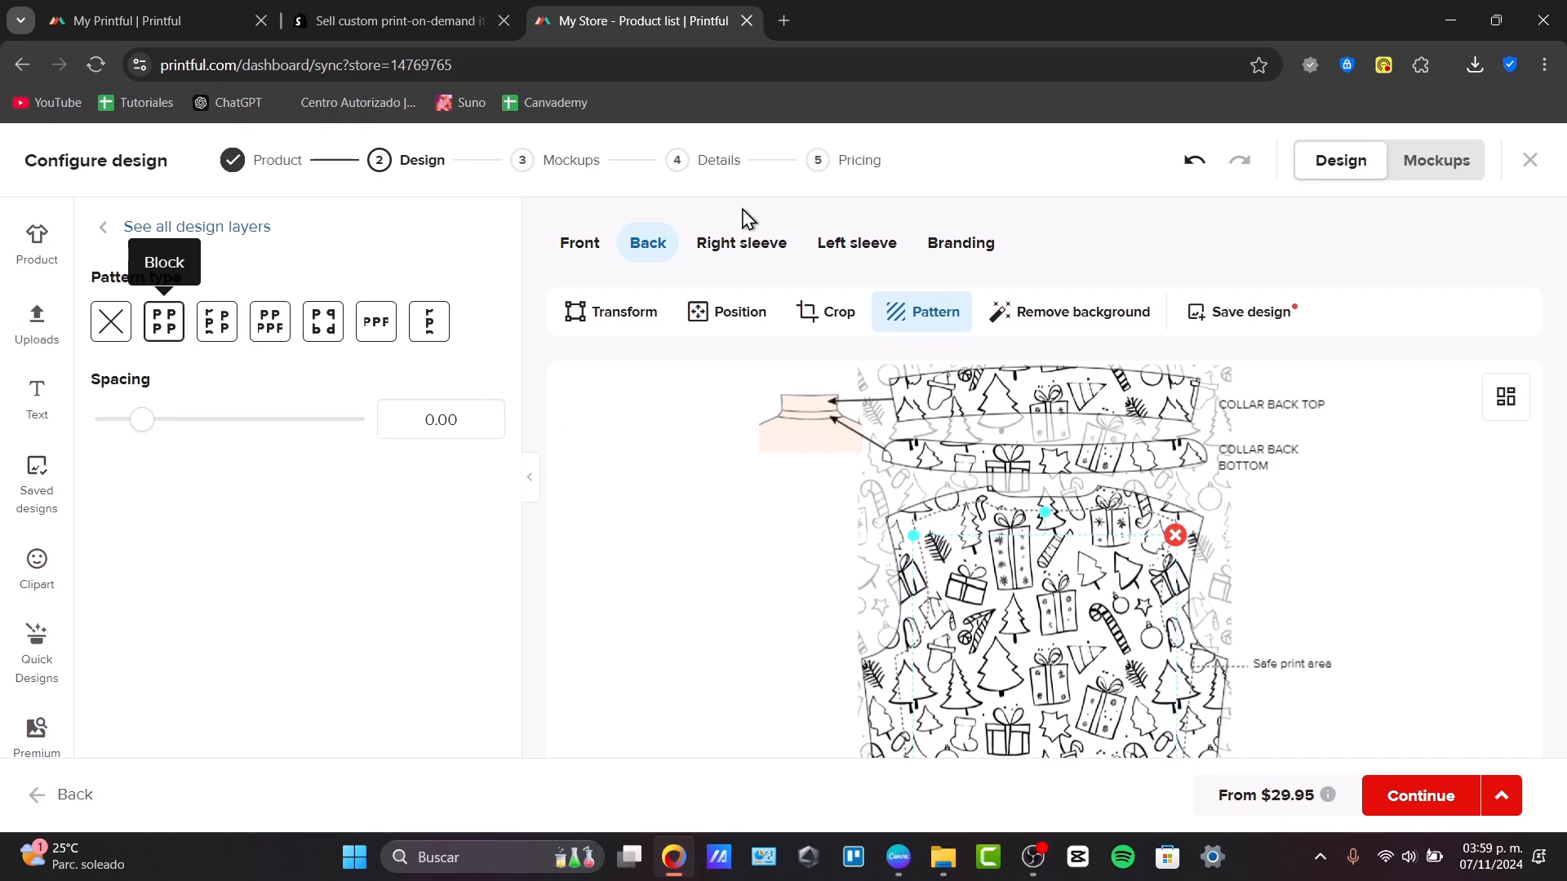
- Apply the same doodle PNG to the right sleeve placement
{"action": "left_click", "coordinate": [741, 243]}
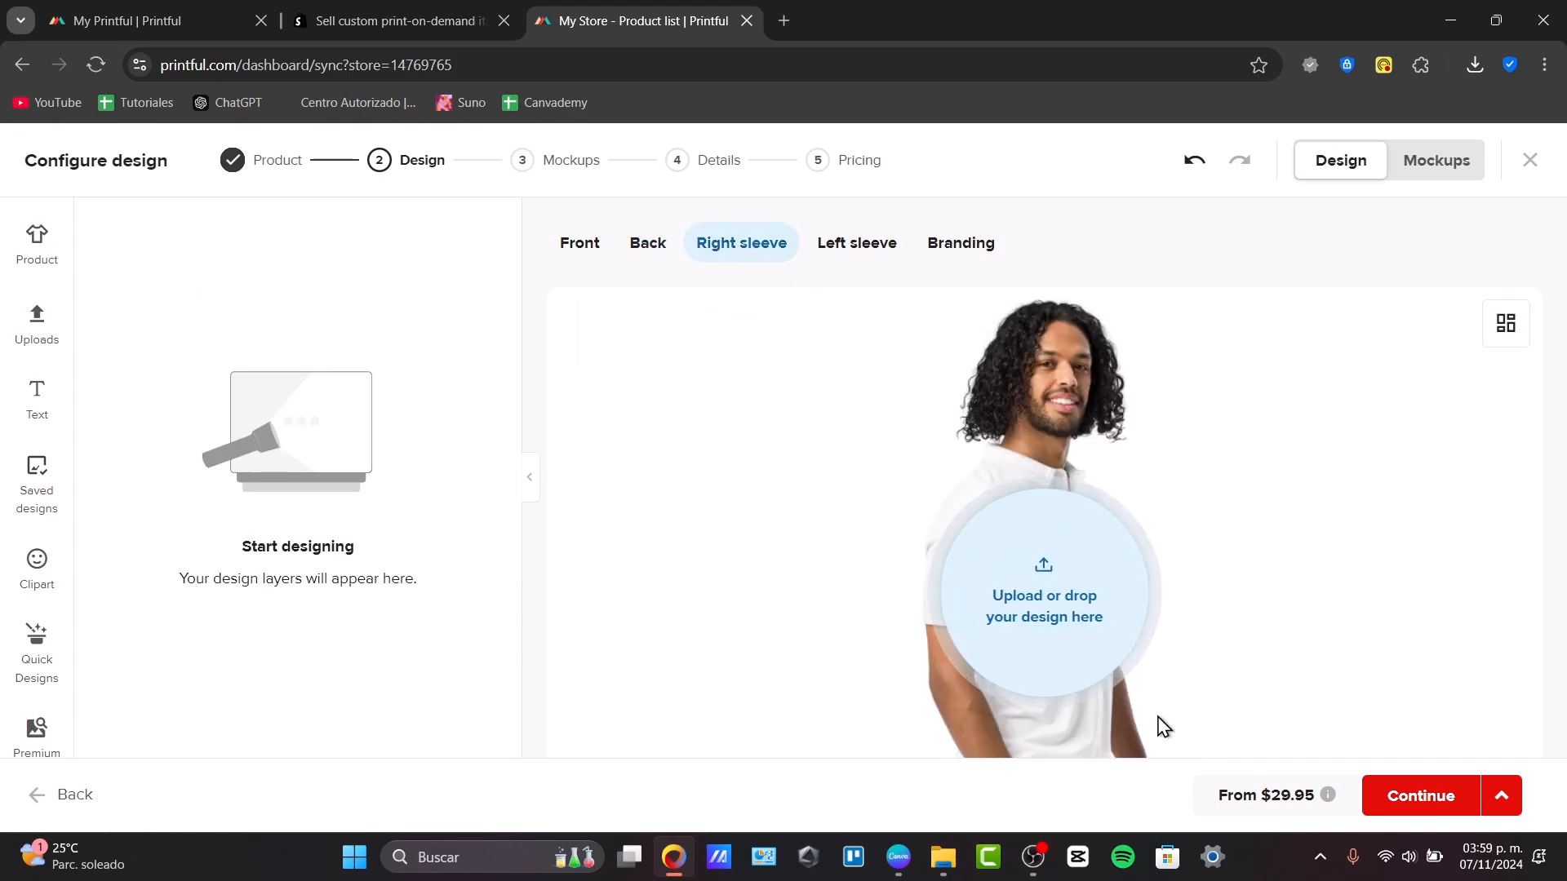
{"action": "left_click", "coordinate": [1042, 594]}
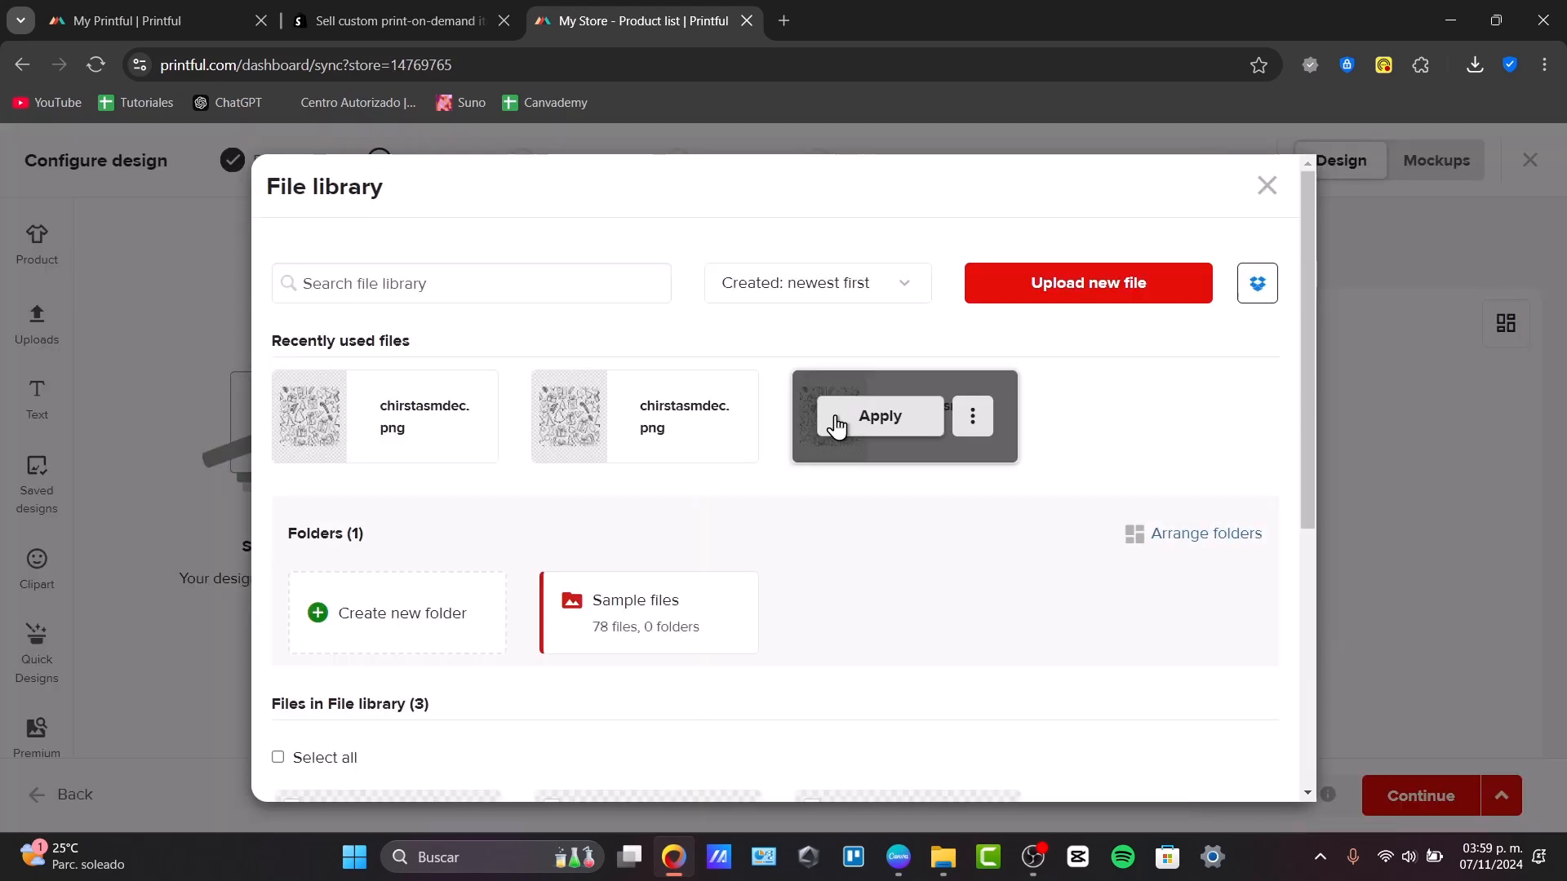
{"action": "left_click", "coordinate": [878, 416]}
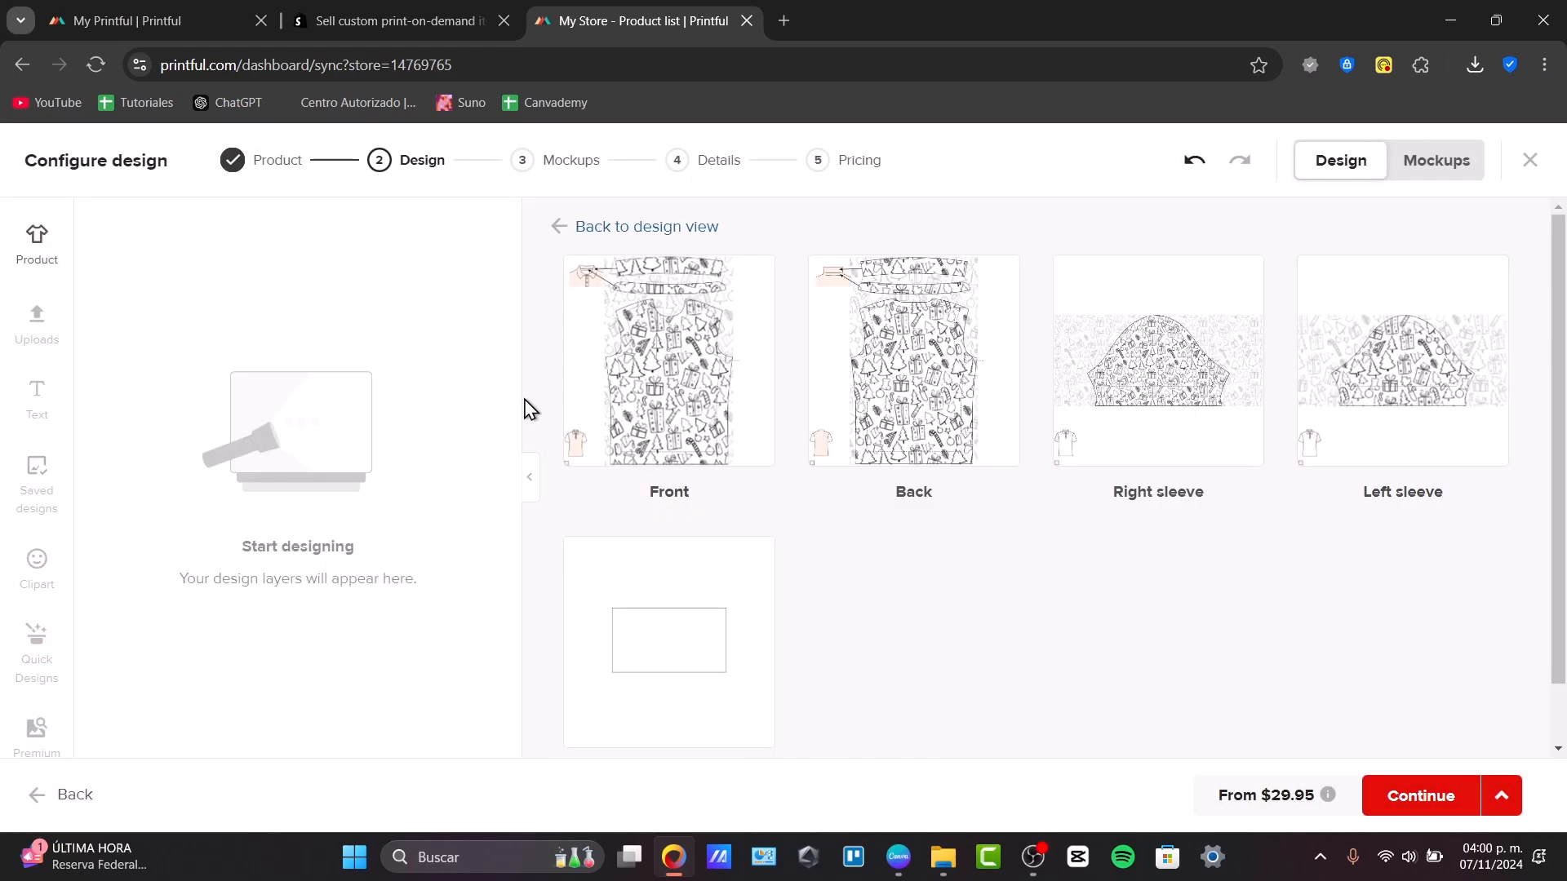
- Return to the placement editor and review the Text options before continuing
{"action": "left_click", "coordinate": [36, 245]}
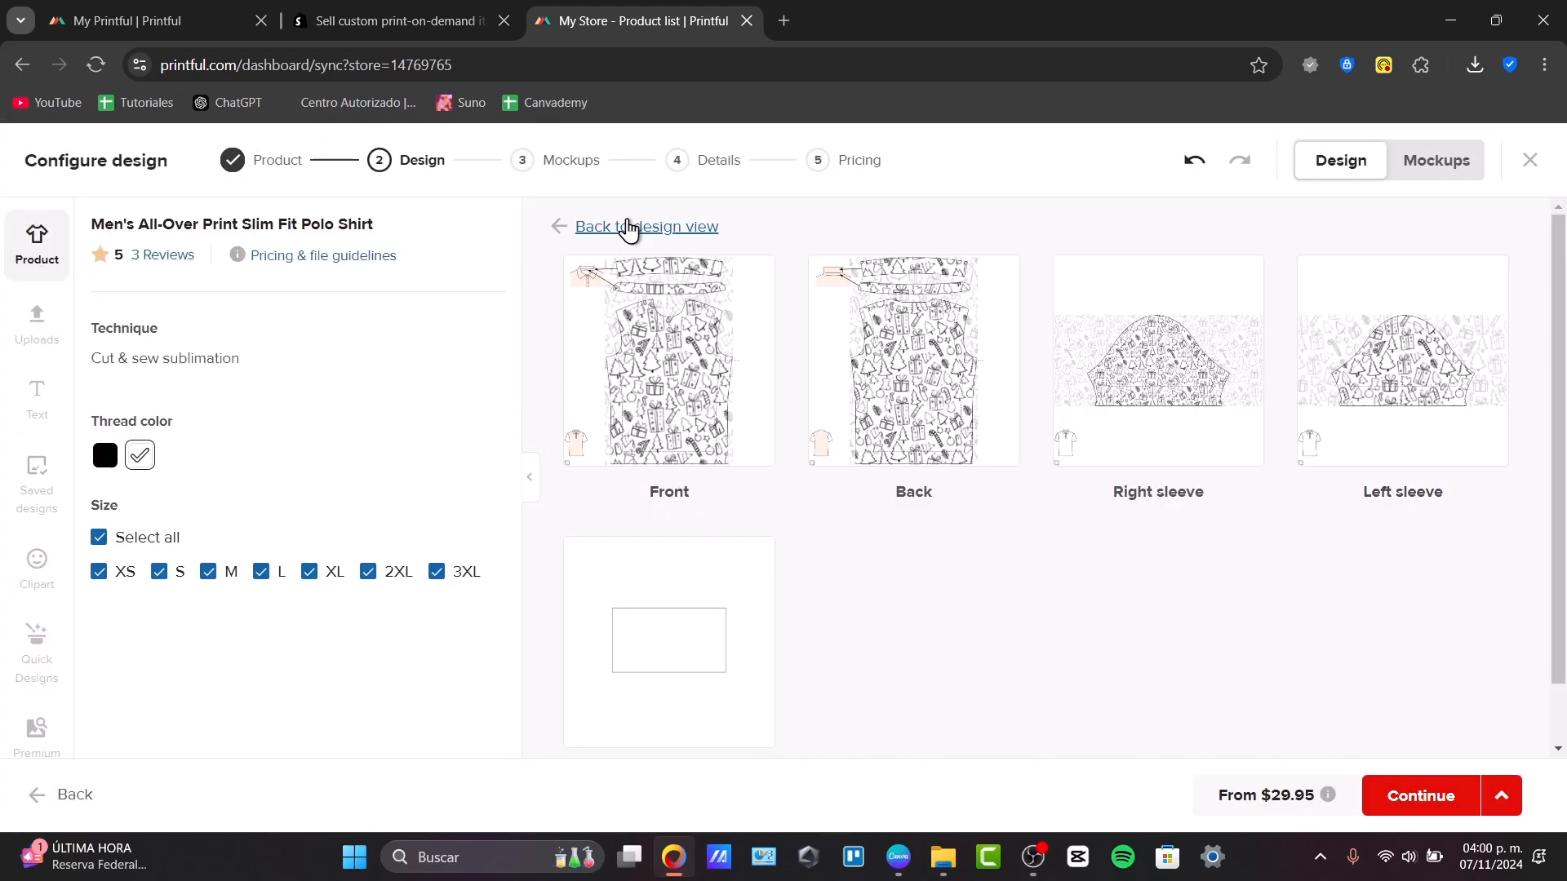
{"action": "mouse_move", "coordinate": [178, 516]}
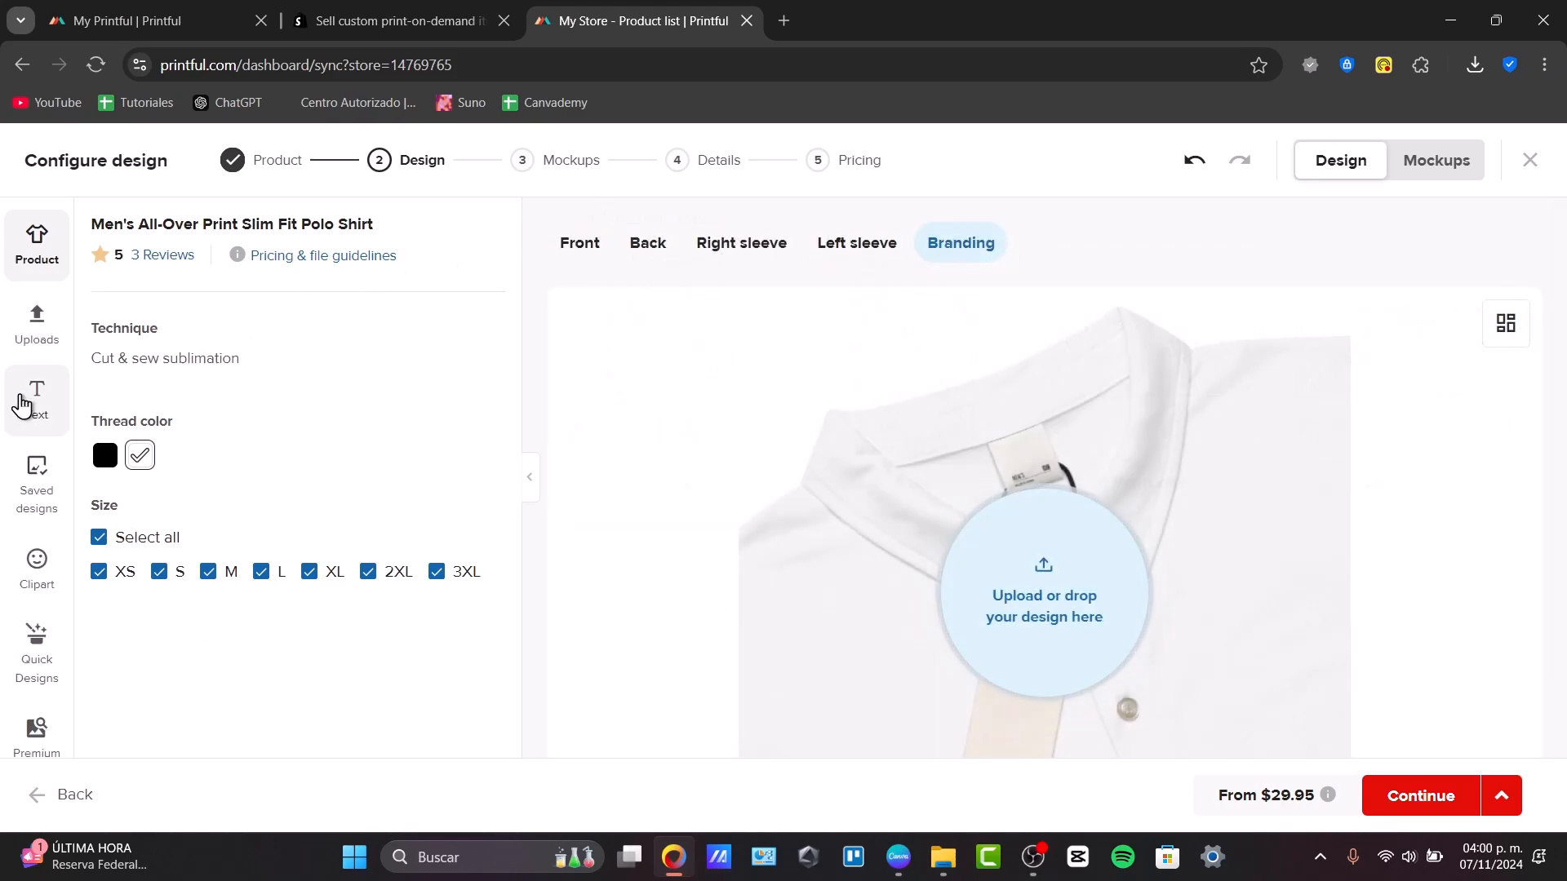
{"action": "left_click", "coordinate": [36, 400]}
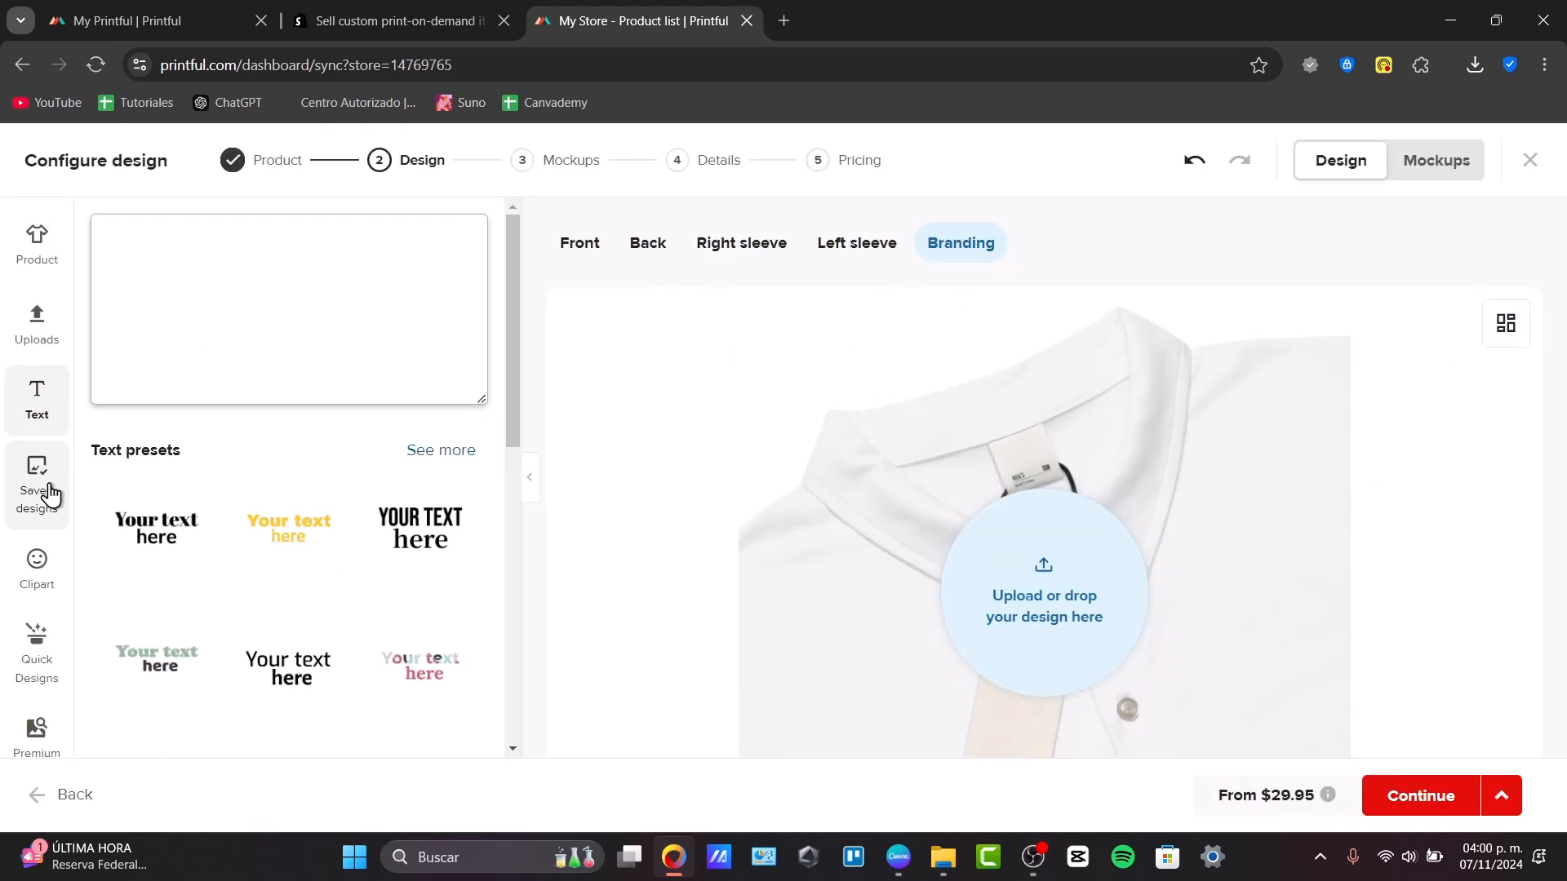
{"action": "scroll", "scroll_direction": "down", "scroll_amount": 3}
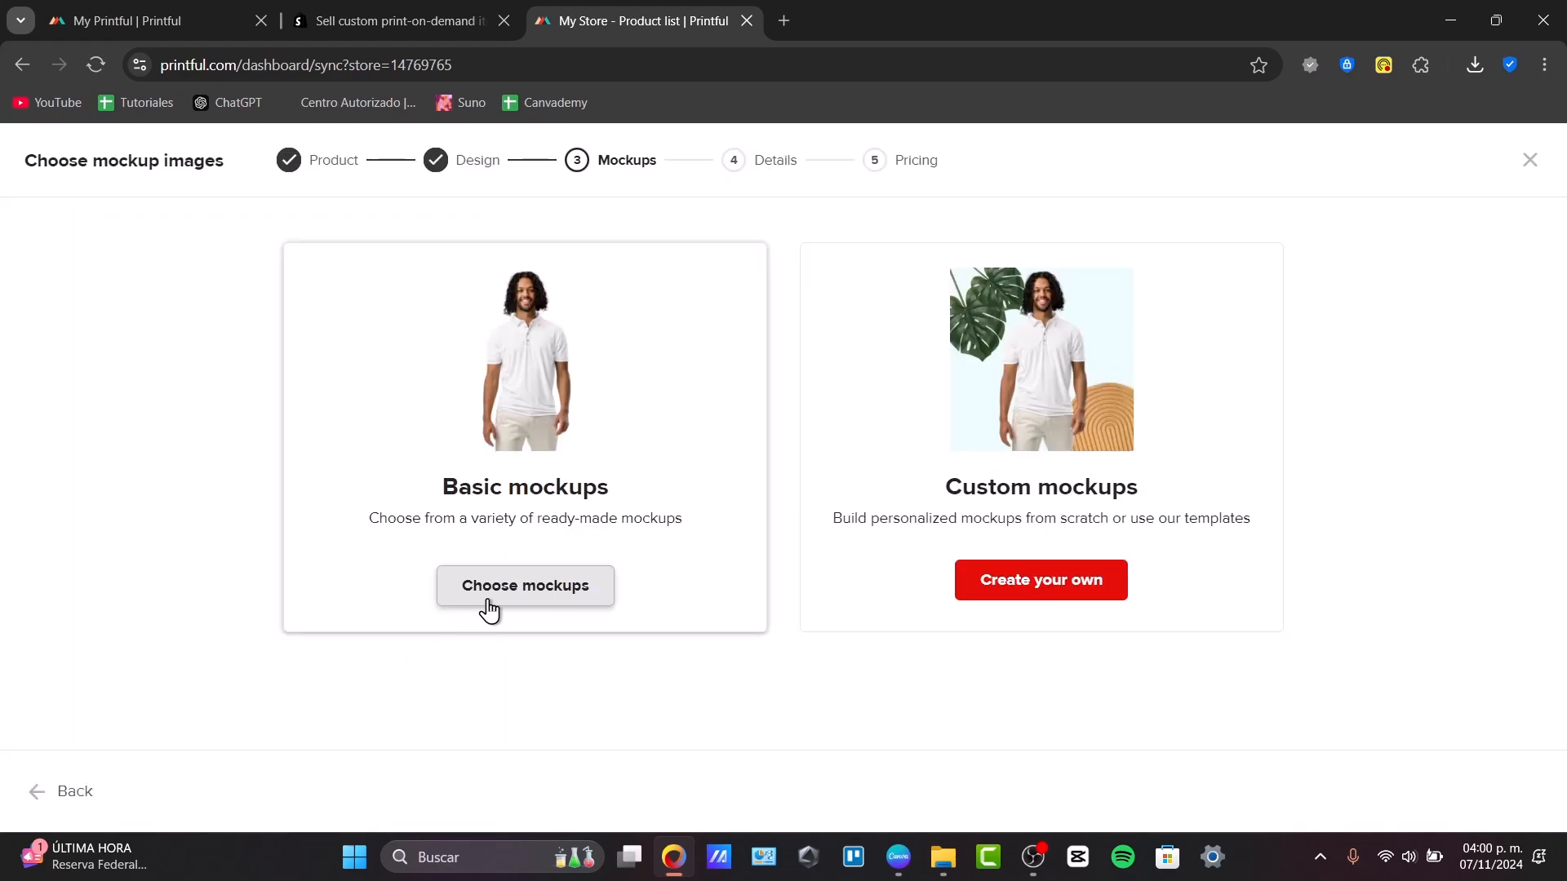
- Choose basic mockups, add the extra model photos, flat front and tag shots, and continue to Details
{"action": "left_click", "coordinate": [524, 586]}
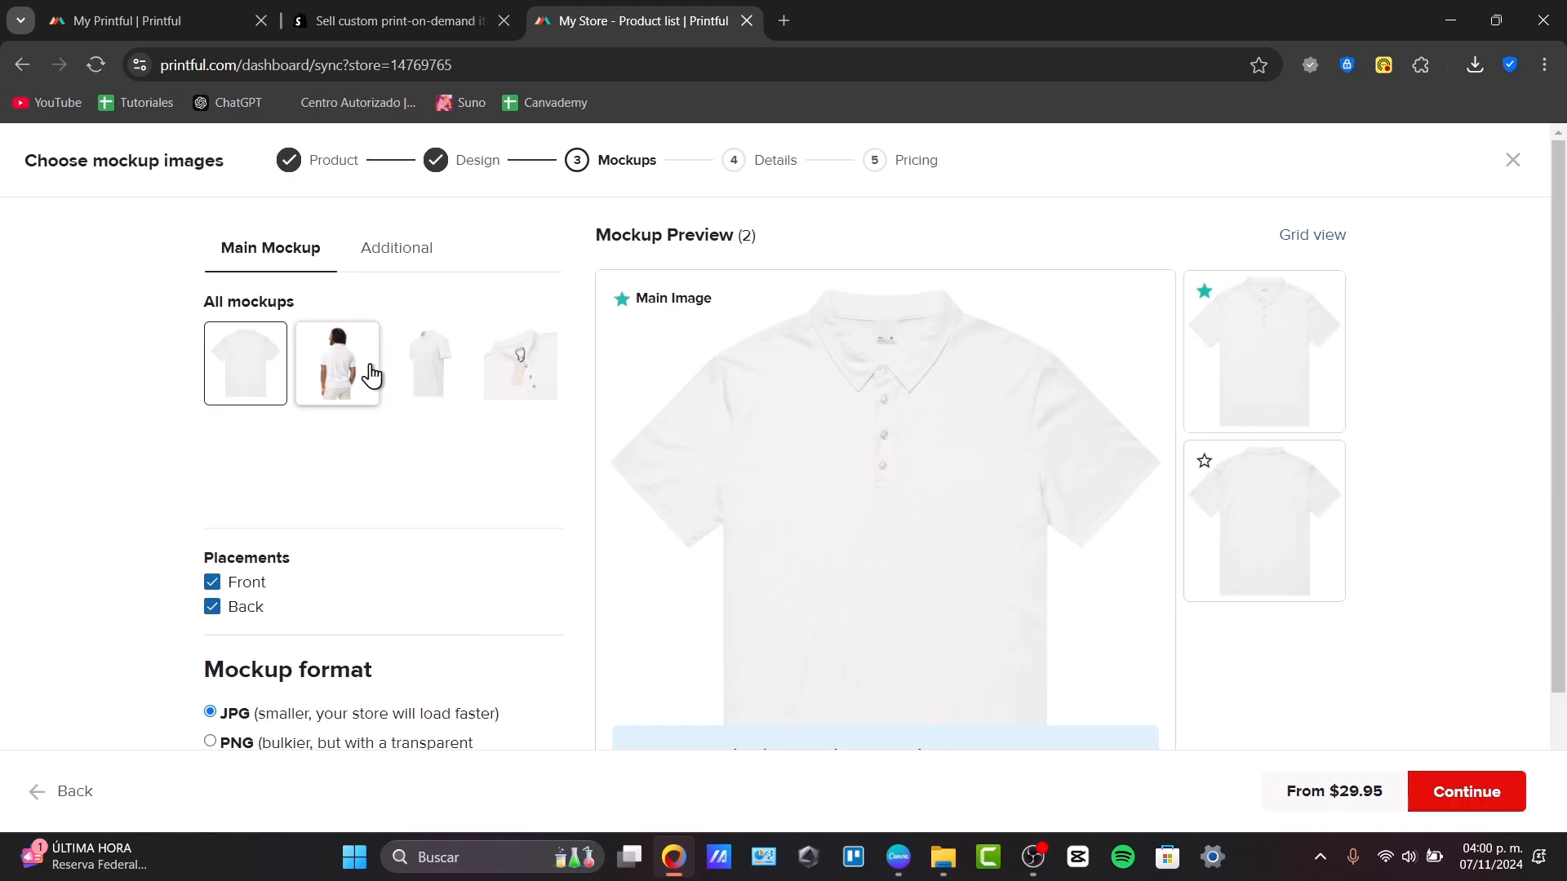
{"action": "left_click", "coordinate": [395, 249]}
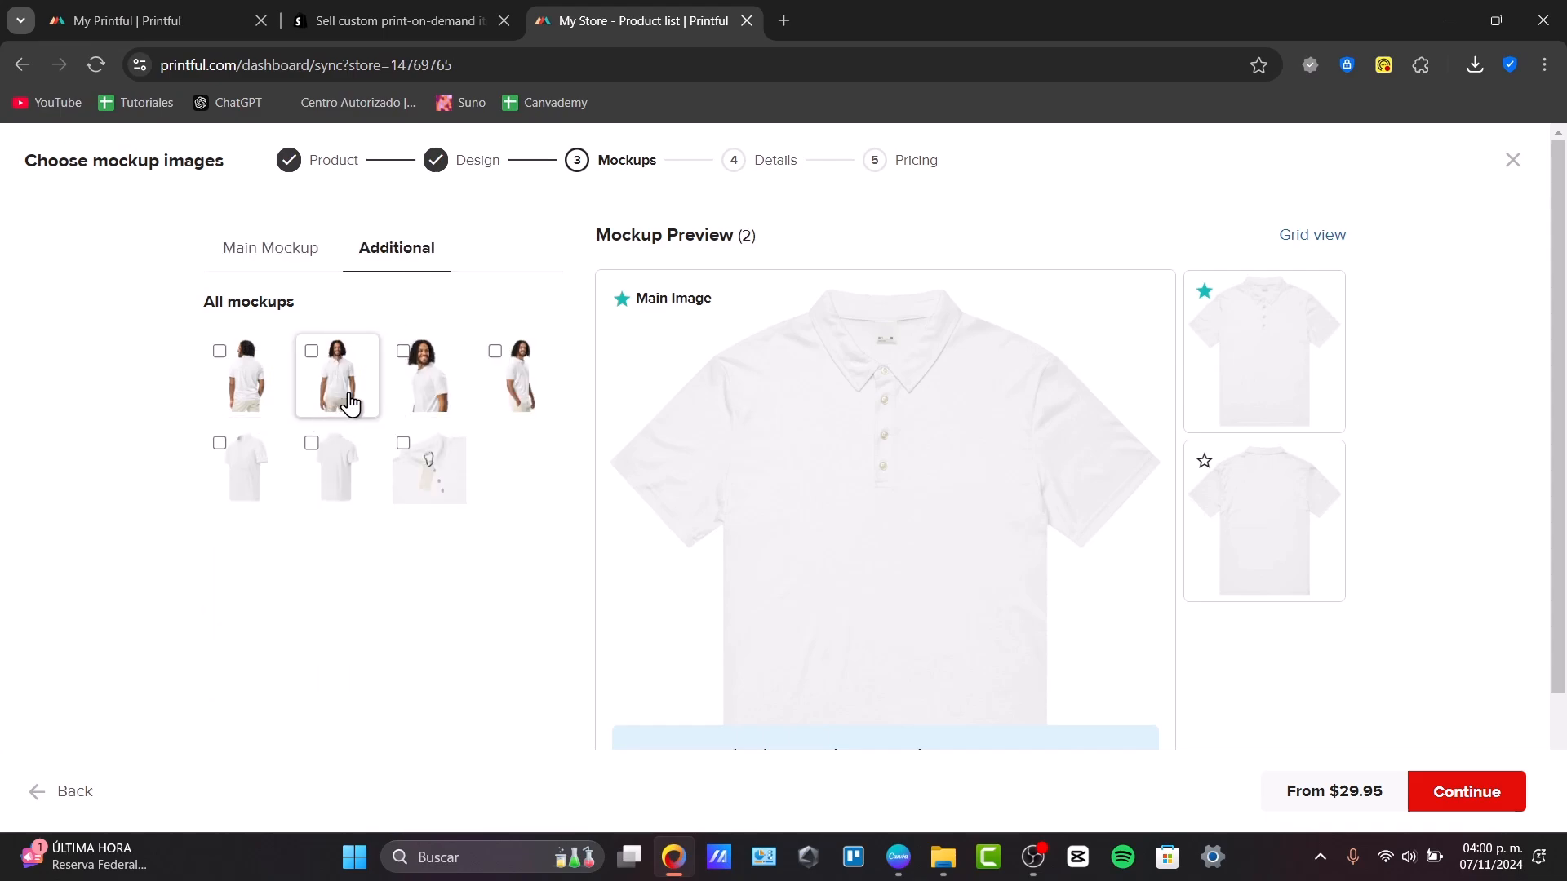
{"action": "left_click", "coordinate": [310, 351]}
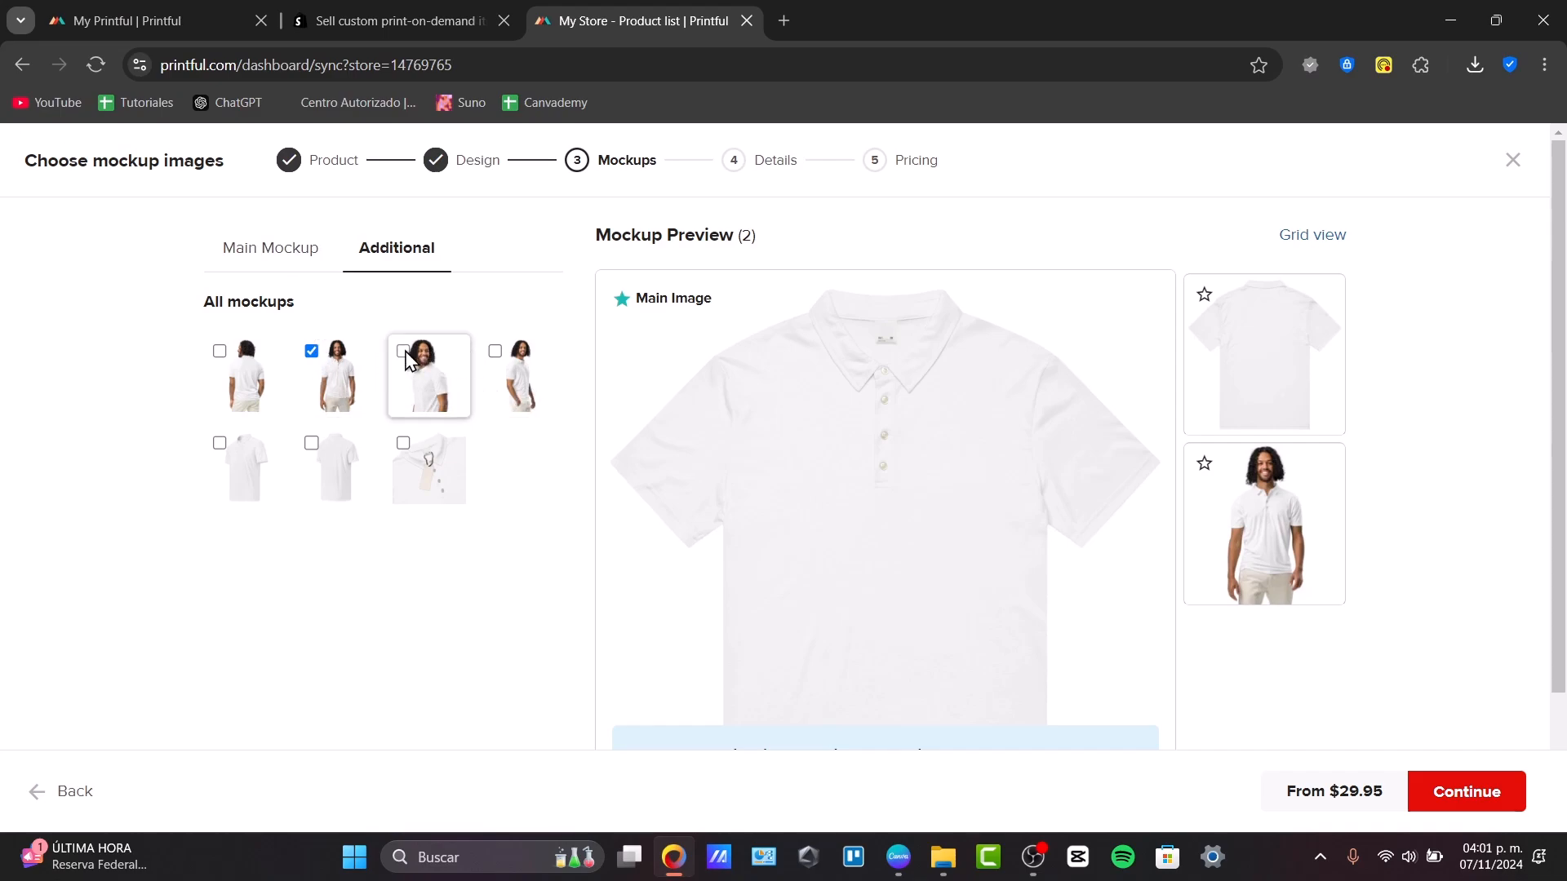
{"action": "left_click", "coordinate": [401, 350]}
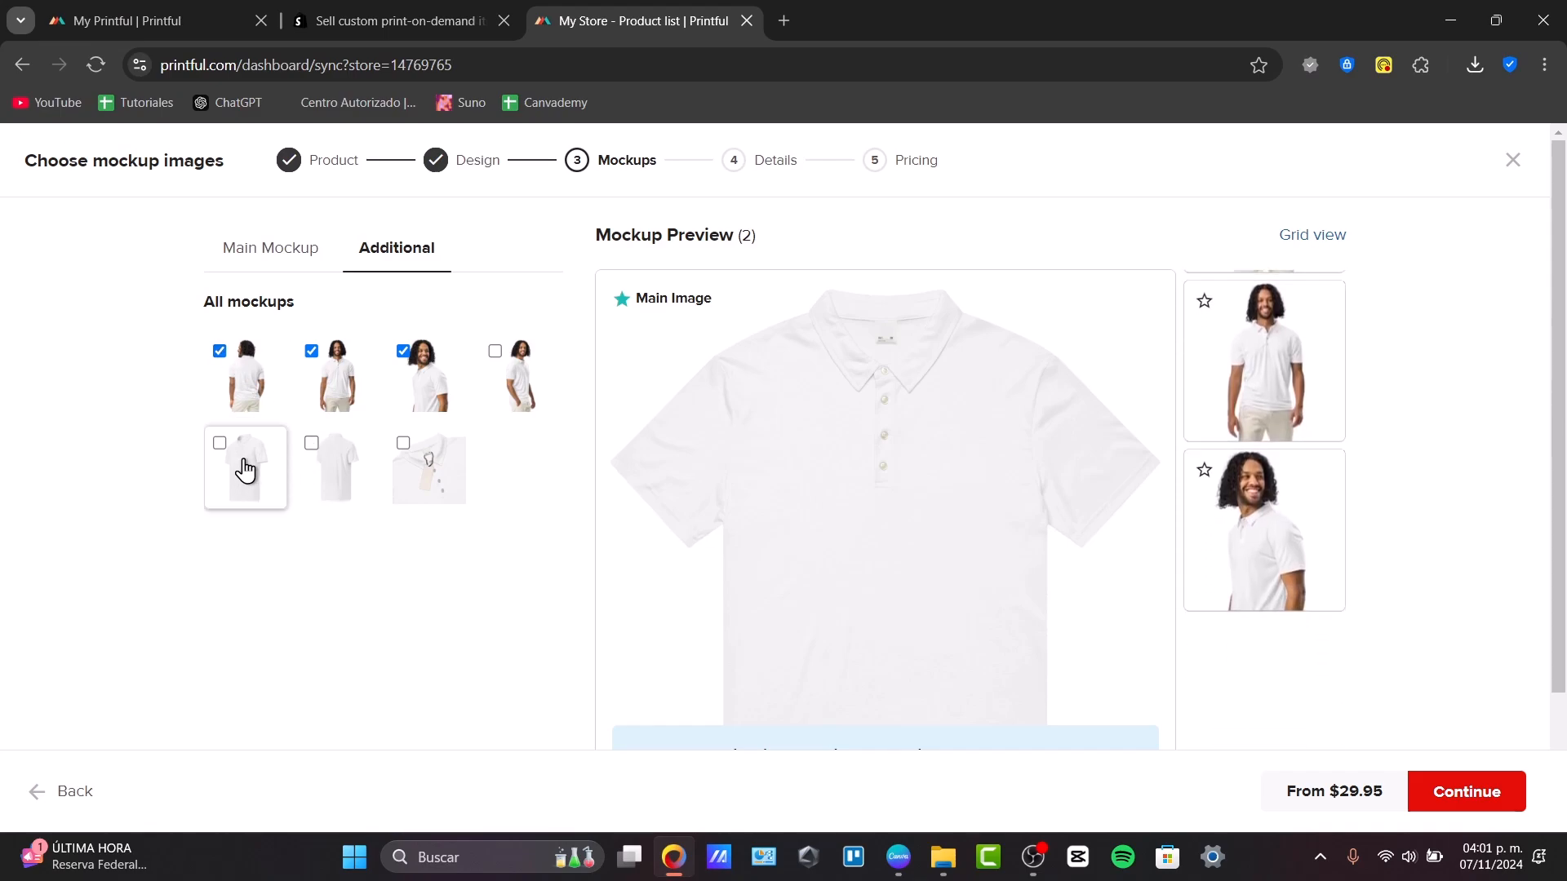
{"action": "left_click", "coordinate": [219, 443]}
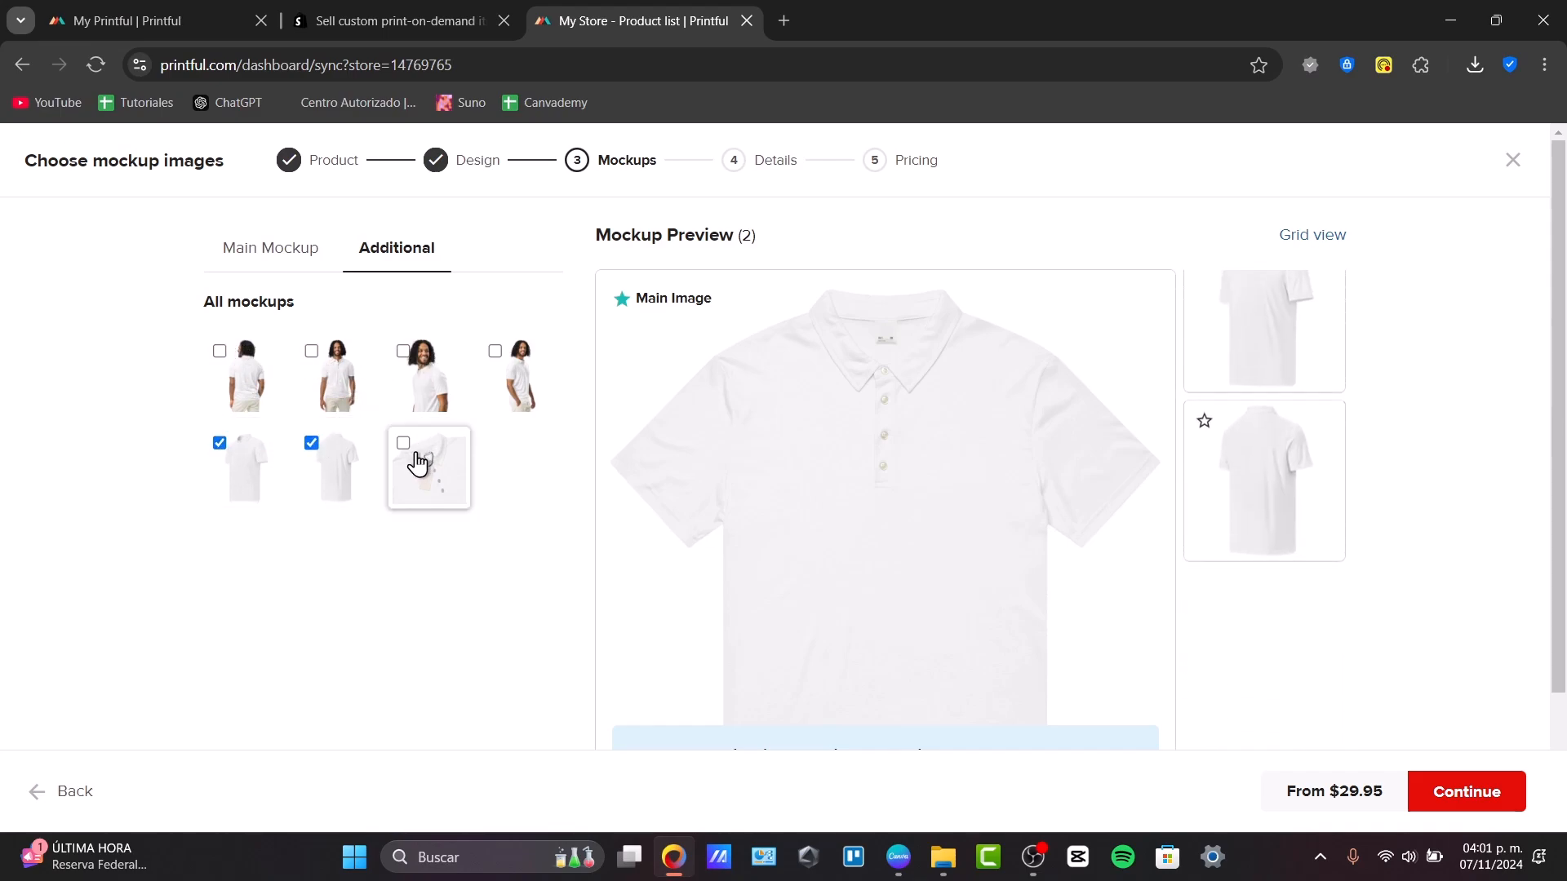
{"action": "left_click", "coordinate": [403, 443]}
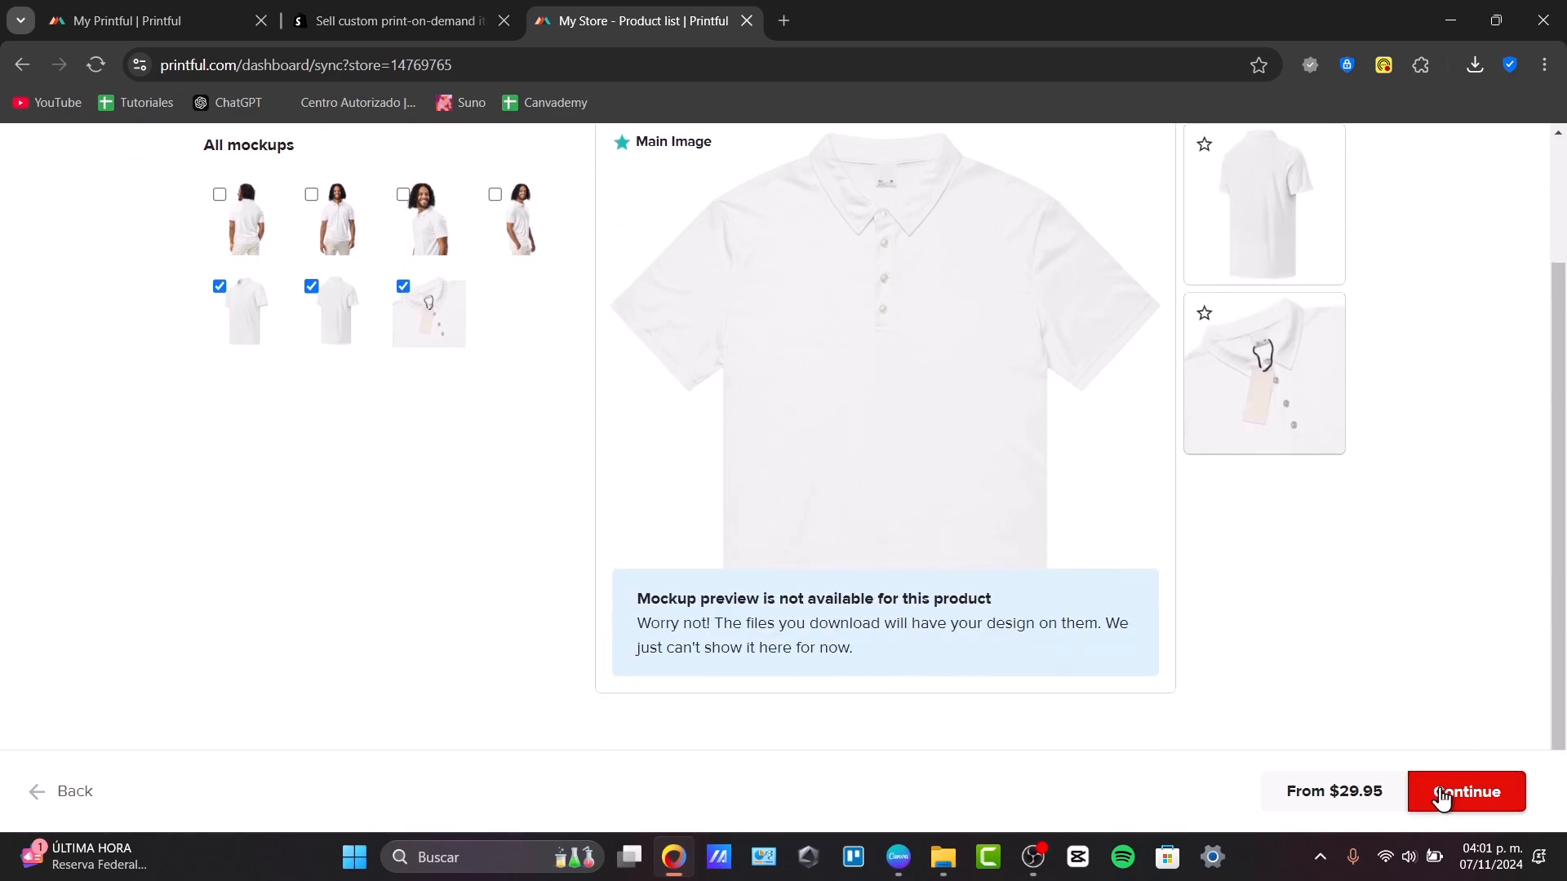
{"action": "left_click", "coordinate": [1465, 791]}
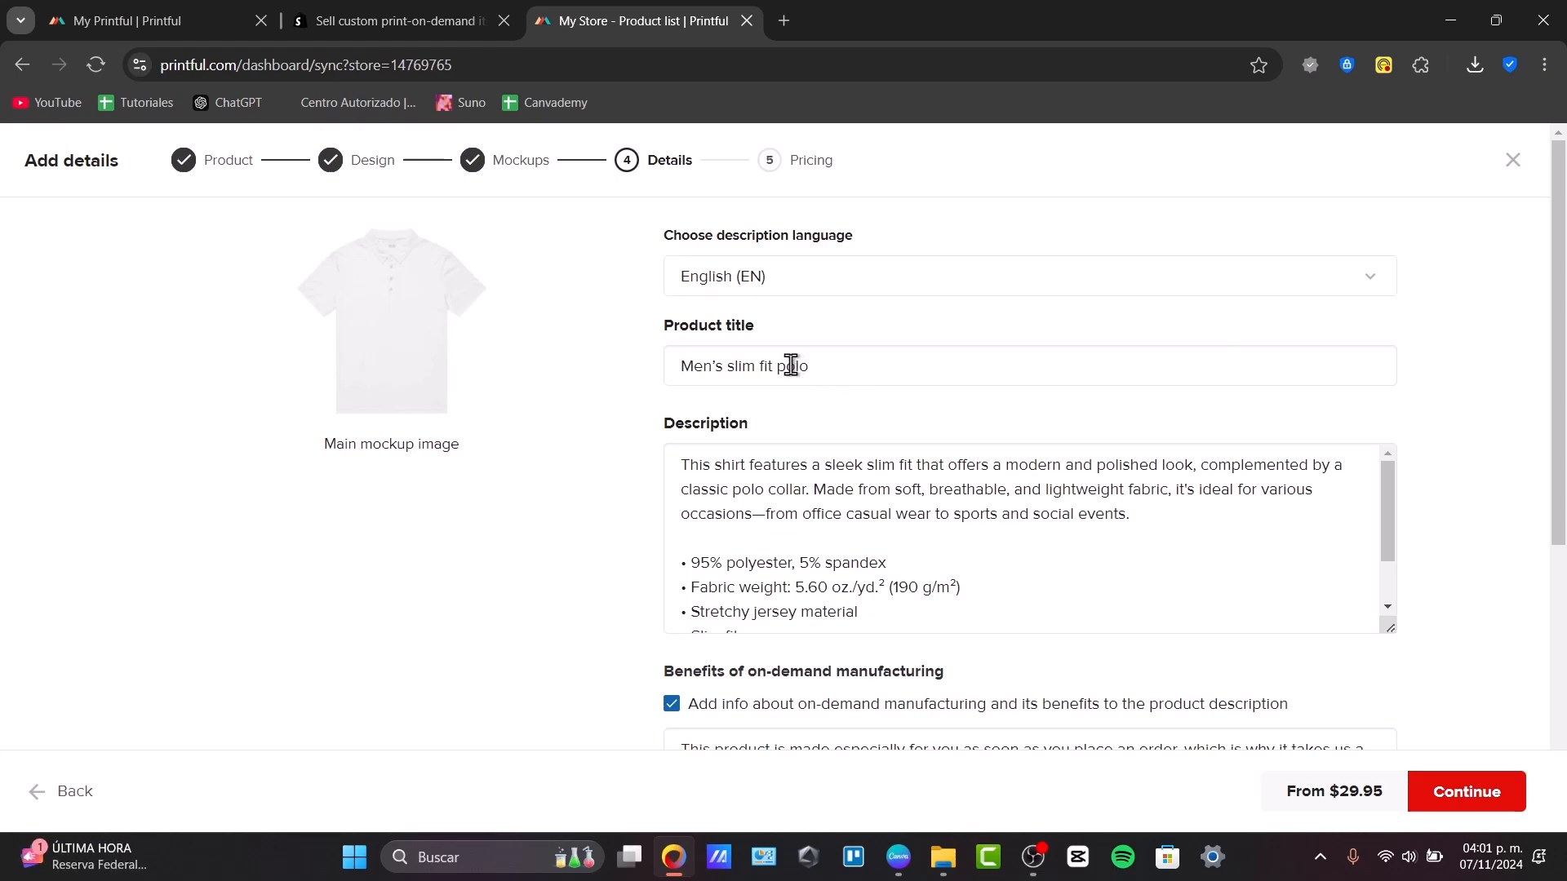
- Tick 'Attach size guide', untick 'Publish product', and continue to the Pricing step
{"action": "left_click", "coordinate": [856, 366]}
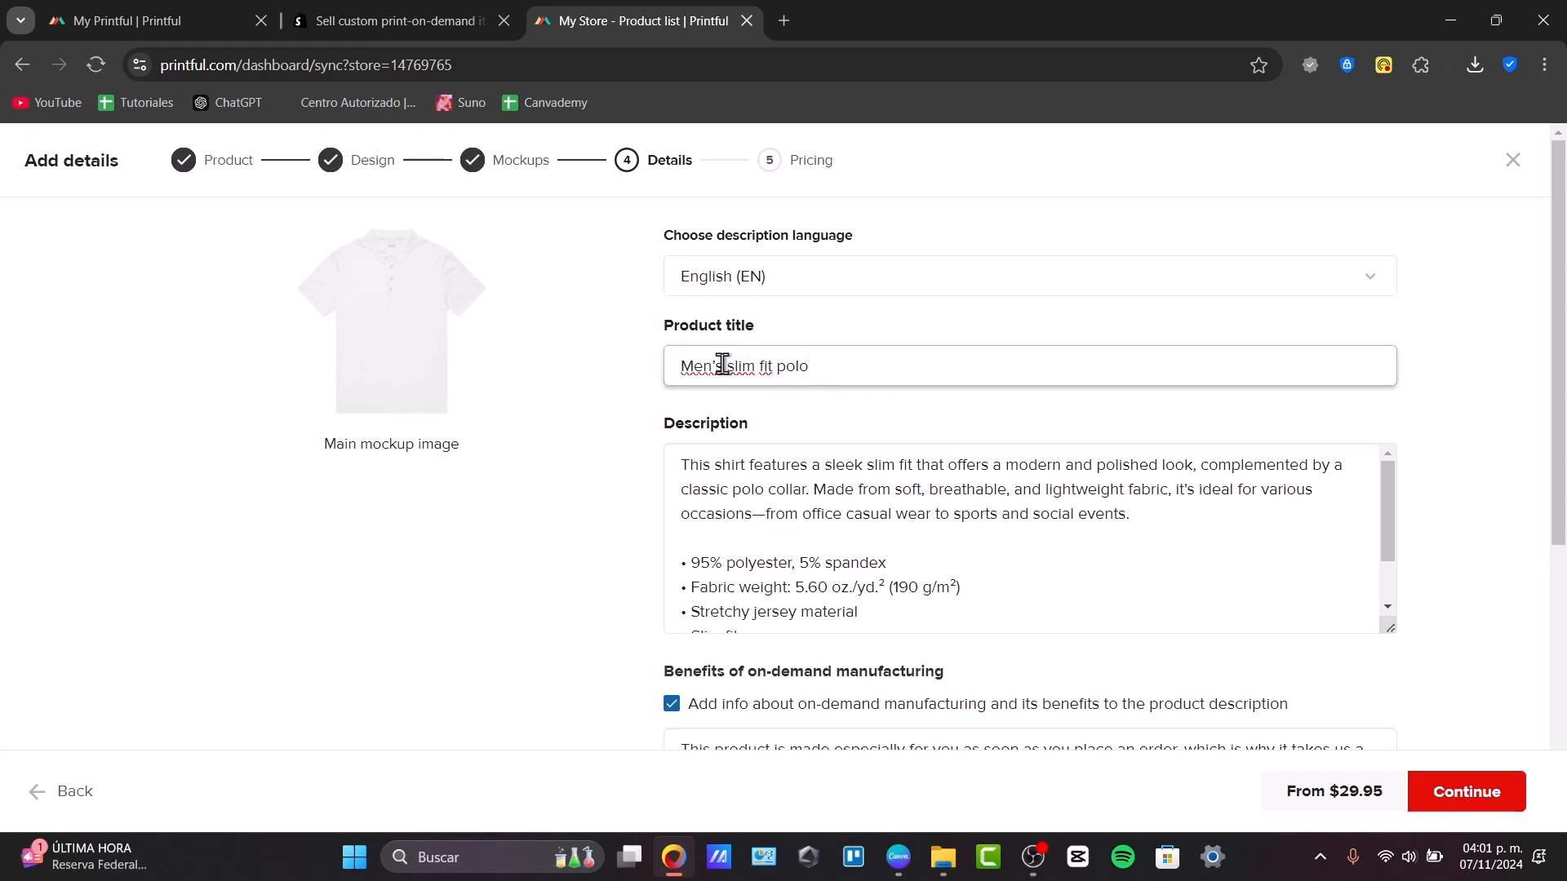
{"action": "scroll", "scroll_direction": "down", "scroll_amount": 3}
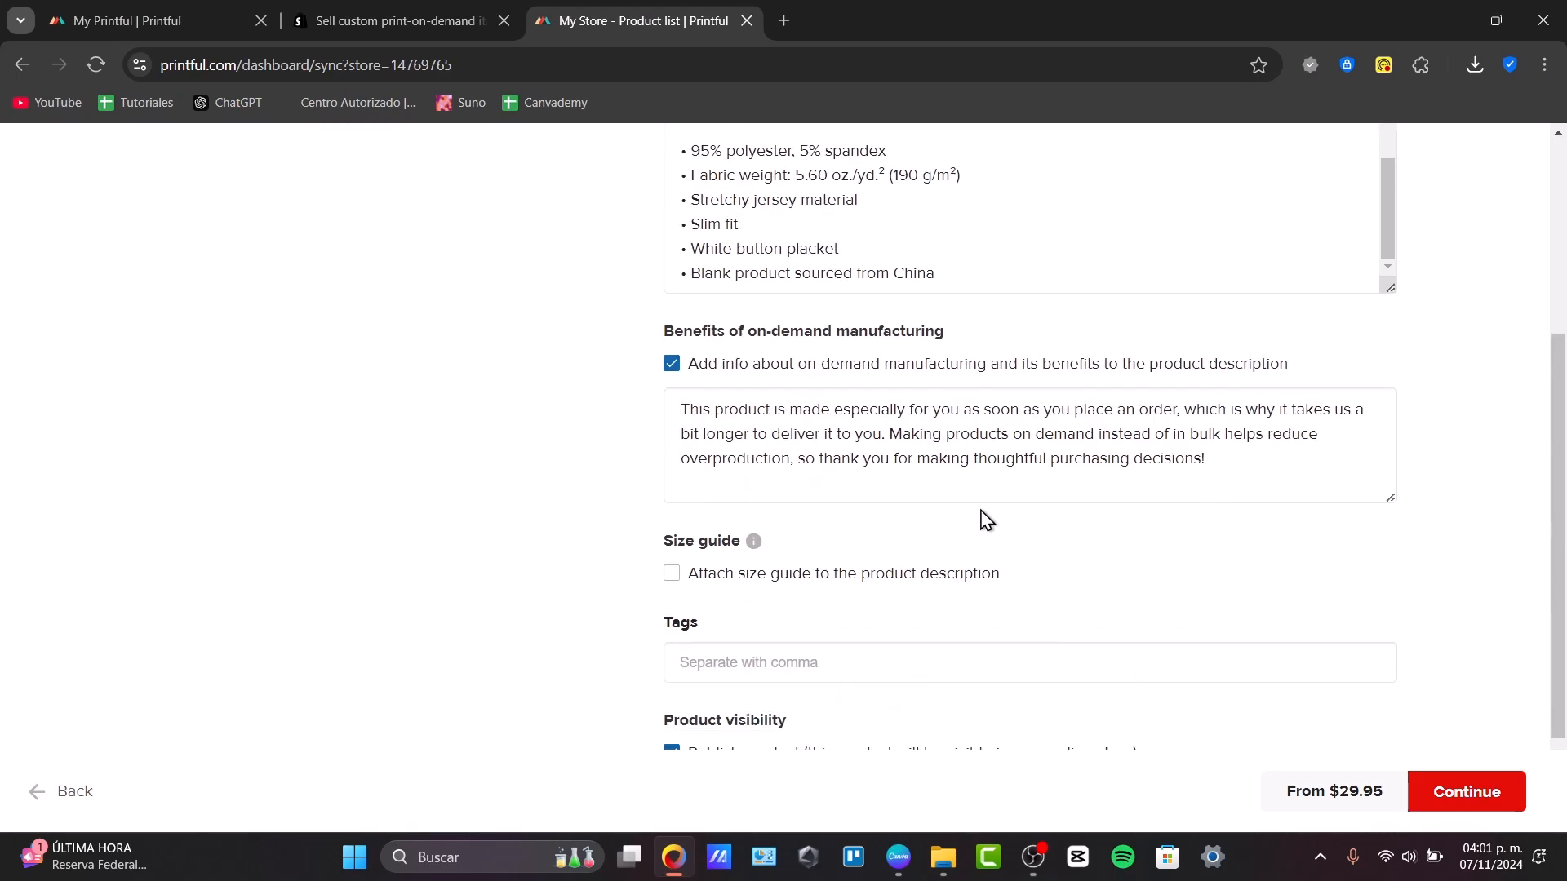
{"action": "left_click", "coordinate": [671, 572]}
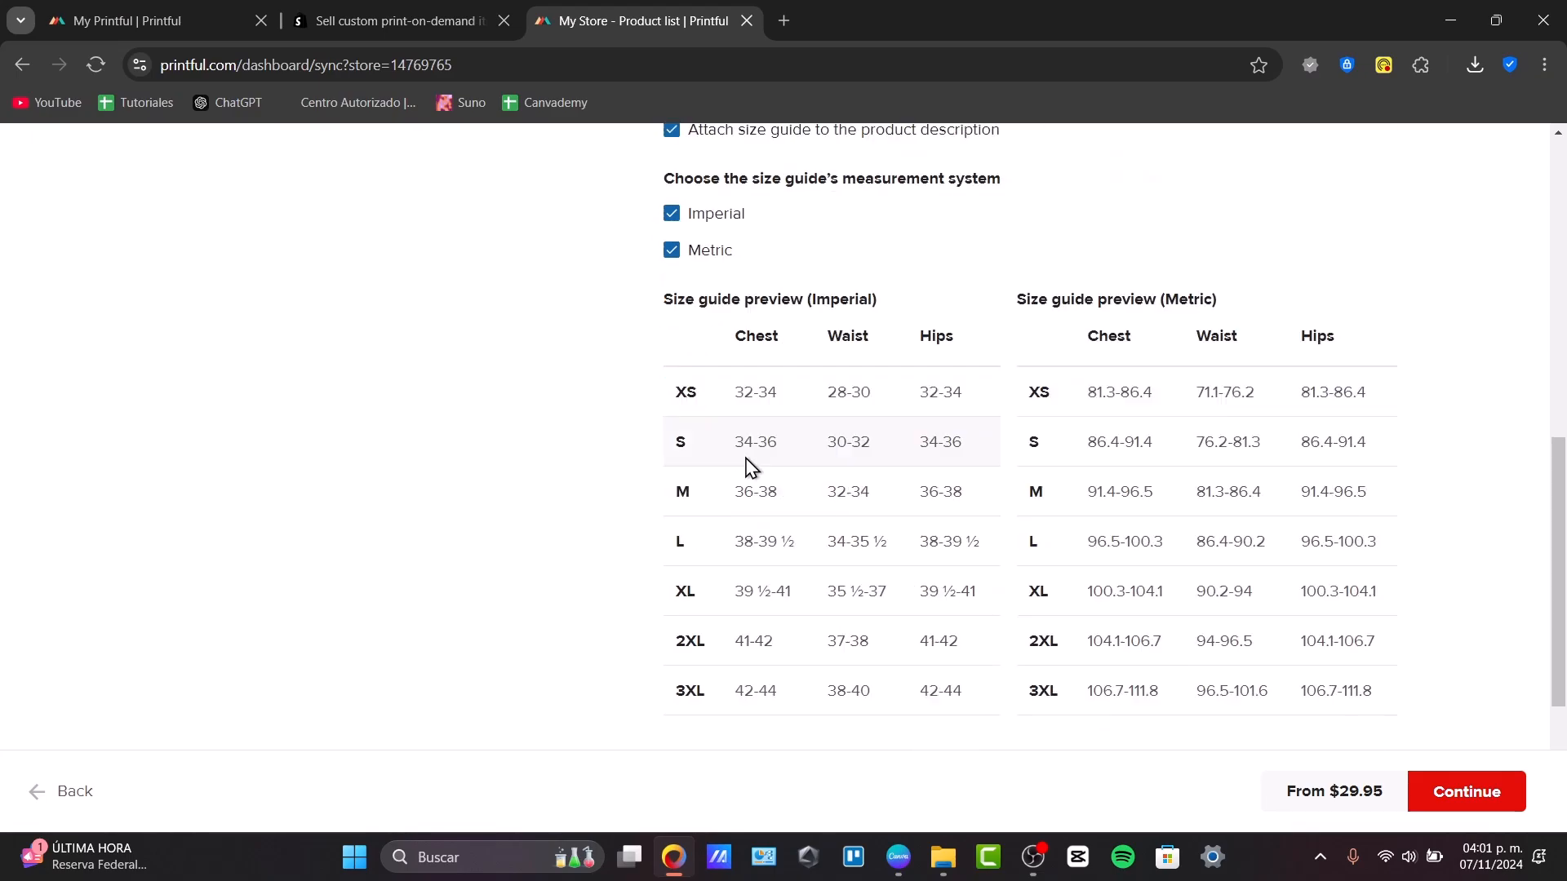
{"action": "scroll", "scroll_direction": "down", "scroll_amount": 3}
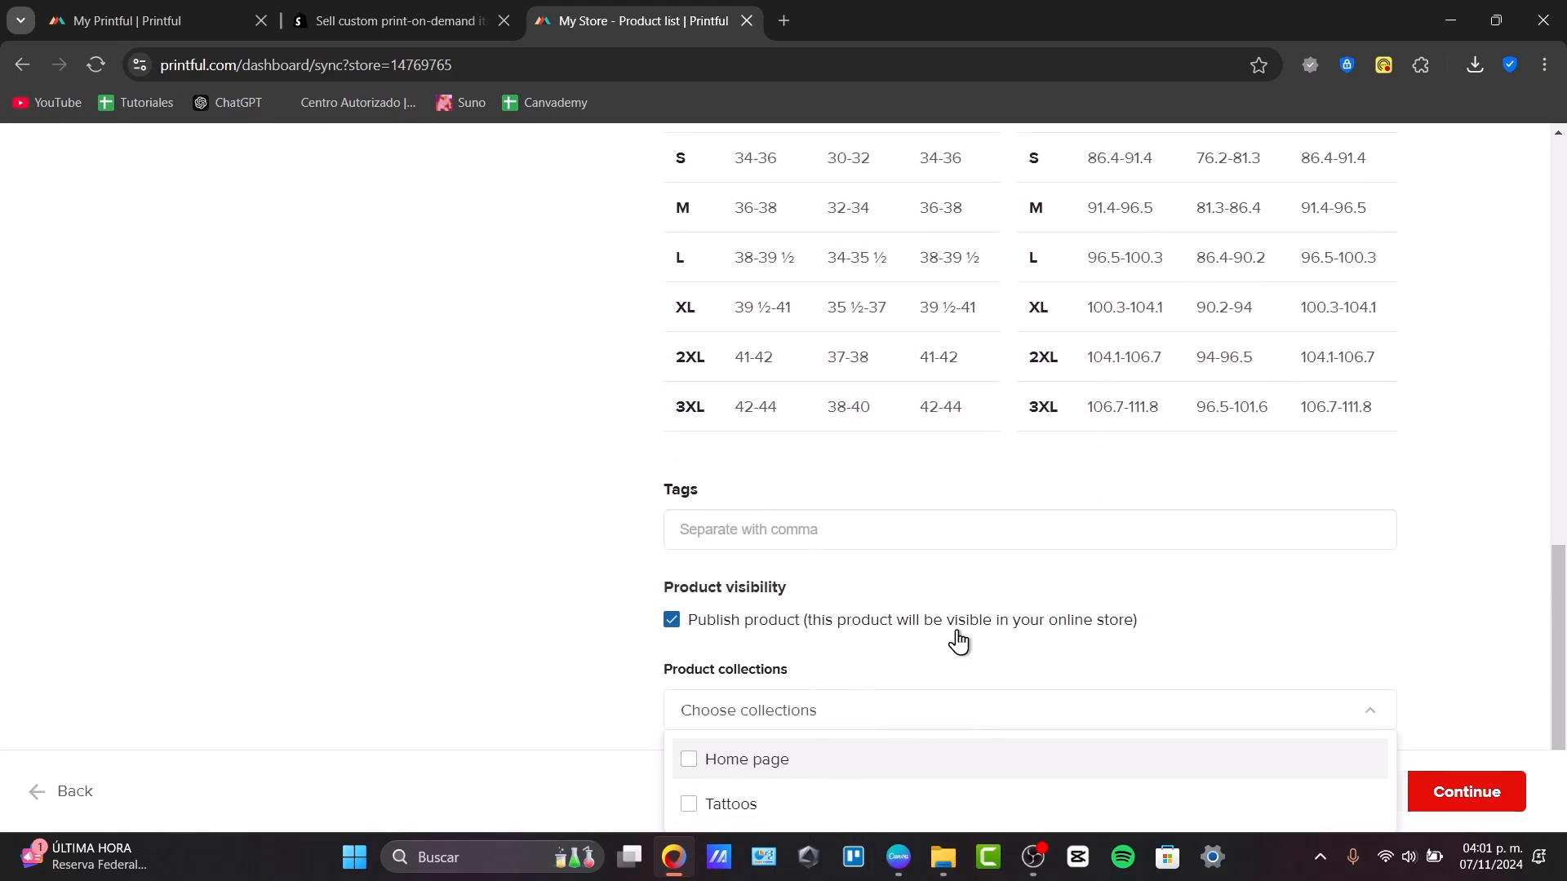
{"action": "left_click", "coordinate": [671, 618]}
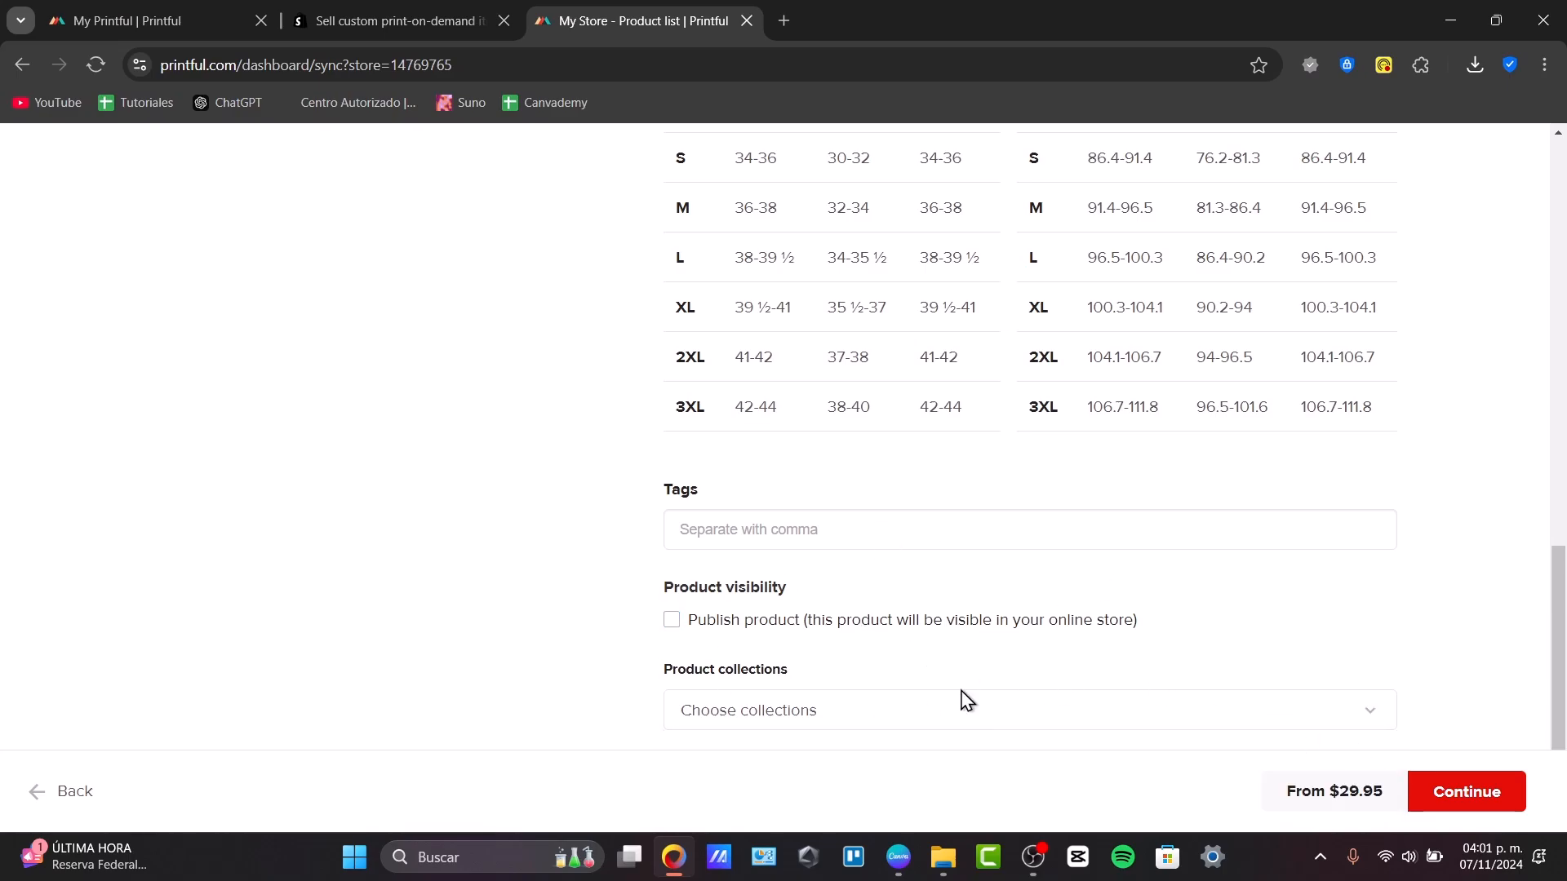
{"action": "left_click", "coordinate": [1466, 790]}
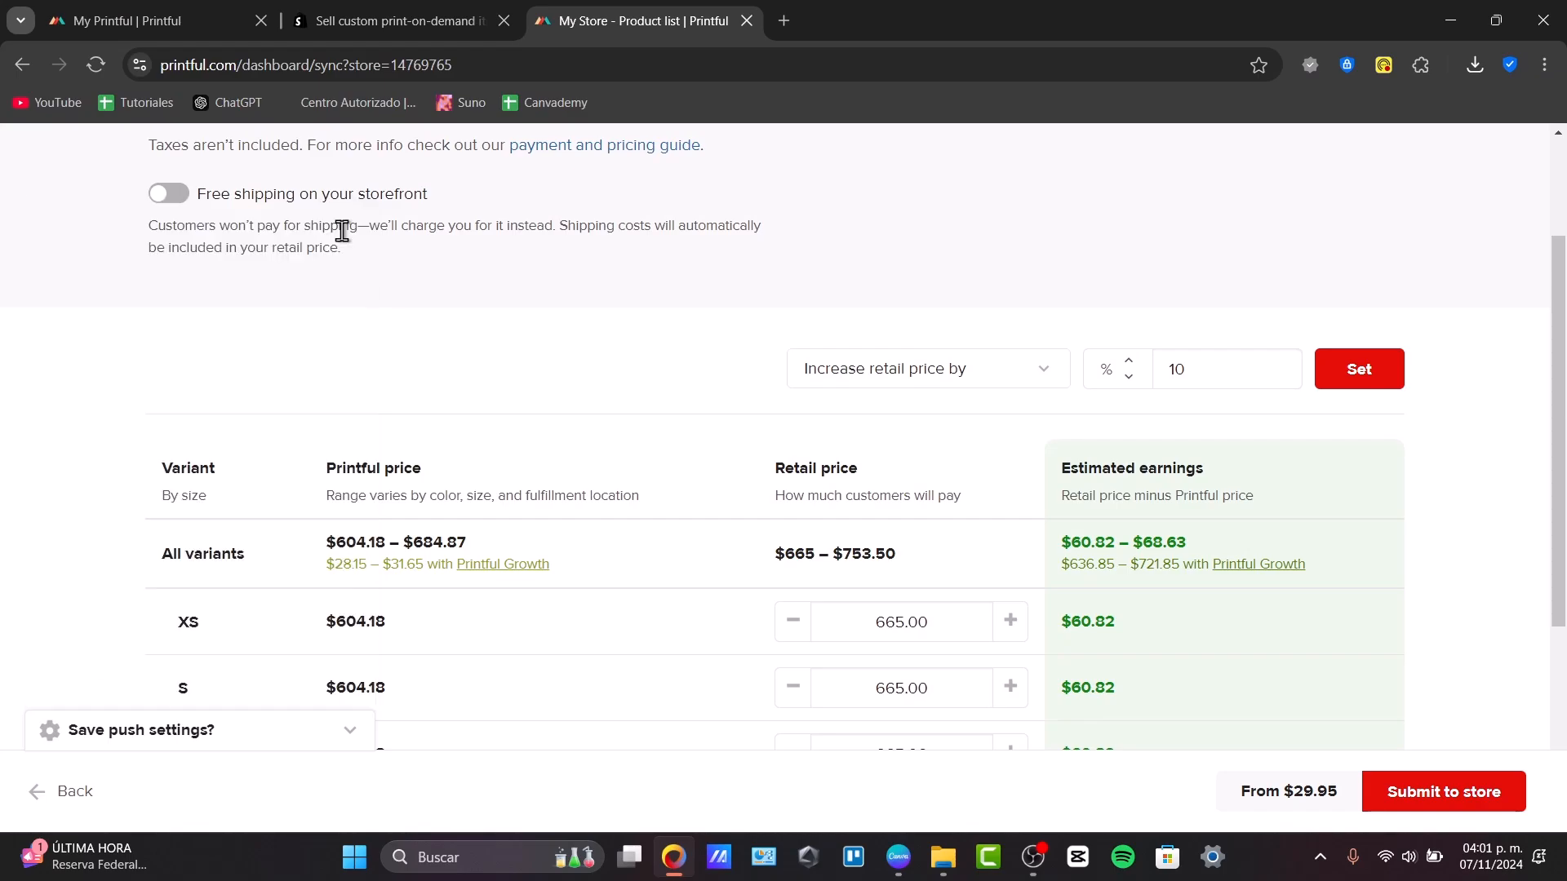
- Set 'Decrease retail price by' 8% and apply it to all variants, bringing XS–XL to 612.00
{"action": "scroll", "scroll_direction": "up", "scroll_amount": 3}
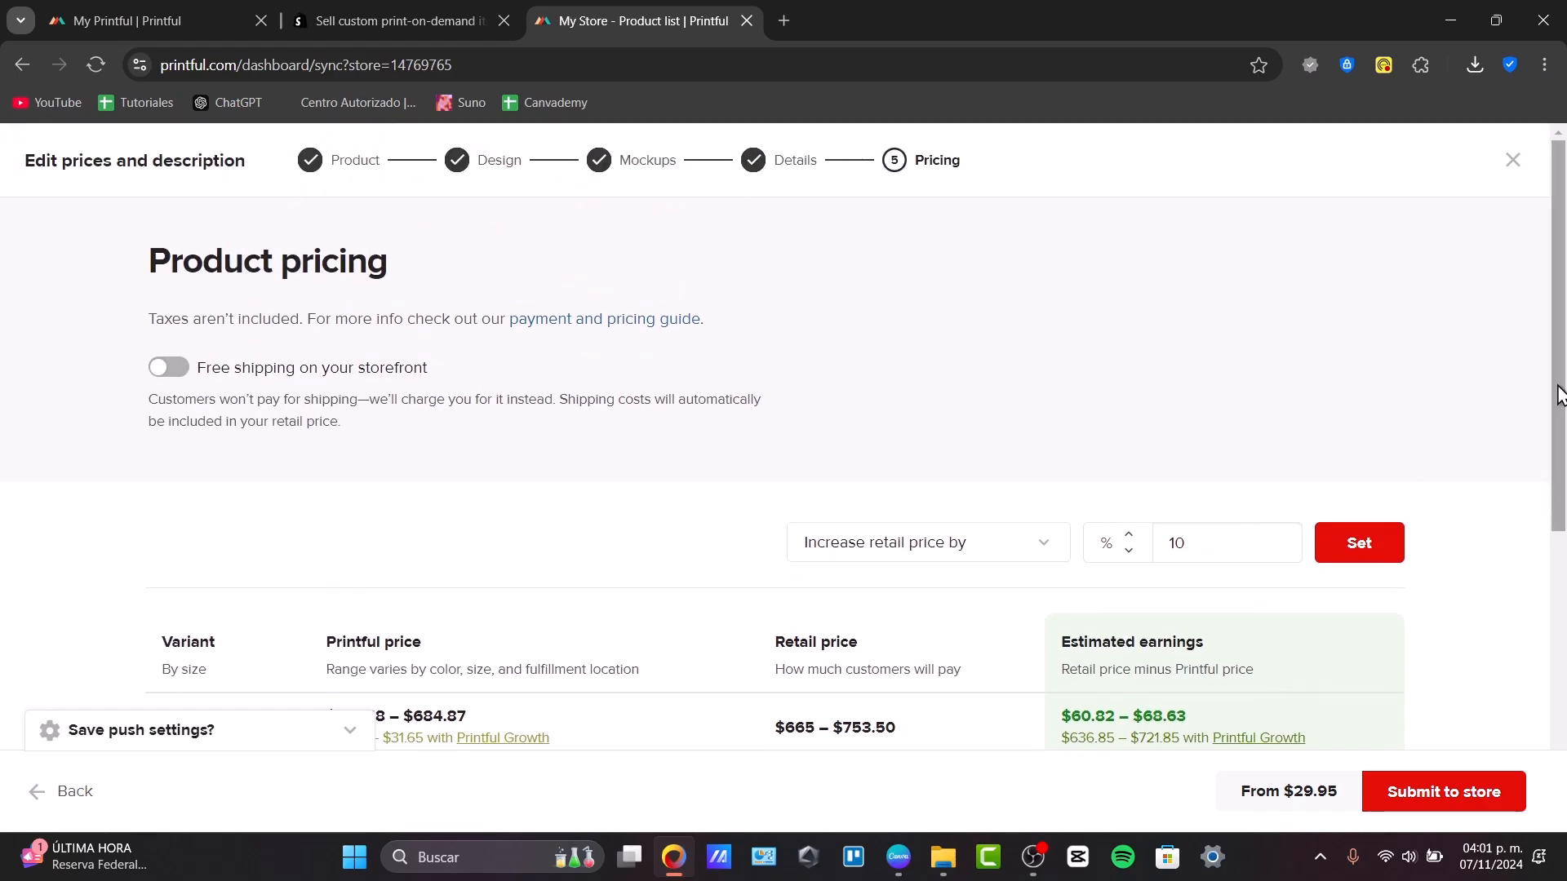
{"action": "scroll", "scroll_direction": "down", "scroll_amount": 3}
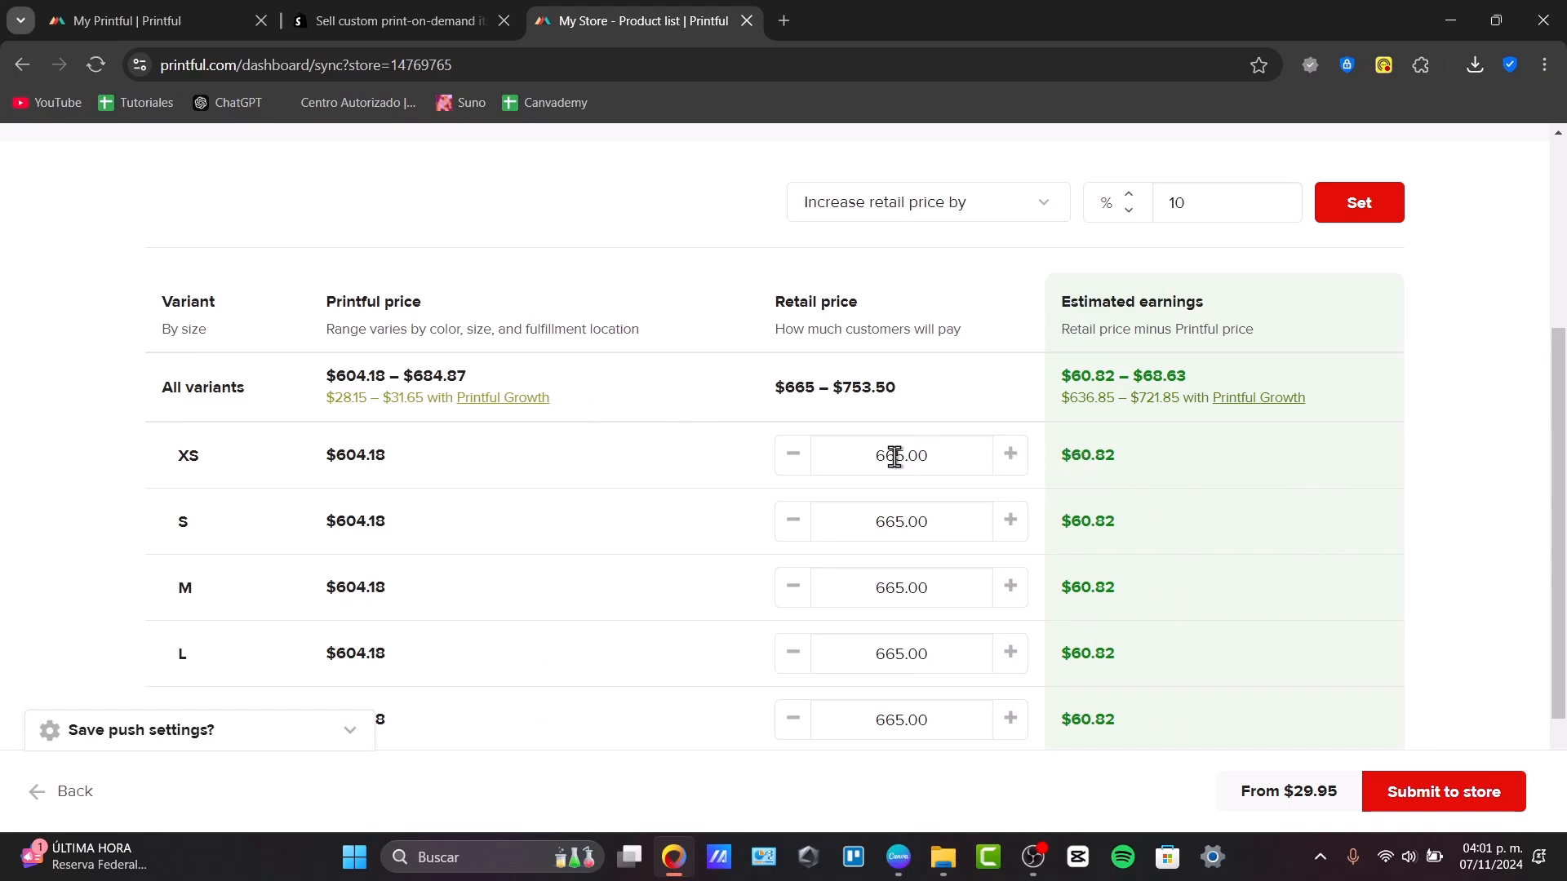
{"action": "left_click", "coordinate": [927, 203]}
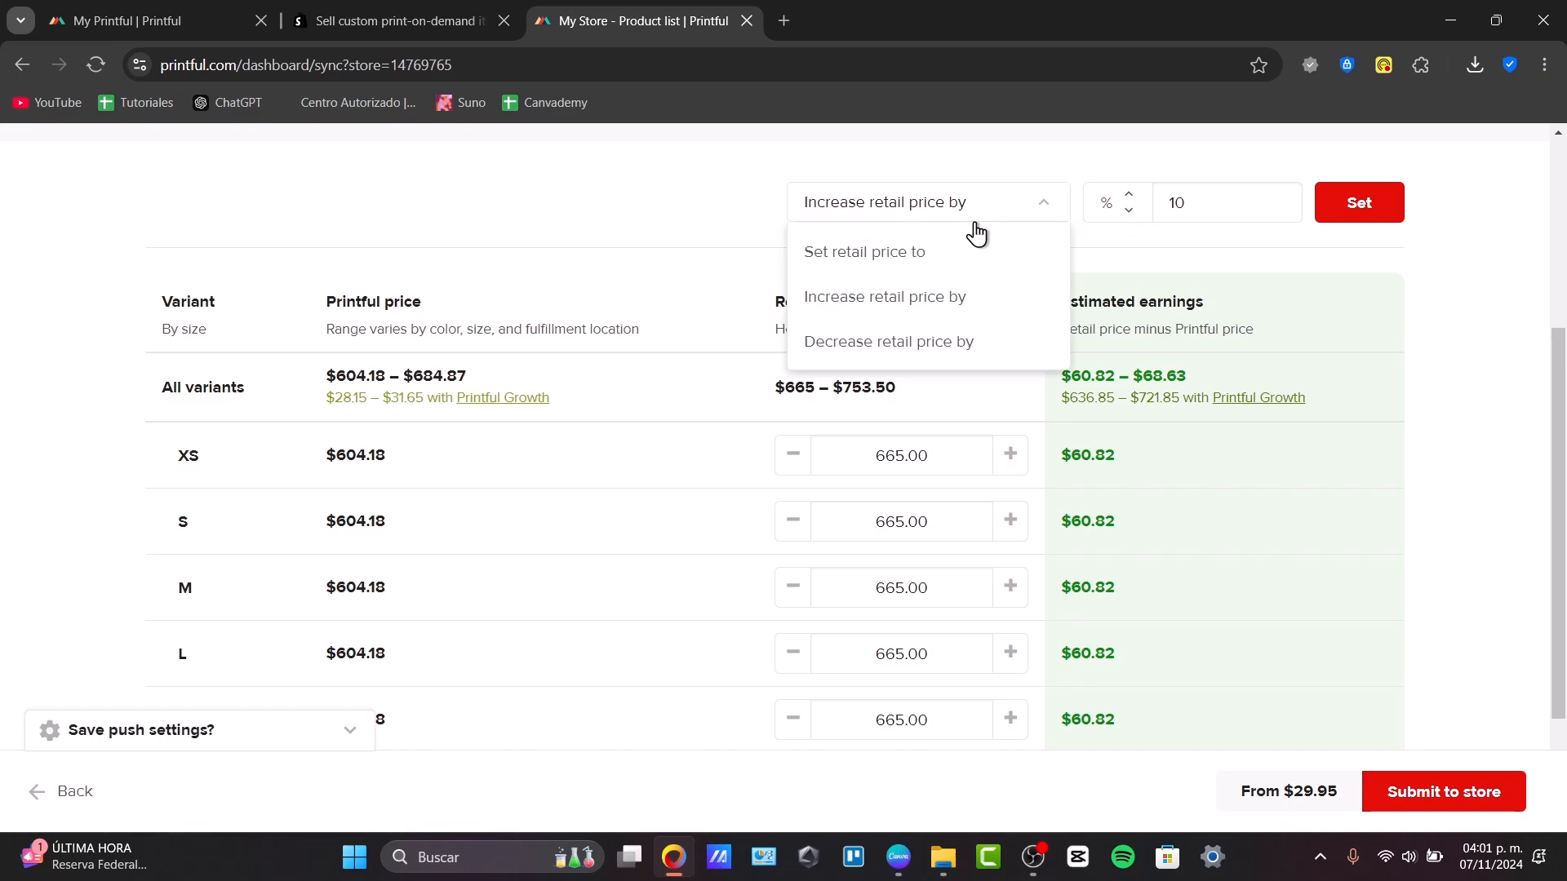
{"action": "left_click", "coordinate": [888, 341]}
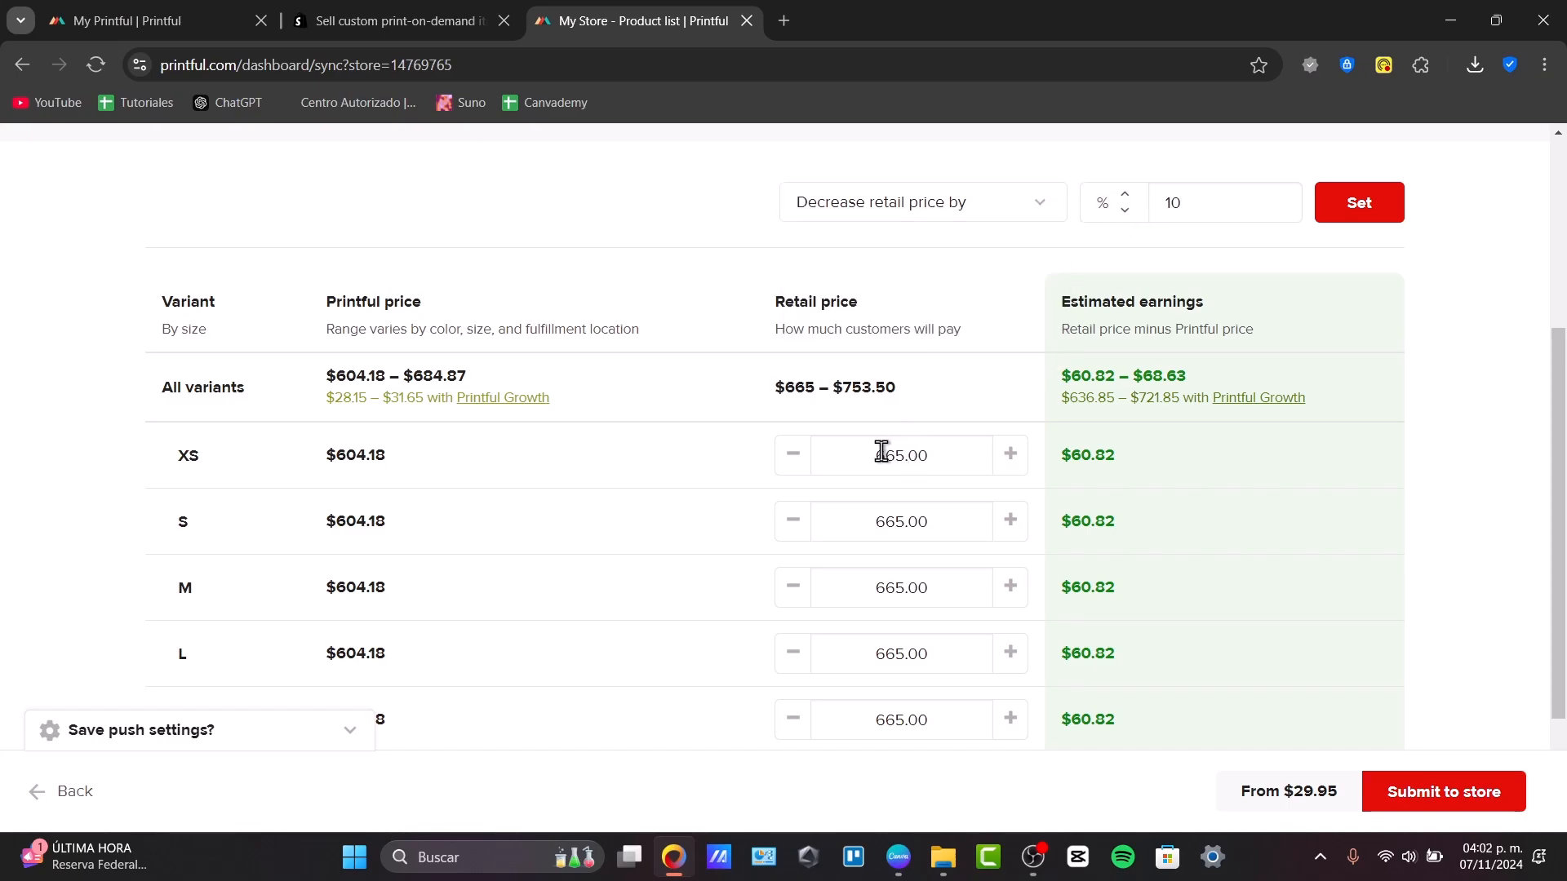
{"action": "triple_click", "coordinate": [900, 455]}
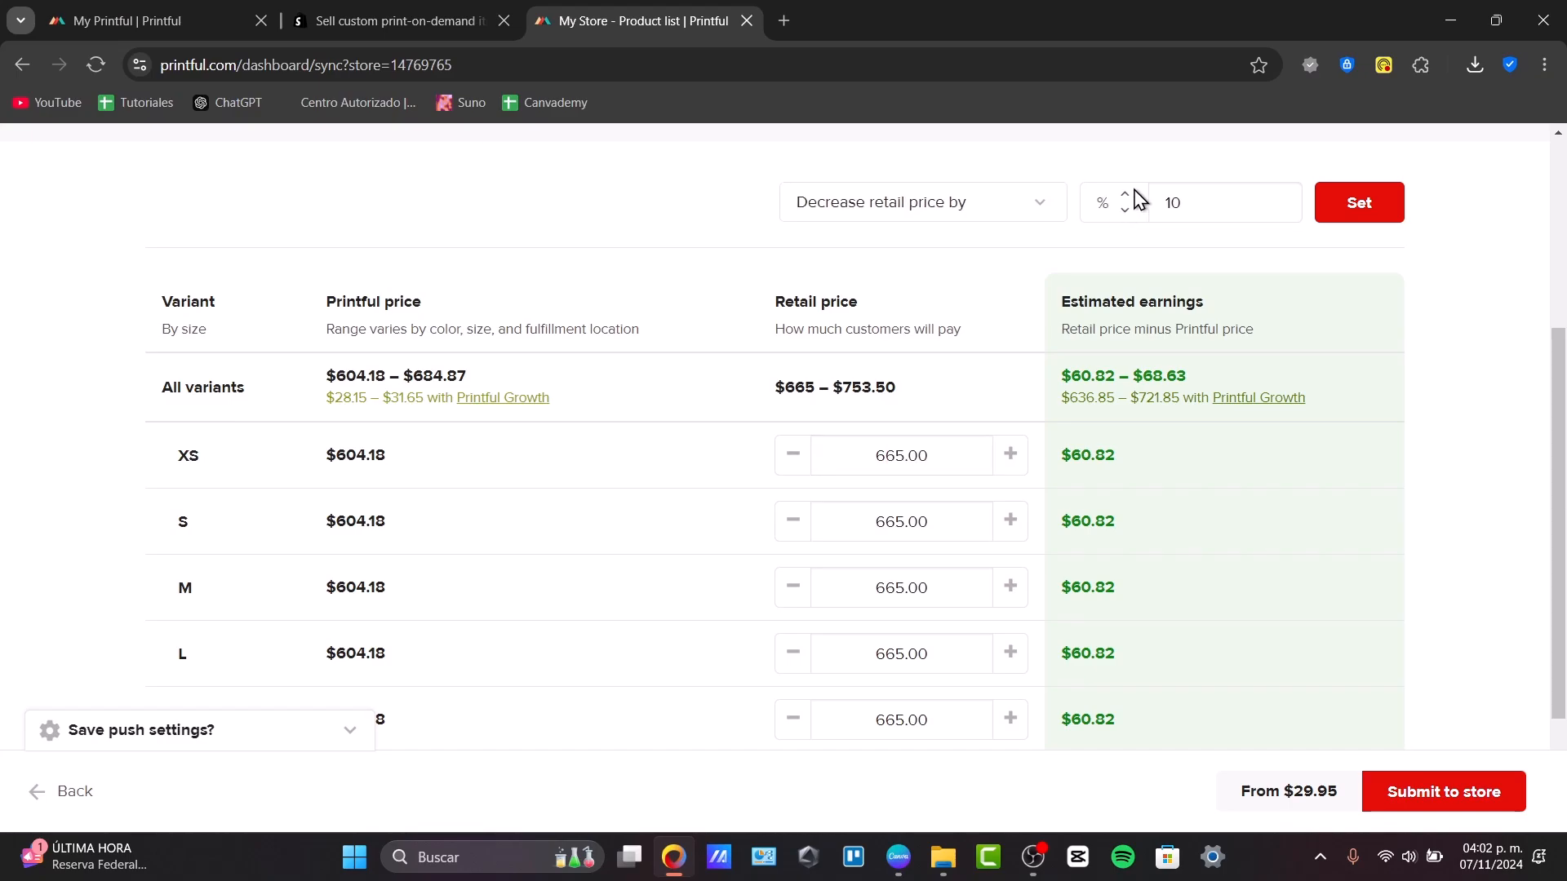
{"action": "left_click", "coordinate": [1358, 202]}
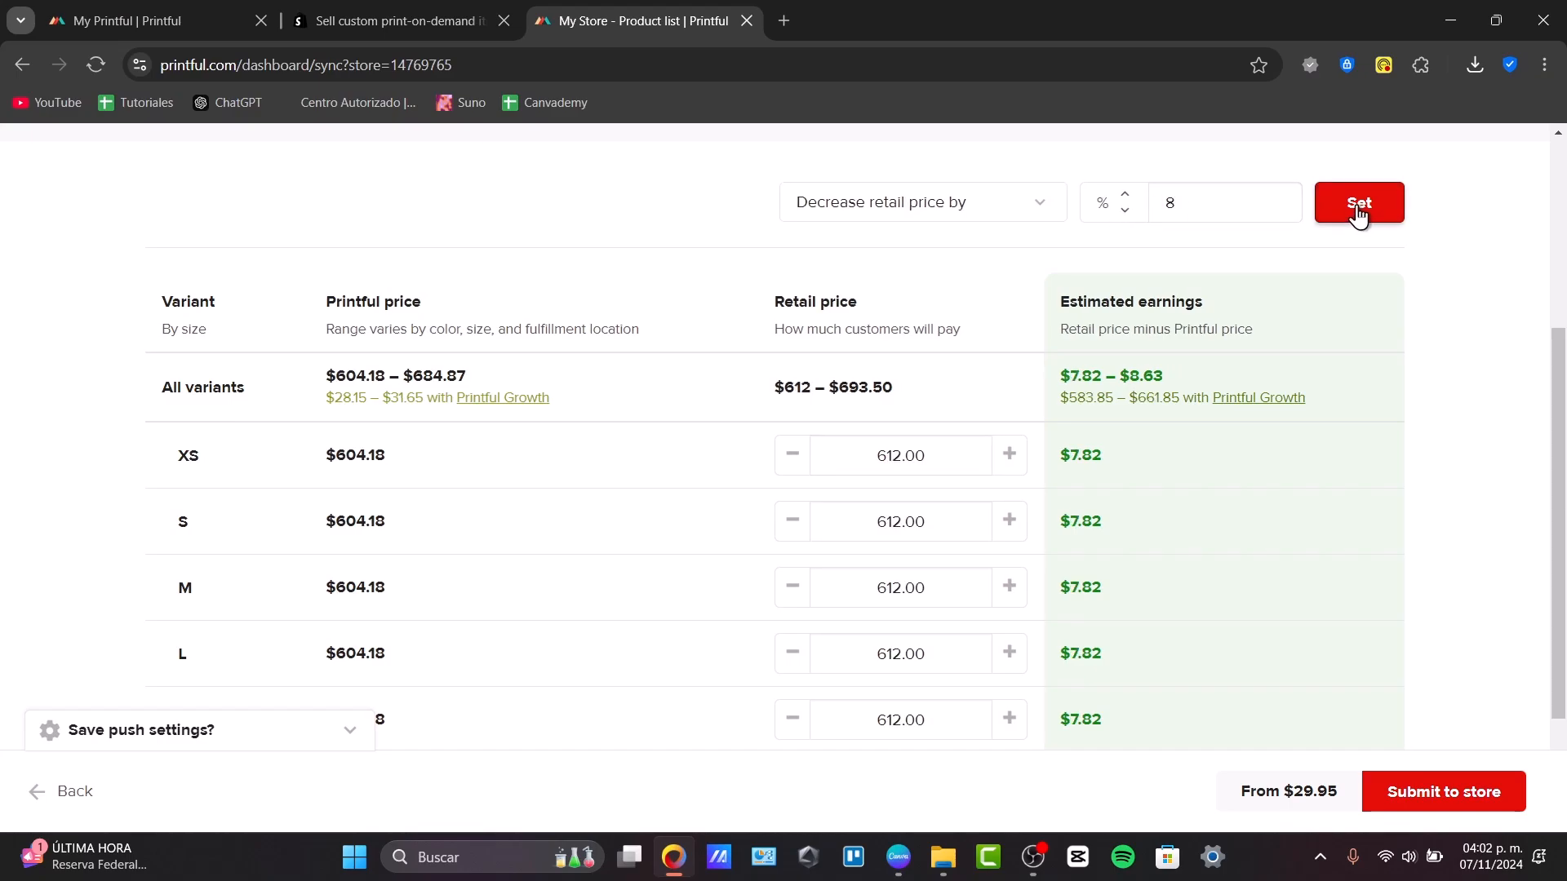
{"action": "scroll", "scroll_direction": "down", "scroll_amount": 3}
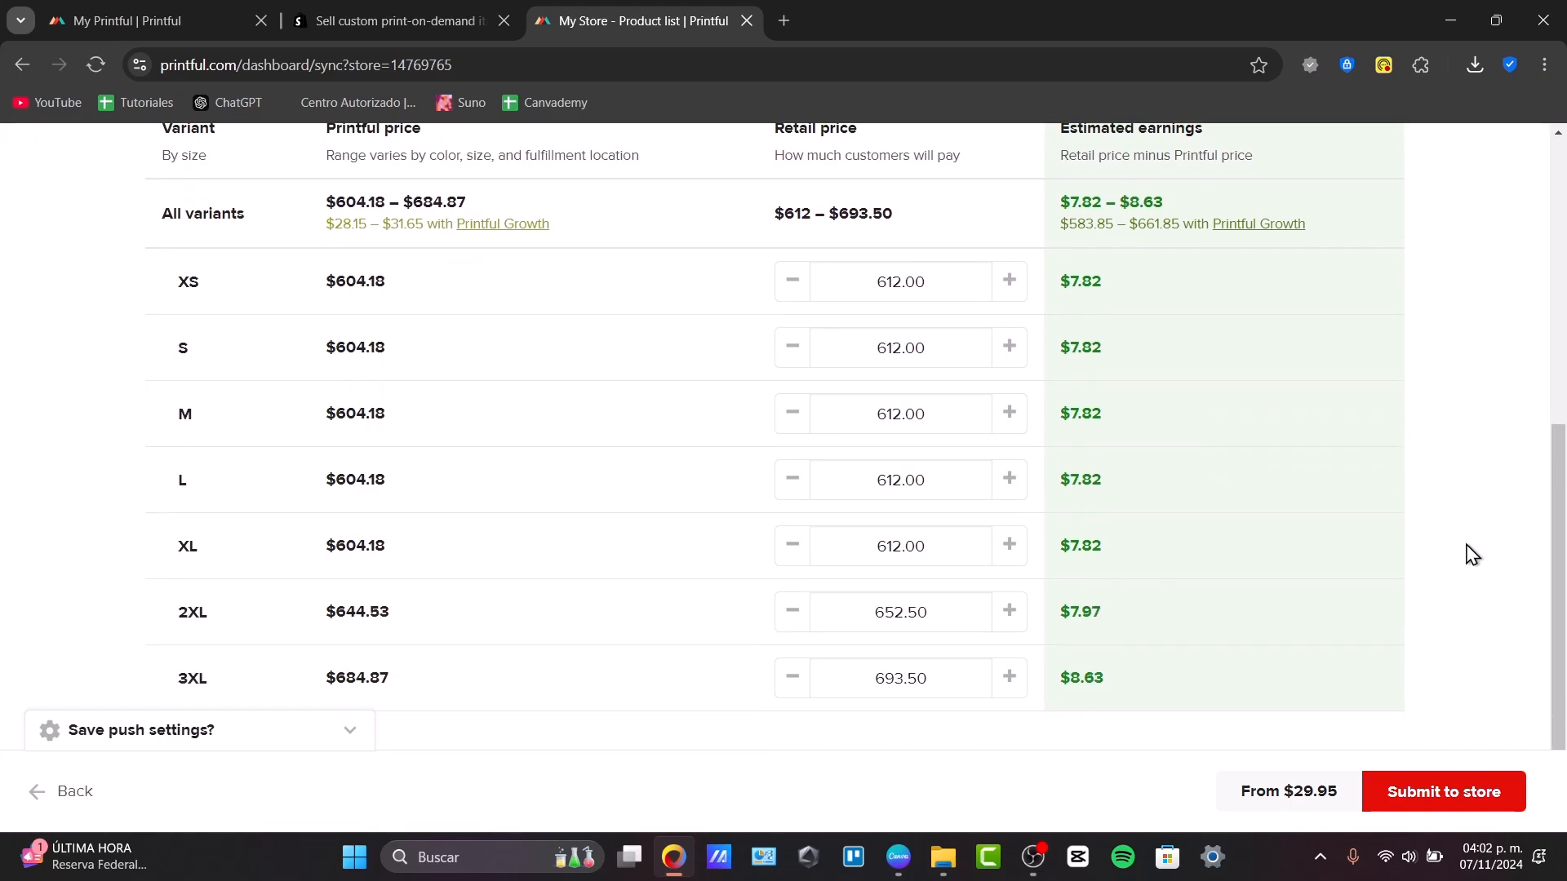
{"action": "mouse_move", "coordinate": [1470, 780]}
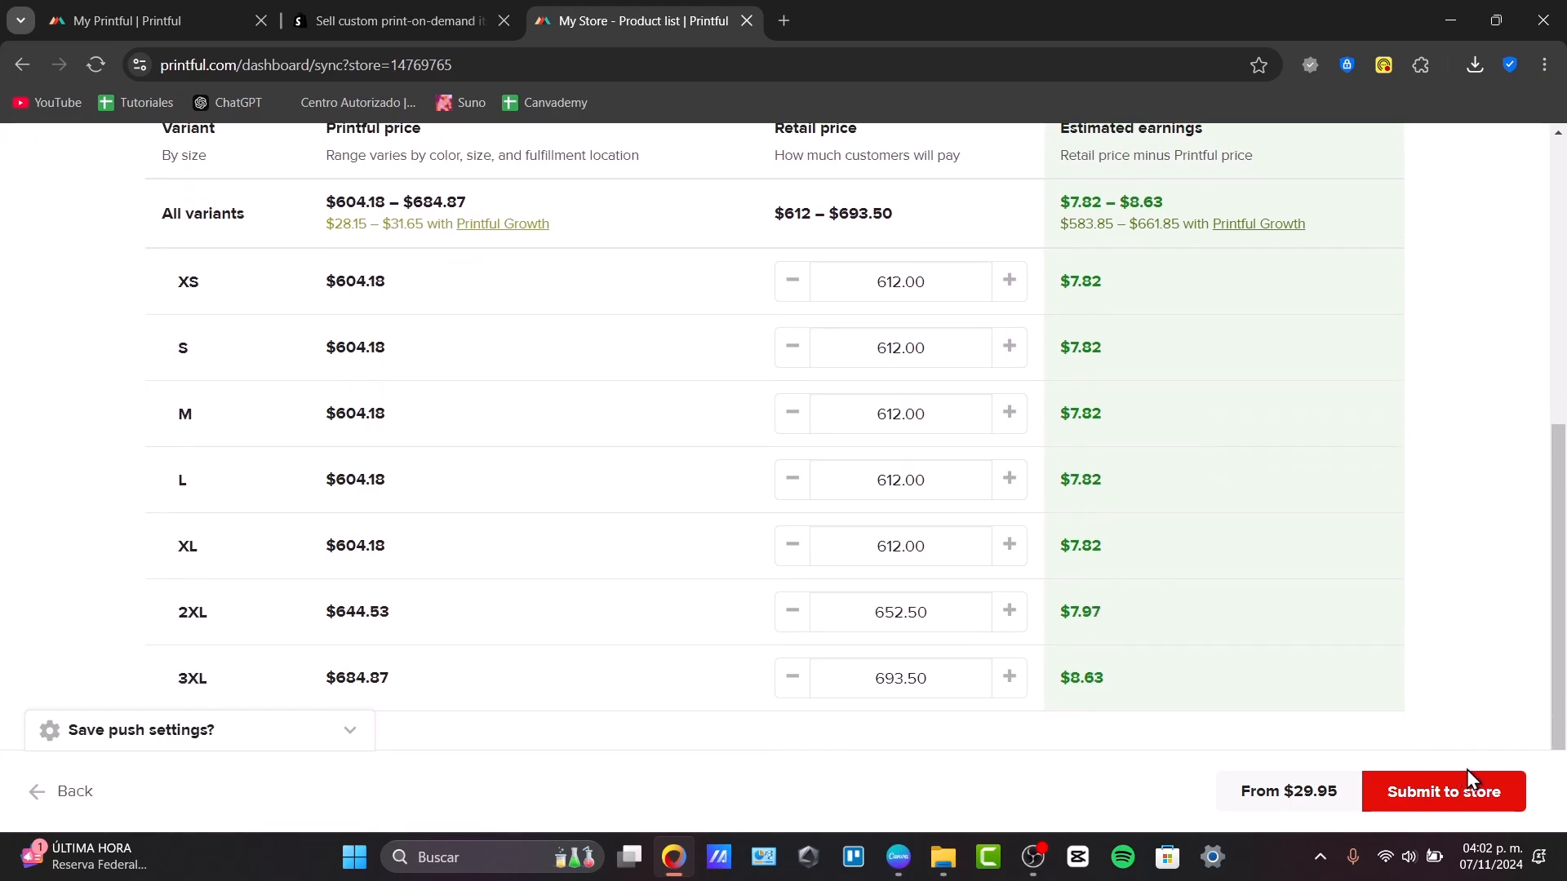
- Submit the finished polo to the store and watch it sync on the My Store page
{"action": "left_click", "coordinate": [1441, 790]}
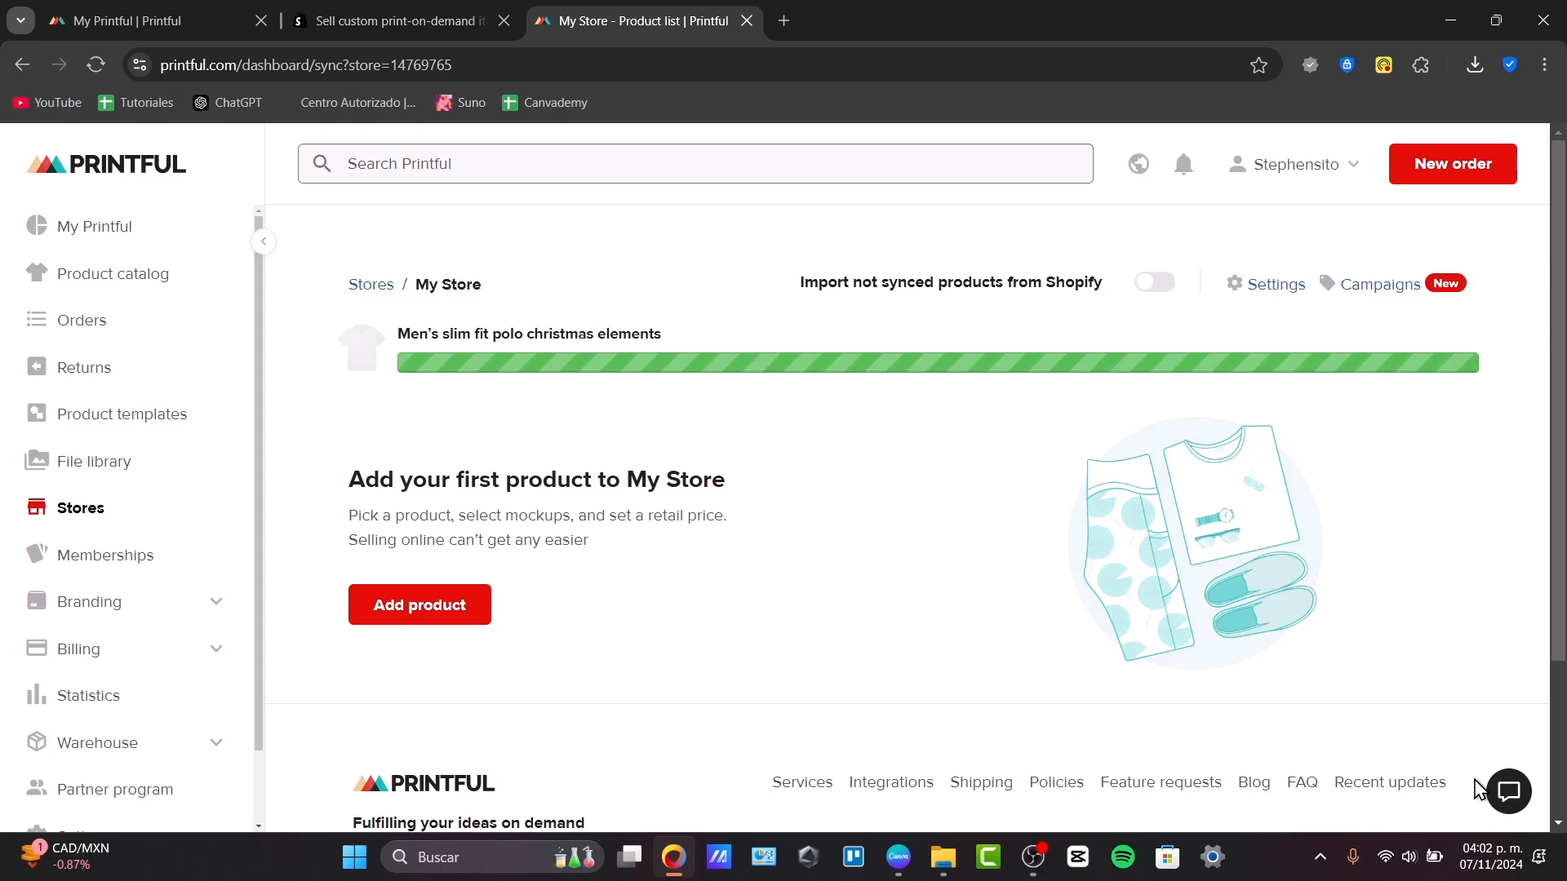
{"action": "mouse_move", "coordinate": [1276, 447]}
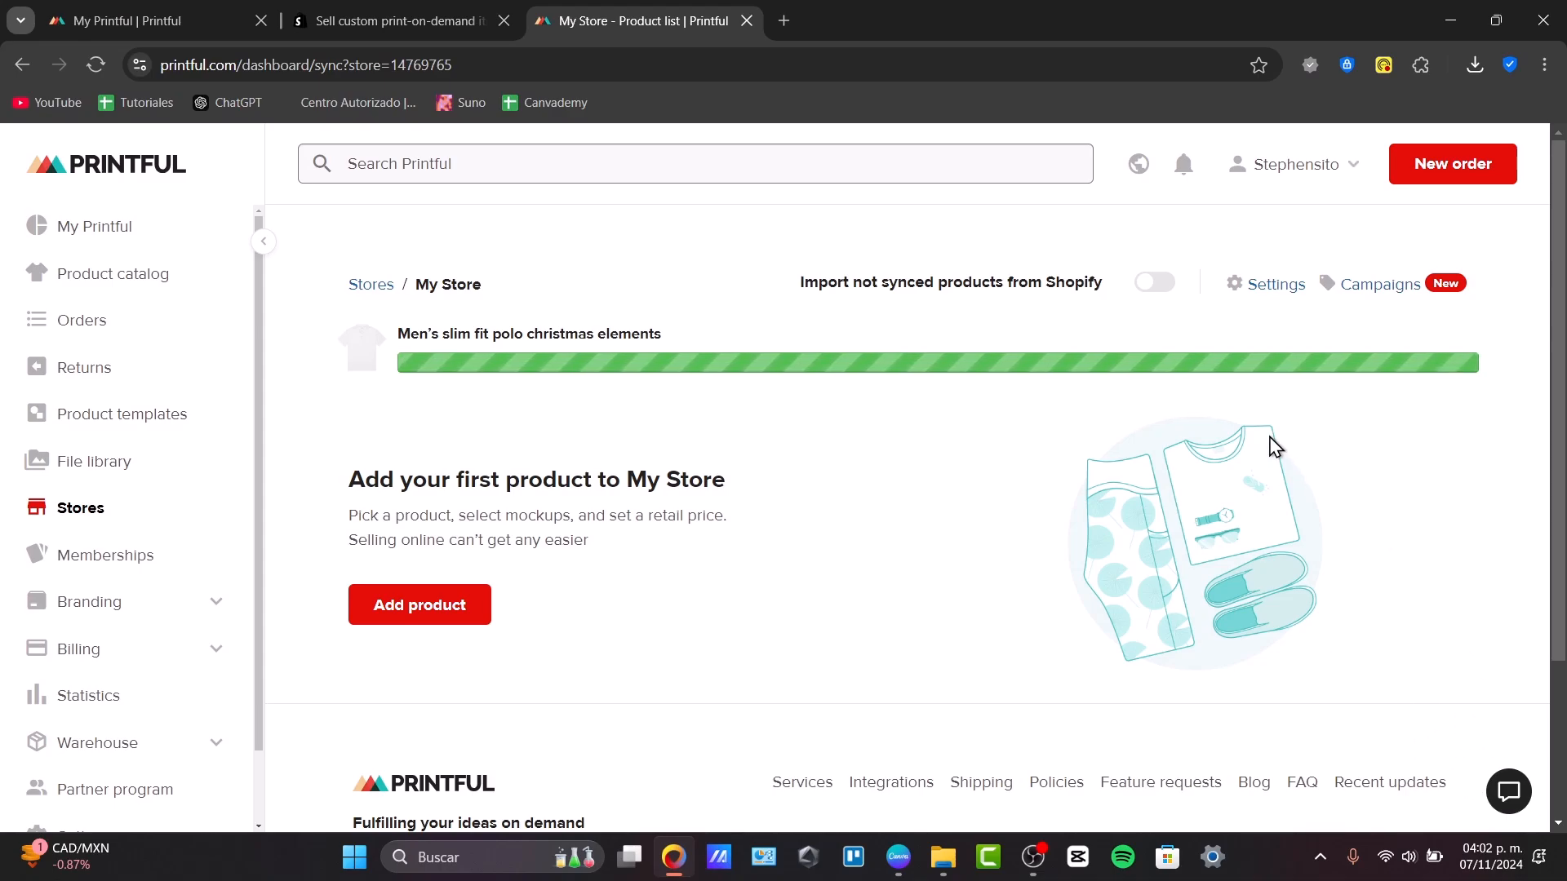
{"action": "mouse_move", "coordinate": [147, 319]}
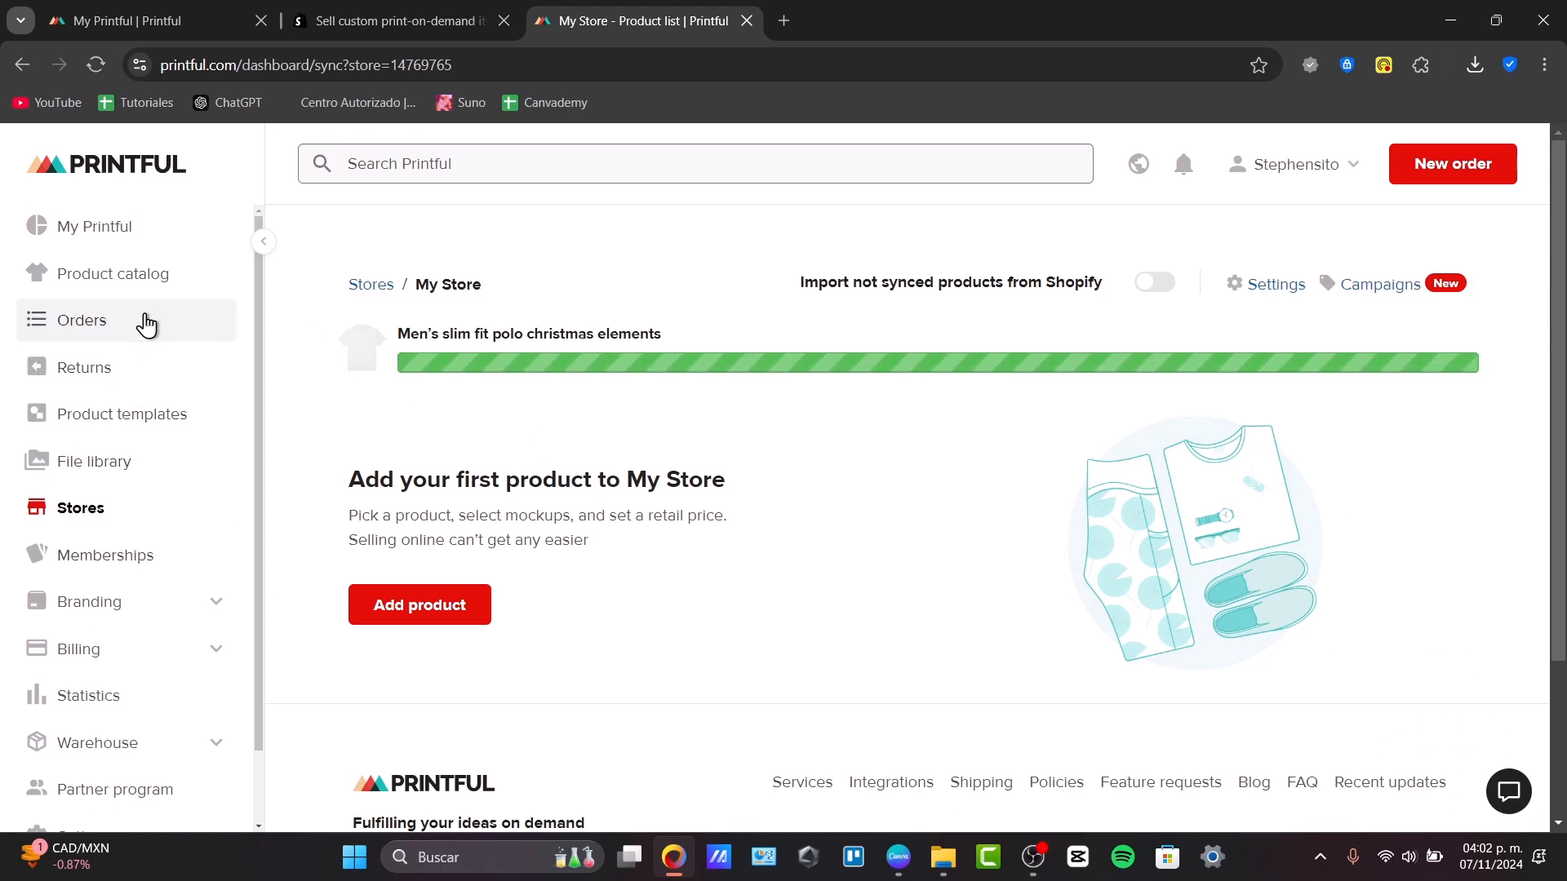
{"action": "left_click", "coordinate": [113, 273]}
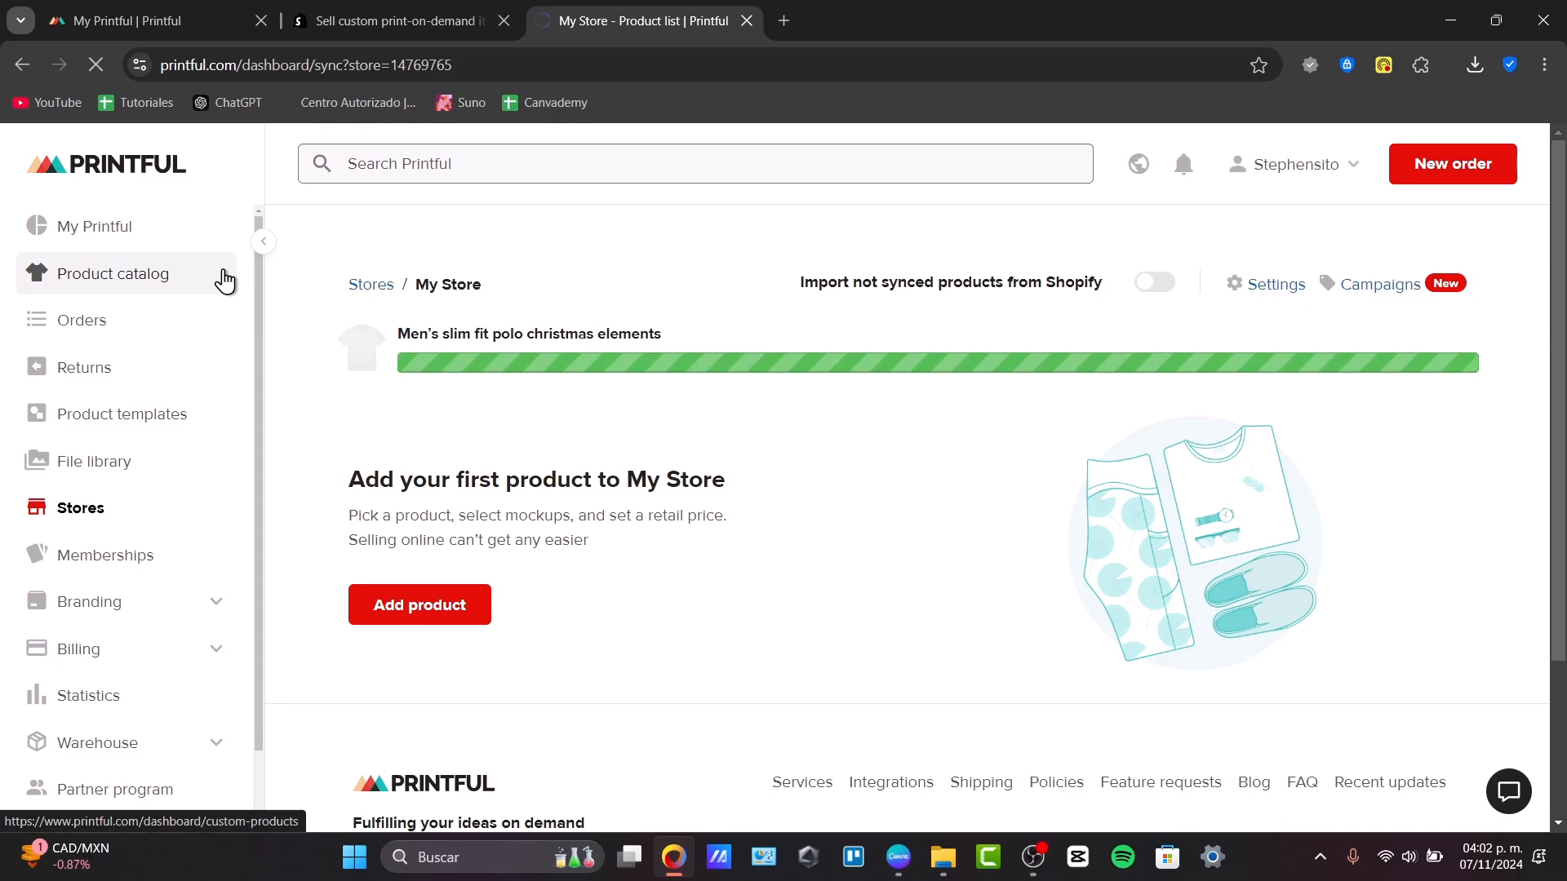
{"action": "mouse_move", "coordinate": [152, 291]}
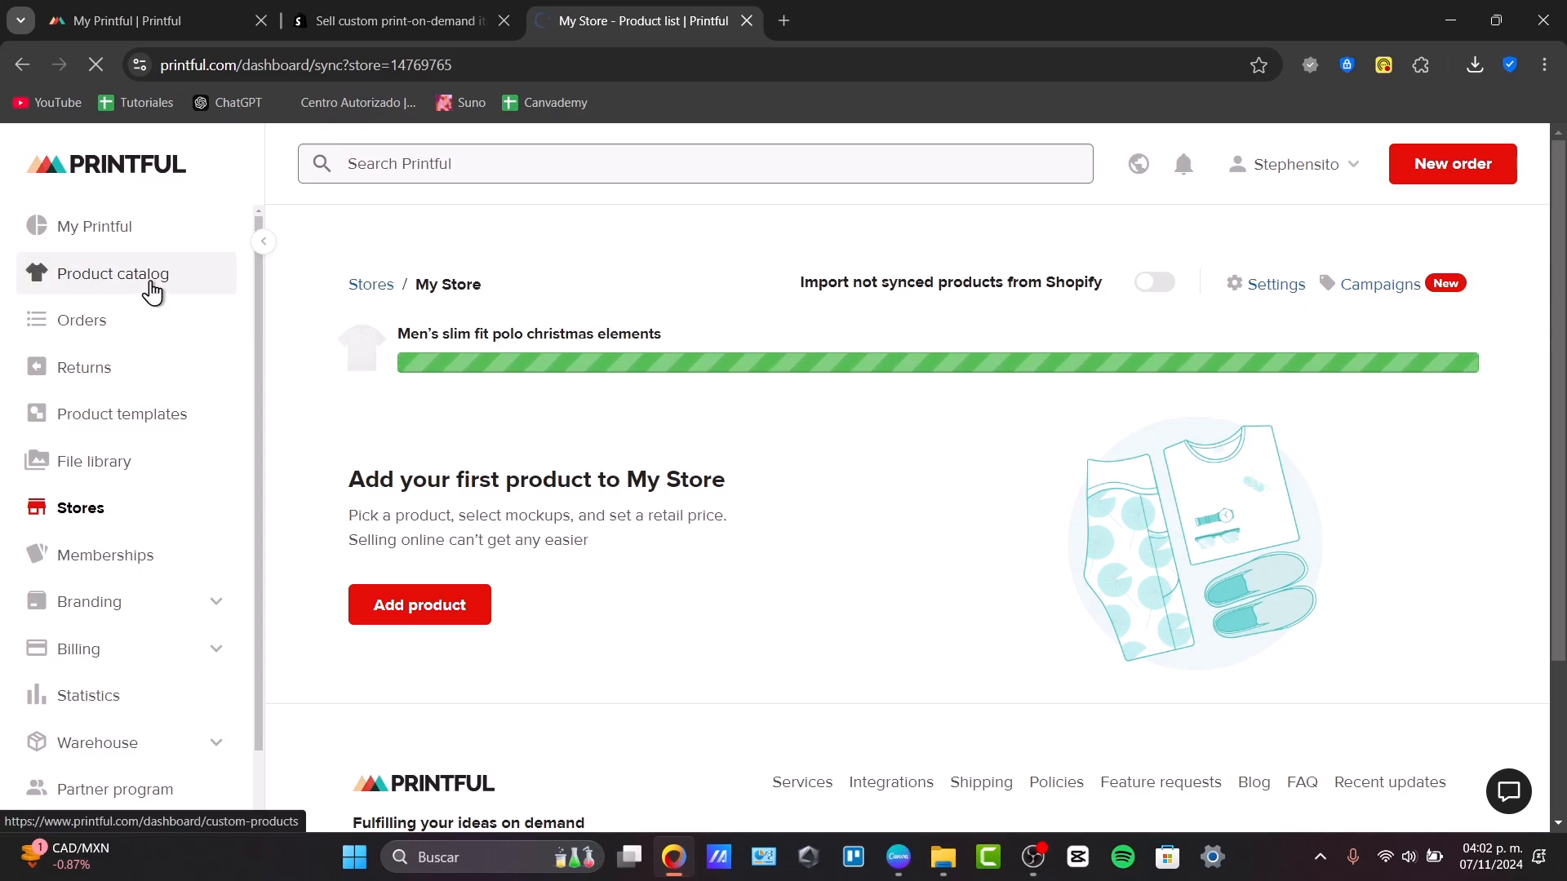
- Start a new Basic order for the store, reaching its add-products catalogue, then move to the Shopify App Store listing
{"action": "left_click", "coordinate": [81, 508]}
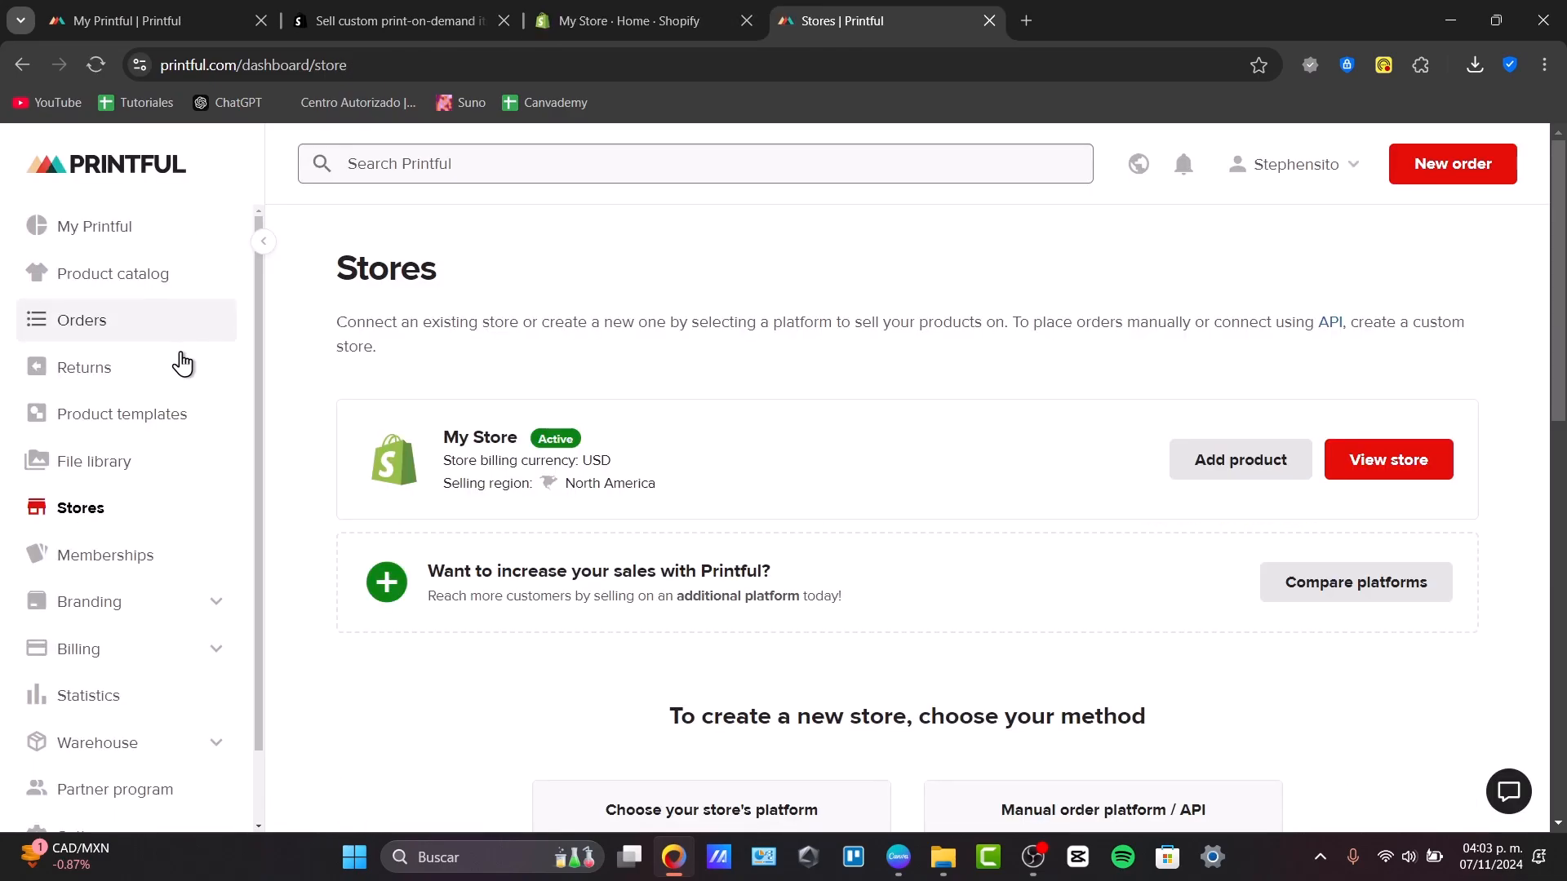
{"action": "mouse_move", "coordinate": [1461, 181]}
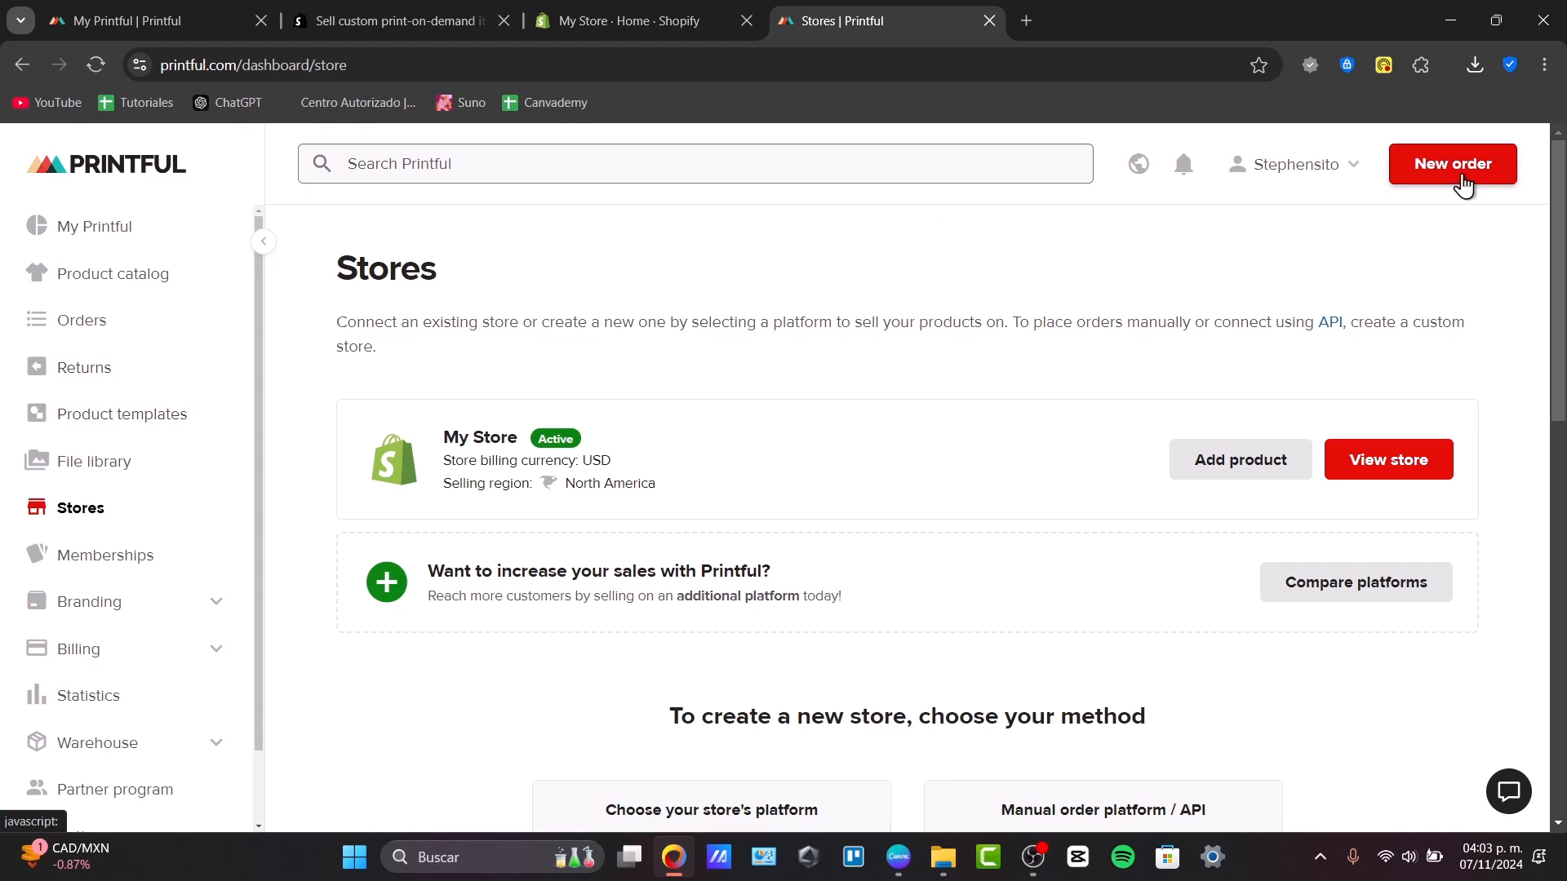
{"action": "left_click", "coordinate": [1452, 163]}
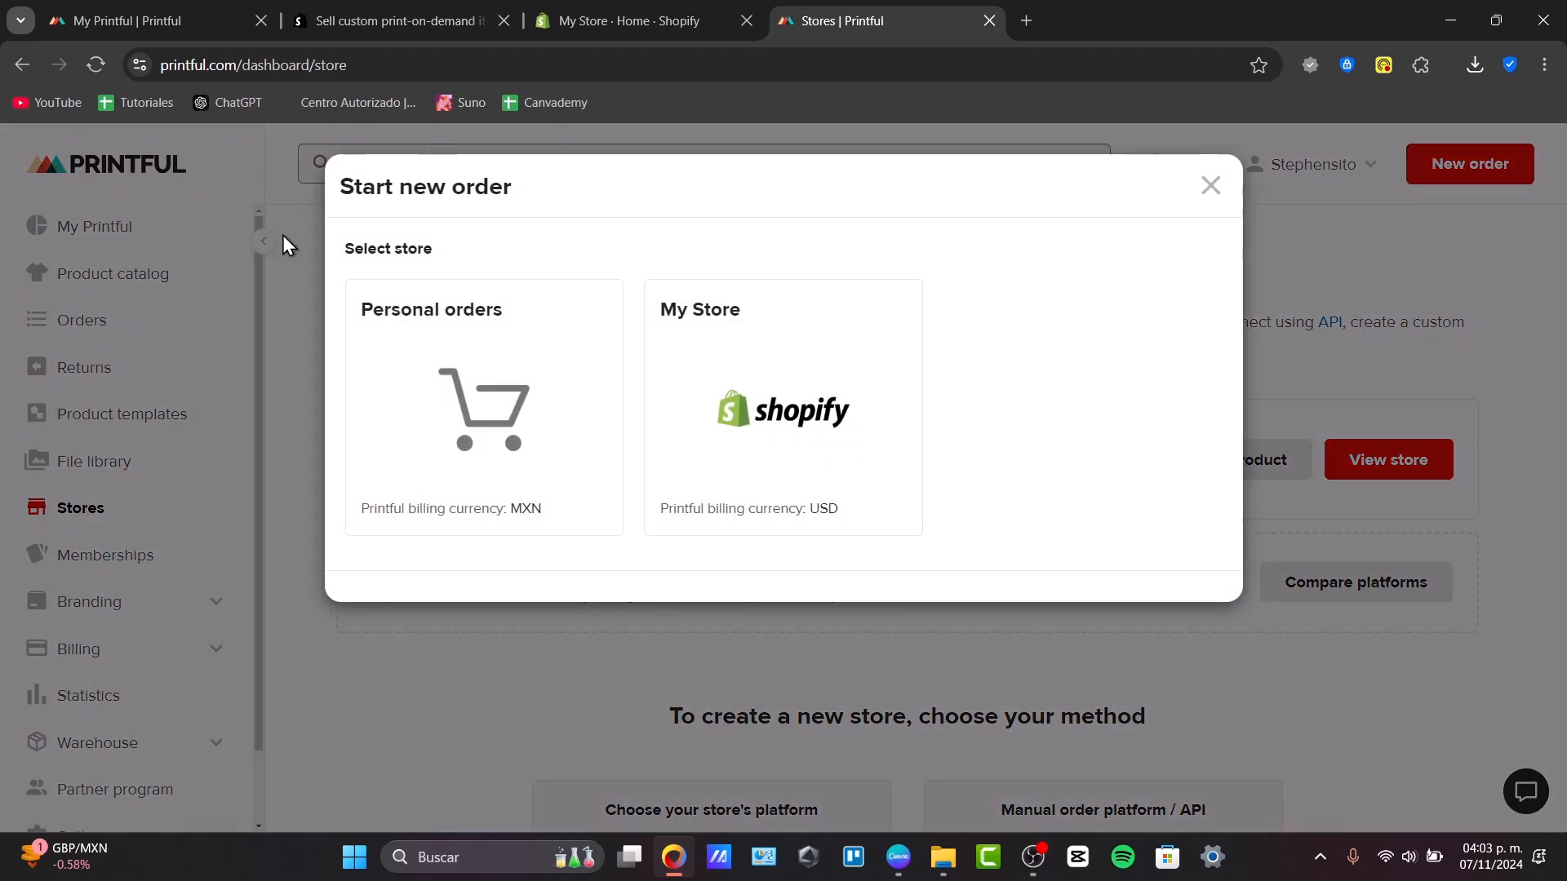
{"action": "left_click", "coordinate": [782, 408]}
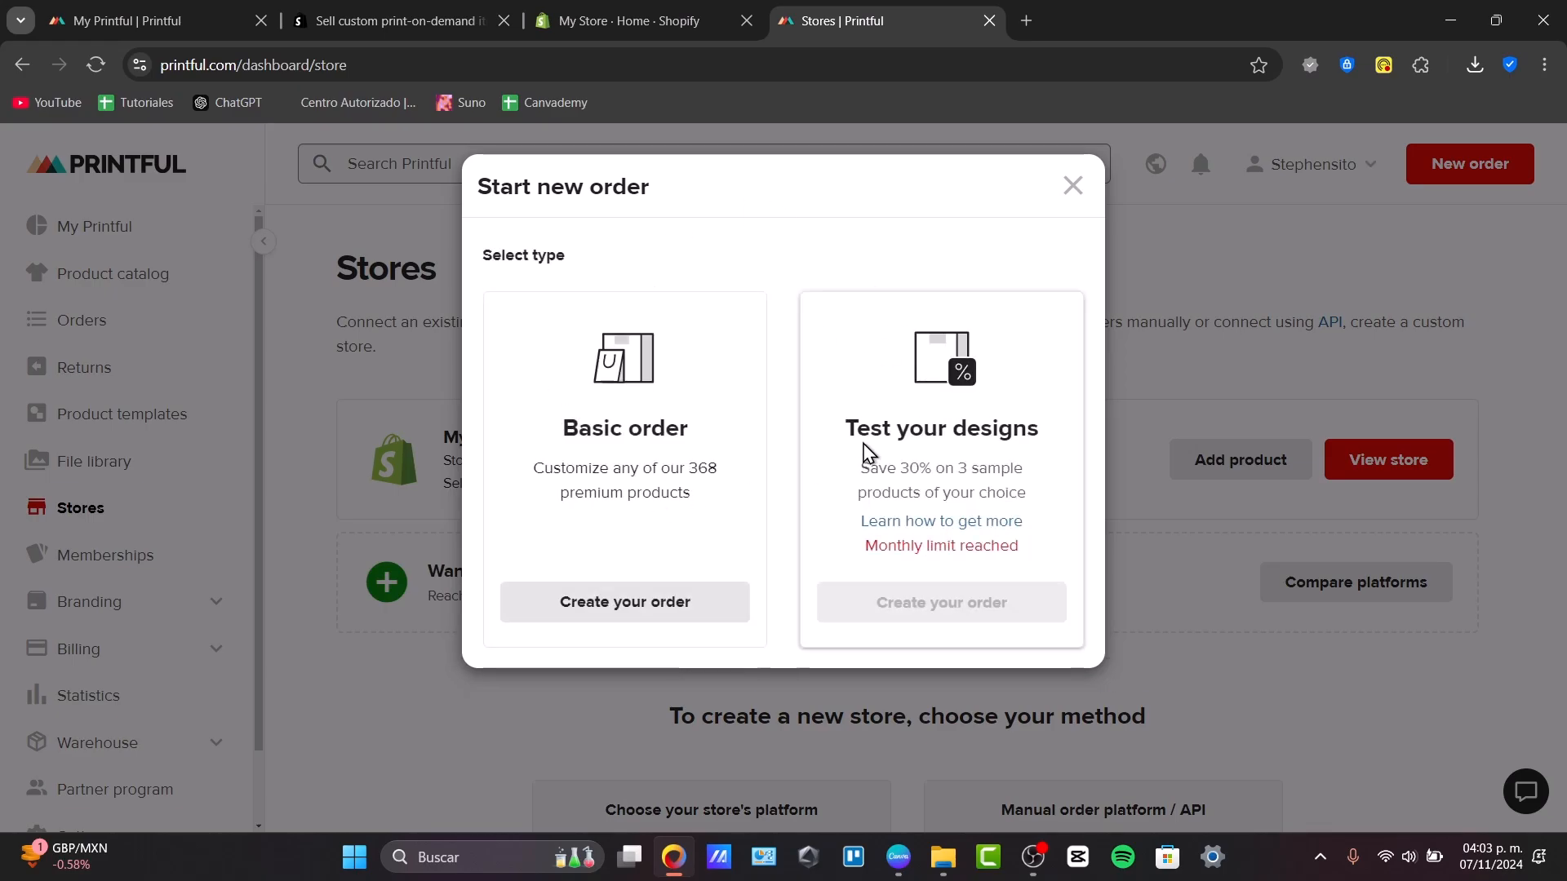
{"action": "mouse_move", "coordinate": [981, 597]}
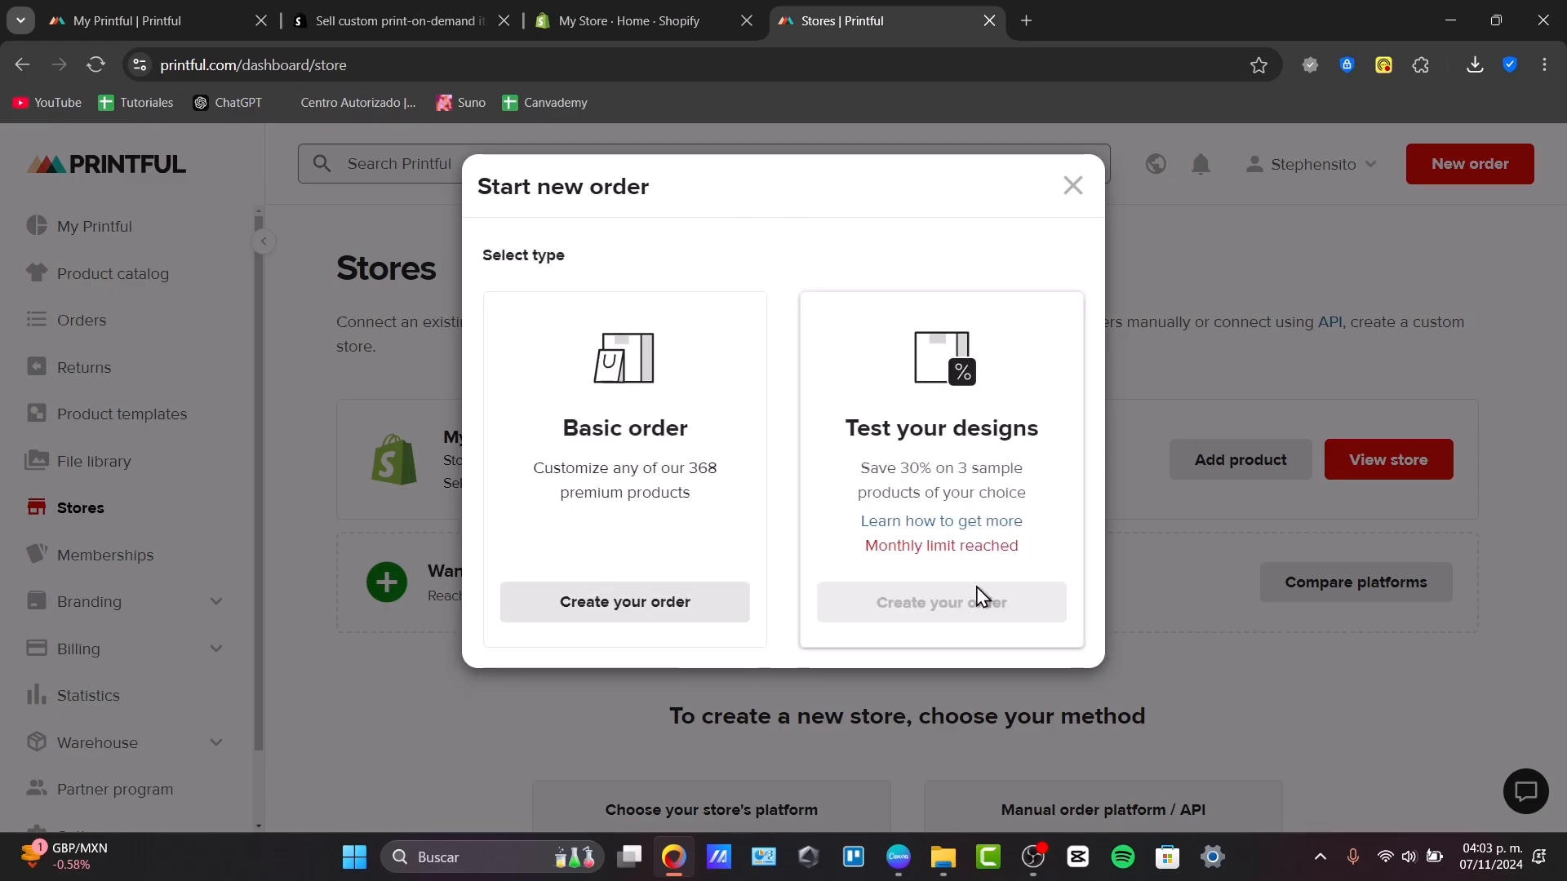
{"action": "left_click", "coordinate": [625, 602]}
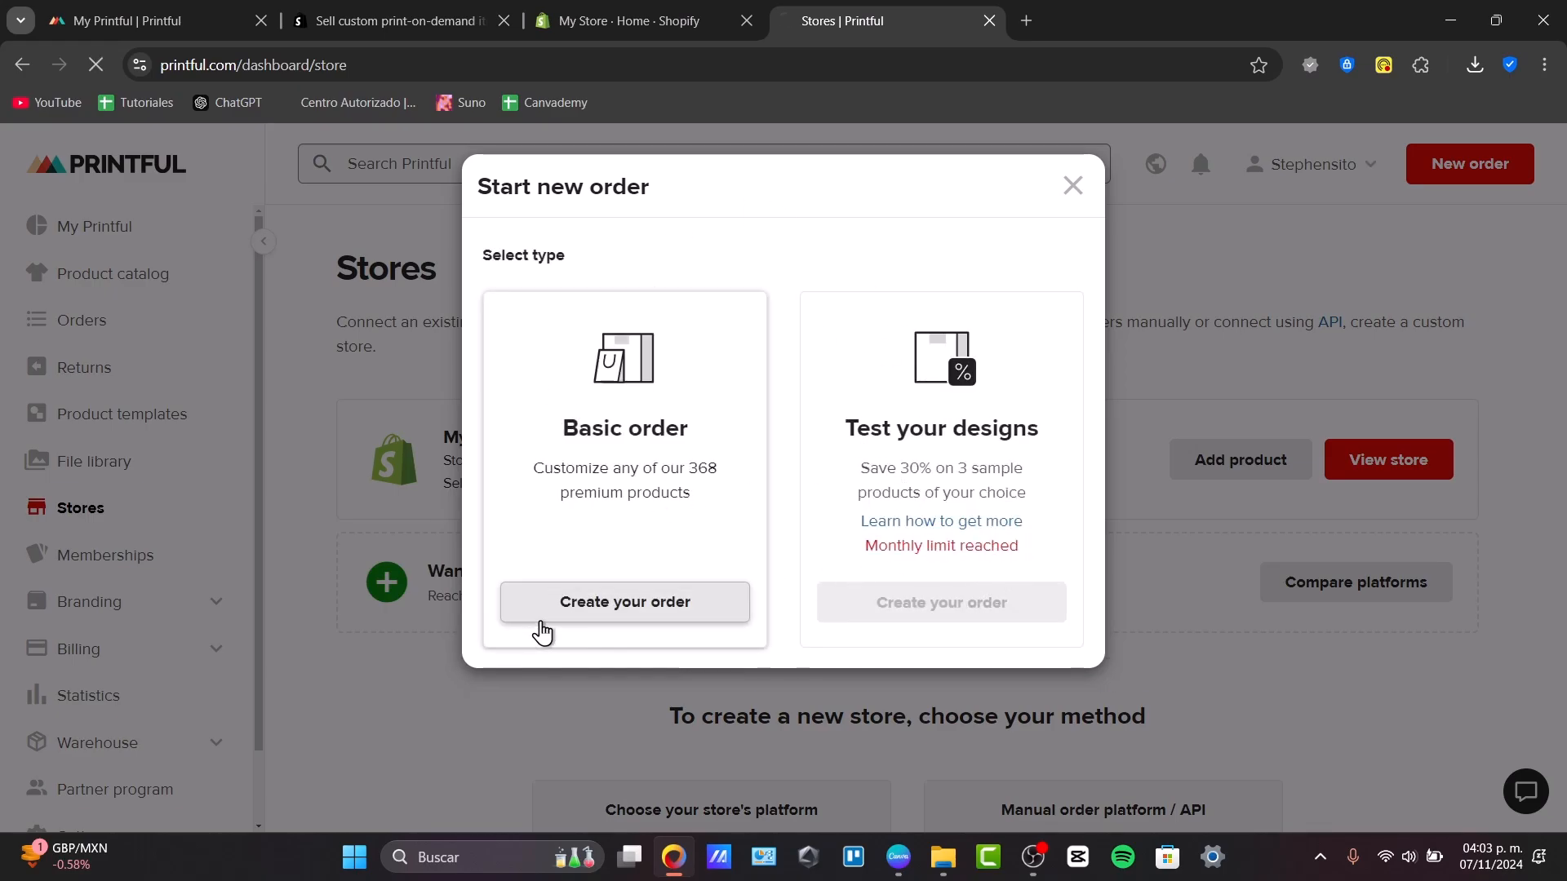
{"action": "left_click", "coordinate": [625, 602]}
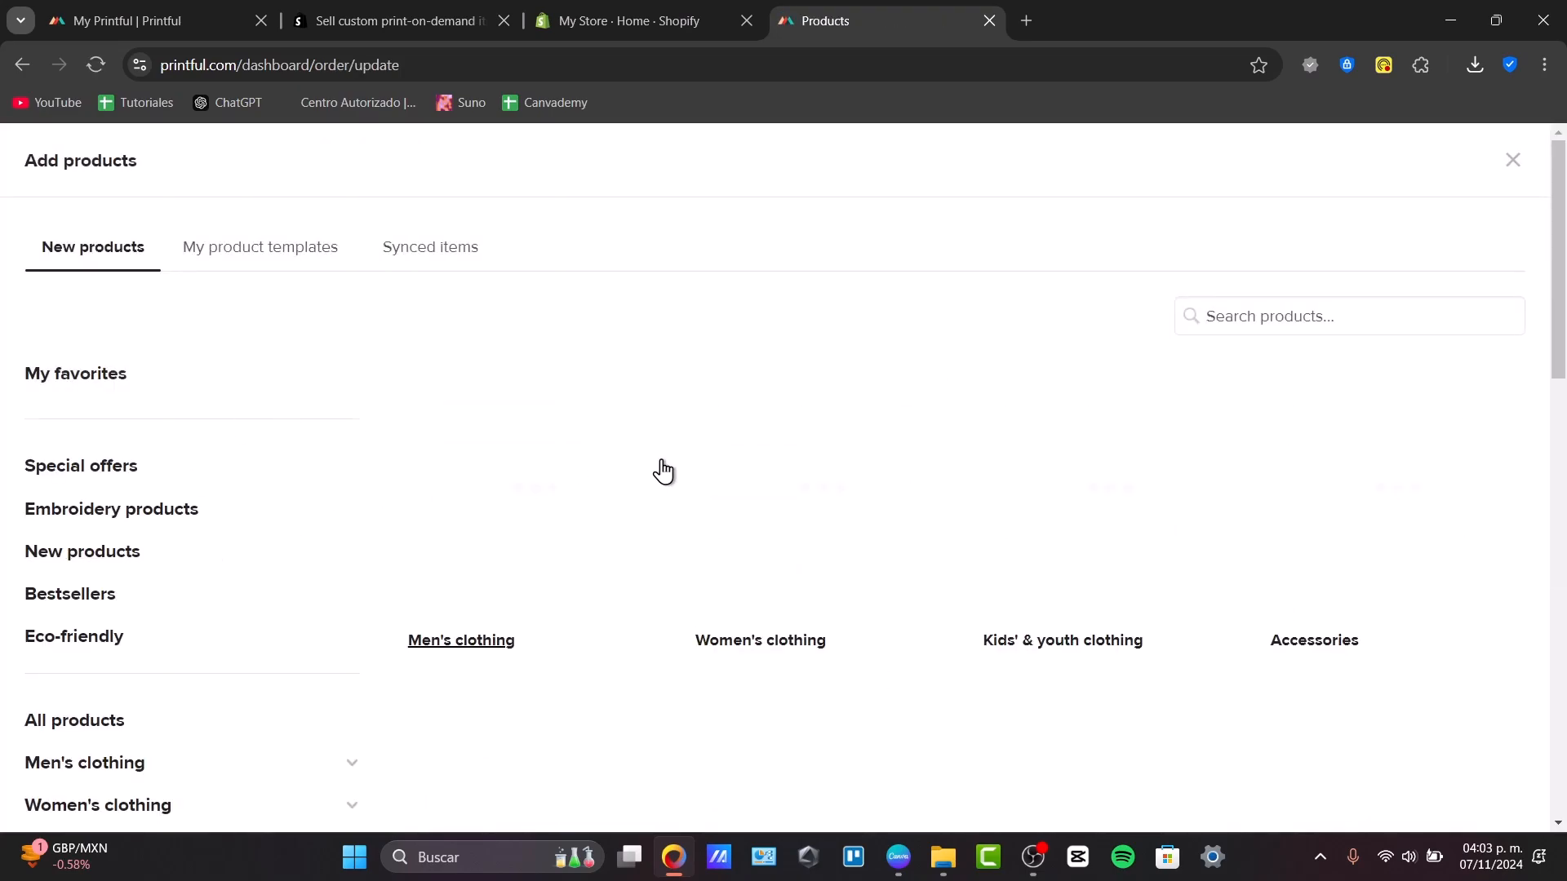
{"action": "left_click", "coordinate": [395, 20]}
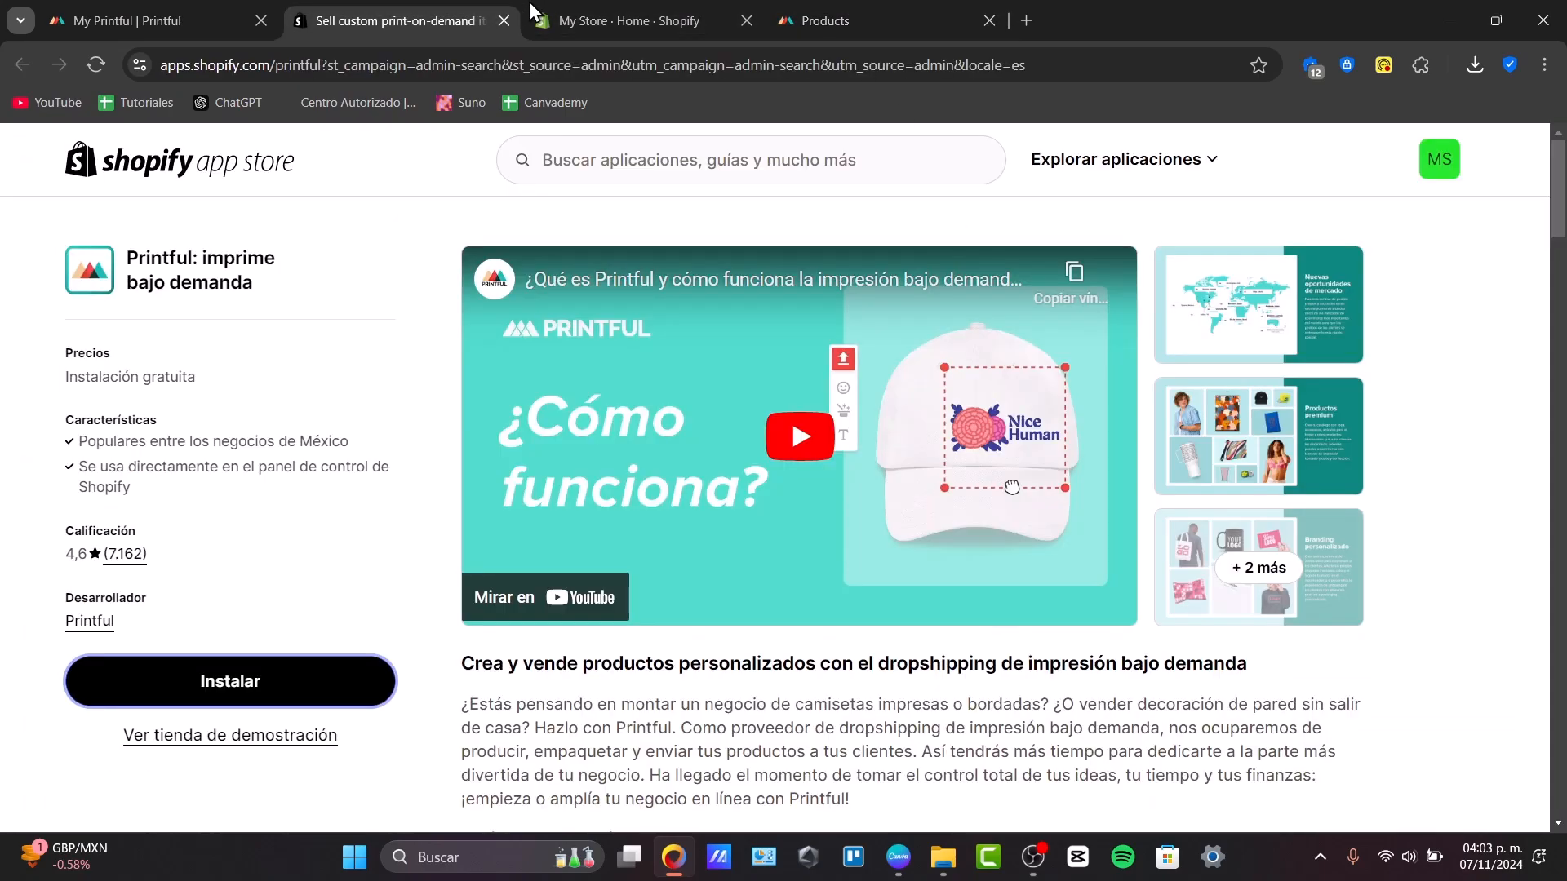
- In Shopify admin, show the Products list and preview the Men's slim fit polo christmas elements page
{"action": "left_click", "coordinate": [625, 19]}
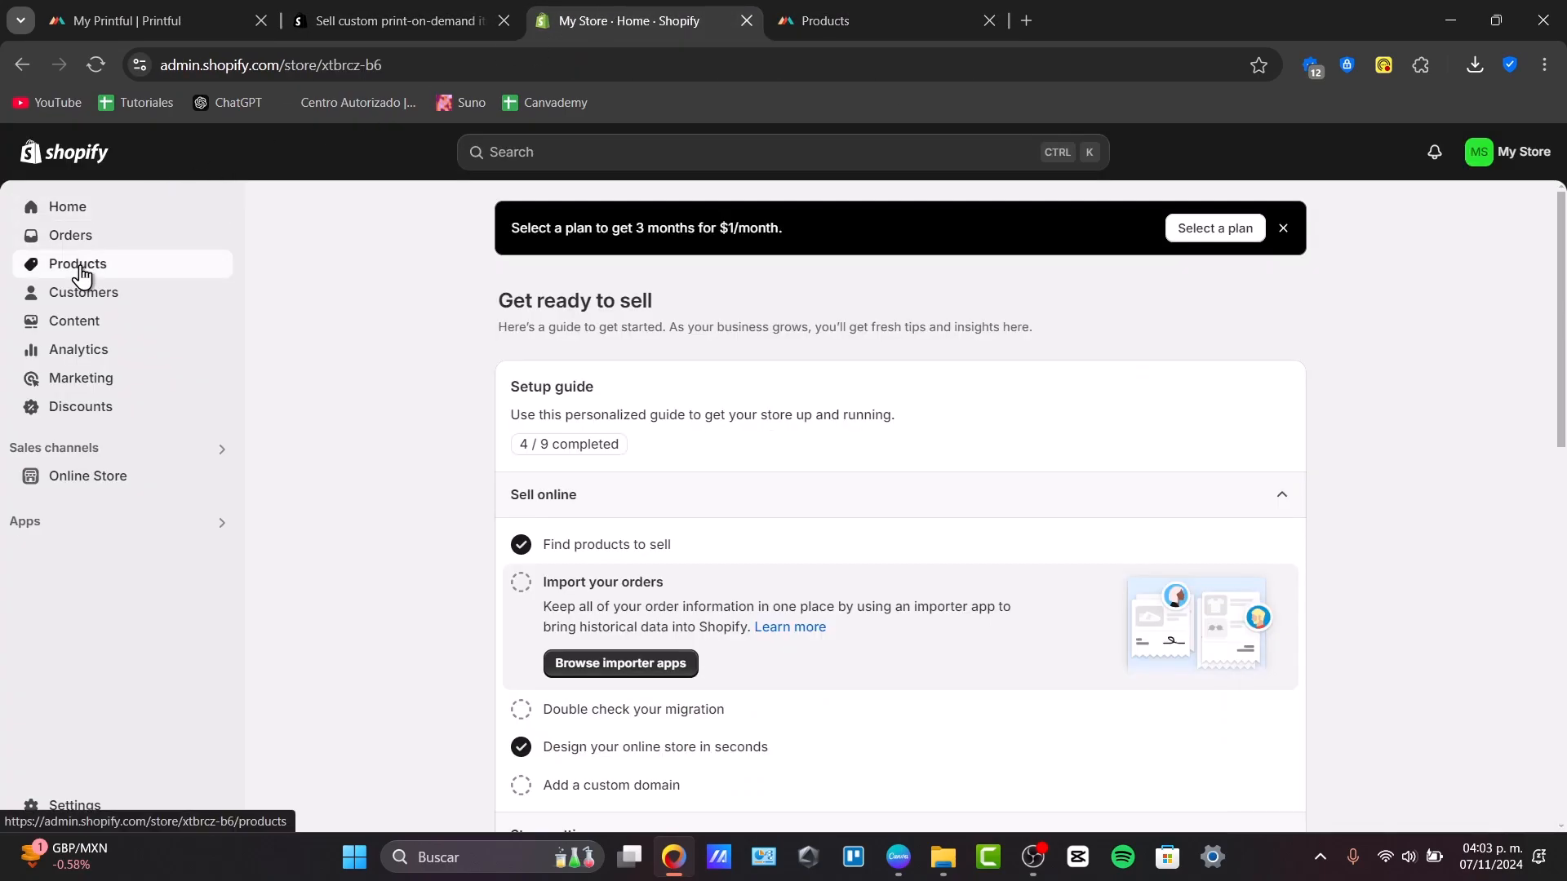
{"action": "left_click", "coordinate": [77, 264]}
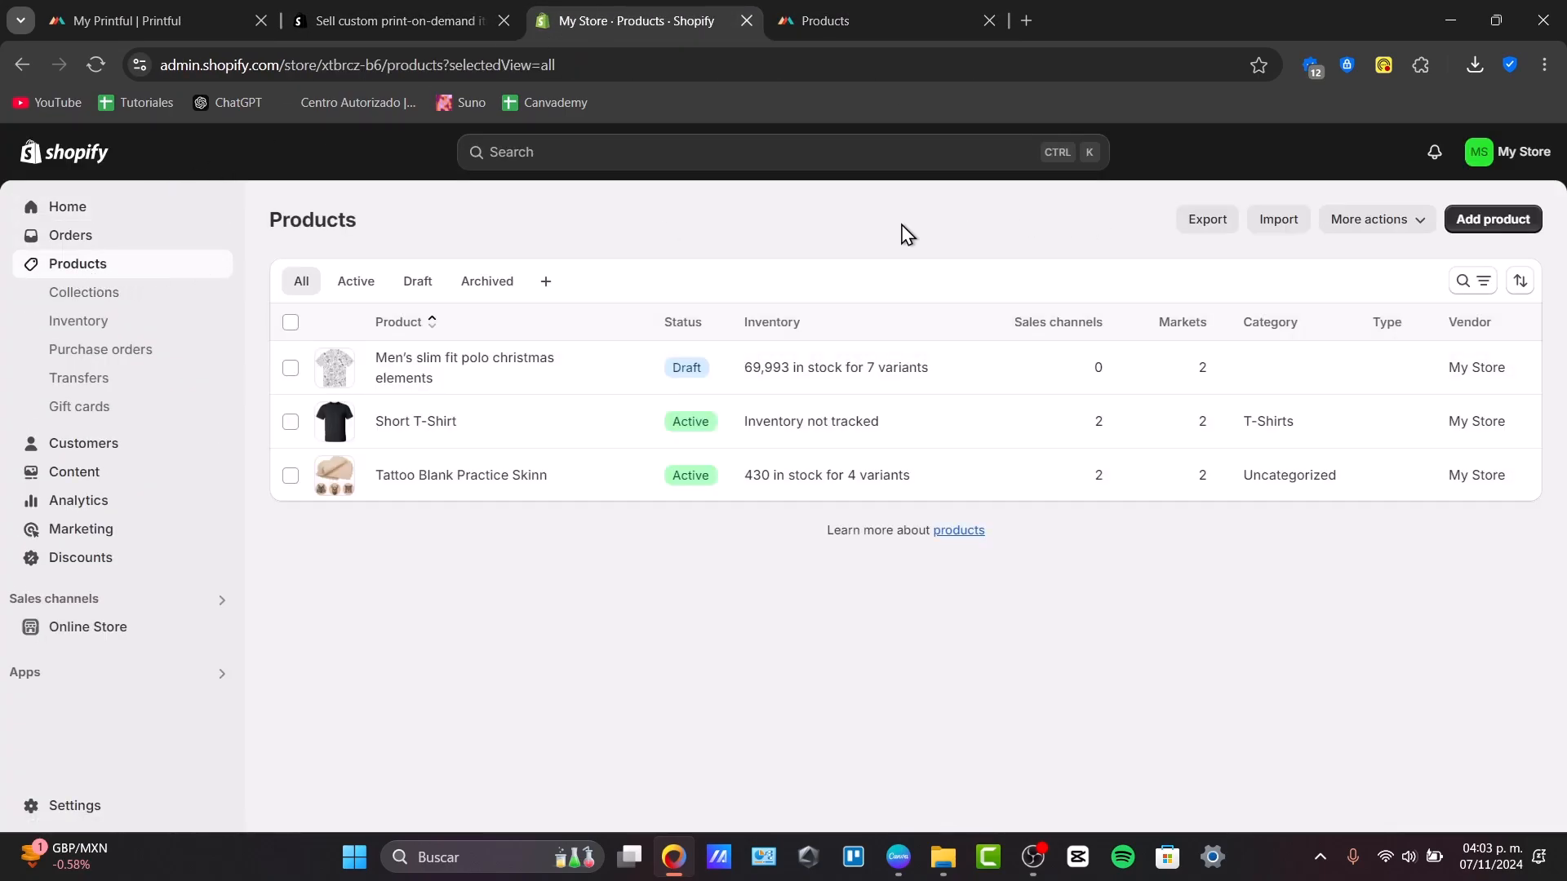
{"action": "mouse_move", "coordinate": [413, 354]}
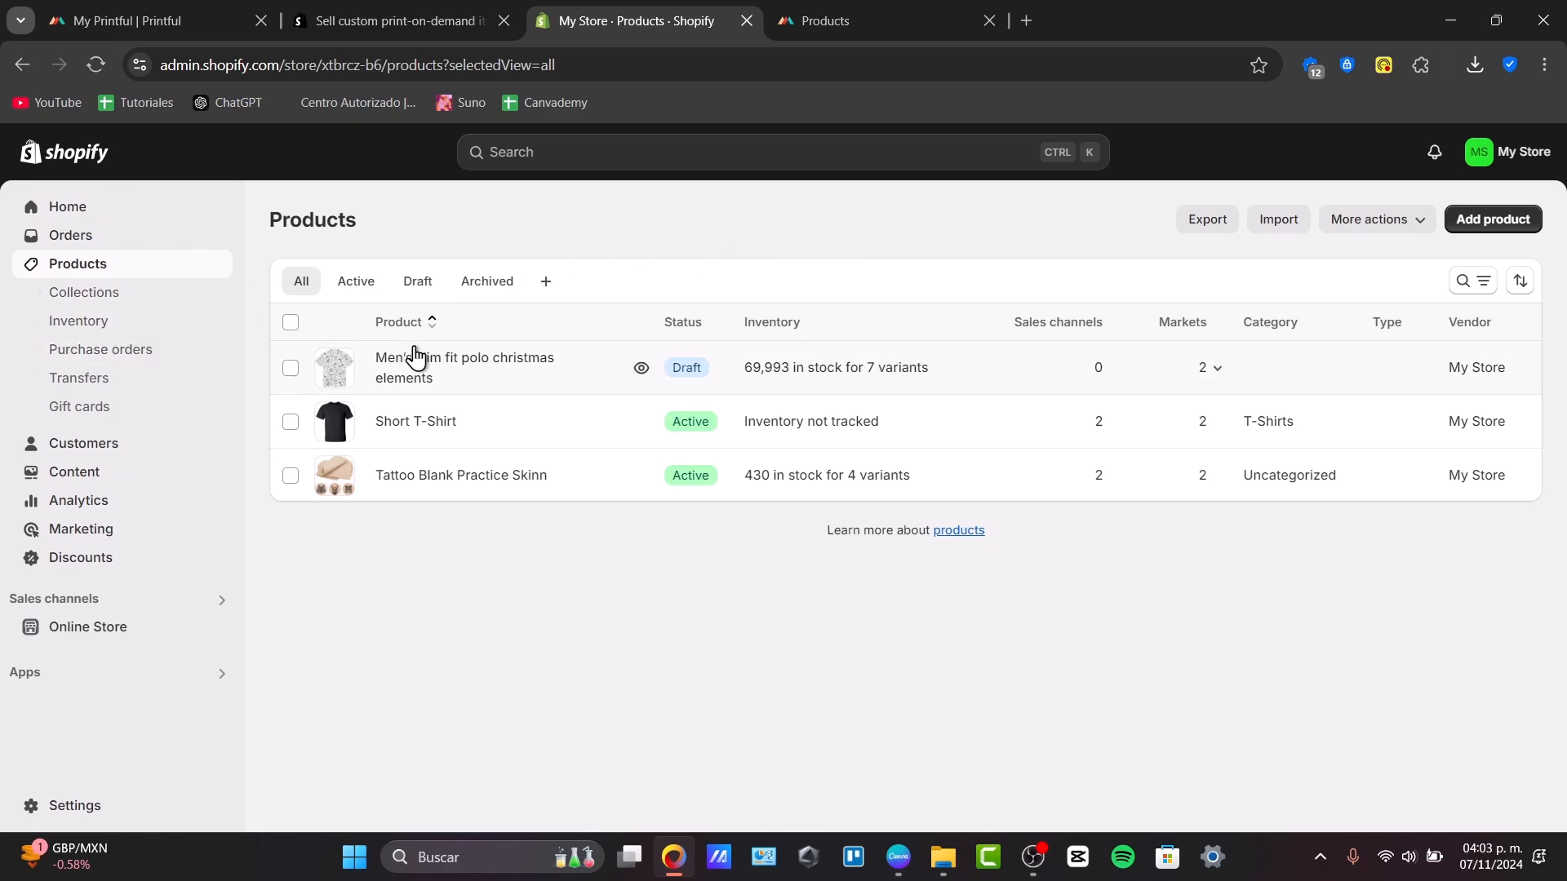
{"action": "left_click", "coordinate": [639, 367]}
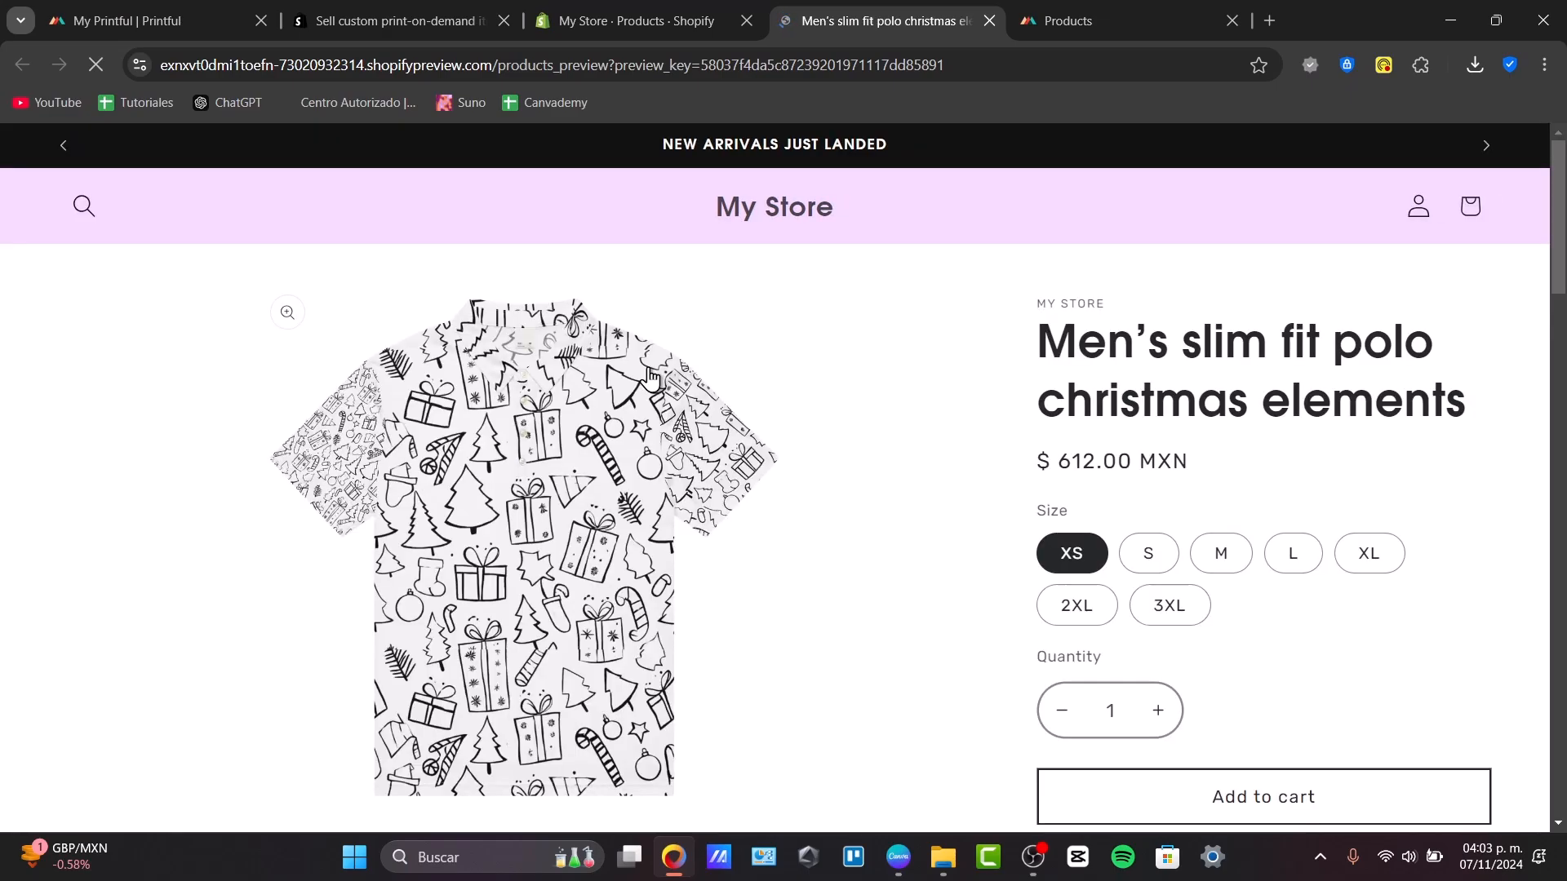
{"action": "mouse_move", "coordinate": [624, 532]}
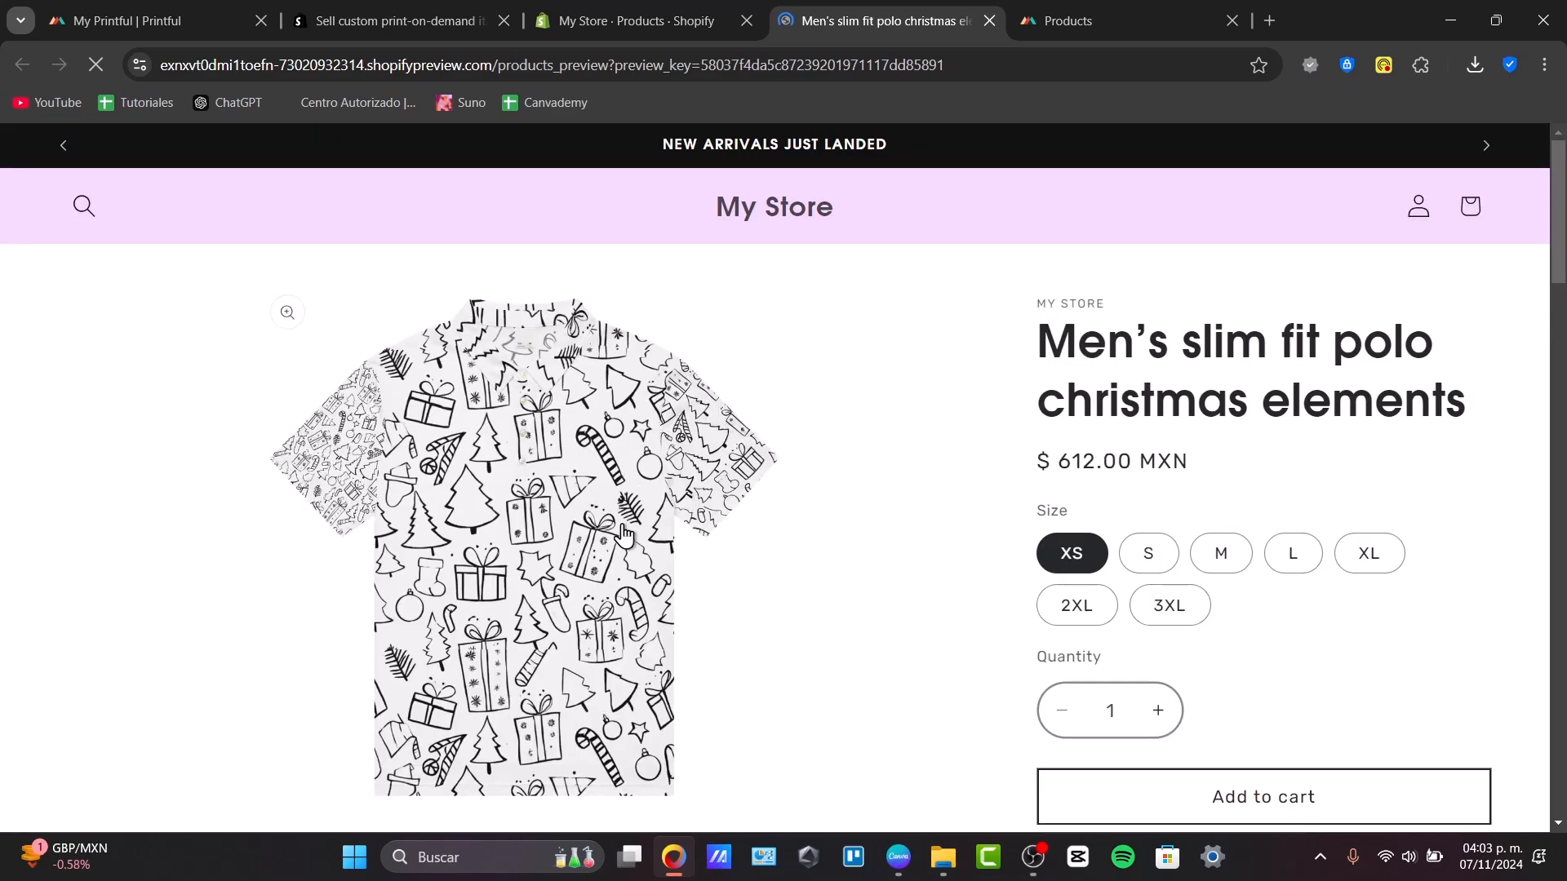
- Scroll the polo's storefront page, enlarge its doodle-print image, then return to the Printful dashboard
{"action": "scroll", "scroll_direction": "down", "scroll_amount": 3}
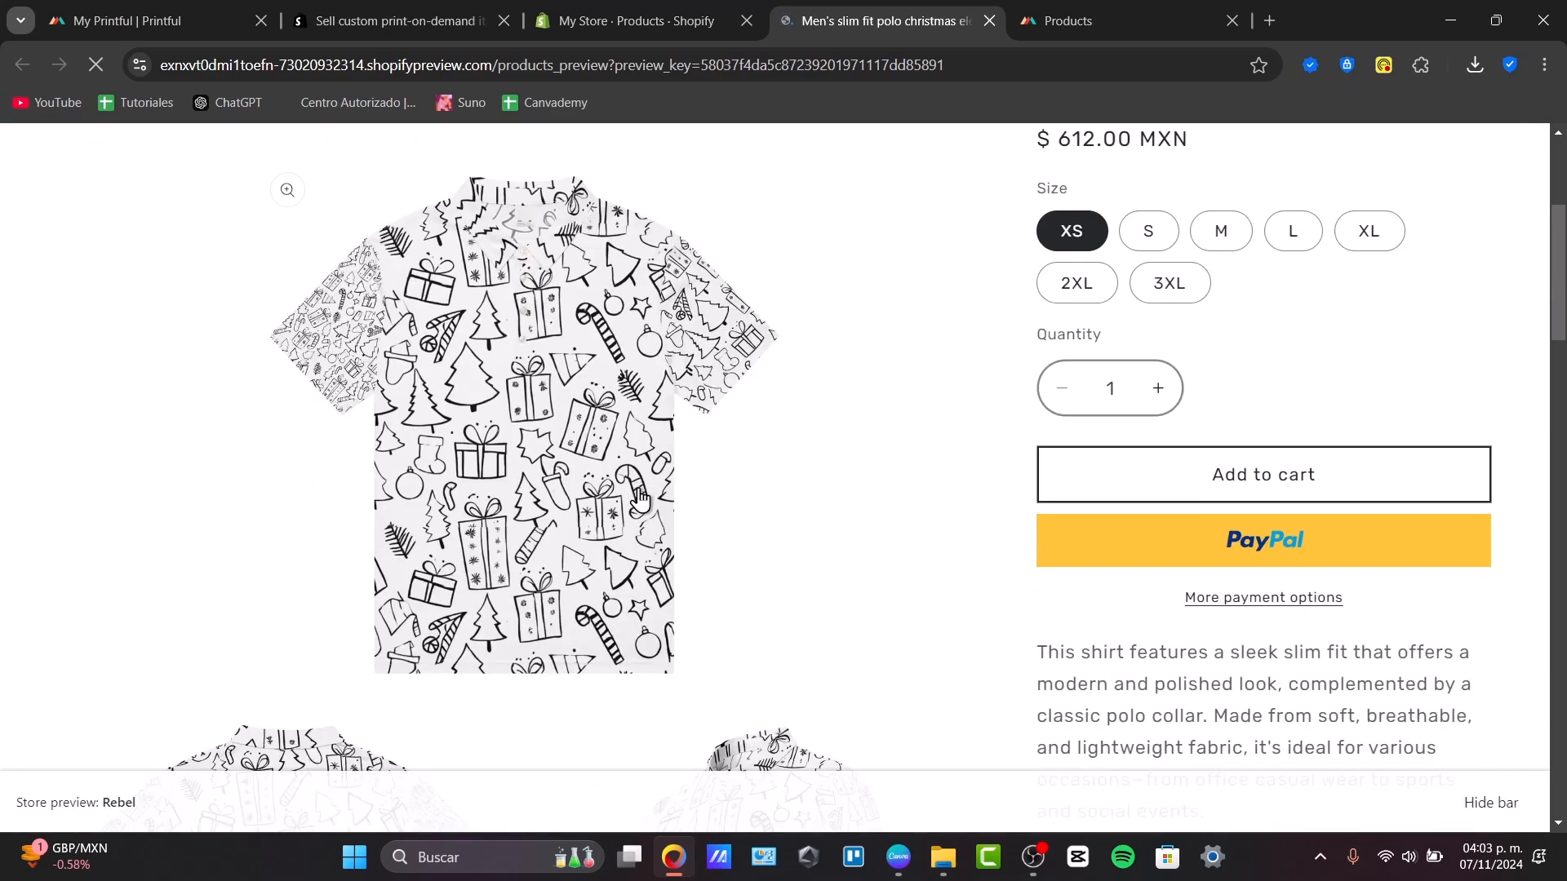
{"action": "scroll", "scroll_direction": "down", "scroll_amount": 3}
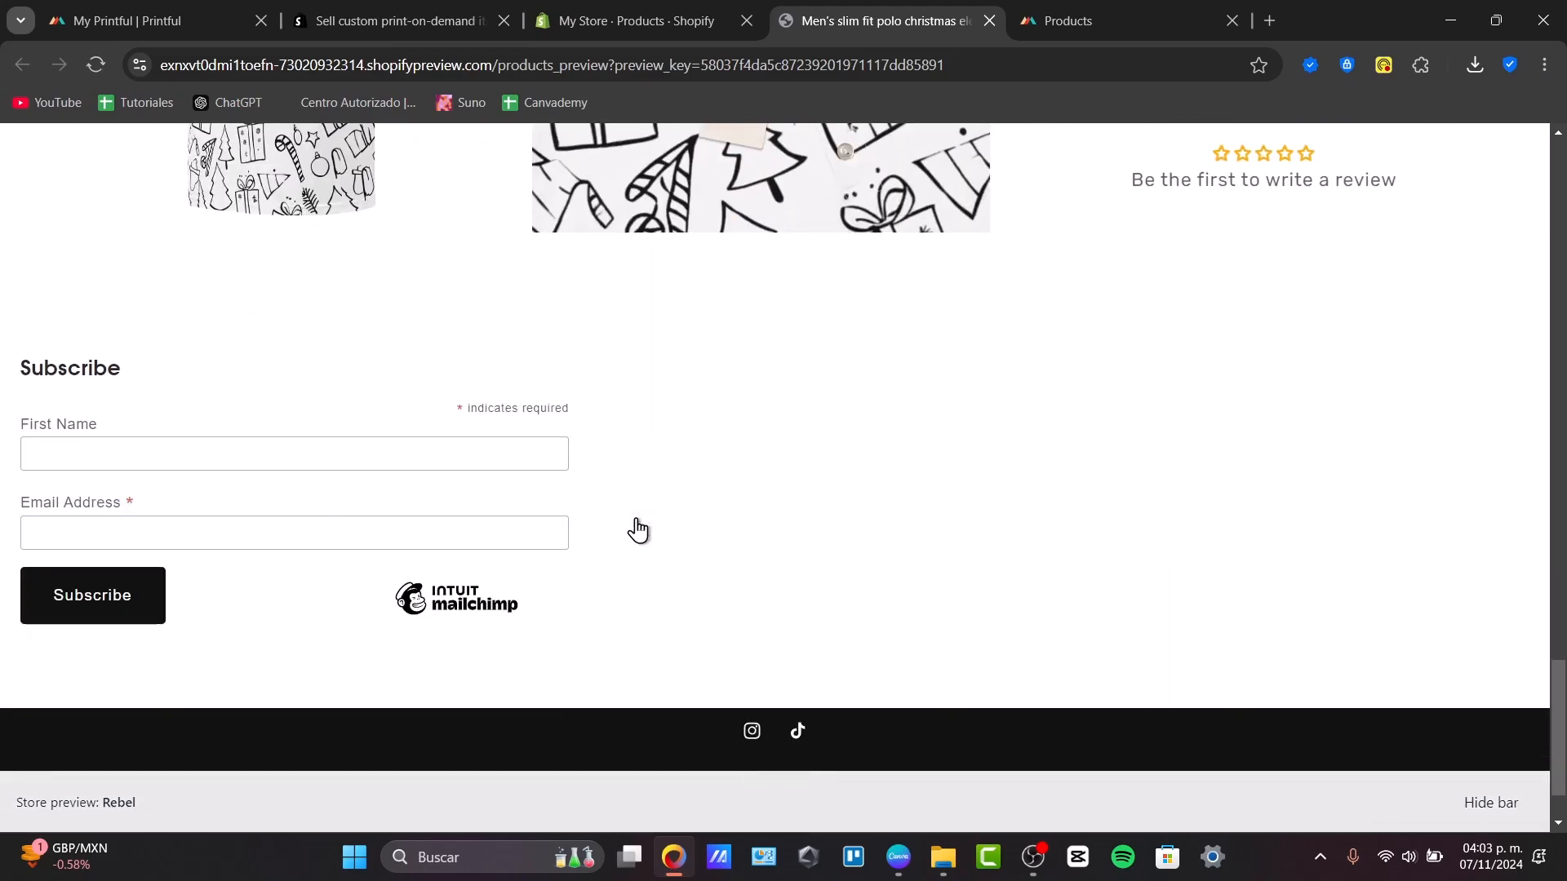
{"action": "left_click", "coordinate": [759, 179]}
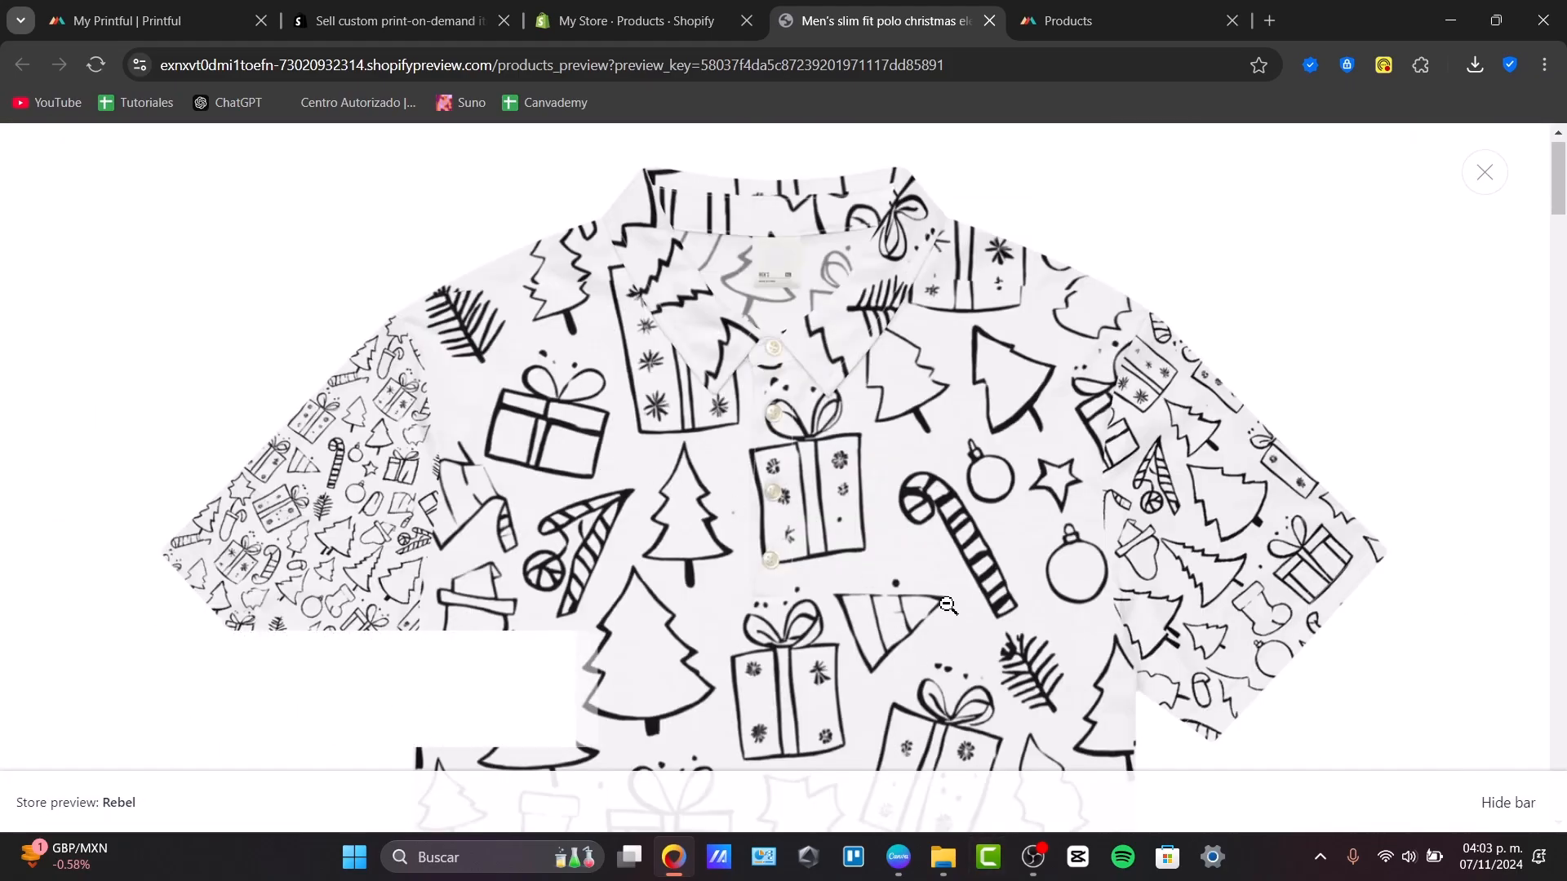
{"action": "scroll", "scroll_direction": "up", "scroll_amount": 3}
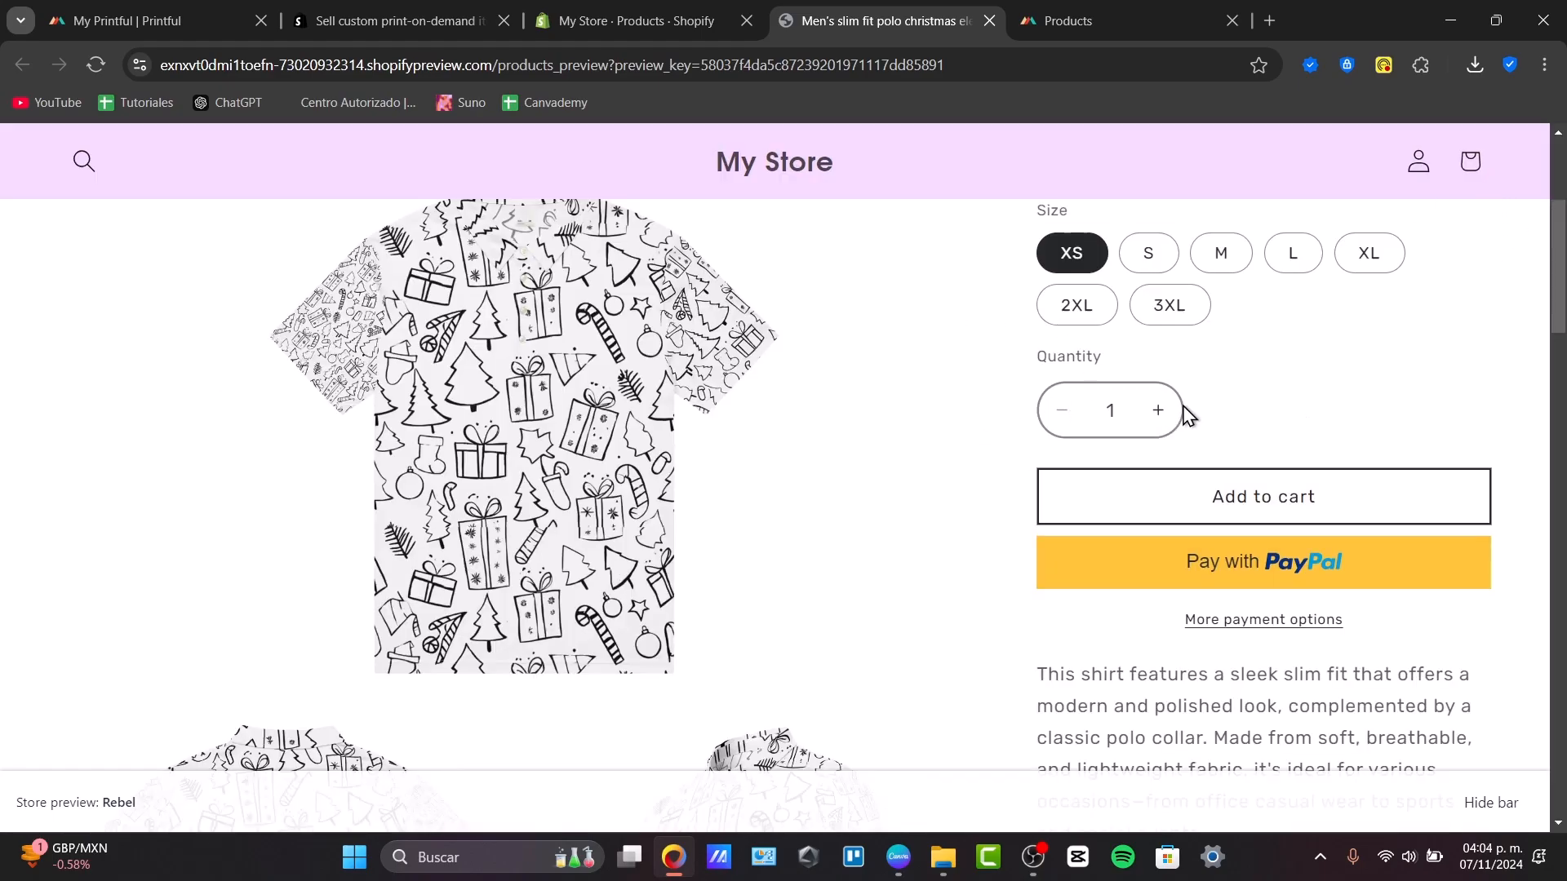
{"action": "scroll", "scroll_direction": "up", "scroll_amount": 3}
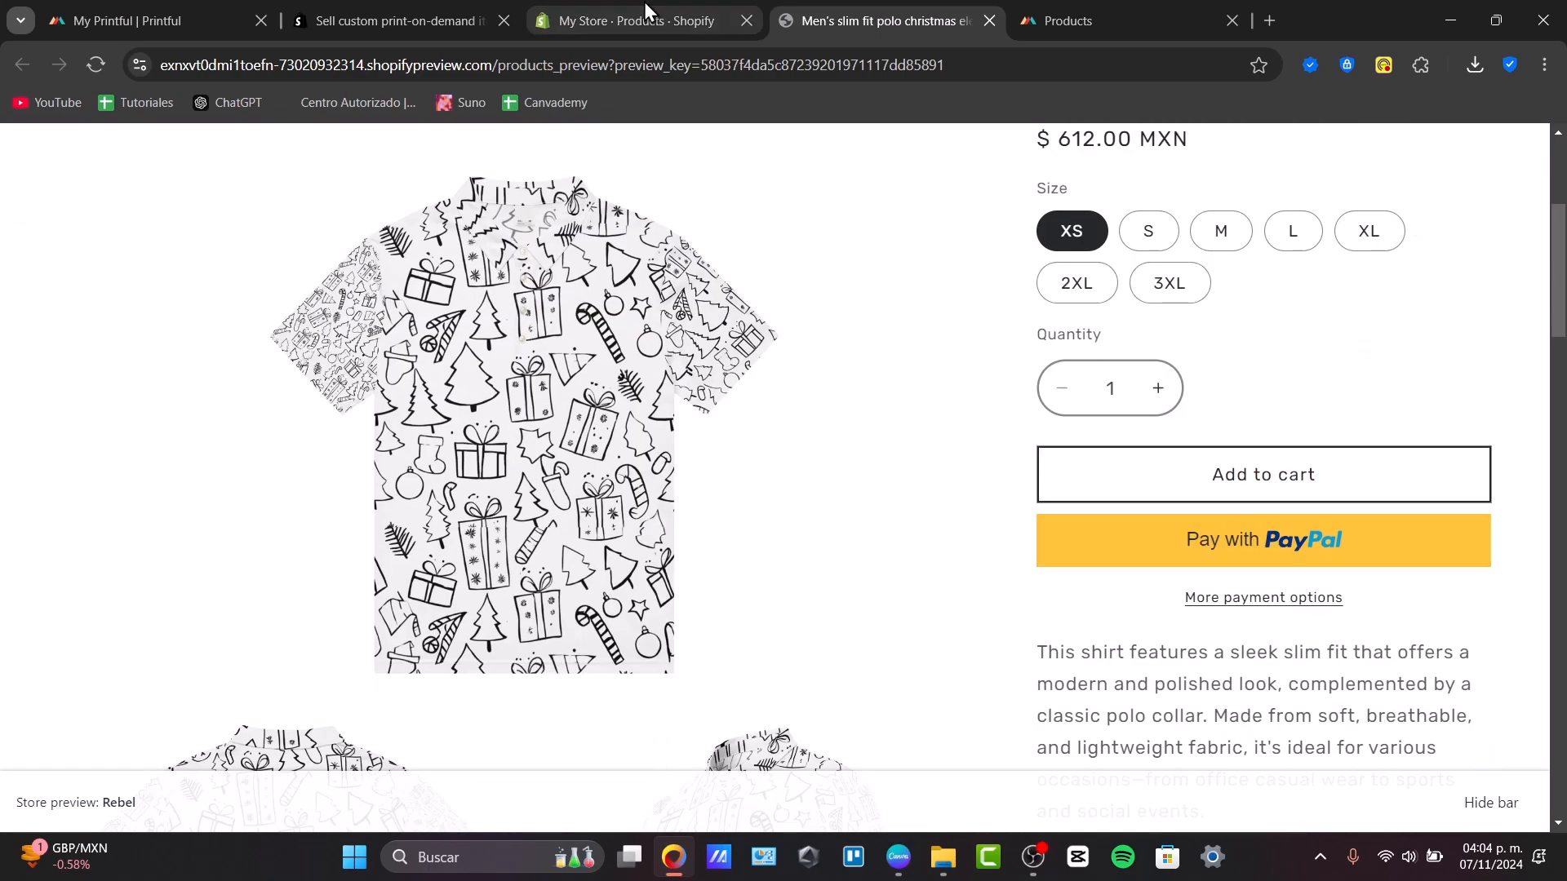
{"action": "left_click", "coordinate": [150, 19]}
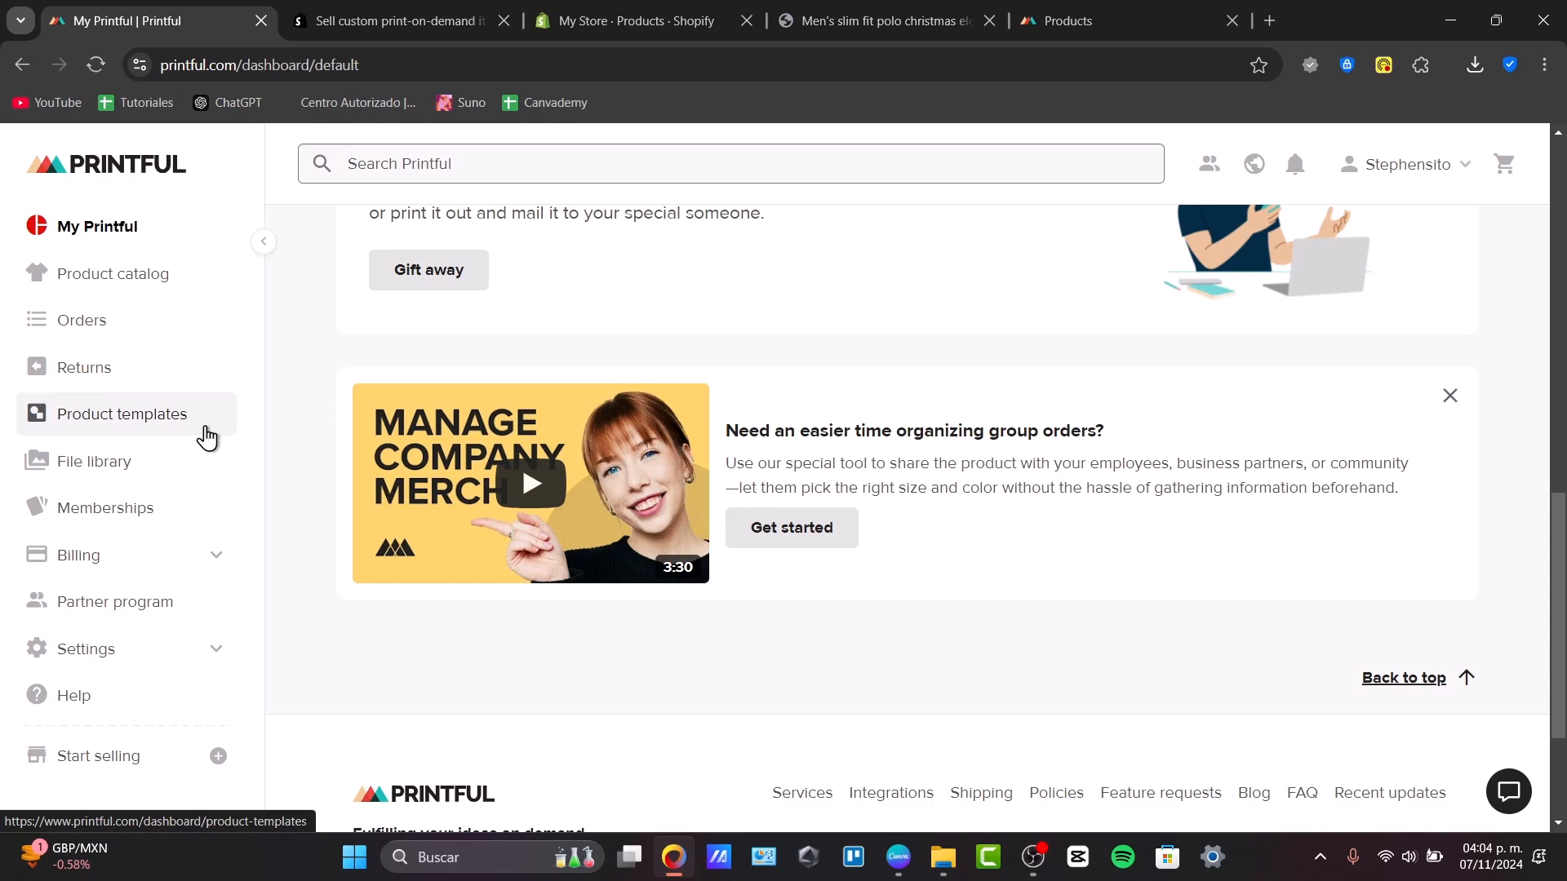
- Go to Product templates in the Printful sidebar and scroll to the collections section
{"action": "left_click", "coordinate": [123, 413]}
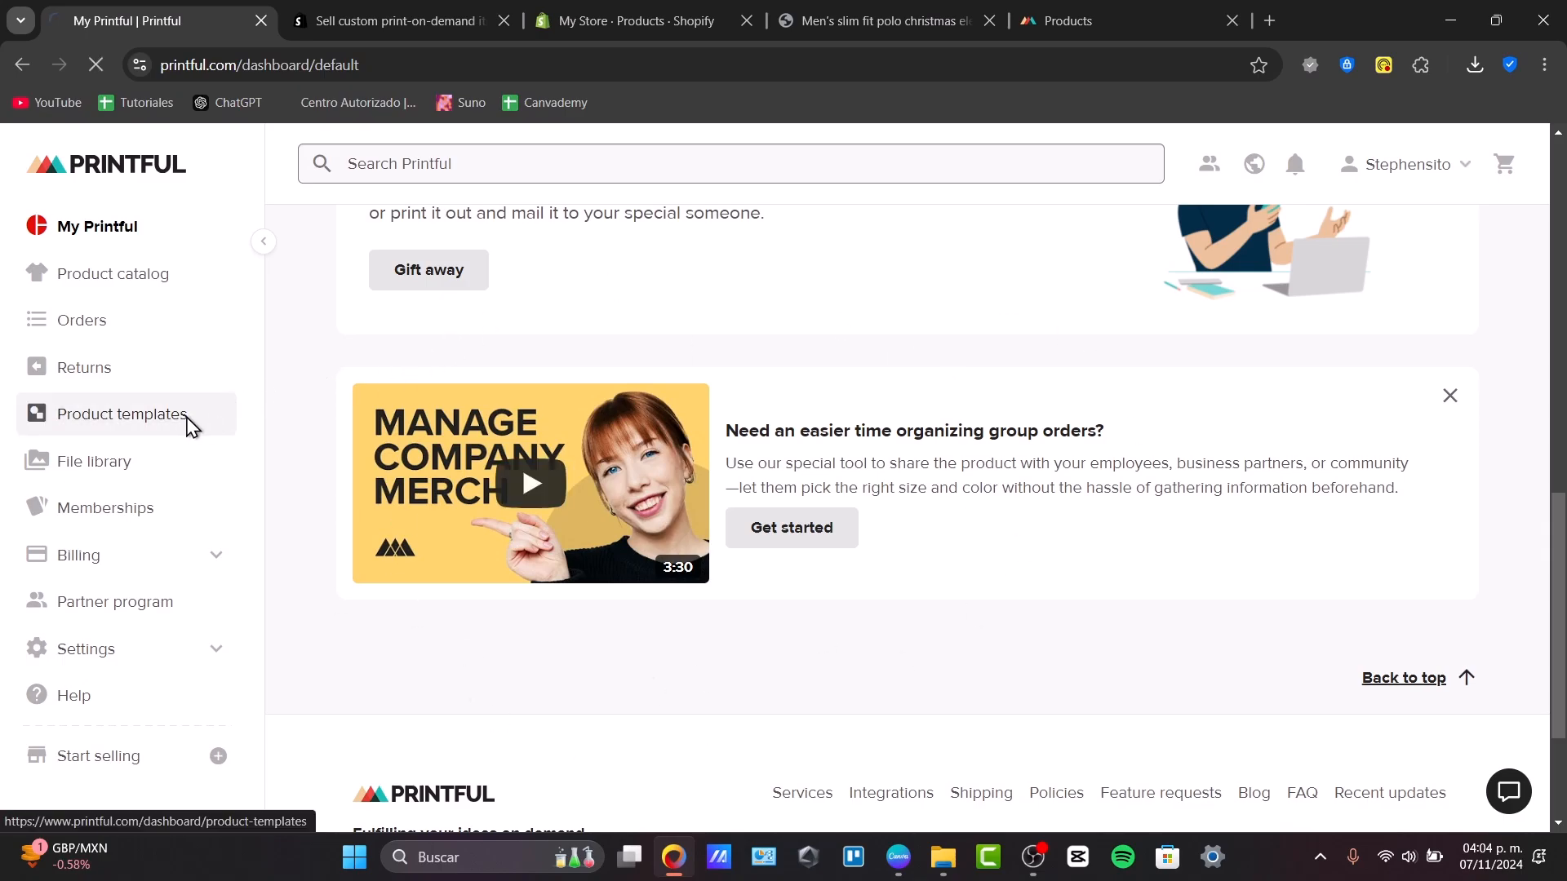
{"action": "left_click", "coordinate": [119, 413]}
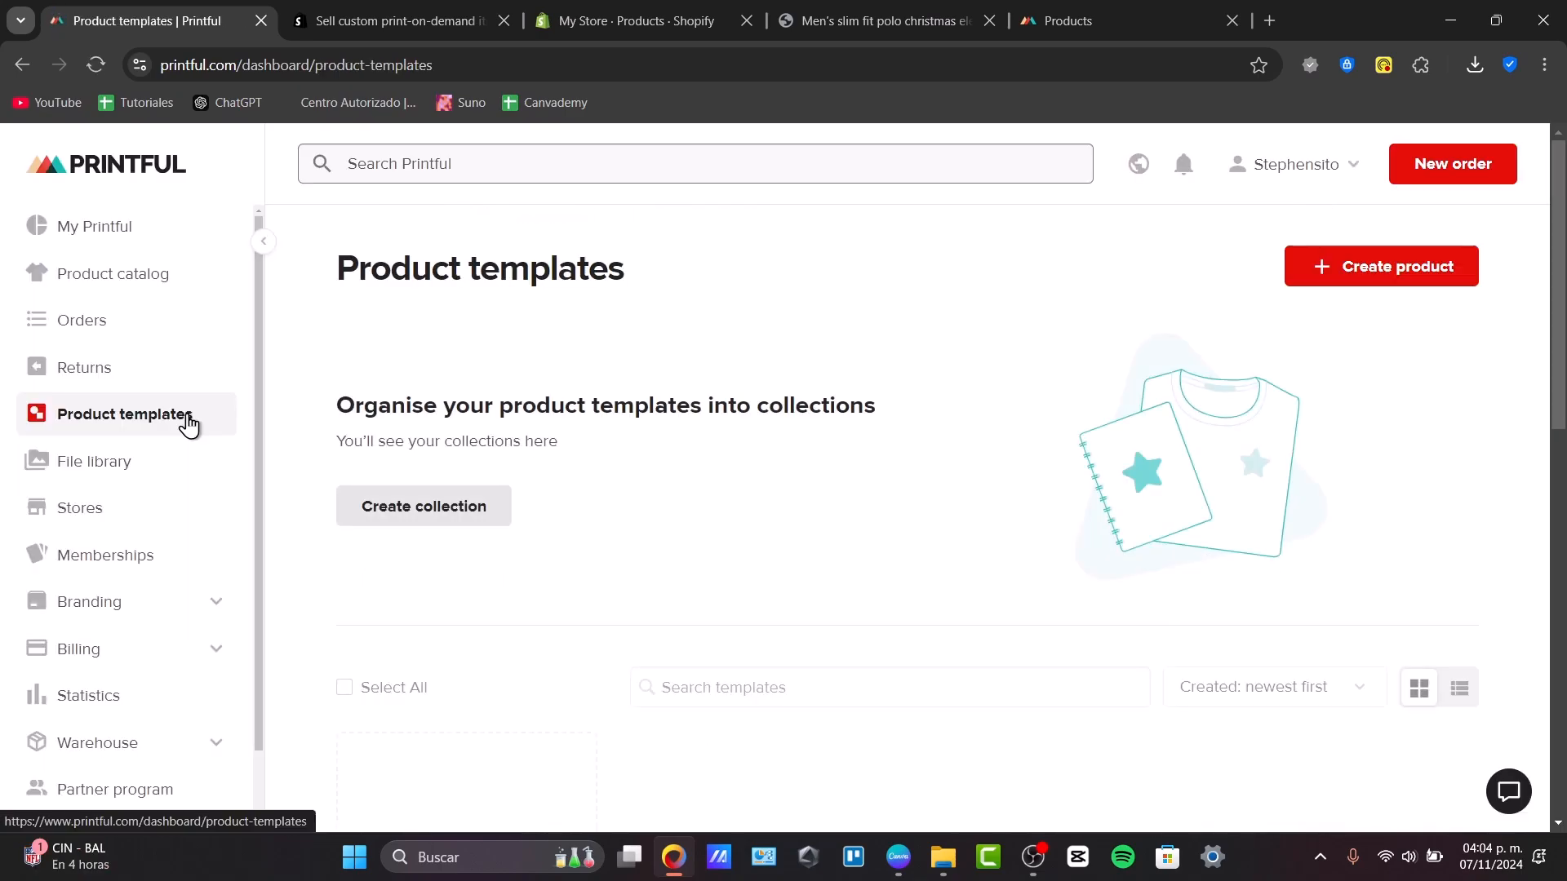
{"action": "scroll", "scroll_direction": "down", "scroll_amount": 3}
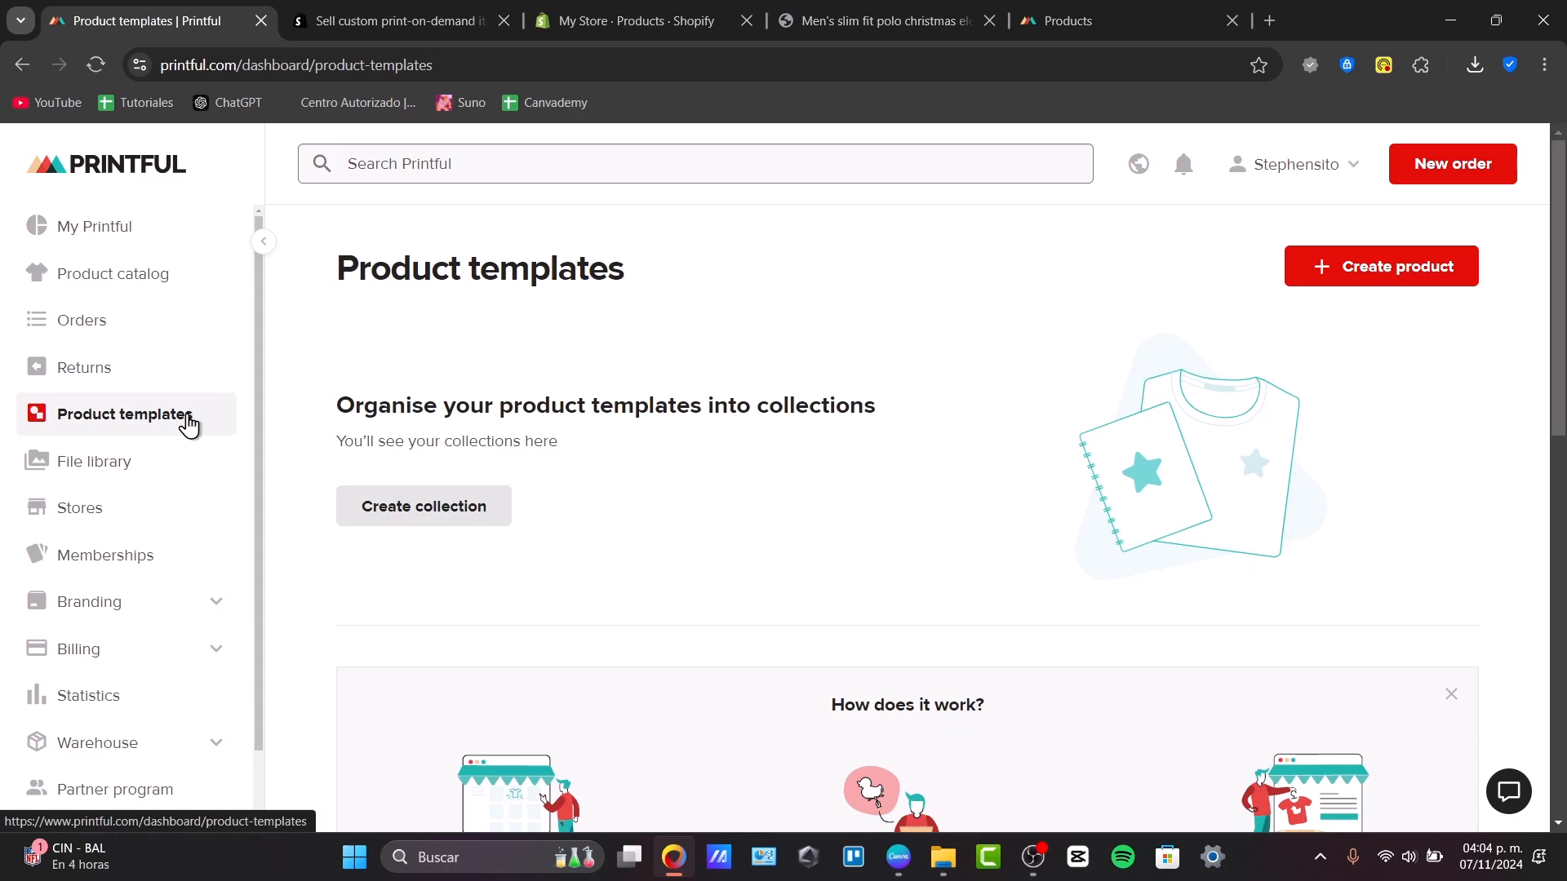
{"action": "mouse_move", "coordinate": [1042, 489]}
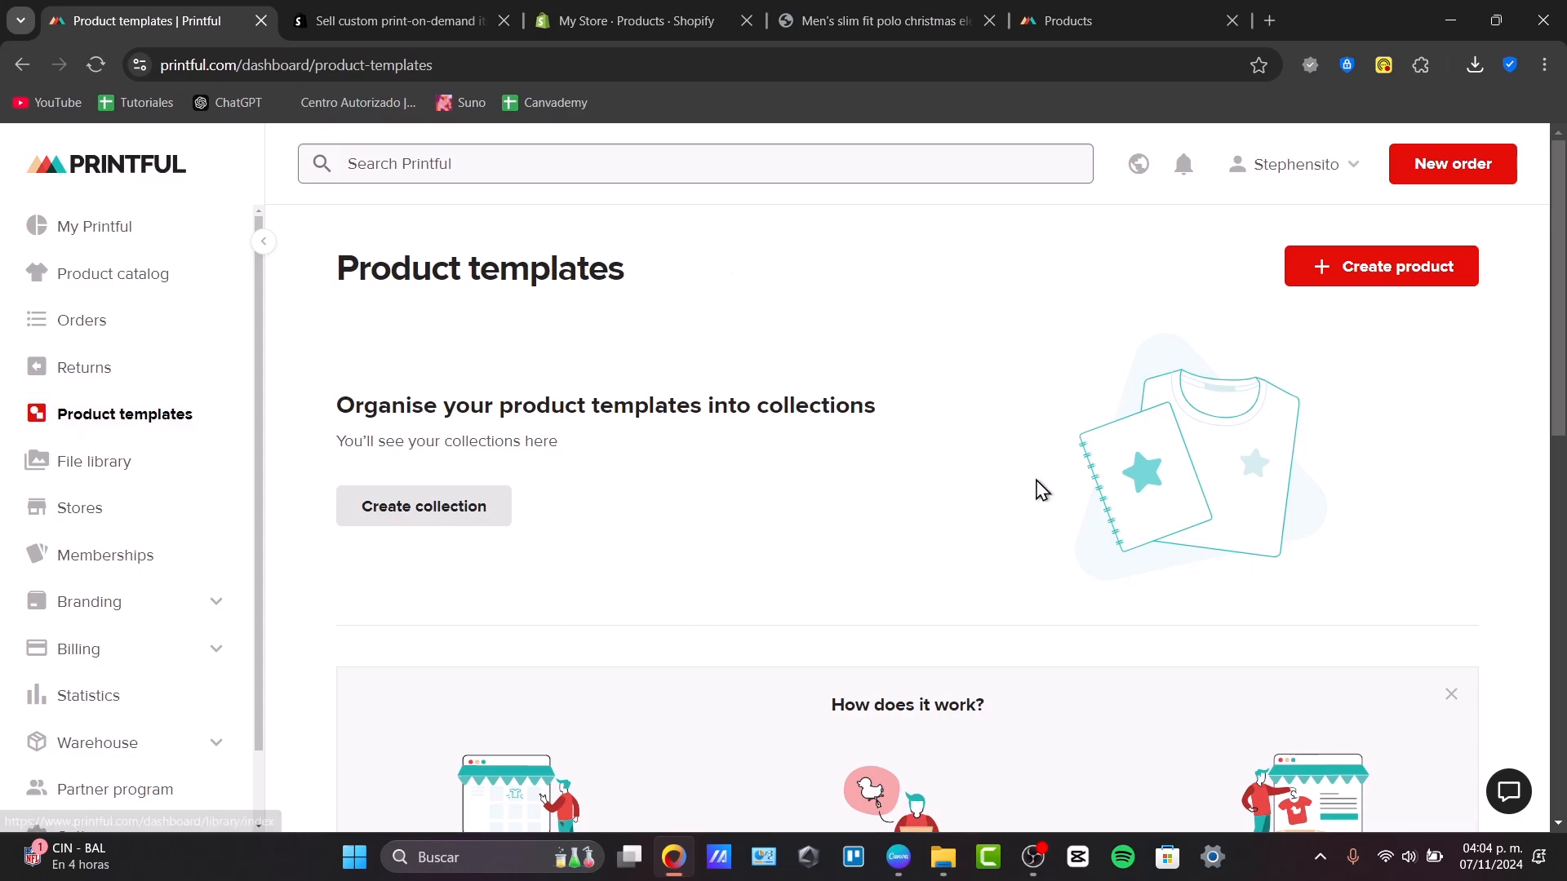
{"action": "mouse_move", "coordinate": [122, 386]}
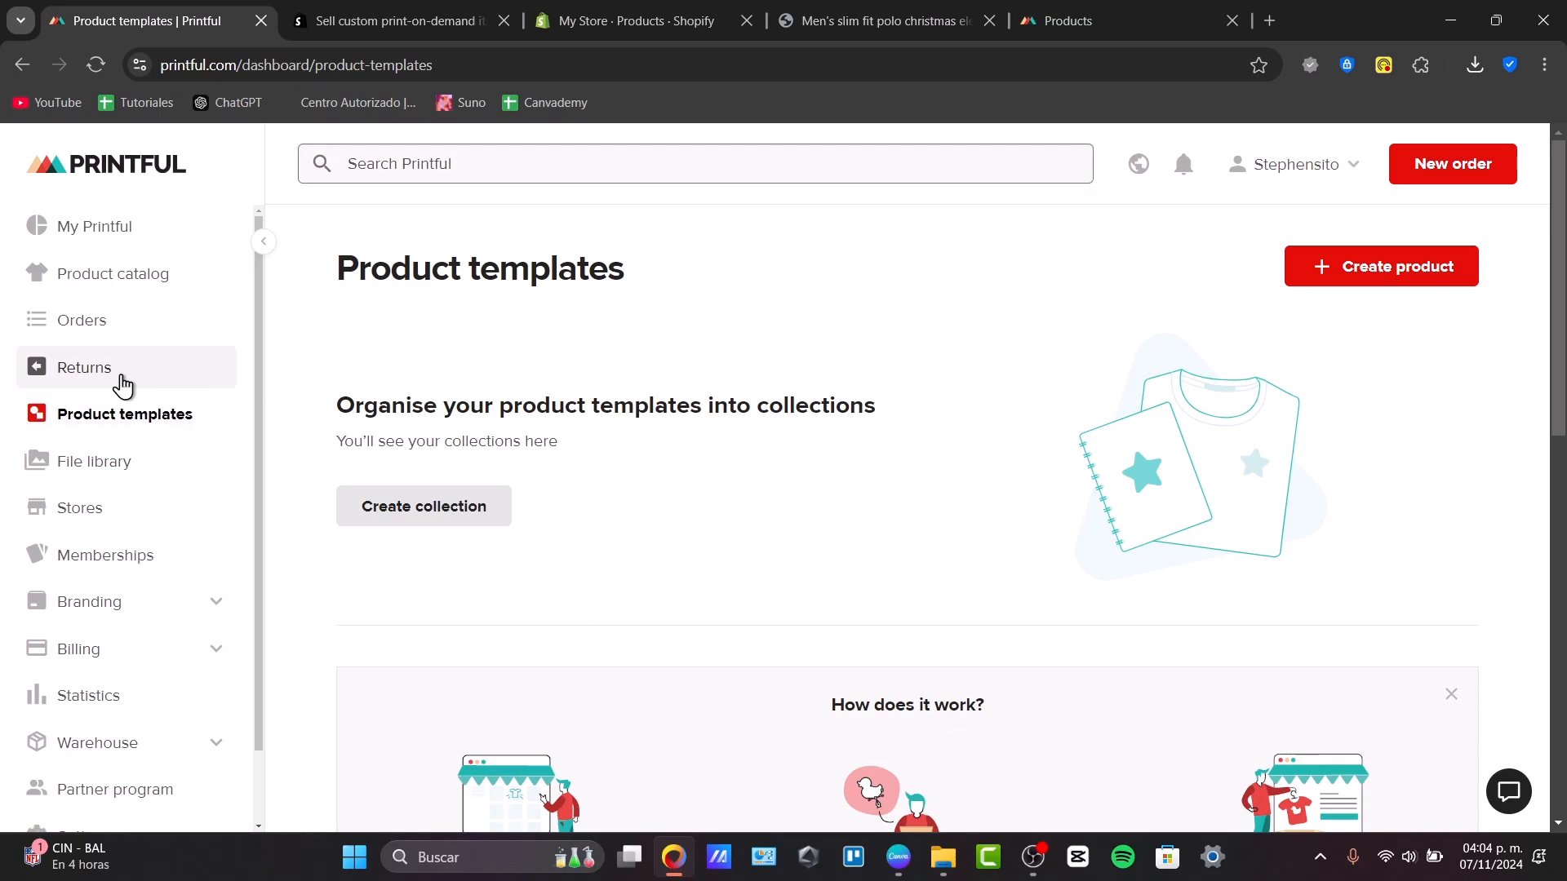
- Show Printful's Orders page, confirming the orders list is empty
{"action": "left_click", "coordinate": [81, 320]}
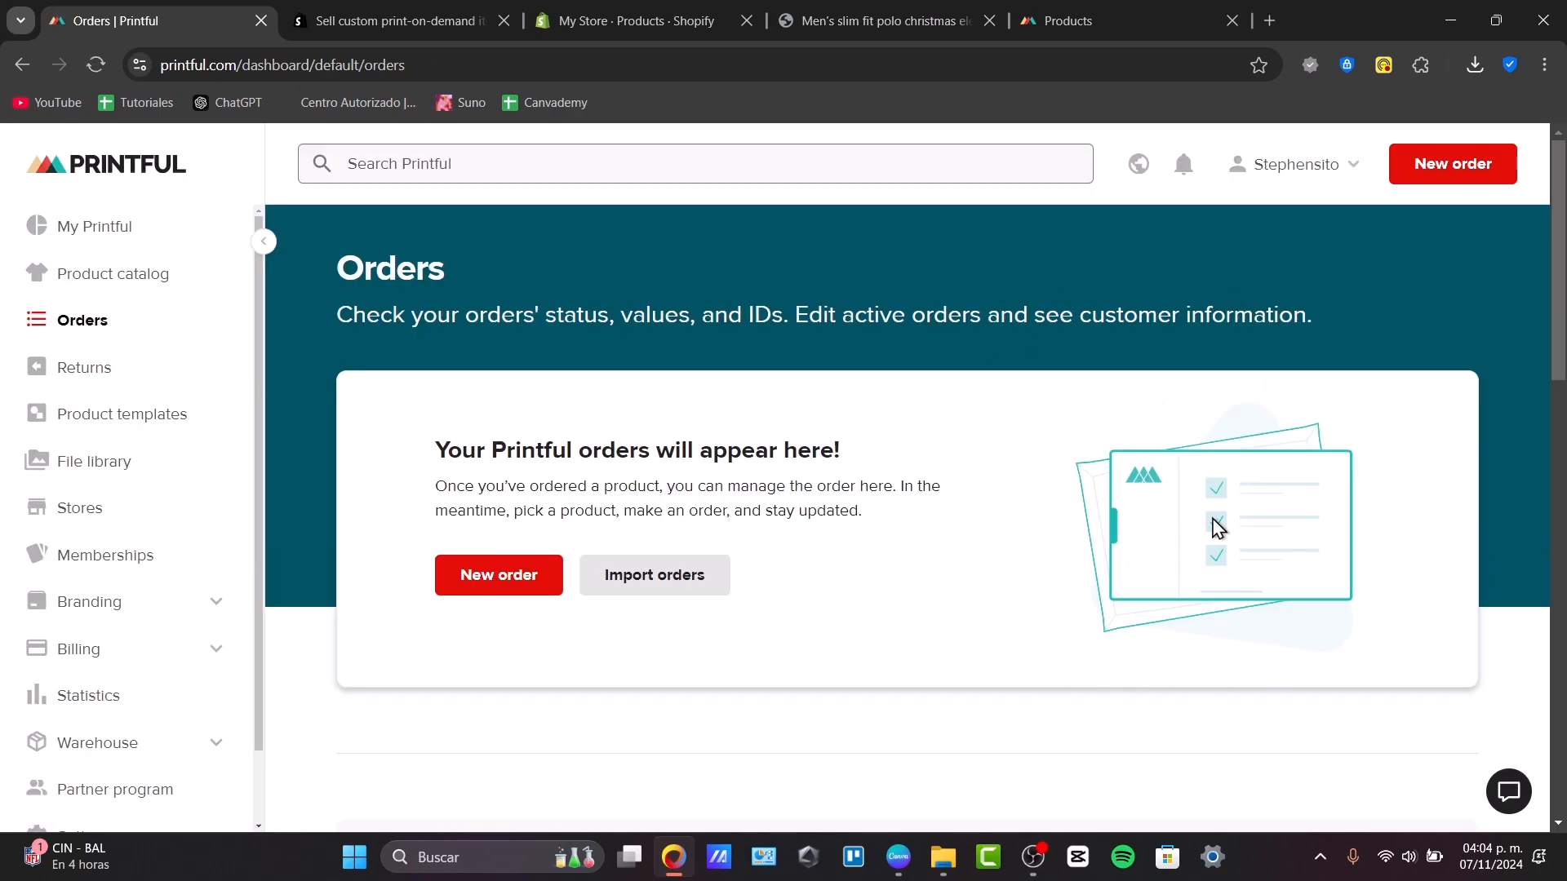
{"action": "scroll", "scroll_direction": "down", "scroll_amount": 3}
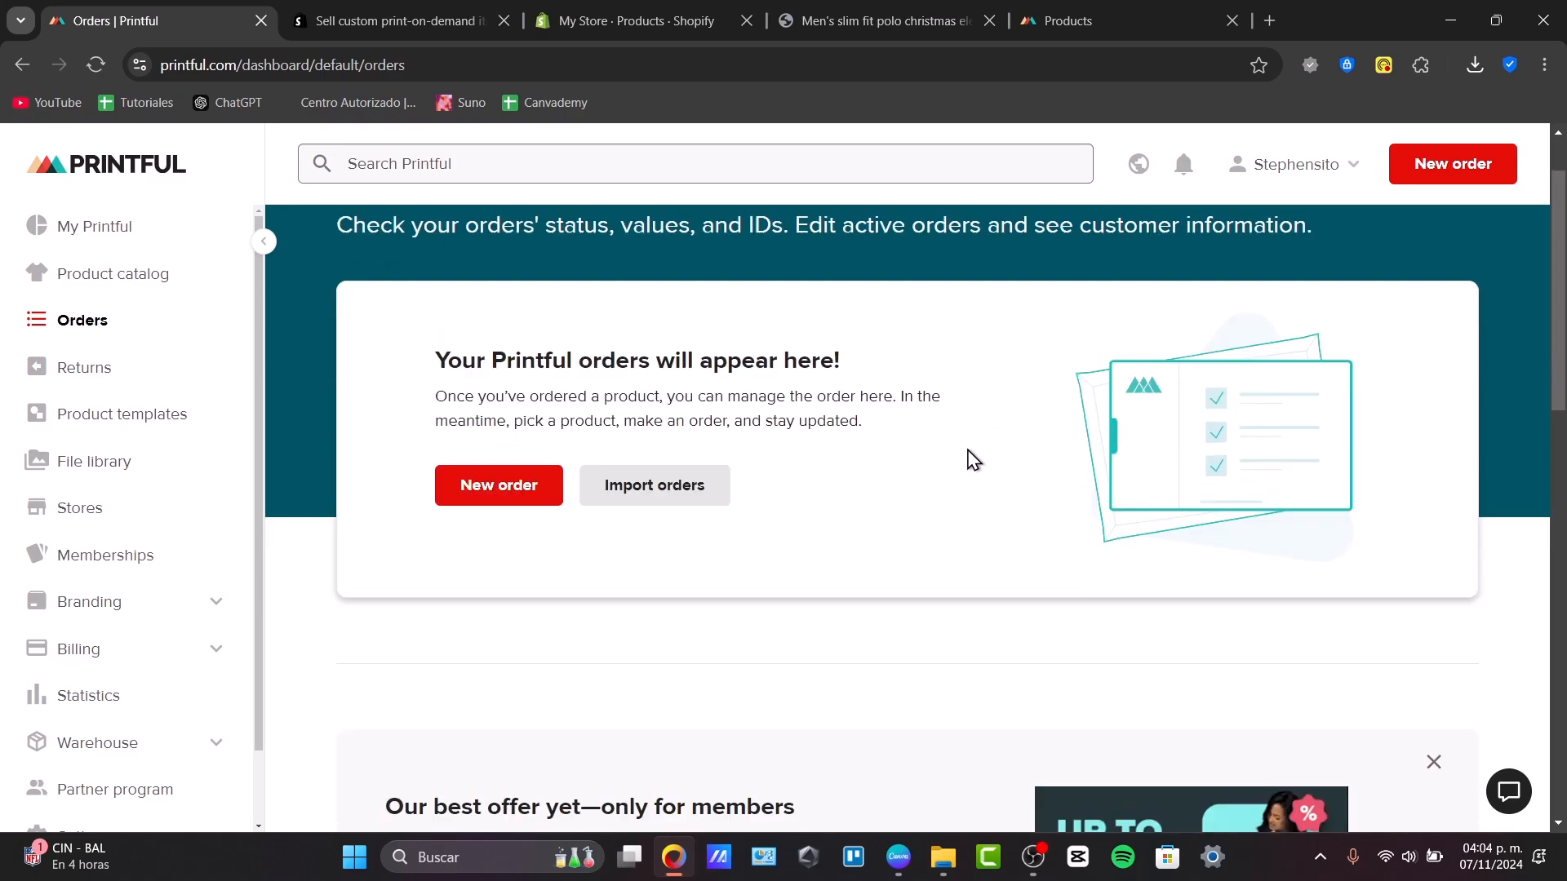
{"action": "scroll", "scroll_direction": "down", "scroll_amount": 3}
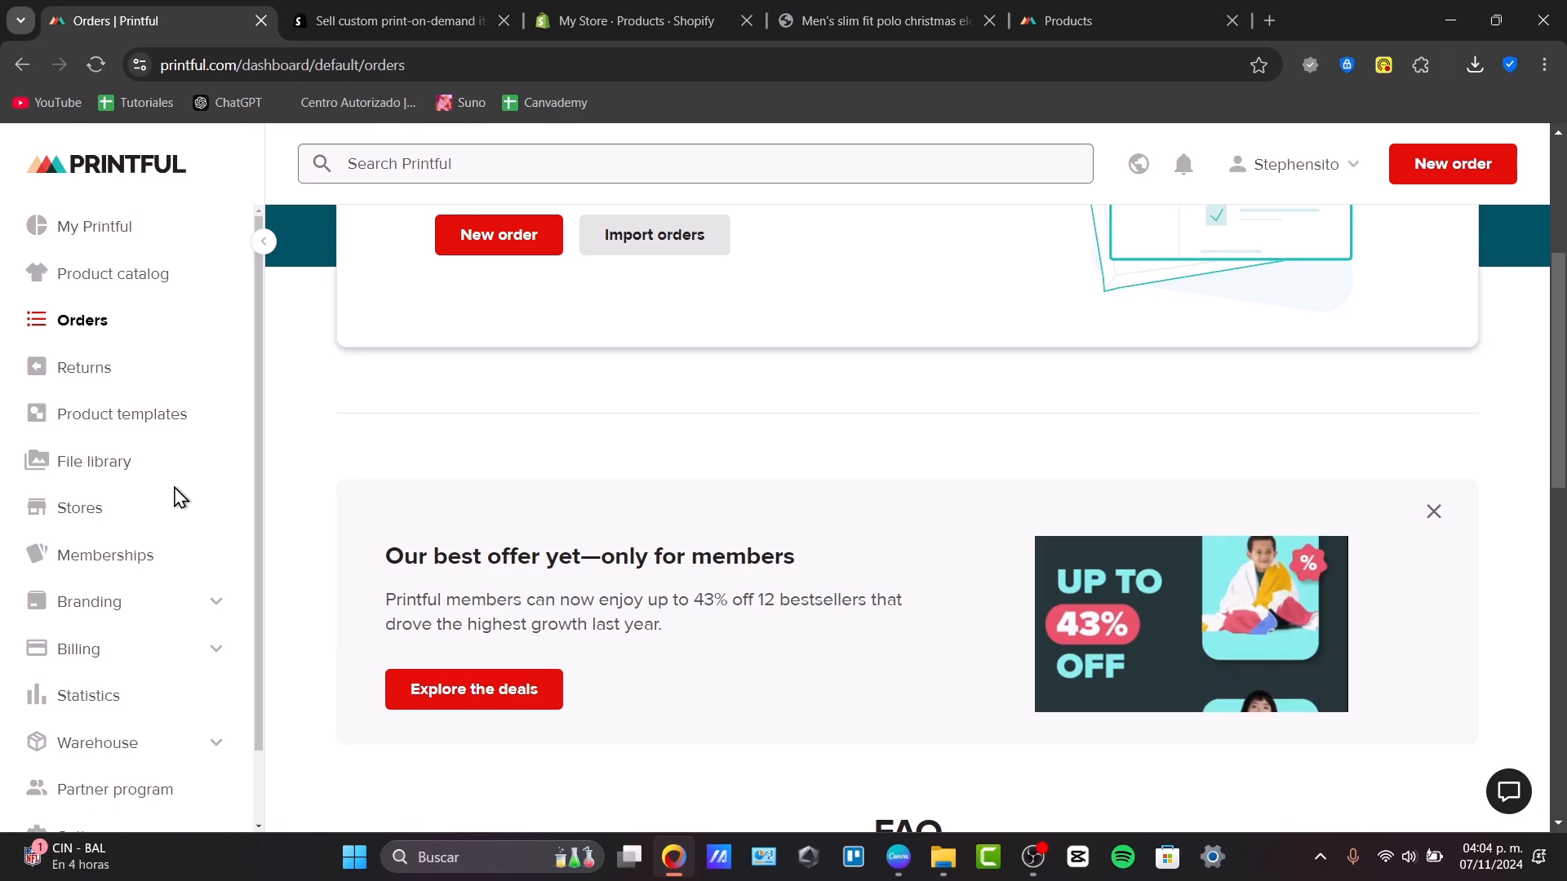
- Show the Returns page filtered to Shipped to customer, listing no returns
{"action": "left_click", "coordinate": [83, 368]}
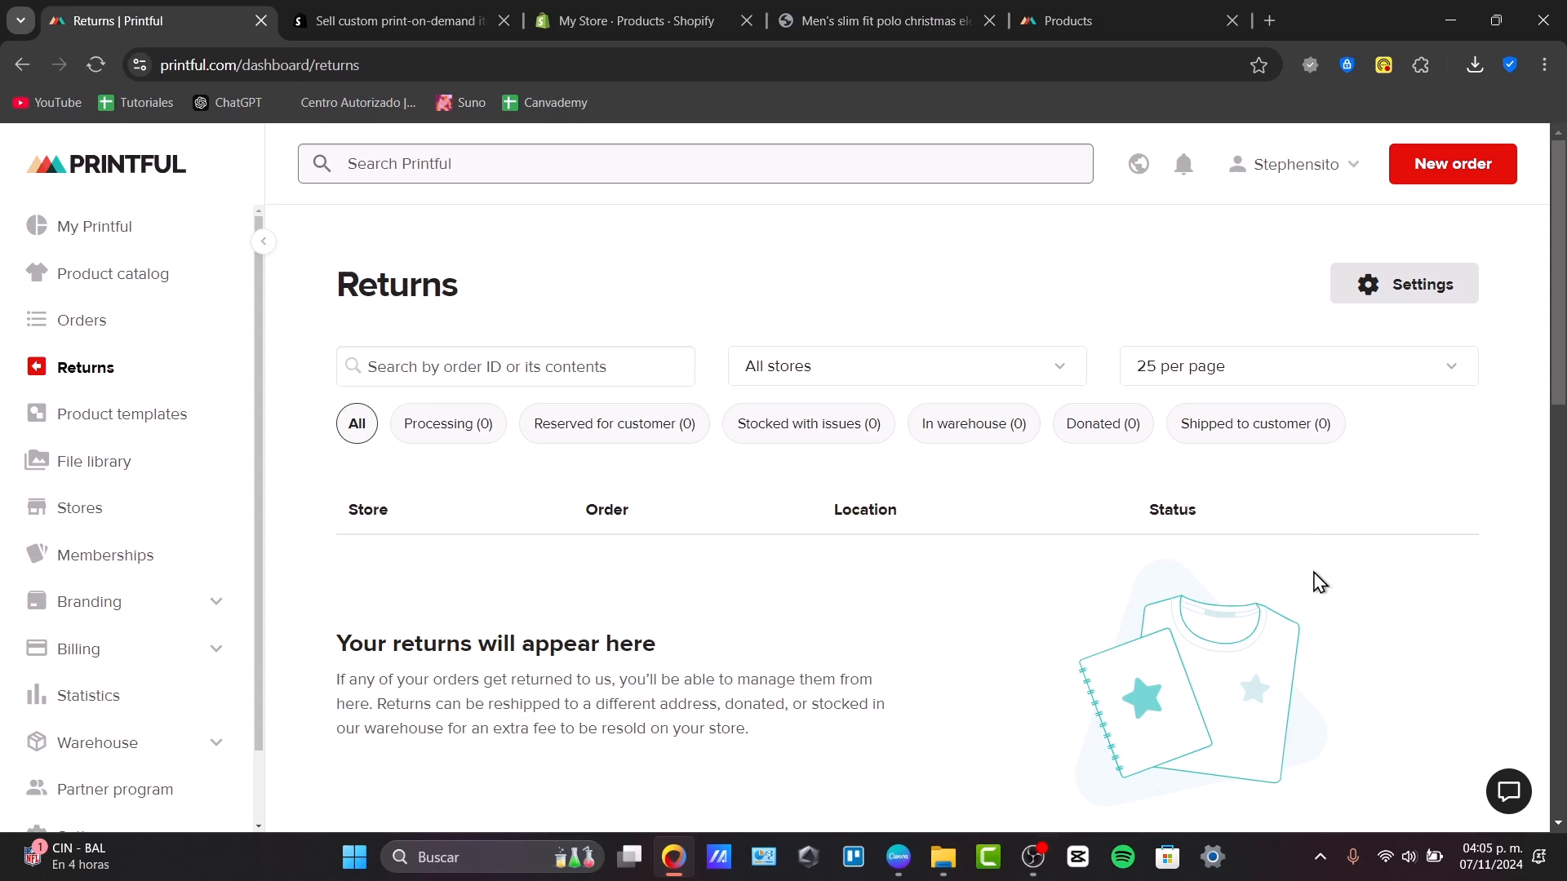
{"action": "mouse_move", "coordinate": [1209, 500]}
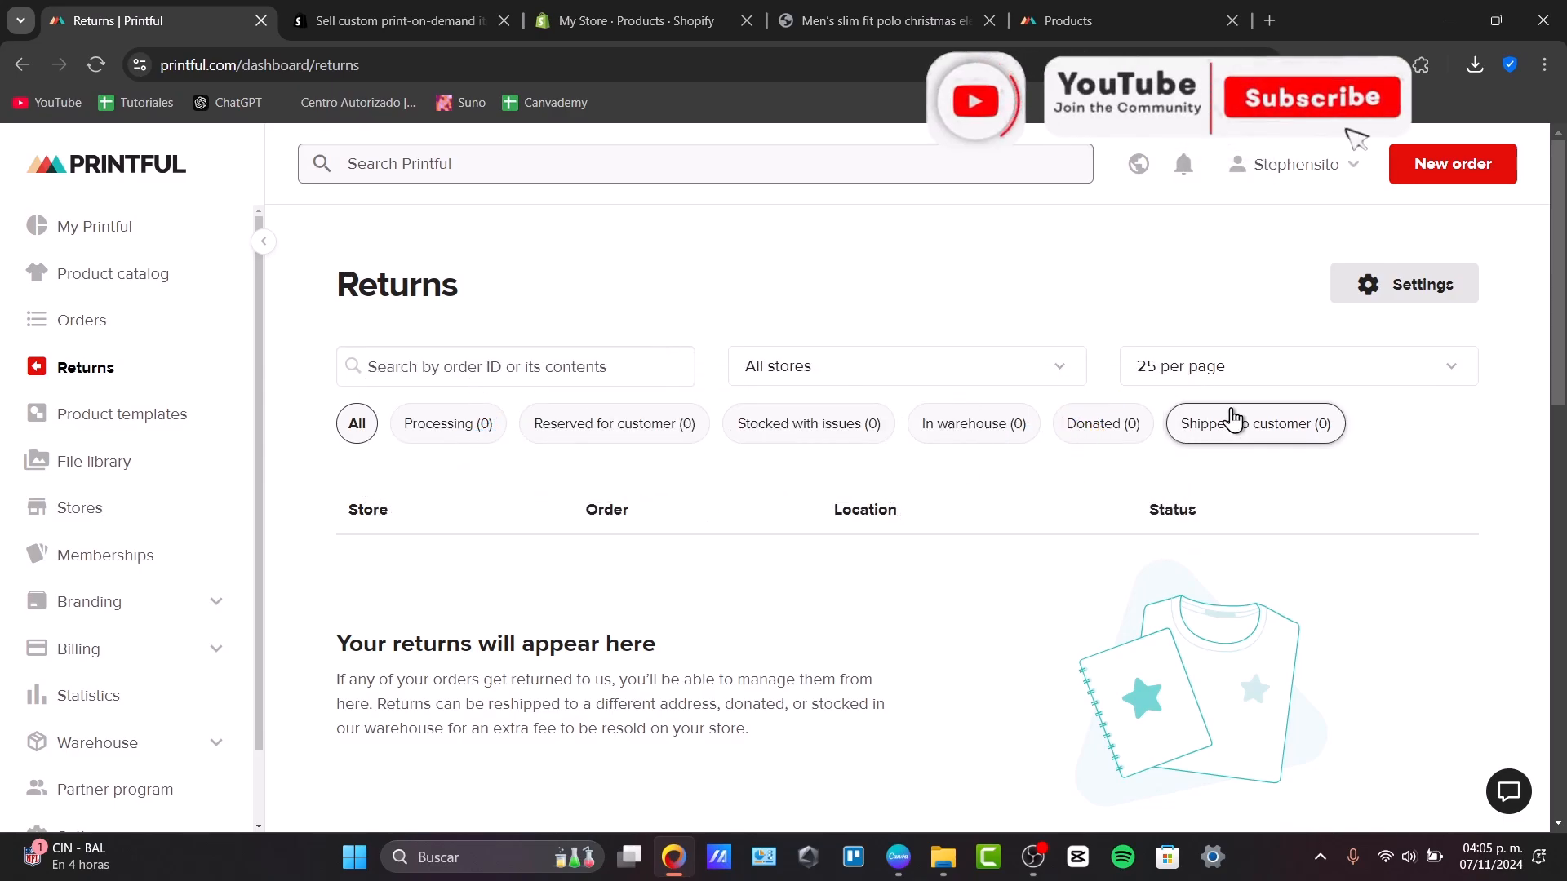
{"action": "left_click", "coordinate": [1310, 97]}
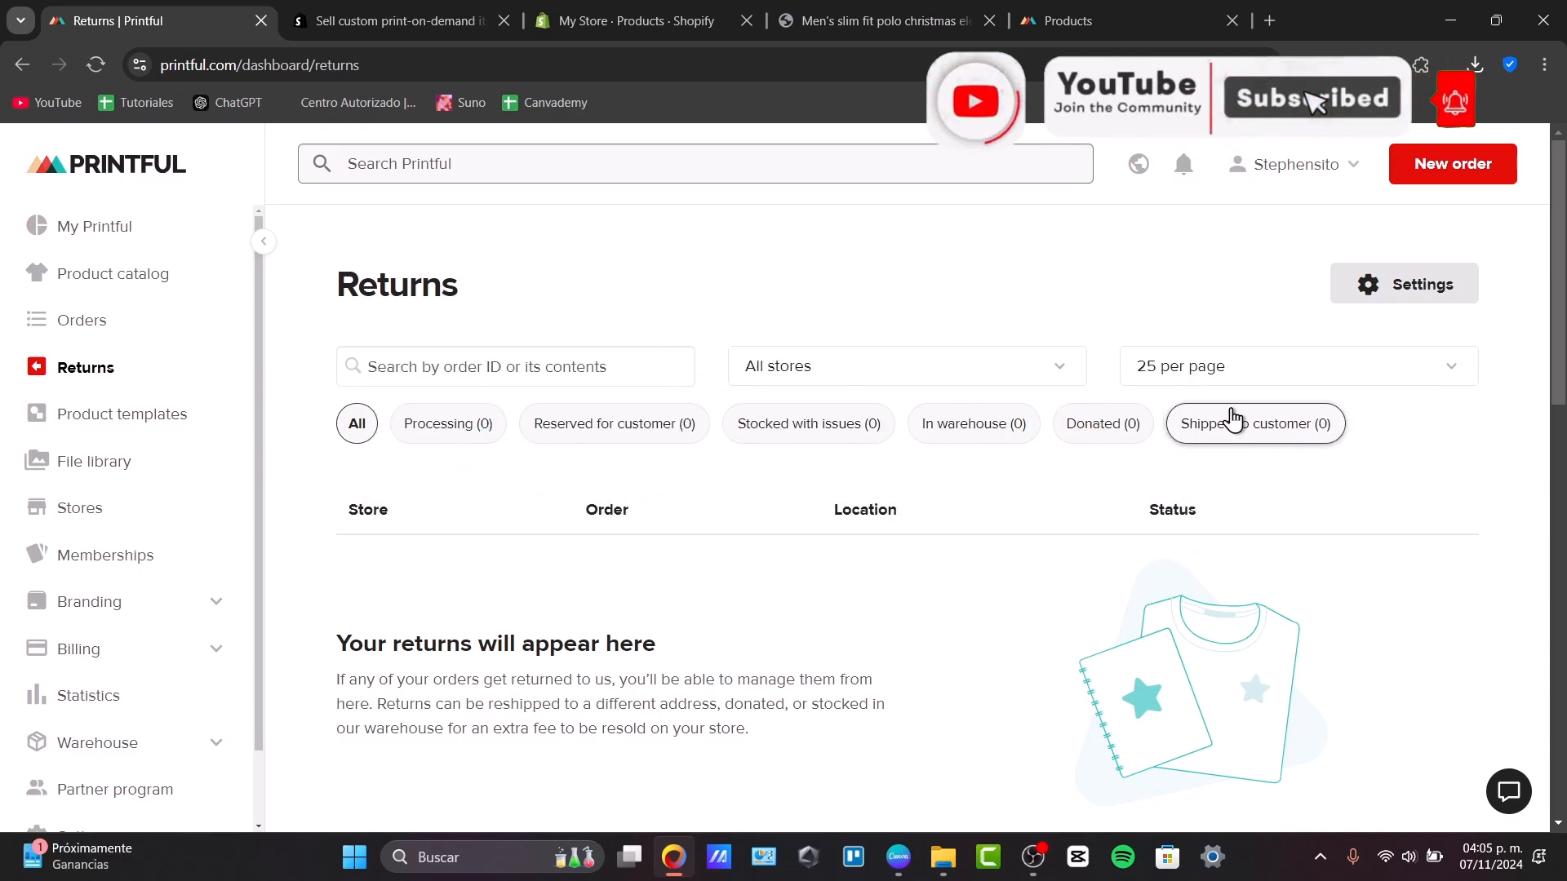